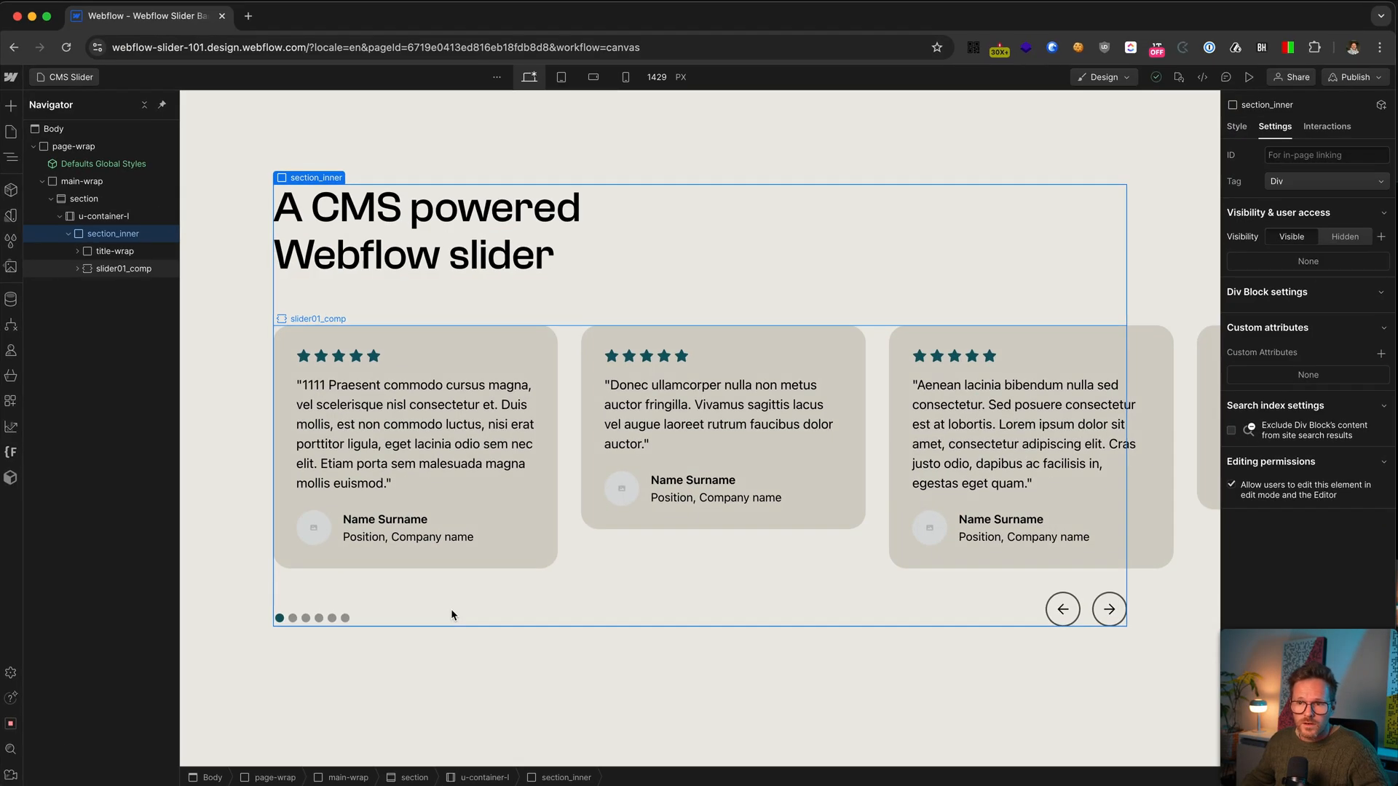
Step: Inspect the slider's testimonial cards on the canvas before opening quick search
{"action": "left_click", "coordinate": [413, 434]}
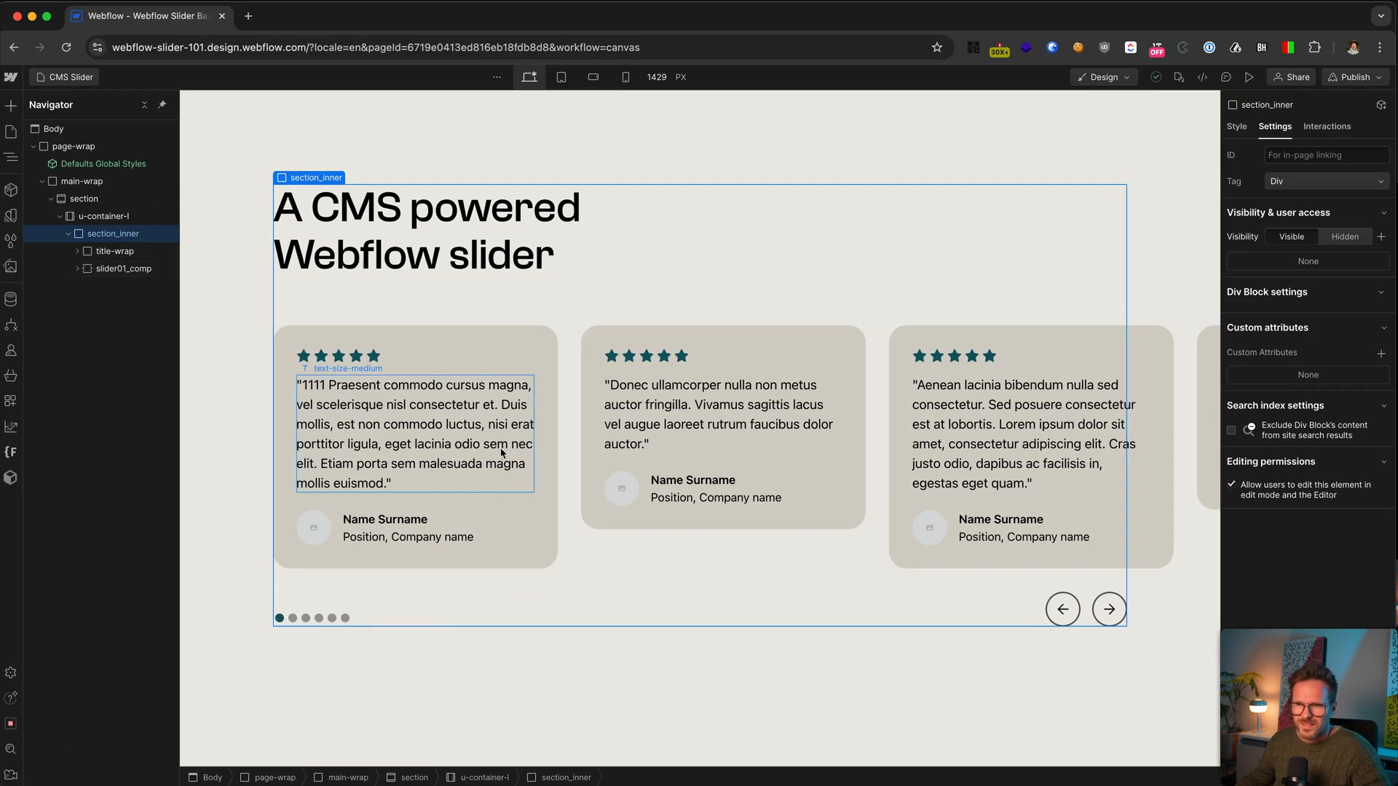
{"action": "left_click", "coordinate": [723, 428]}
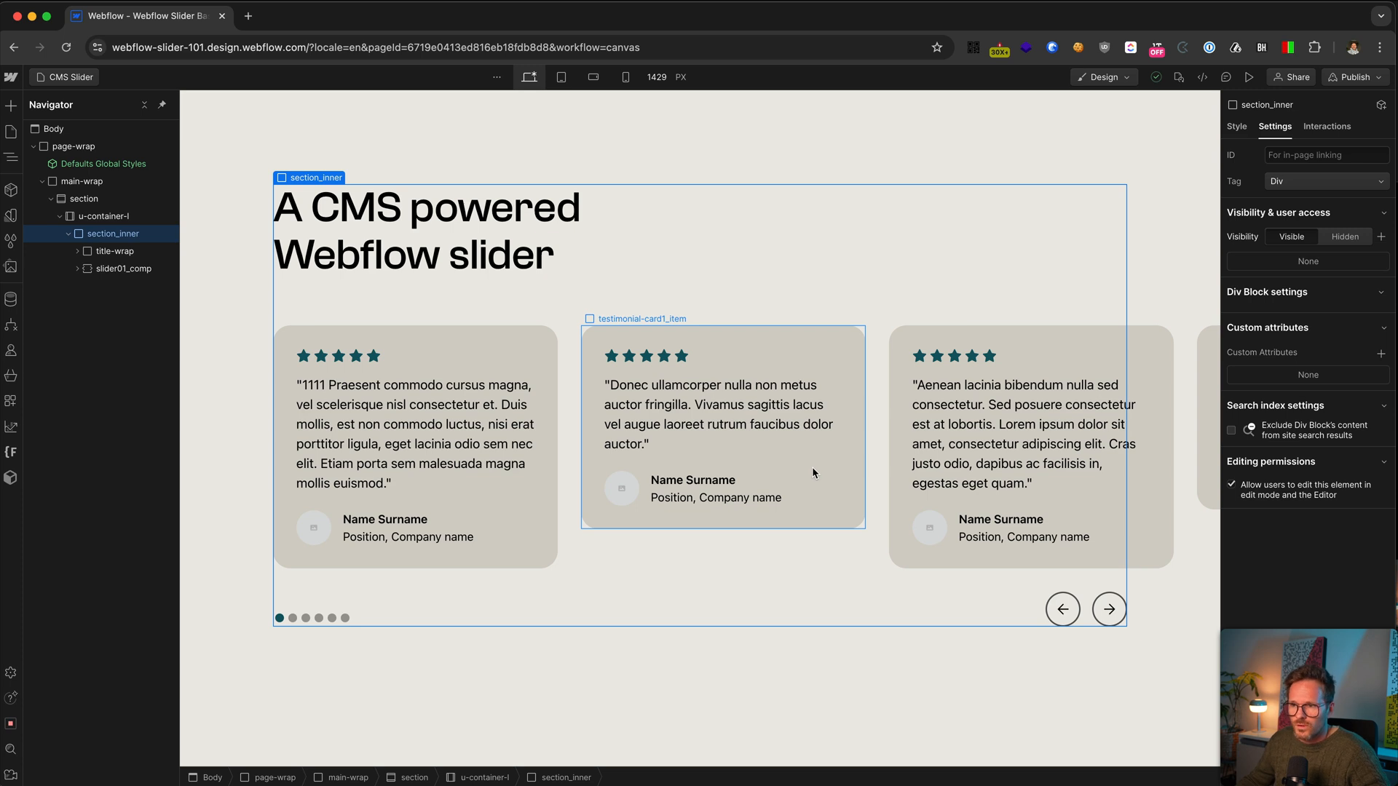
{"action": "left_click", "coordinate": [697, 412]}
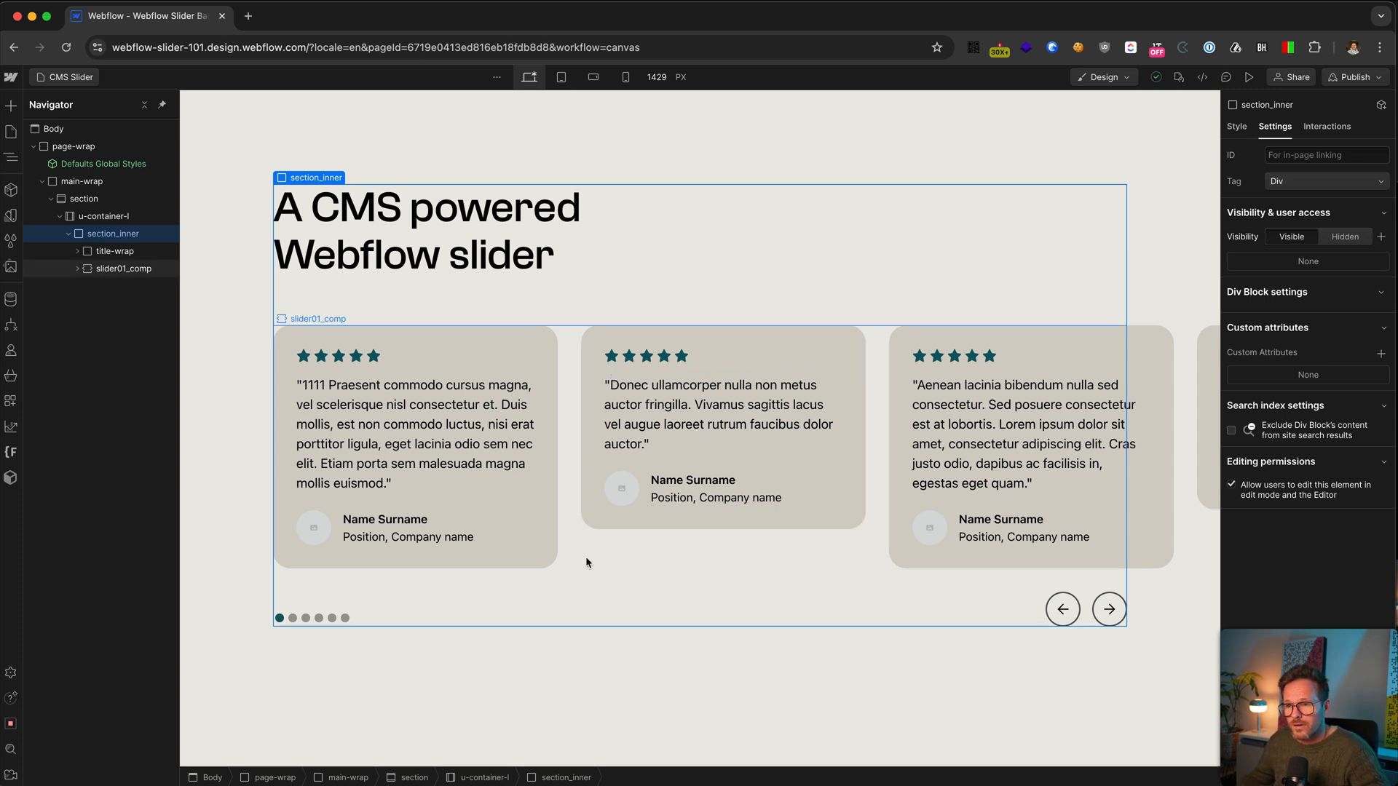
{"action": "mouse_move", "coordinate": [580, 562]}
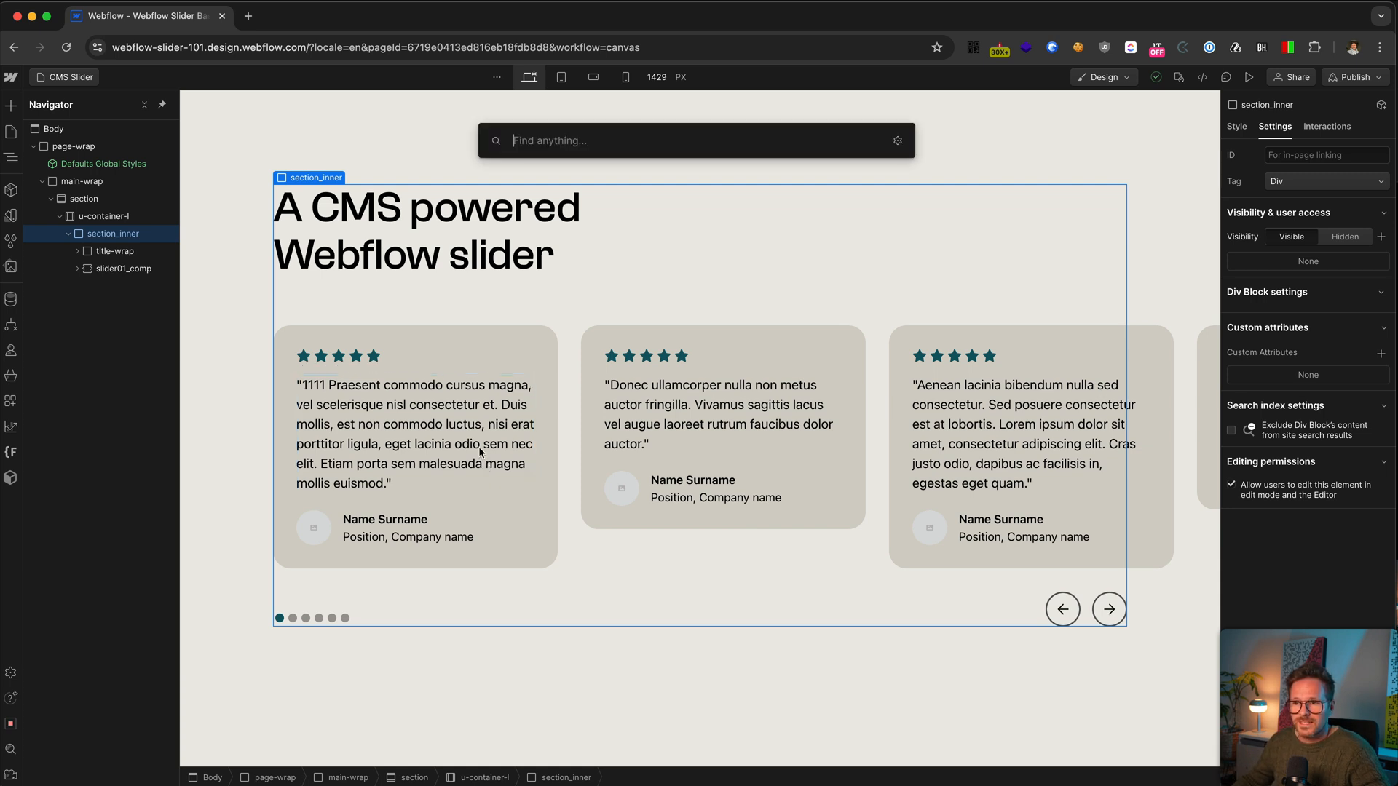
Step: Add a Collection List from the command palette (search 'col') below the slider
{"action": "type", "text": "coll"}
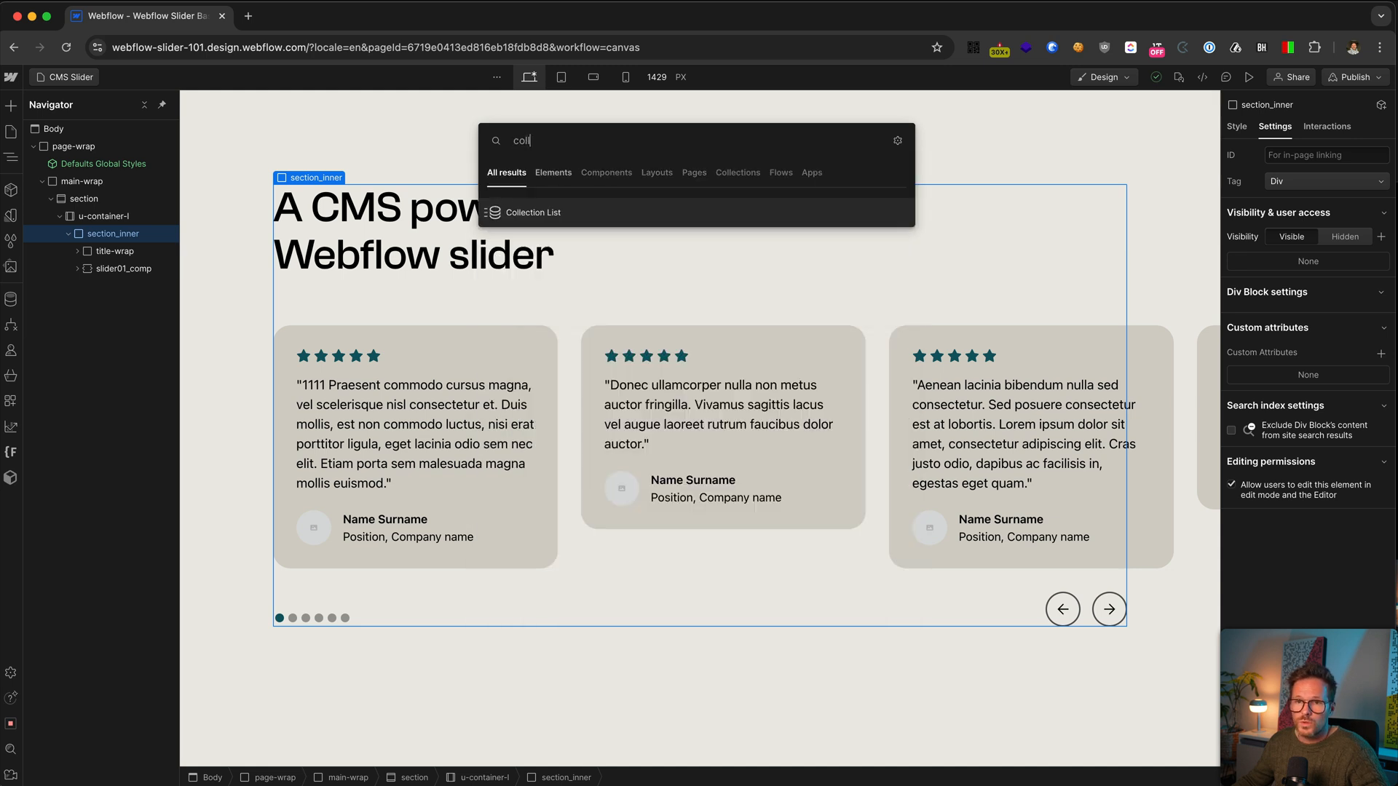
{"action": "left_click", "coordinate": [533, 213]}
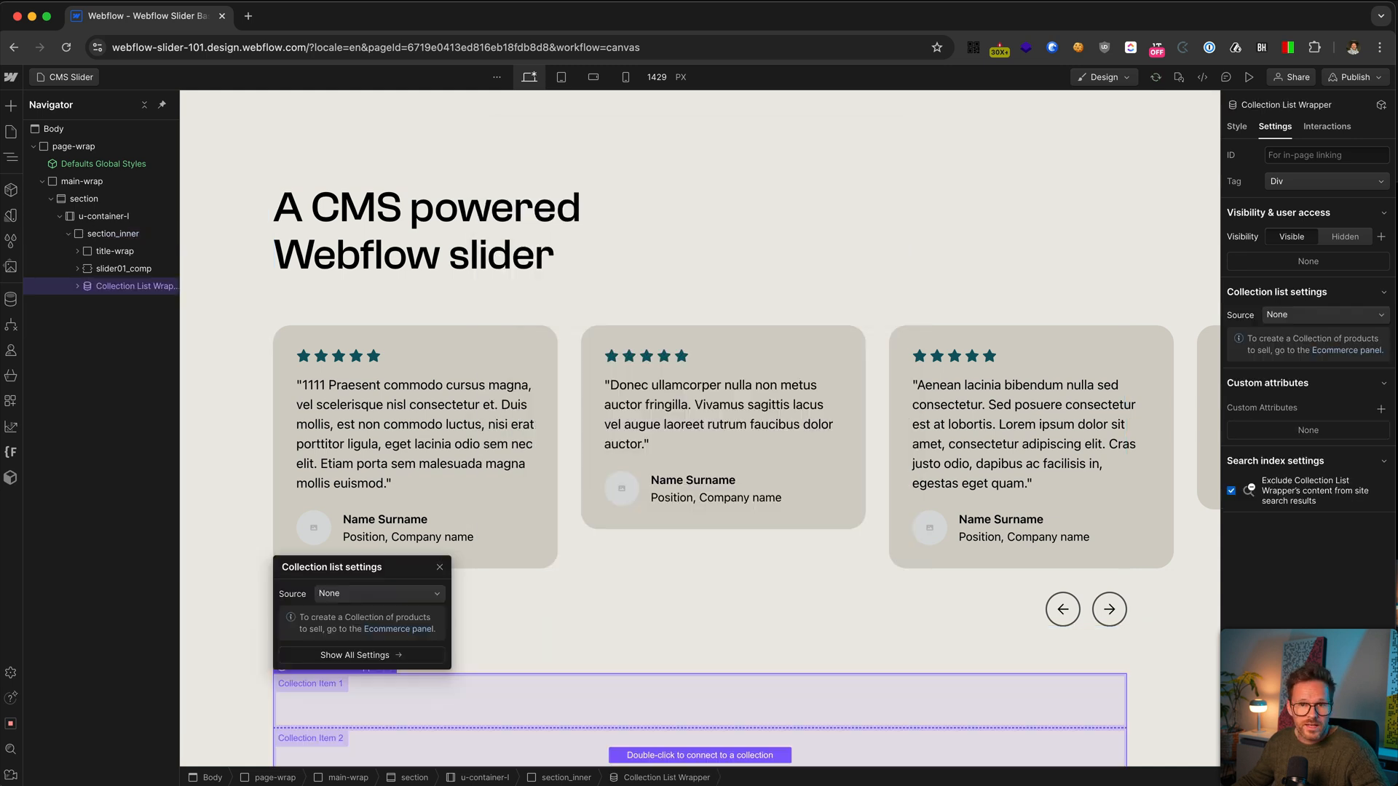
{"action": "scroll", "scroll_direction": "down", "scroll_amount": 3}
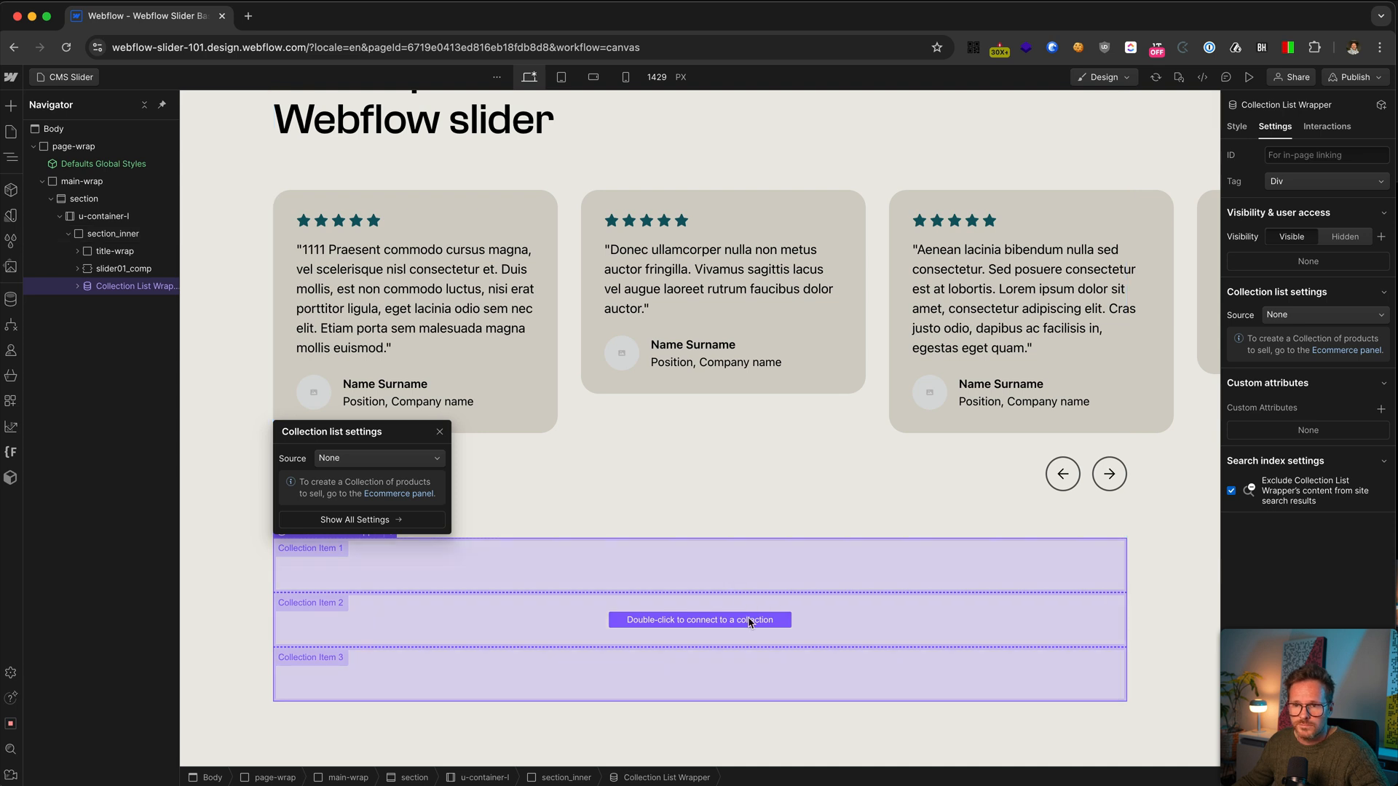
{"action": "mouse_move", "coordinate": [271, 453]}
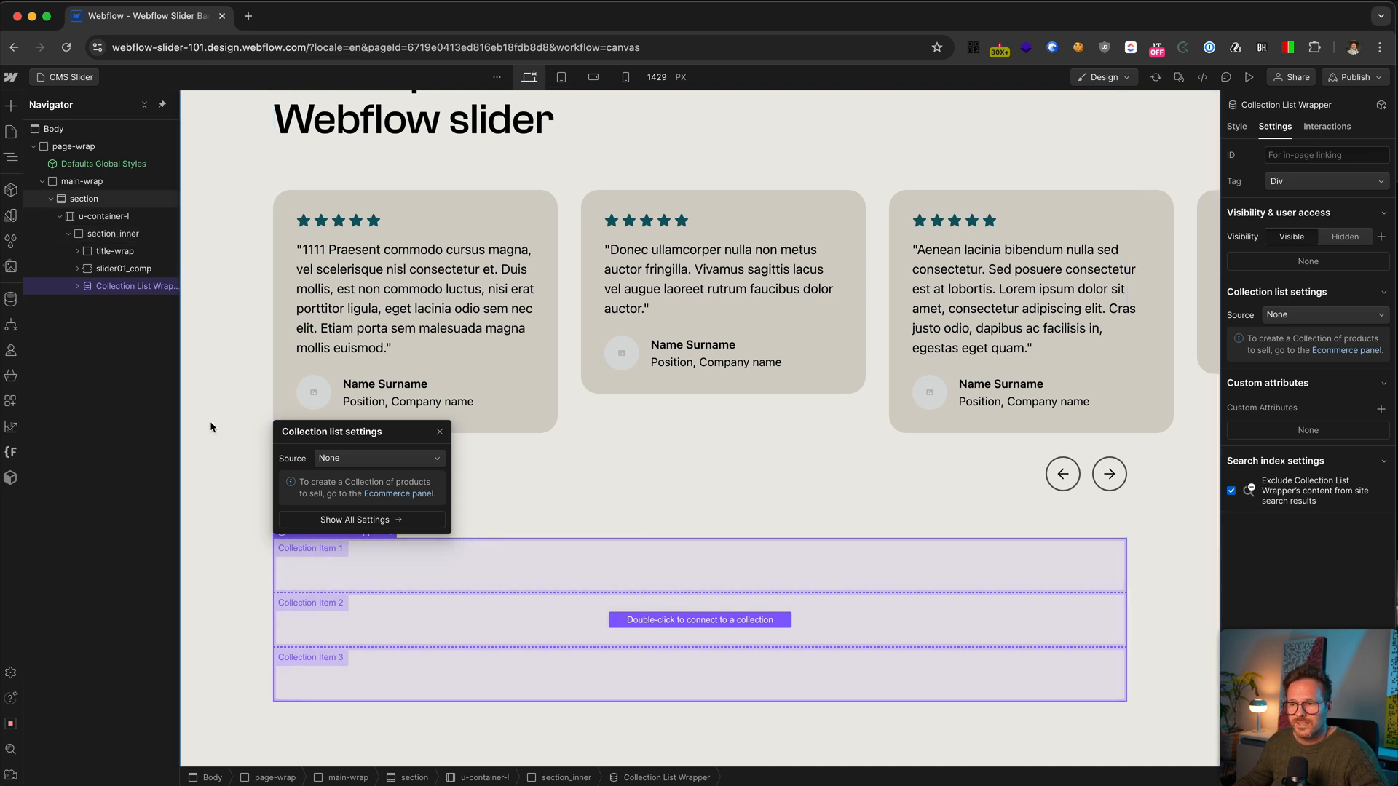
{"action": "mouse_move", "coordinate": [355, 495]}
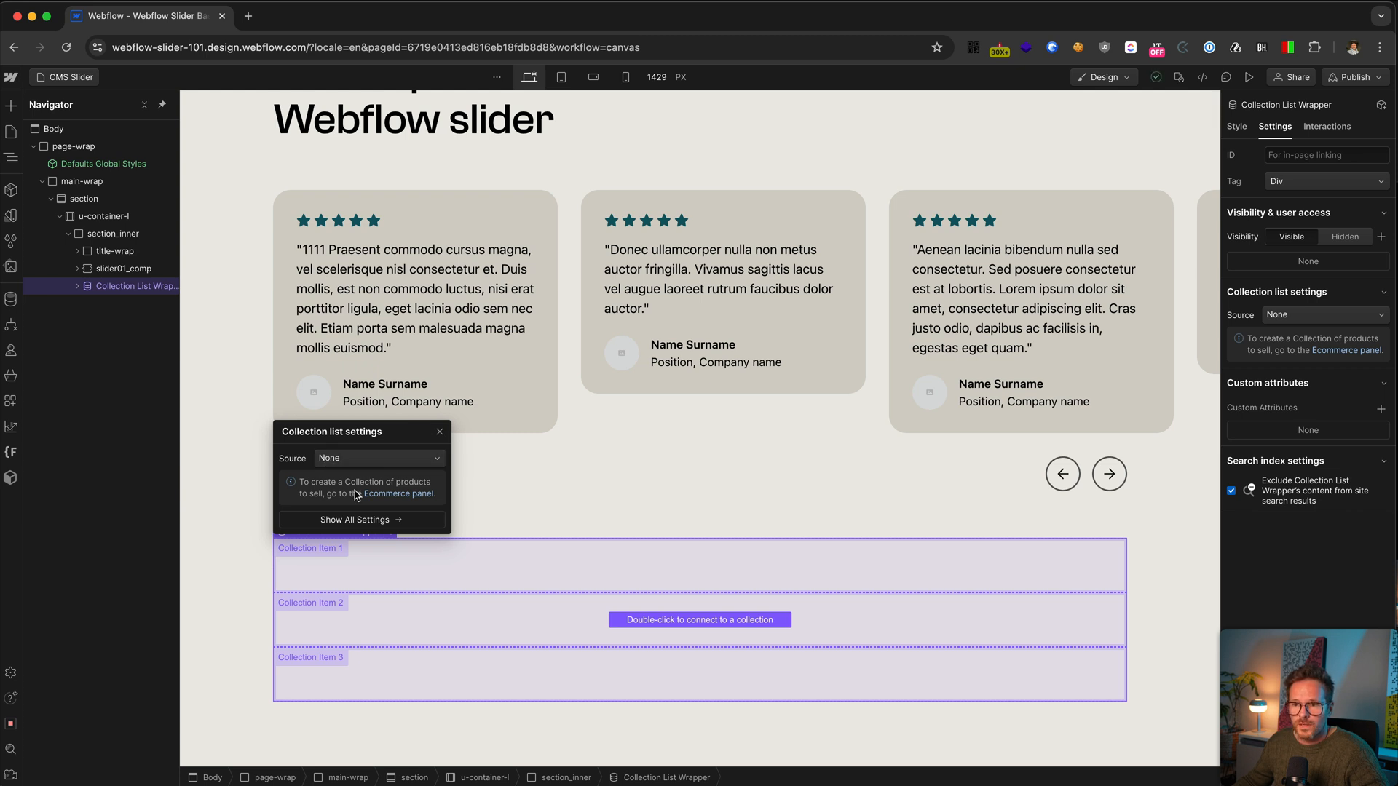
{"action": "mouse_move", "coordinate": [399, 480]}
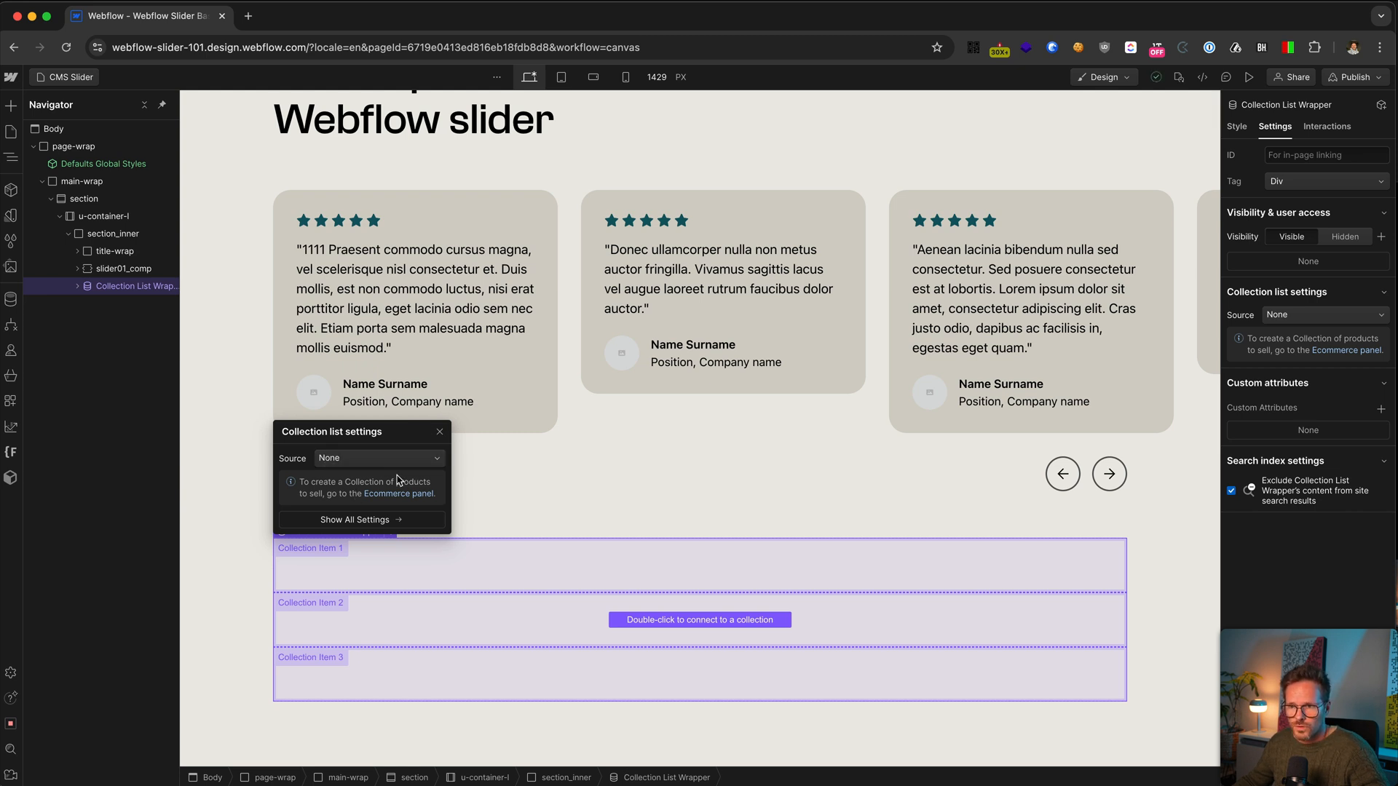
Step: Set the Collection List source to the Testimonials collection
{"action": "left_click", "coordinate": [379, 457]}
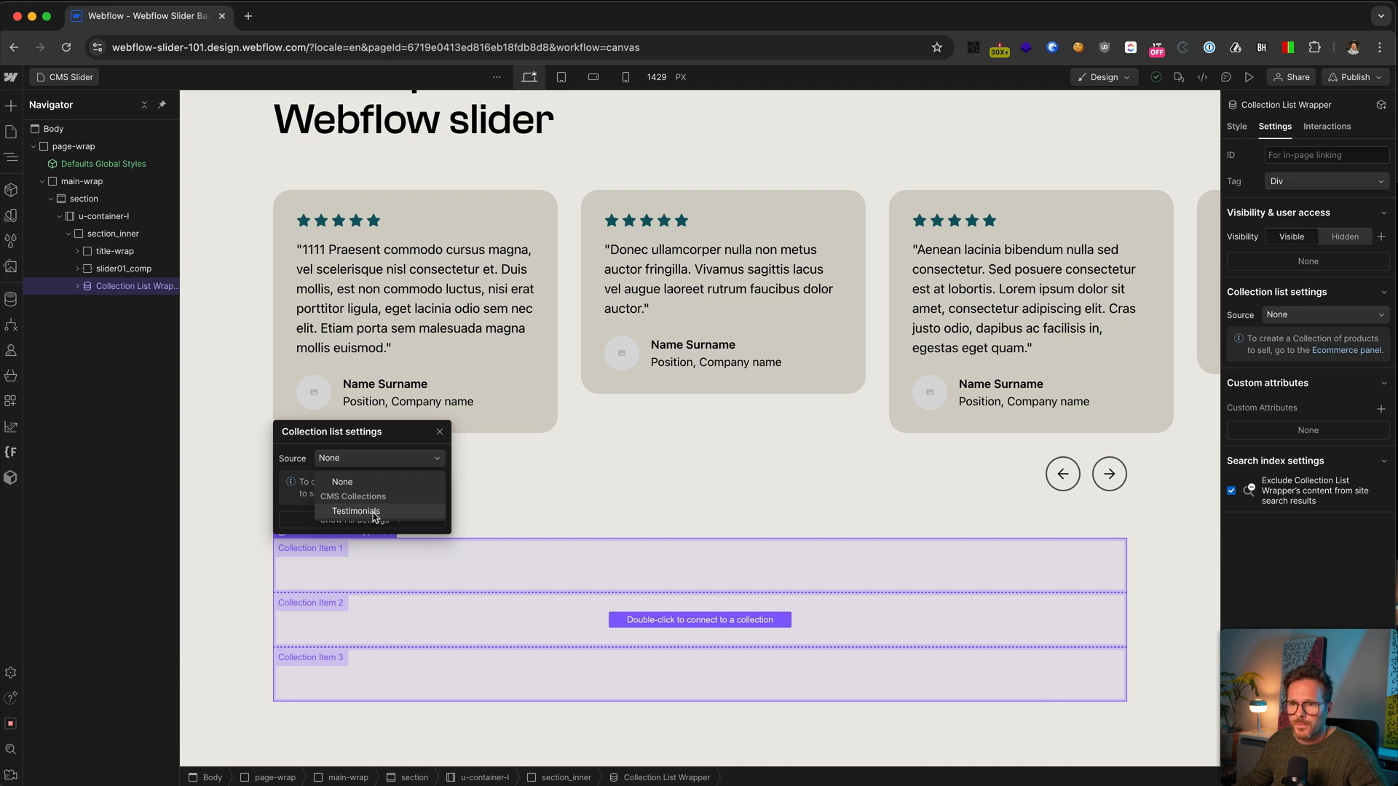
{"action": "left_click", "coordinate": [355, 511]}
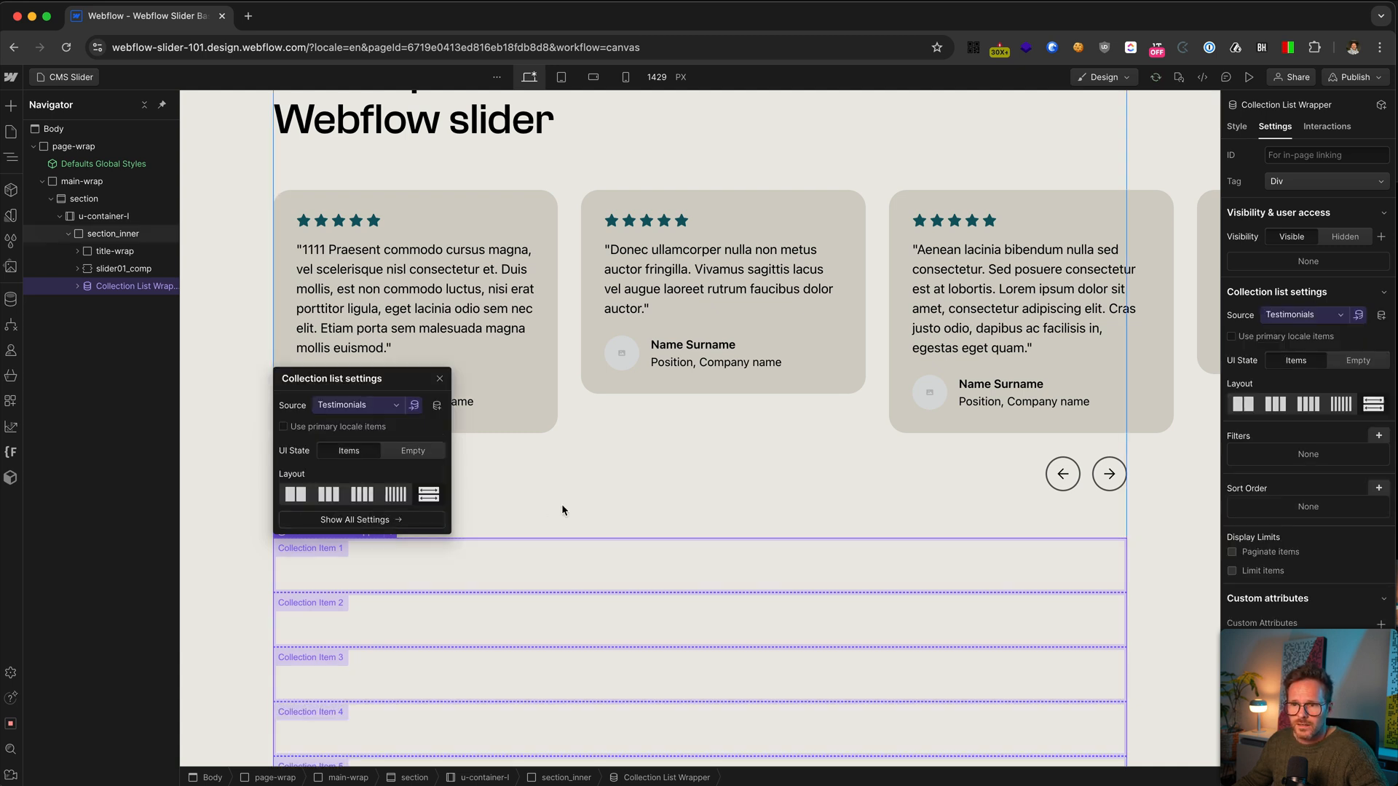
Step: Reuse the first slide's testimonial card in the Collection Item and bind its quote text
{"action": "left_click", "coordinate": [415, 307]}
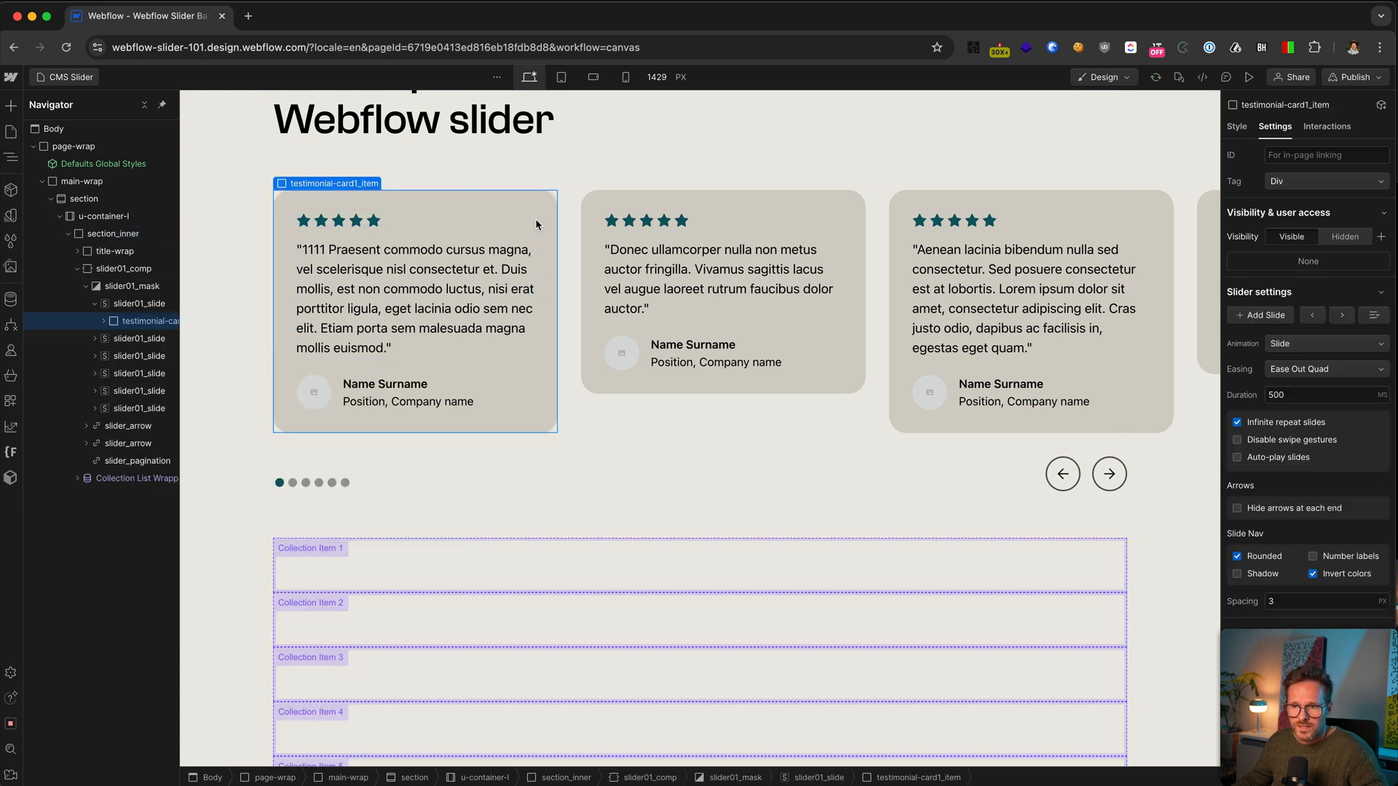
{"action": "left_click", "coordinate": [138, 462]}
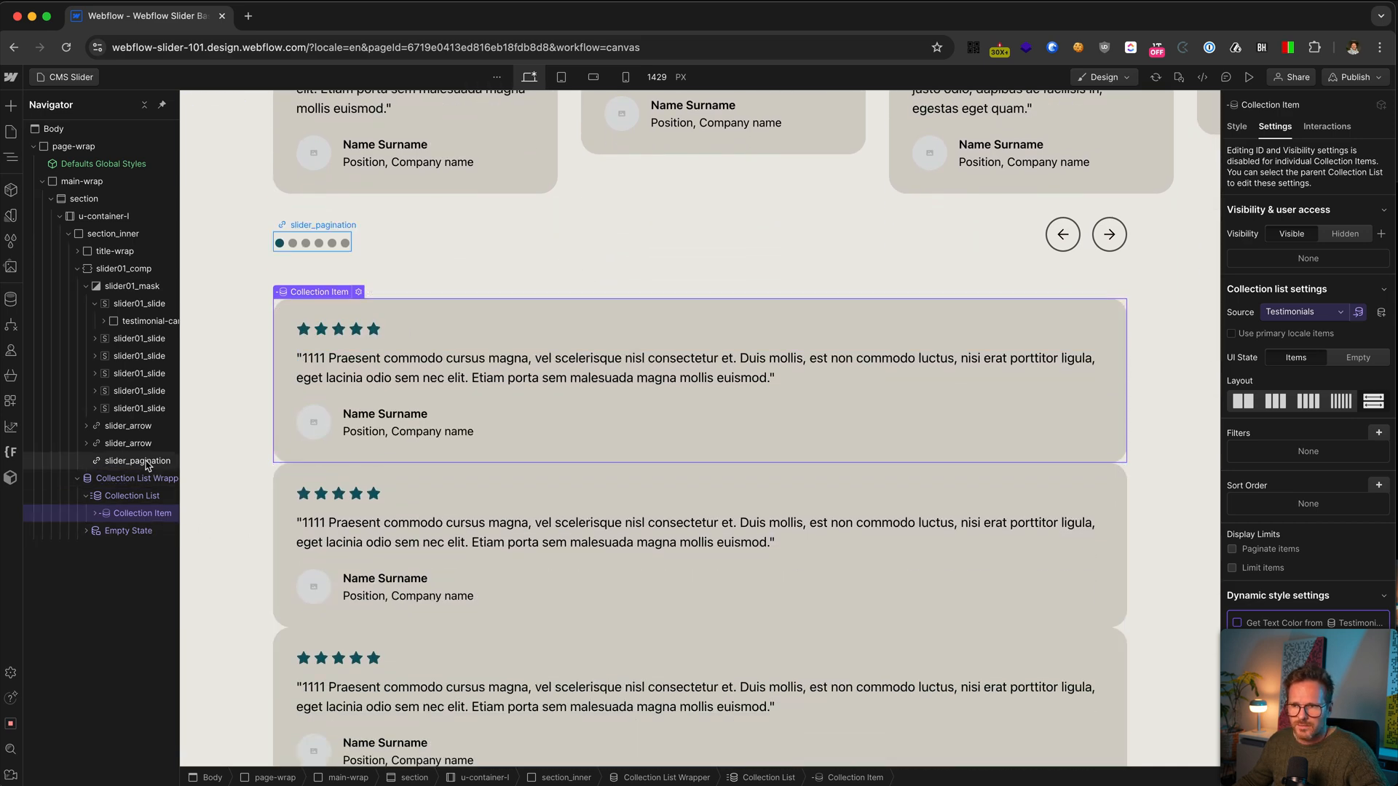
{"action": "left_click", "coordinate": [142, 513]}
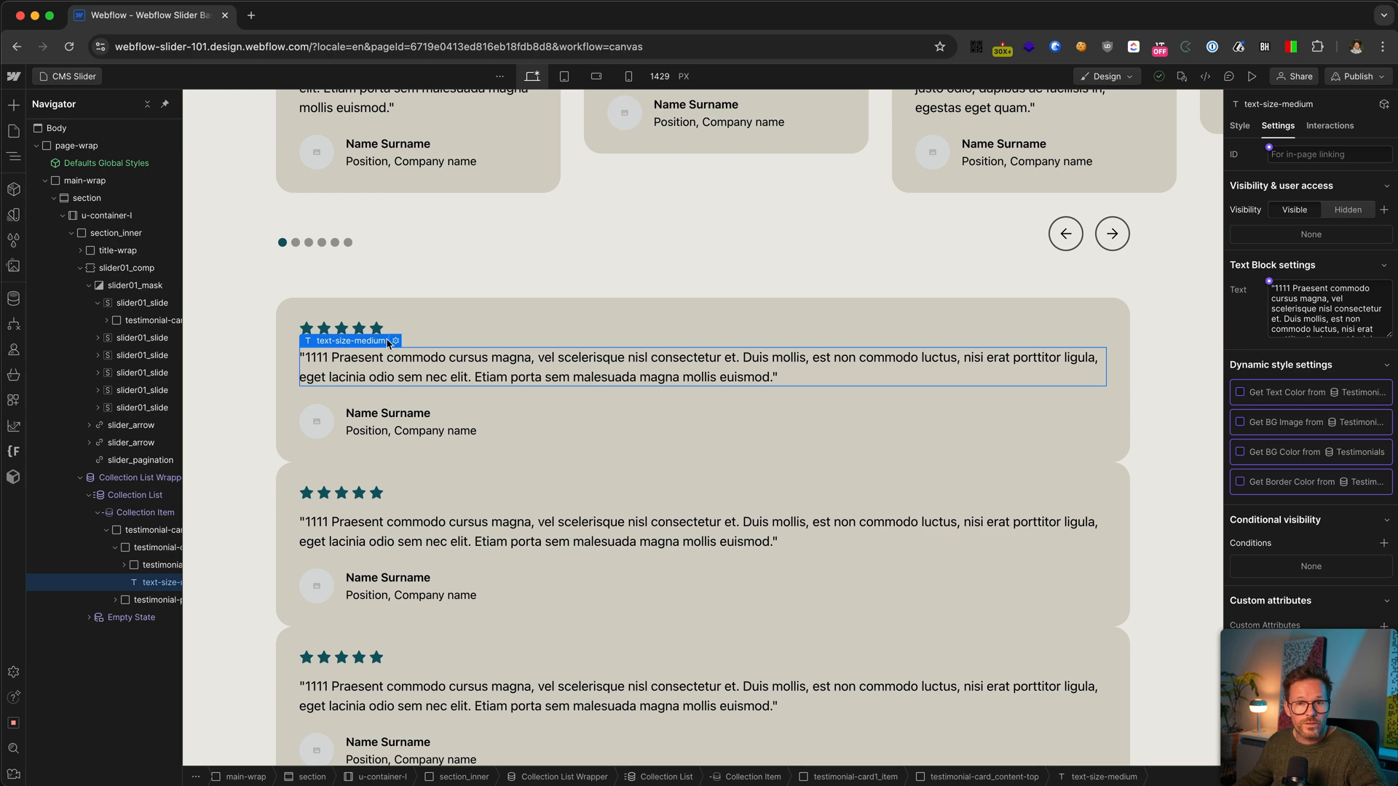
Step: Link the card photo to the Portrait field and select the name text for binding
{"action": "left_click", "coordinate": [394, 341]}
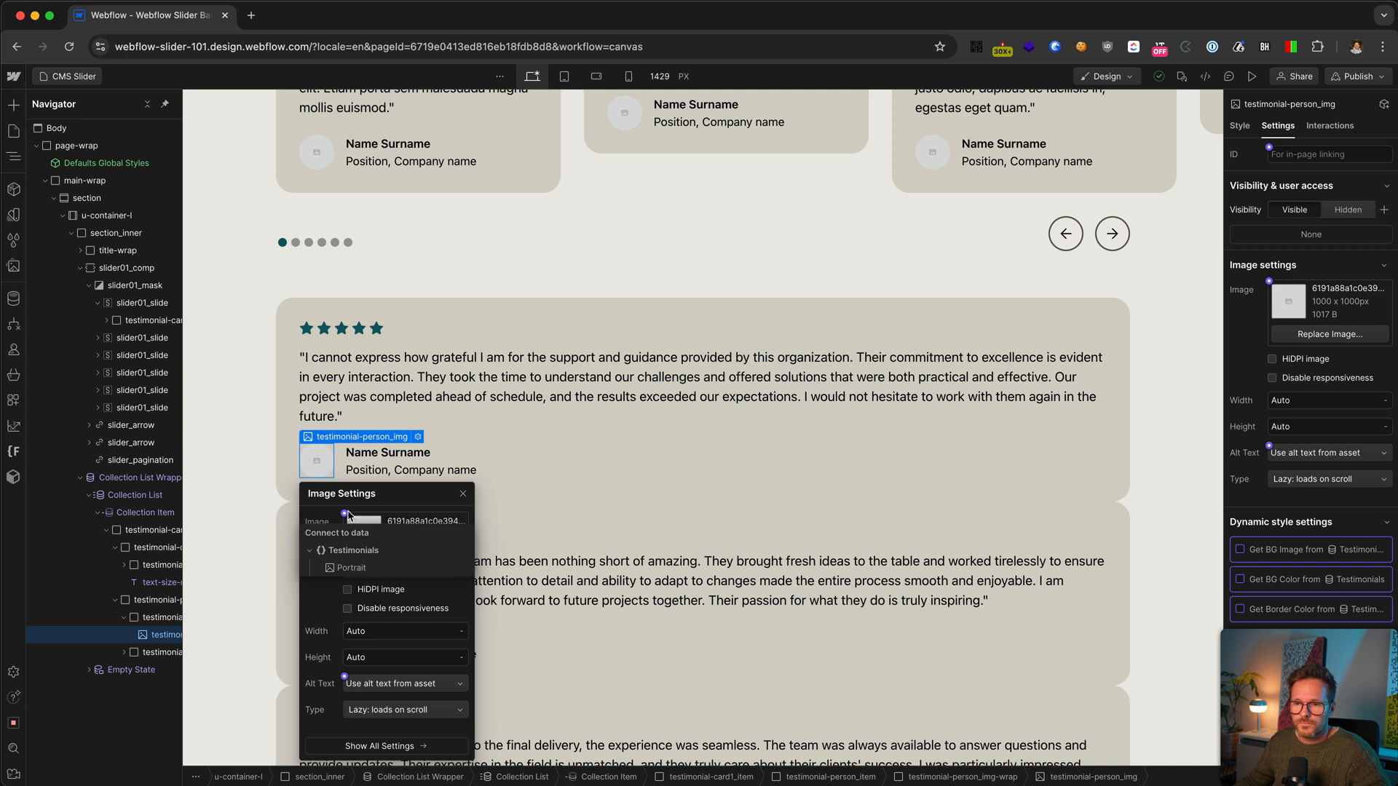
{"action": "left_click", "coordinate": [387, 452]}
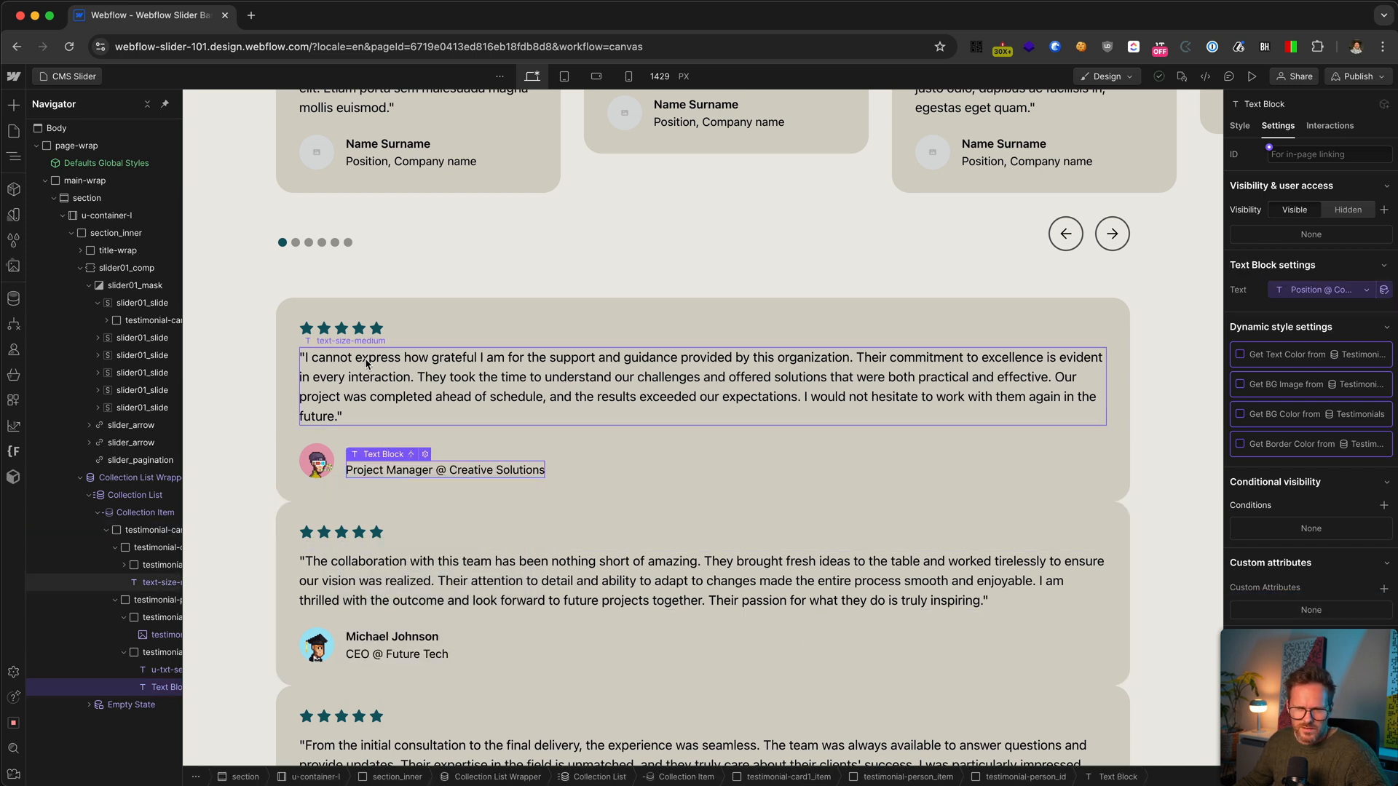
{"action": "left_click", "coordinate": [341, 328]}
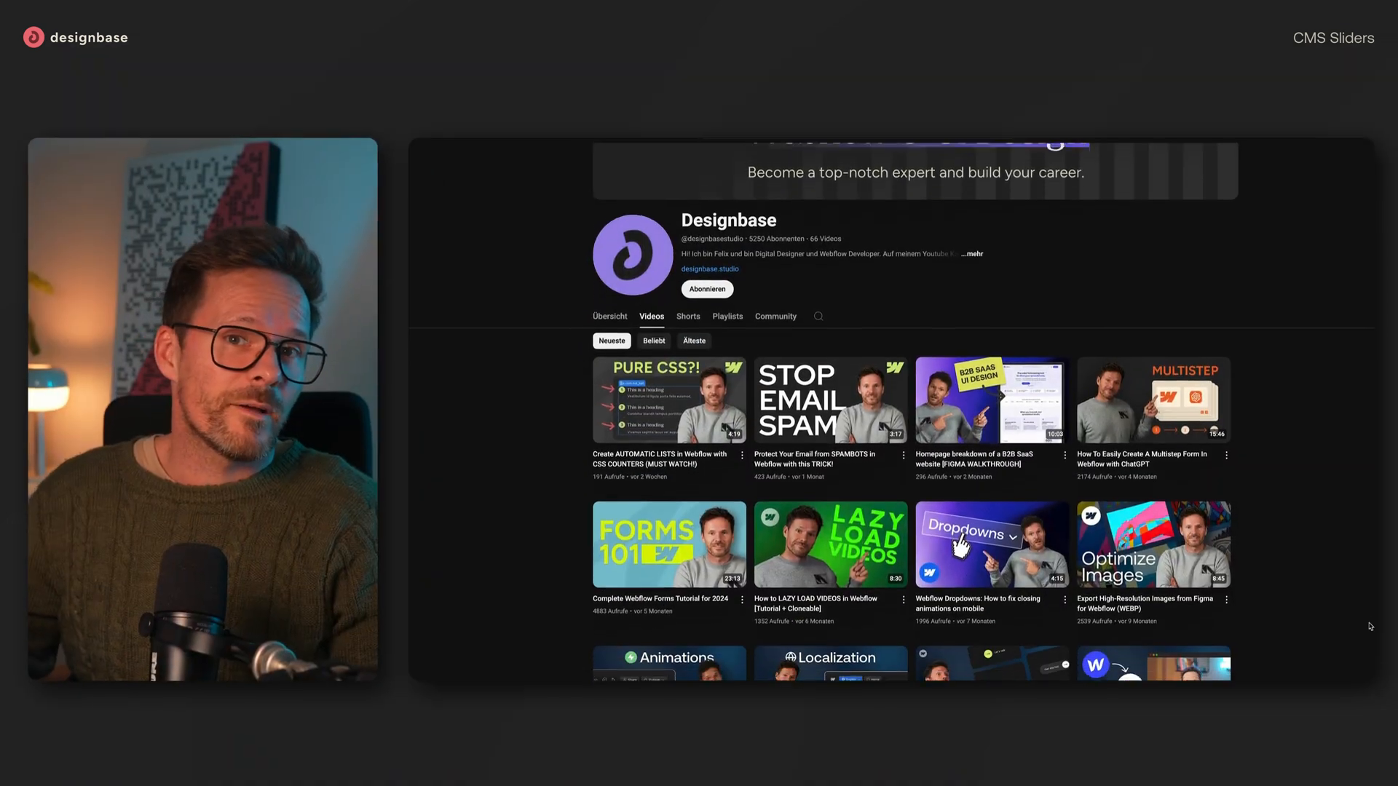
{"action": "scroll", "scroll_direction": "down", "scroll_amount": 3}
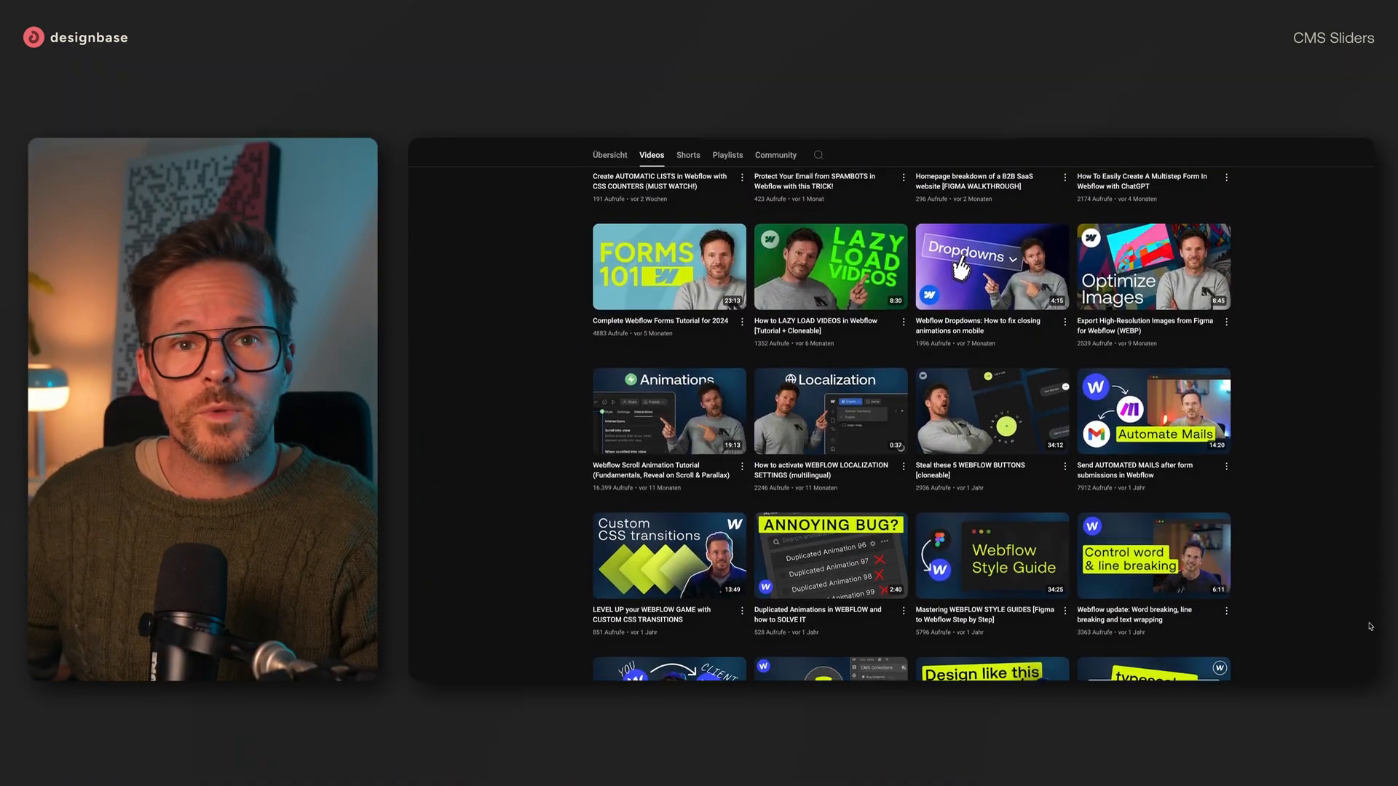
{"action": "scroll", "scroll_direction": "down", "scroll_amount": 3}
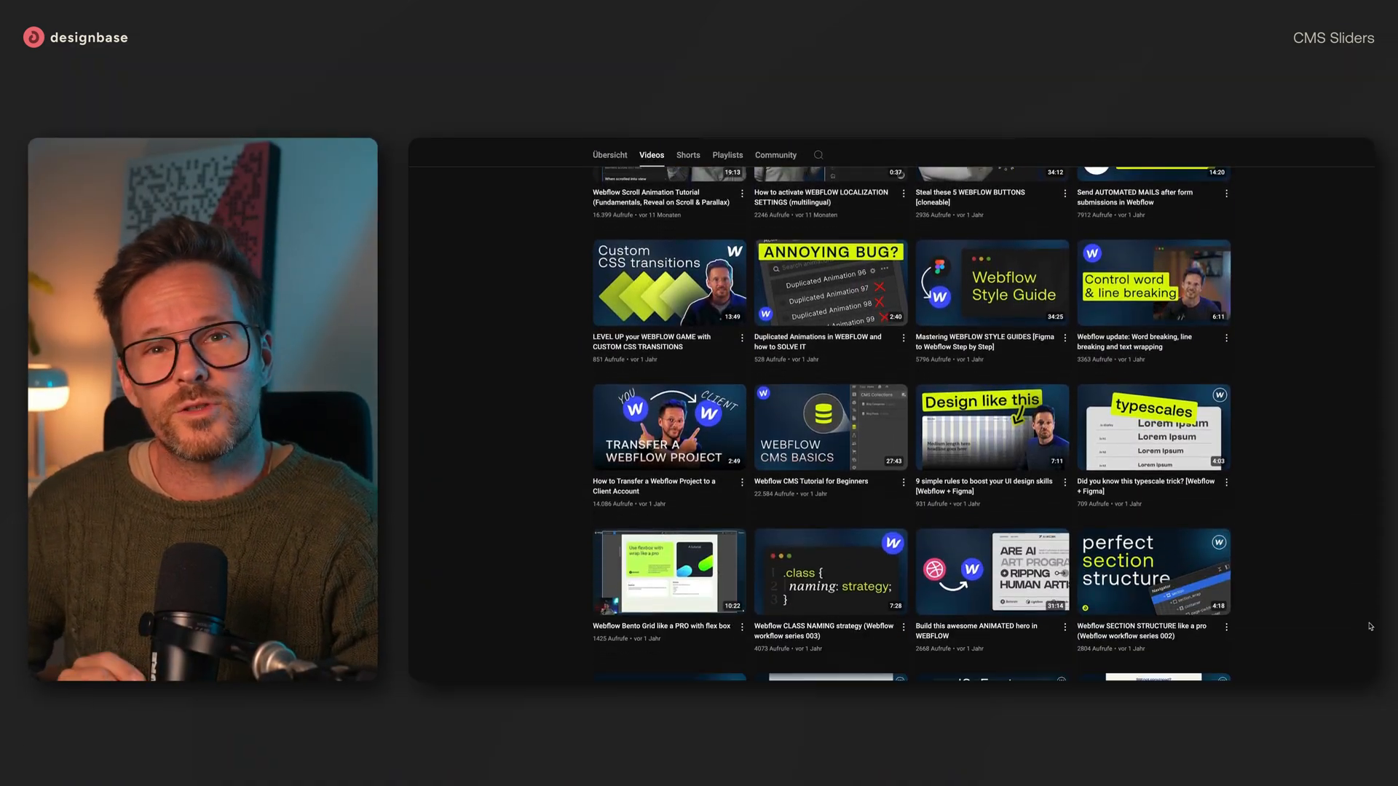
{"action": "scroll", "scroll_direction": "down", "scroll_amount": 3}
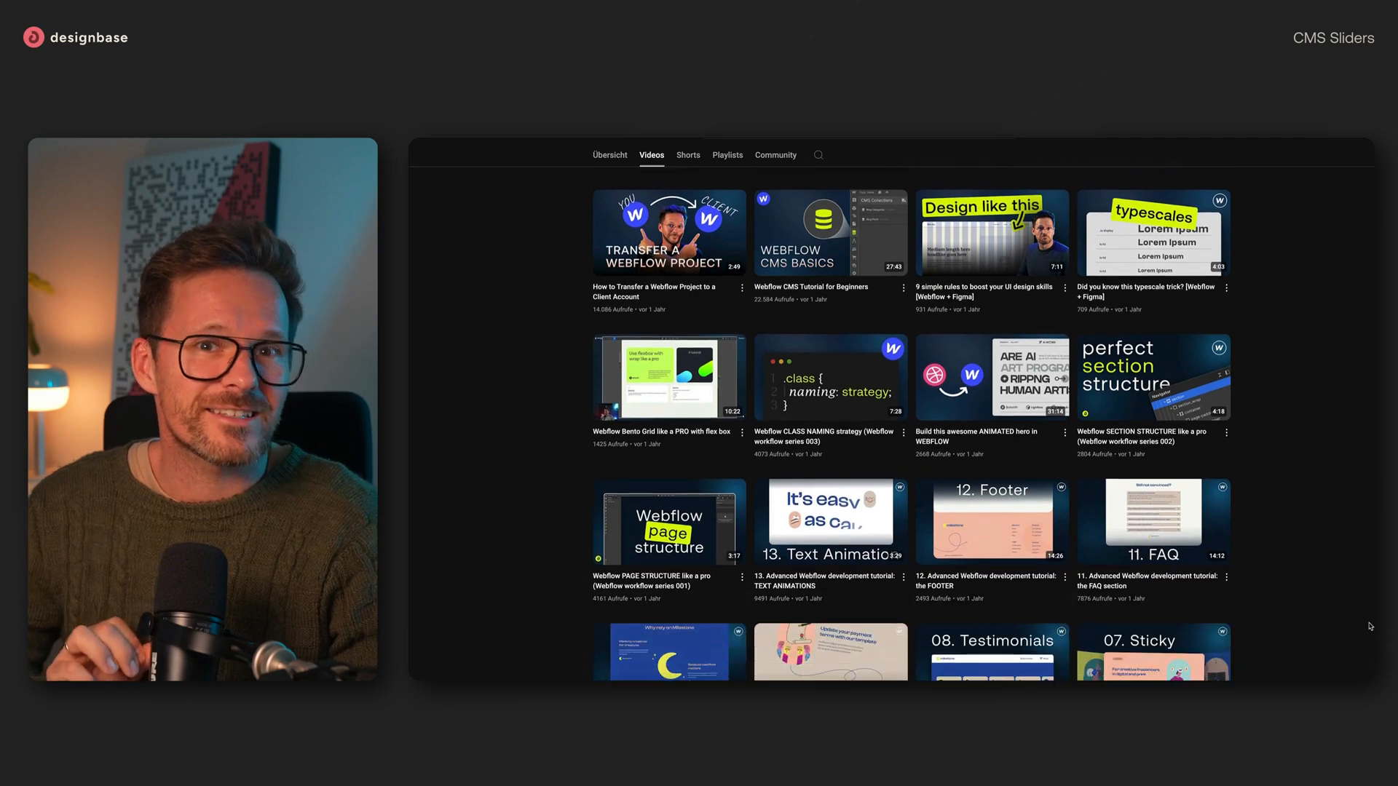
{"action": "scroll", "scroll_direction": "down", "scroll_amount": 3}
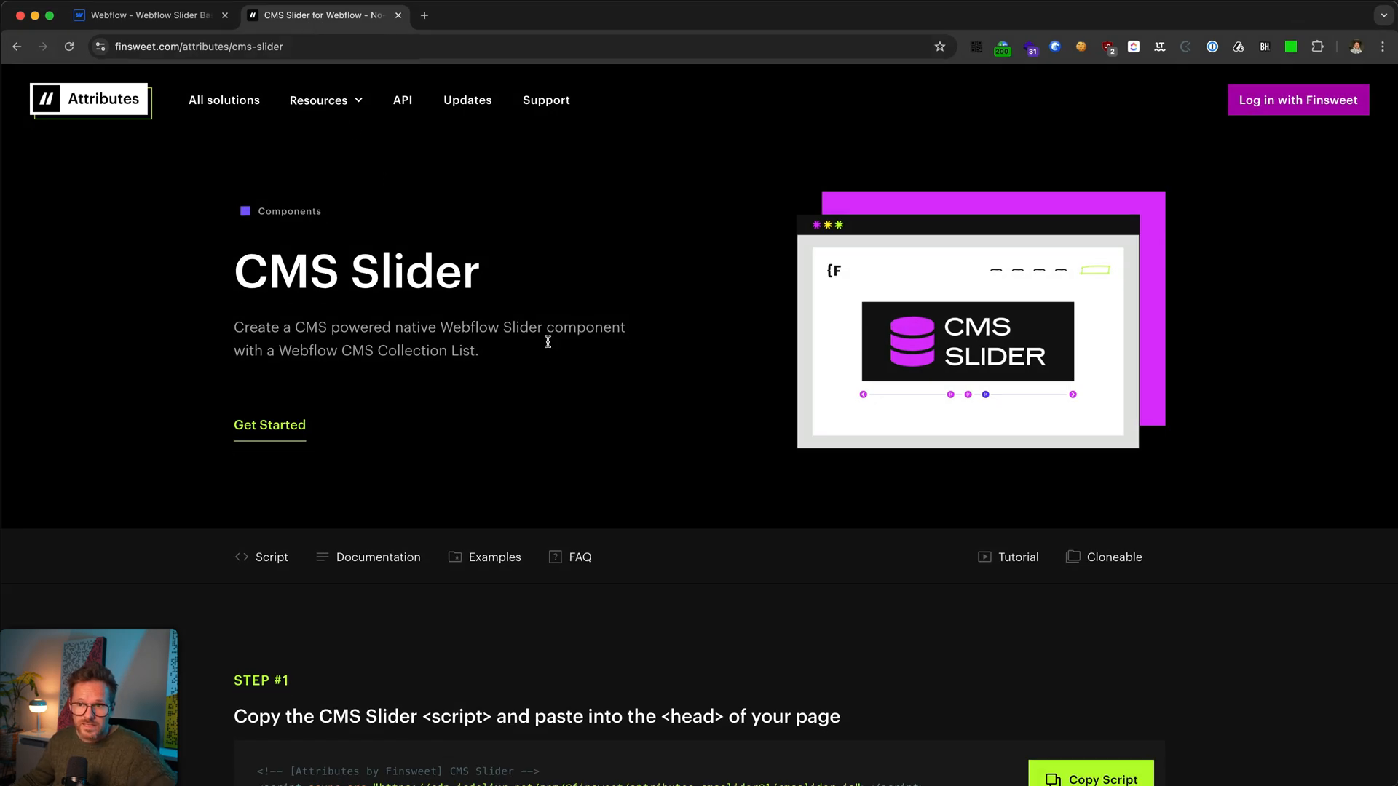
{"action": "mouse_move", "coordinate": [470, 437]}
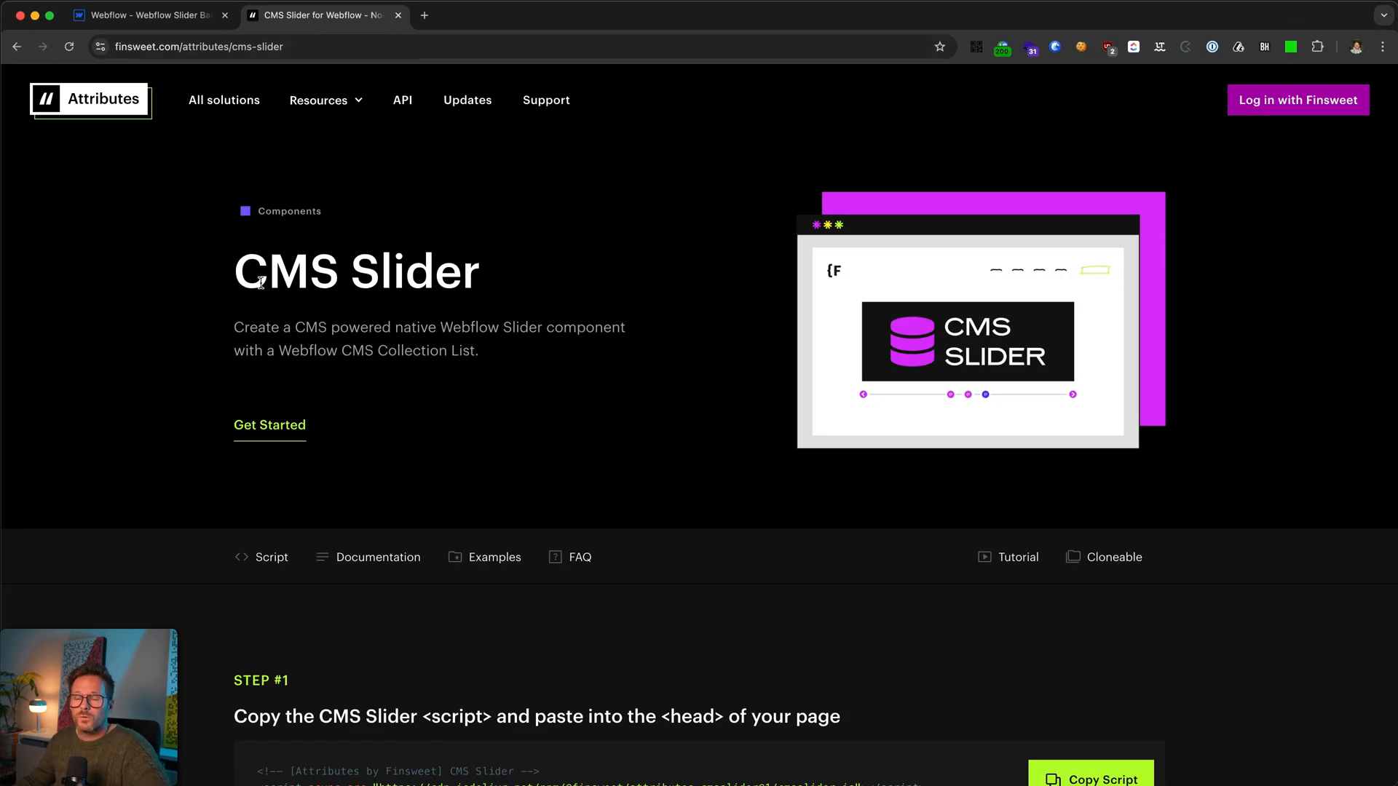
Step: Copy the CMS Slider script from Step #1 of the Finsweet page
{"action": "left_click_drag", "start_coordinate": [268, 272], "coordinate": [486, 308]}
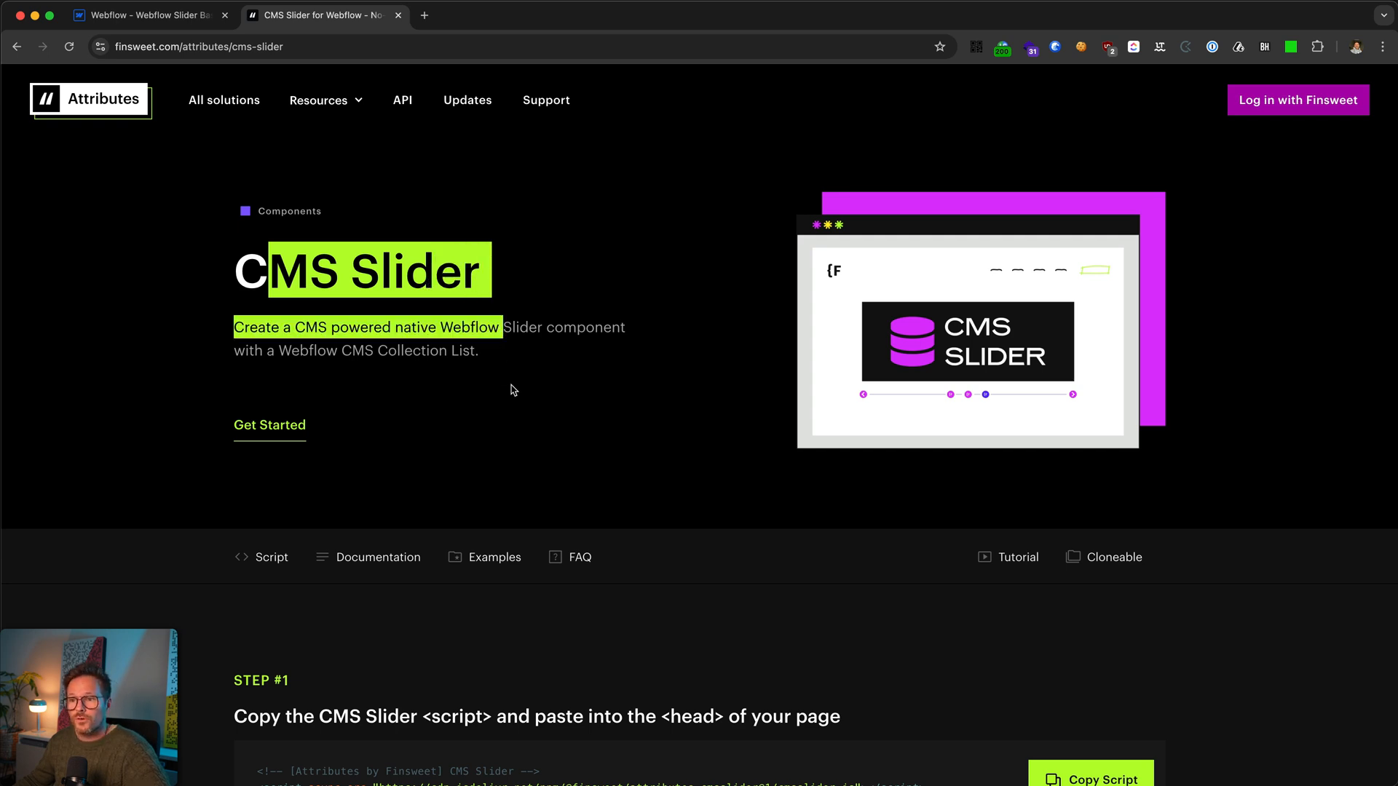
{"action": "left_click", "coordinate": [511, 260]}
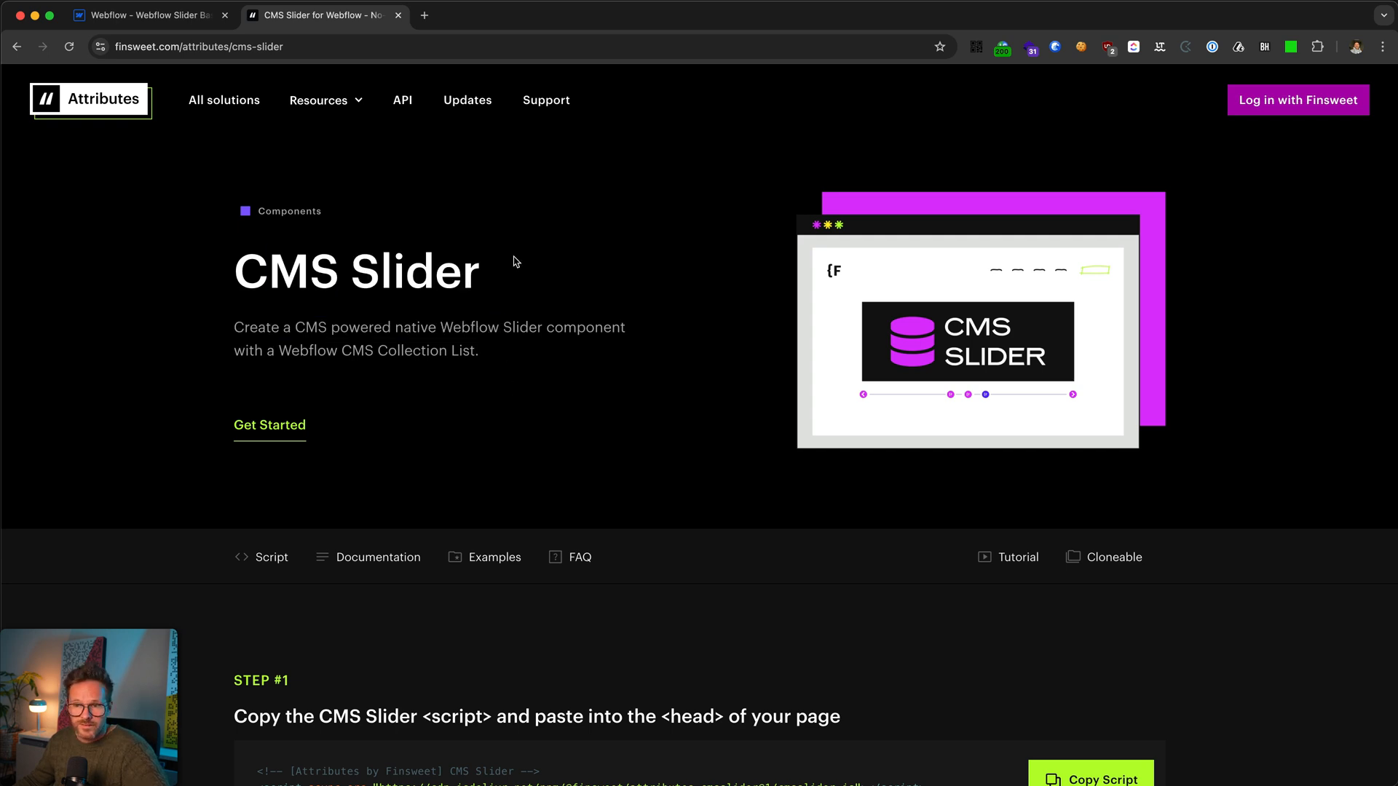
{"action": "mouse_move", "coordinate": [636, 447]}
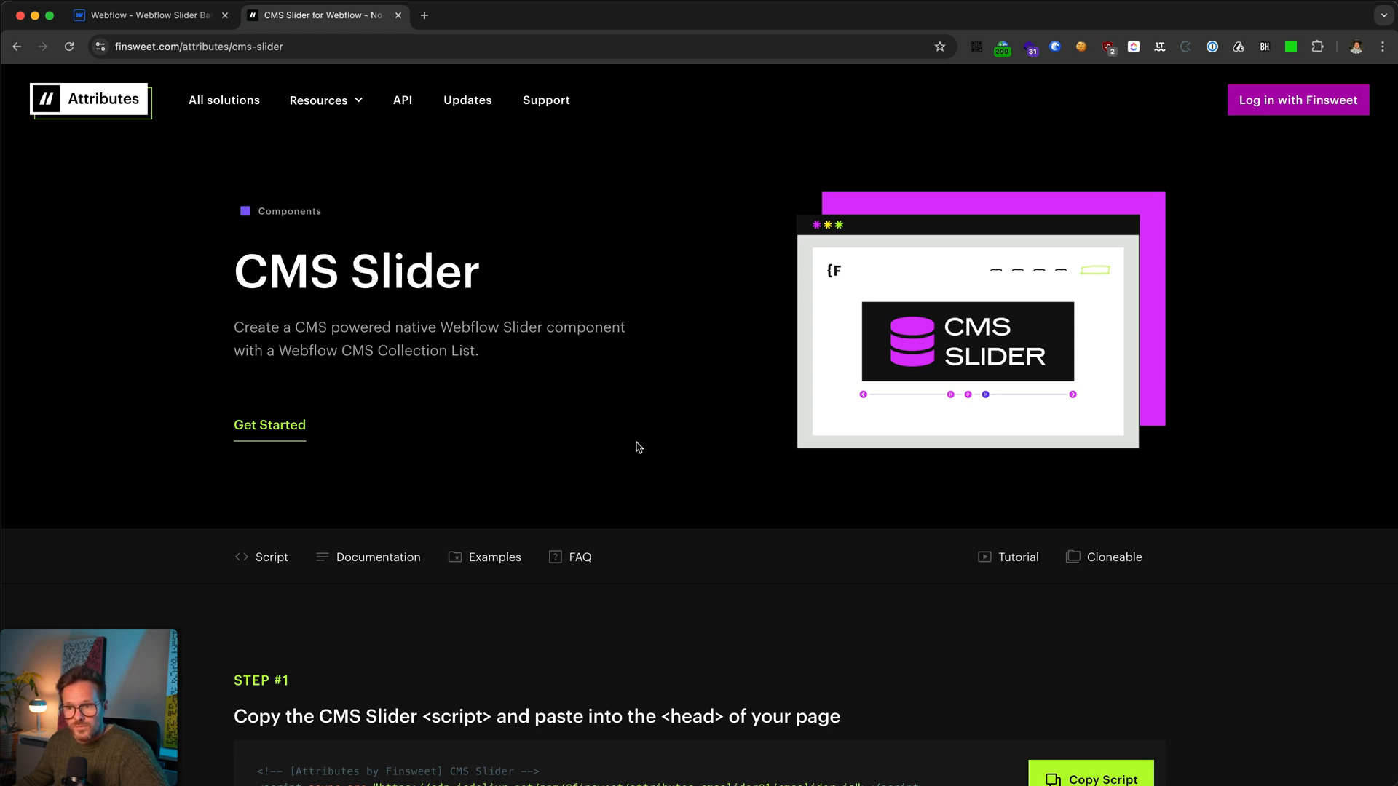
{"action": "scroll", "scroll_direction": "down", "scroll_amount": 3}
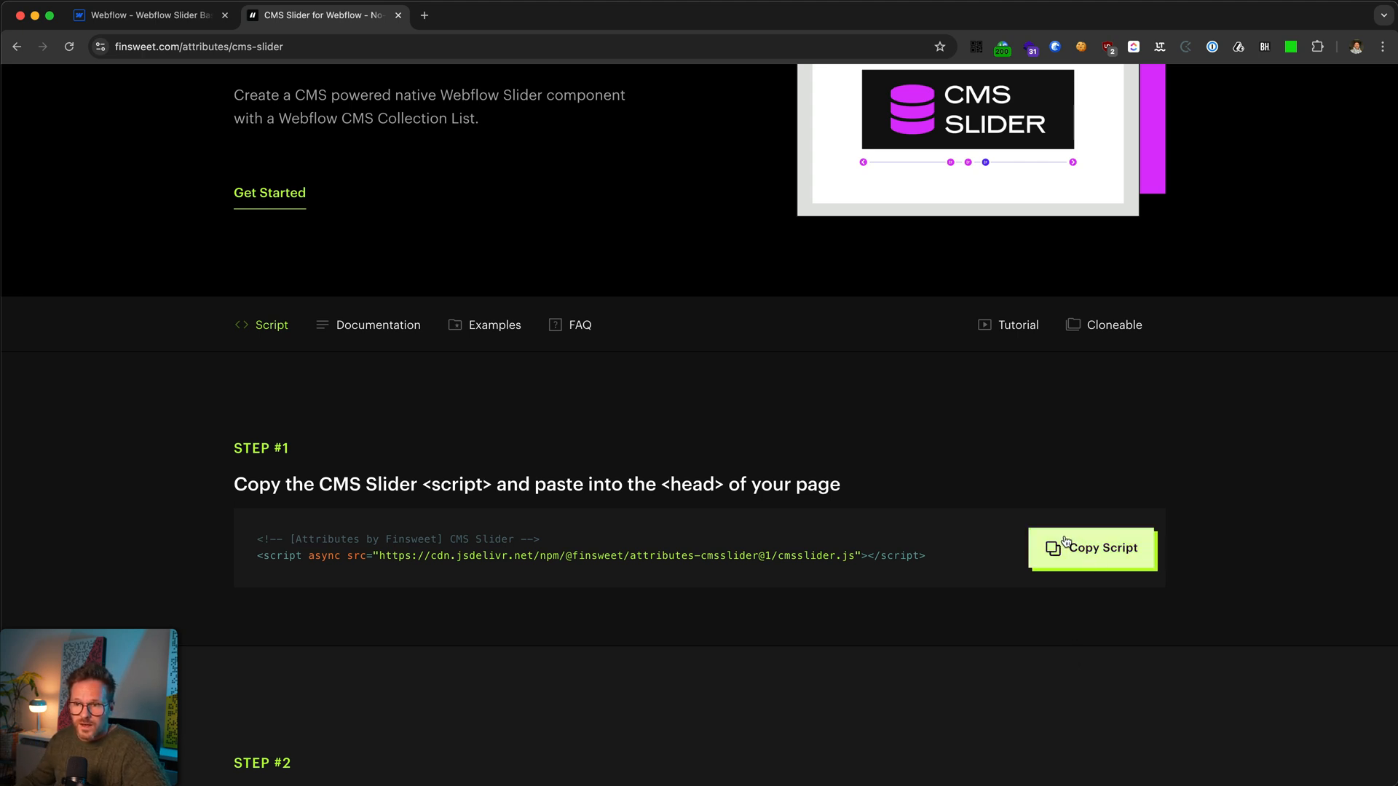
{"action": "left_click", "coordinate": [1091, 547]}
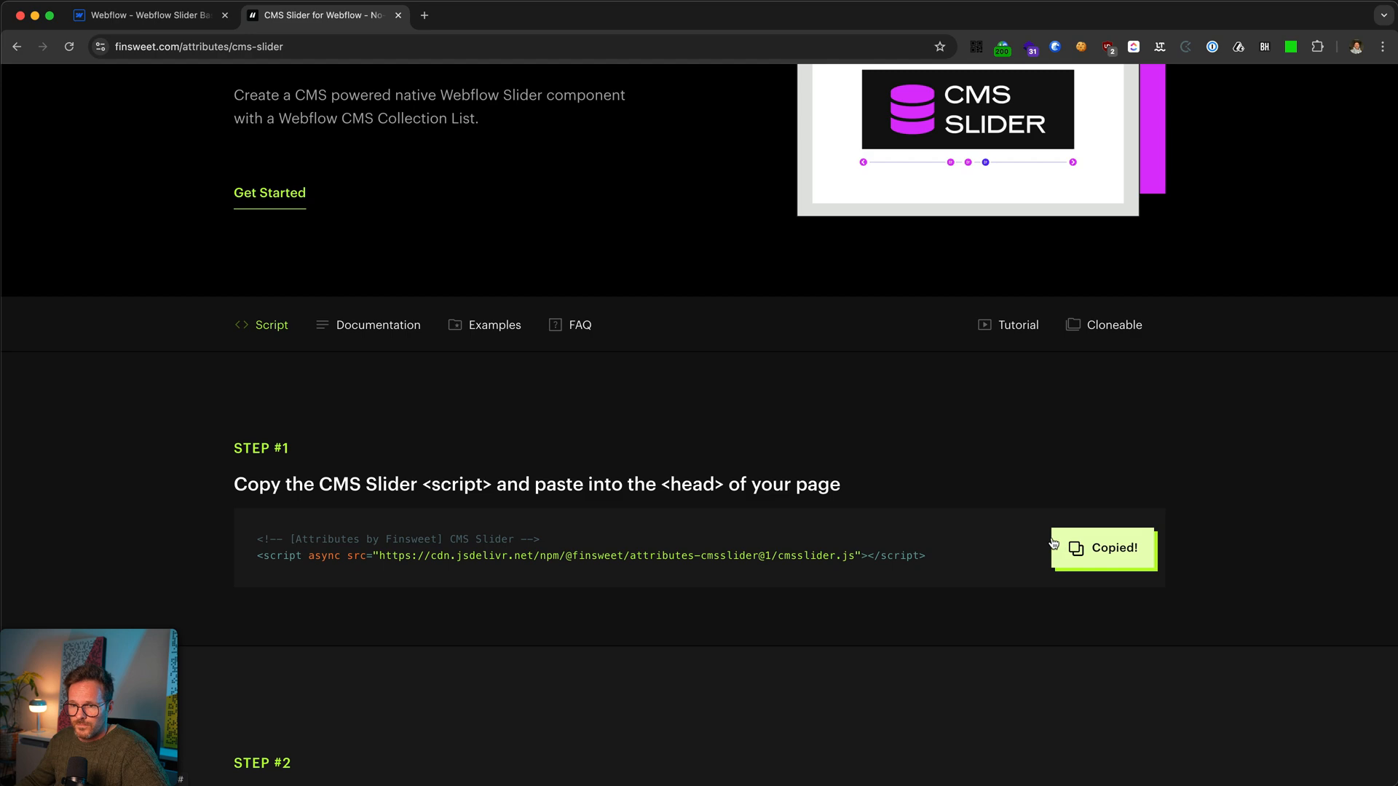
{"action": "left_click", "coordinate": [142, 14]}
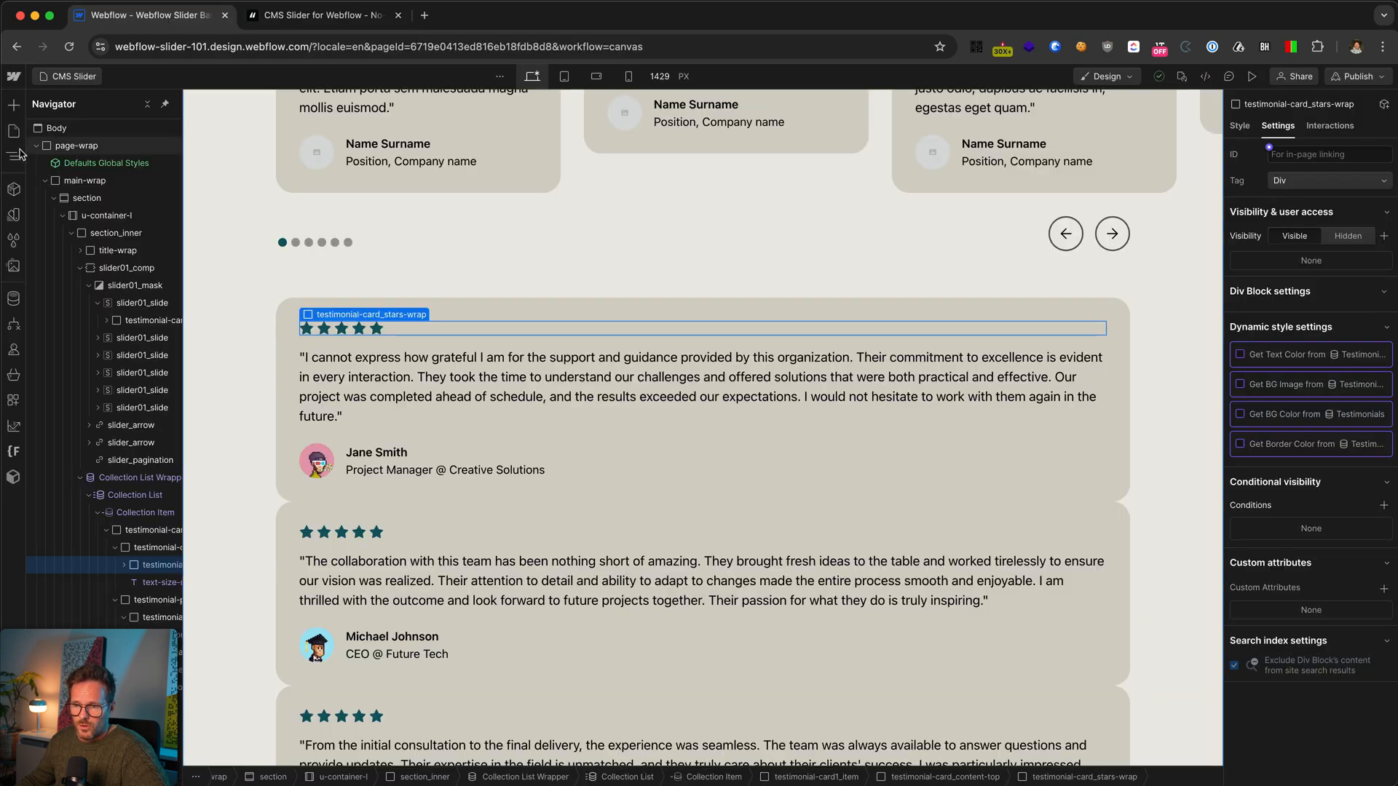
{"action": "left_click", "coordinate": [13, 129]}
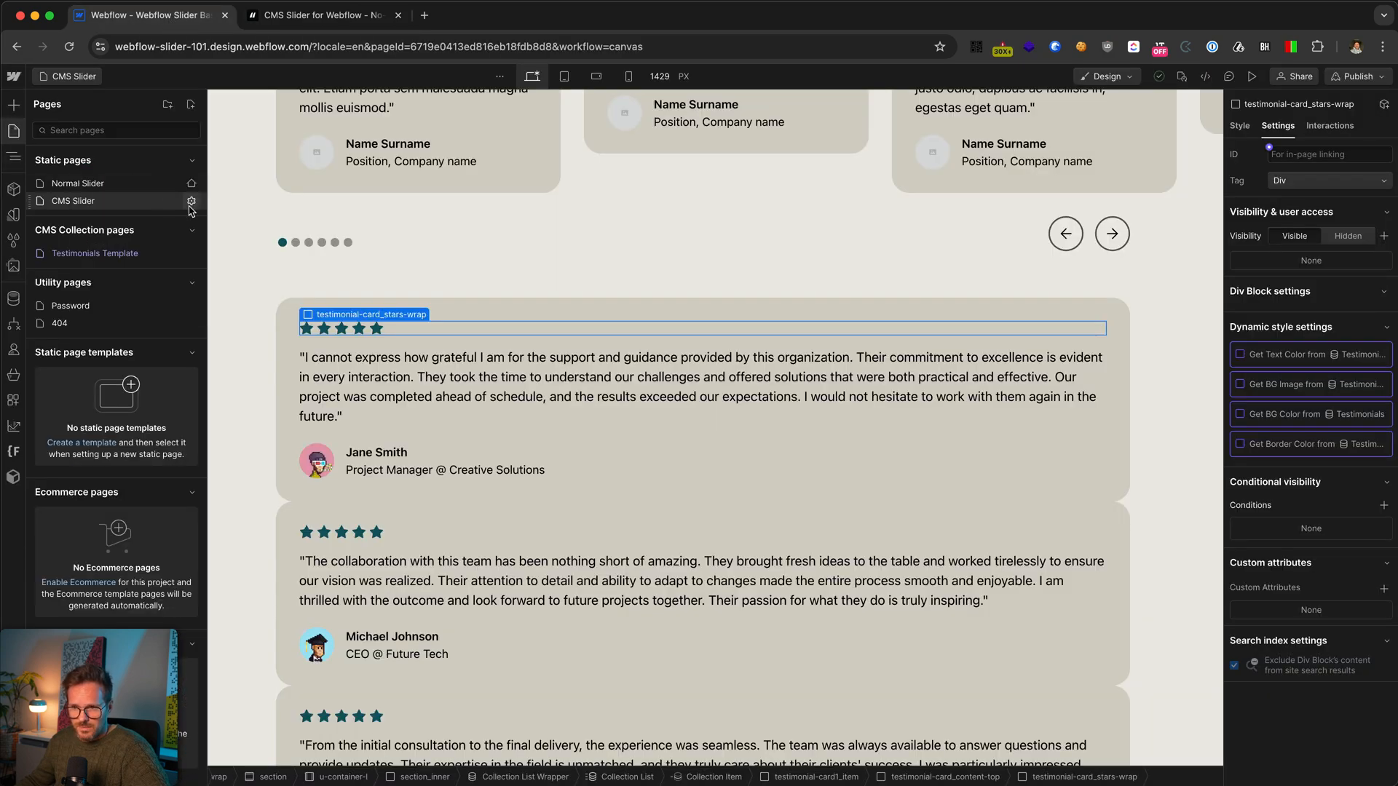
{"action": "left_click", "coordinate": [191, 201]}
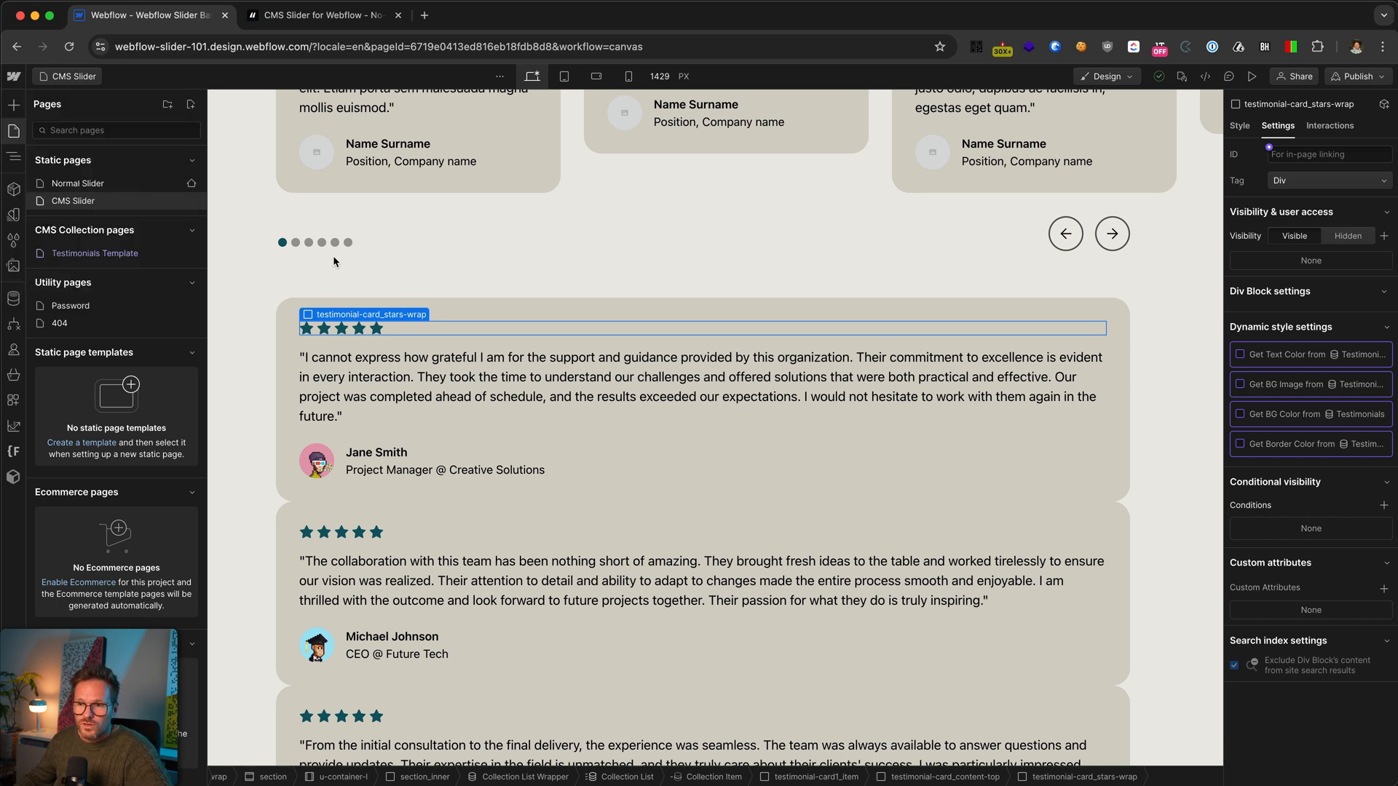
{"action": "left_click", "coordinate": [321, 15]}
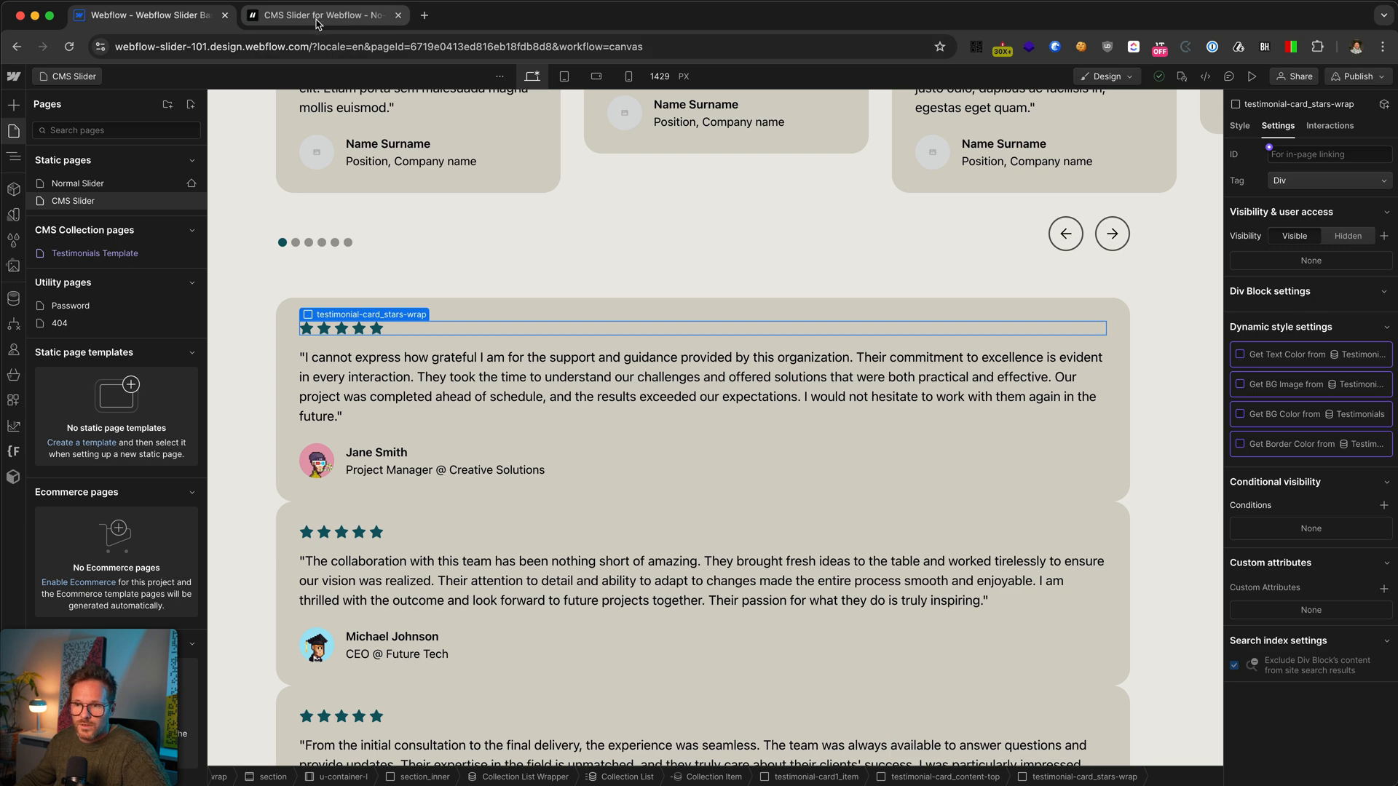
Step: Scroll the Finsweet CMS Slider docs to the Step #2 LIST element attribute
{"action": "left_click", "coordinate": [321, 14]}
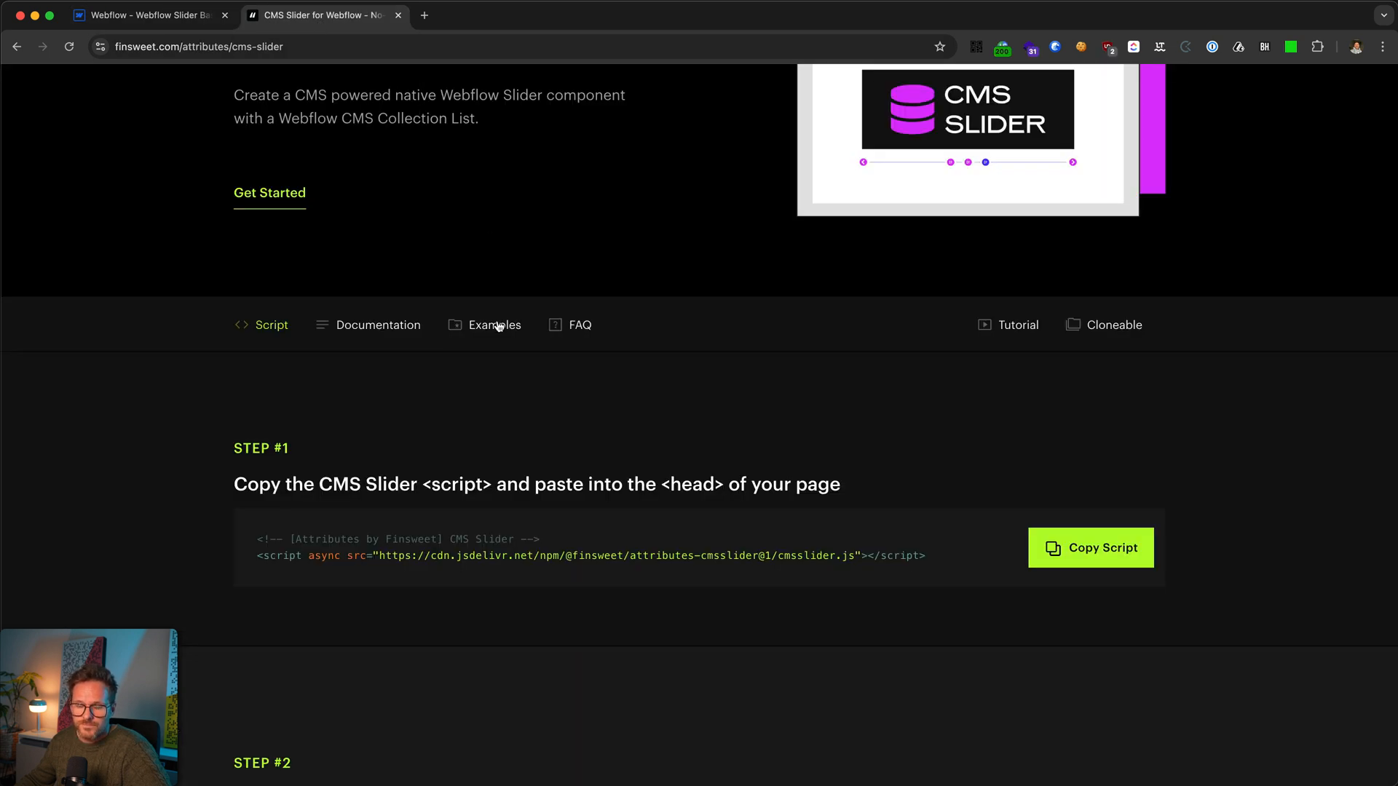
{"action": "scroll", "scroll_direction": "down", "scroll_amount": 3}
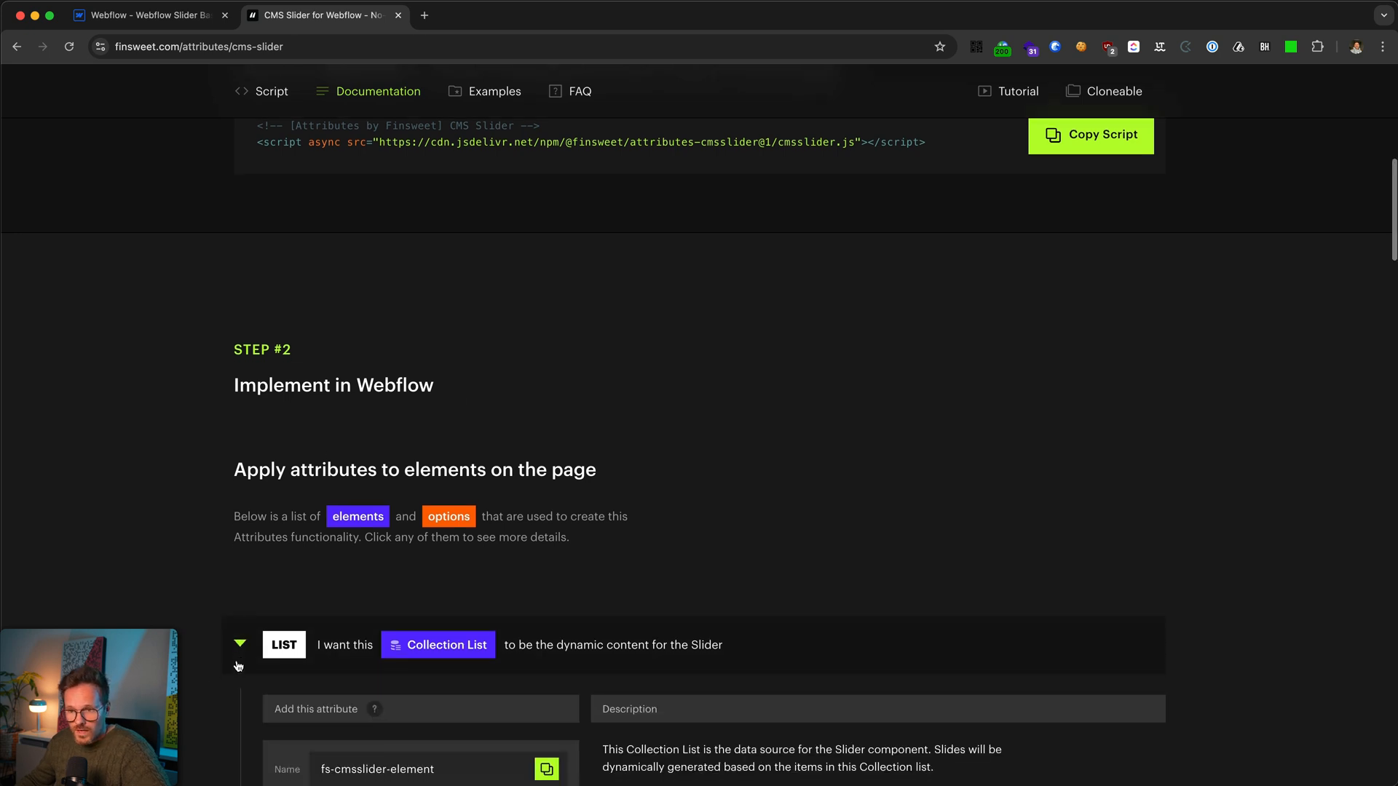
{"action": "scroll", "scroll_direction": "down", "scroll_amount": 3}
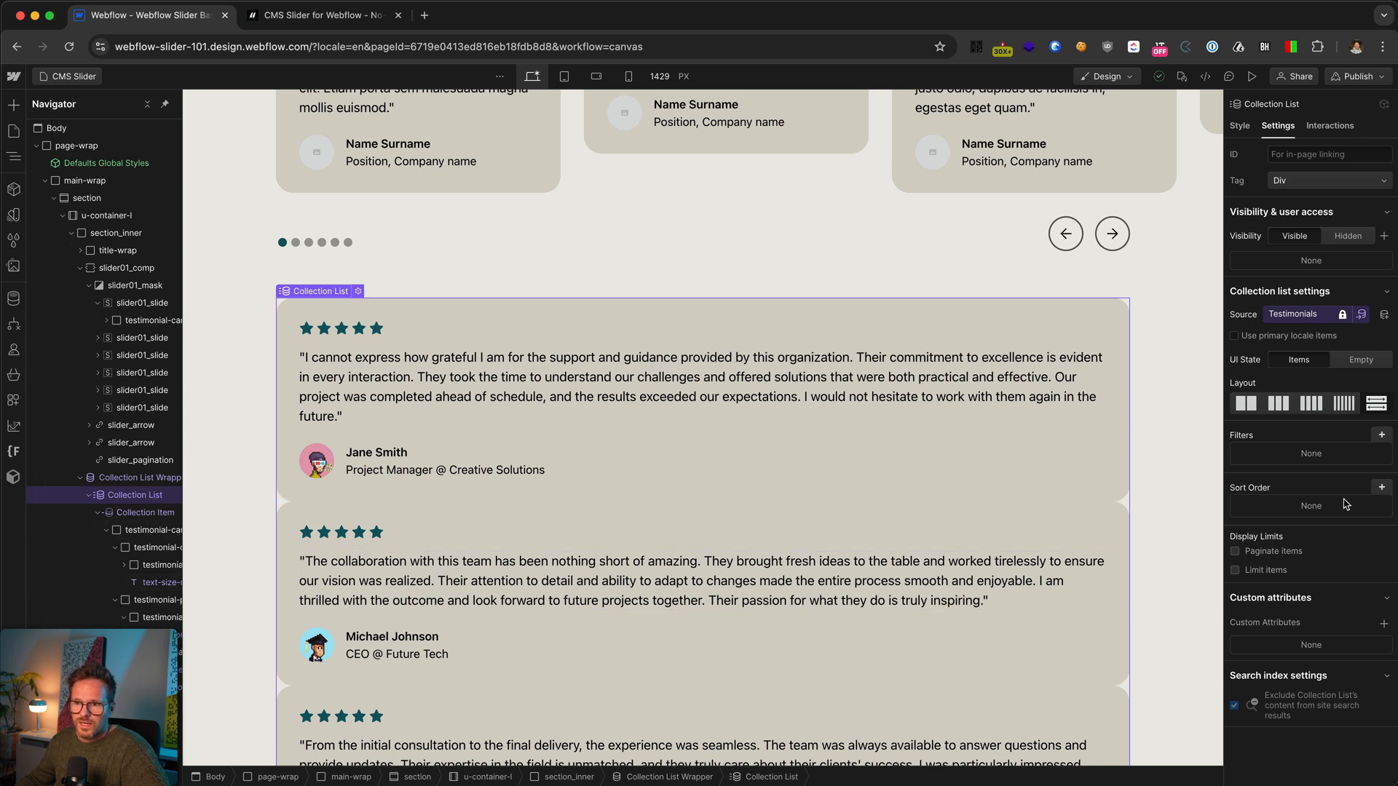
Step: Add custom attribute fs-cmsslider-element = list to the Collection List and return to the docs
{"action": "left_click", "coordinate": [1383, 621]}
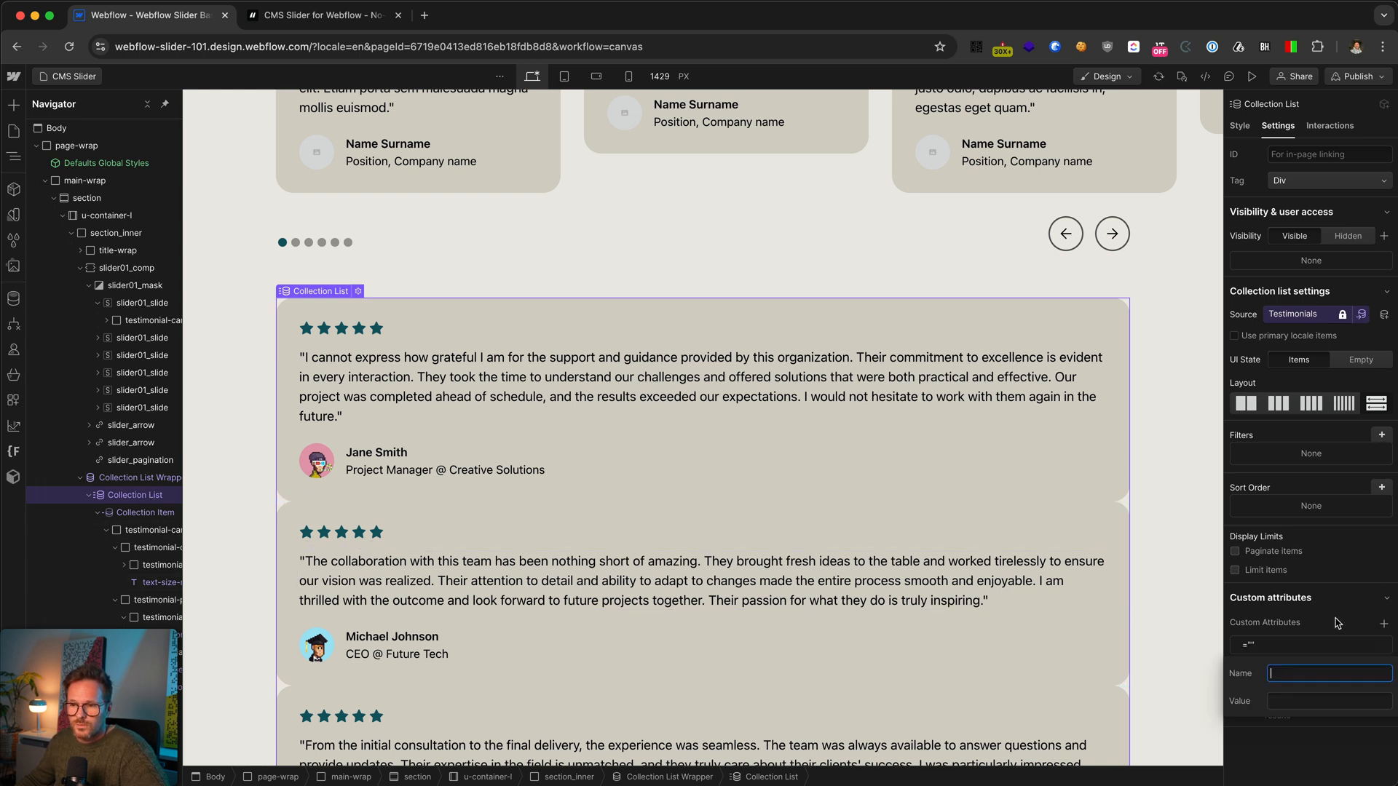
{"action": "type", "text": "fs-cmsslider-element"}
{"action": "left_click", "coordinate": [1329, 701]}
{"action": "type", "text": "list"}
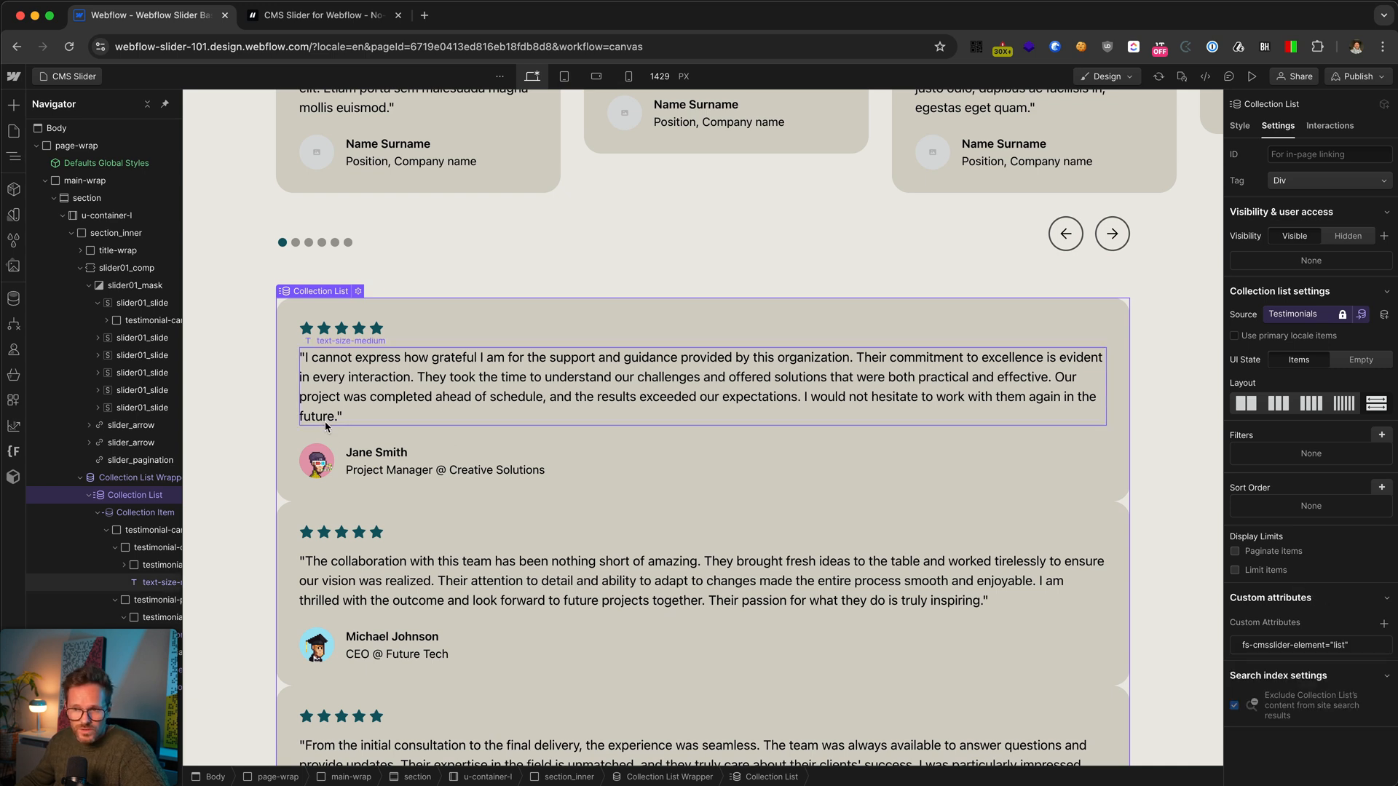
{"action": "left_click", "coordinate": [376, 451]}
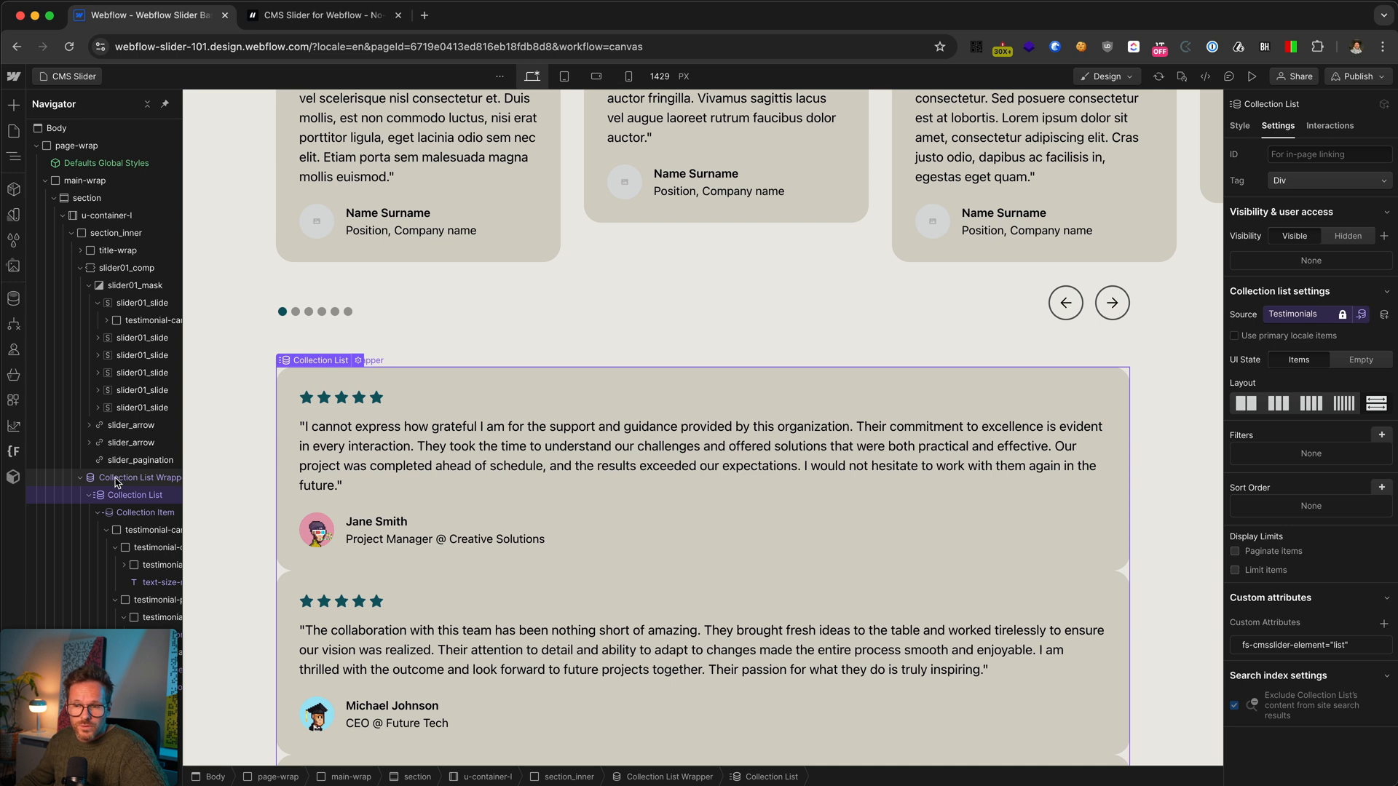
{"action": "left_click", "coordinate": [134, 495]}
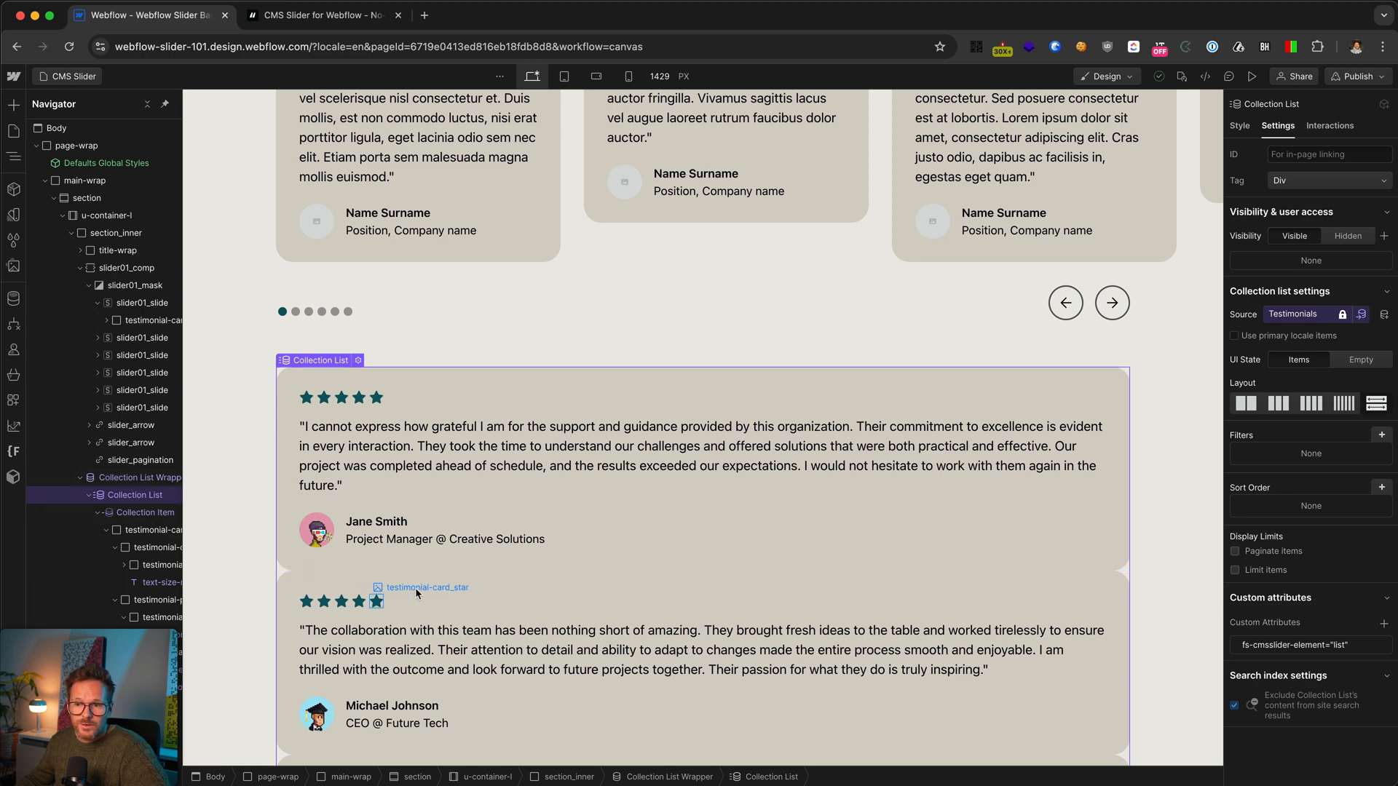
{"action": "left_click", "coordinate": [321, 14]}
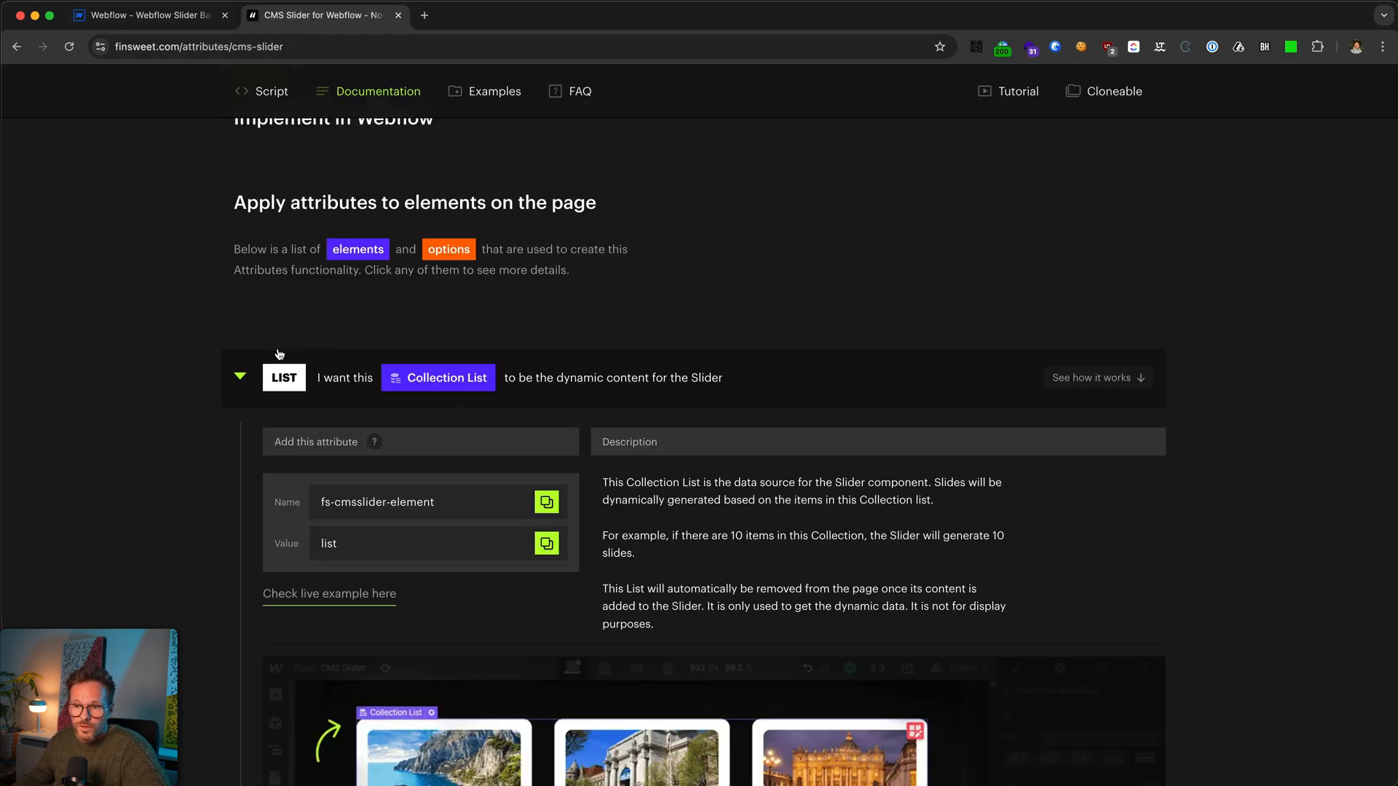
Step: Expand the SLIDER attribute details and copy the fs-cmsslider-element name
{"action": "left_click", "coordinate": [239, 376]}
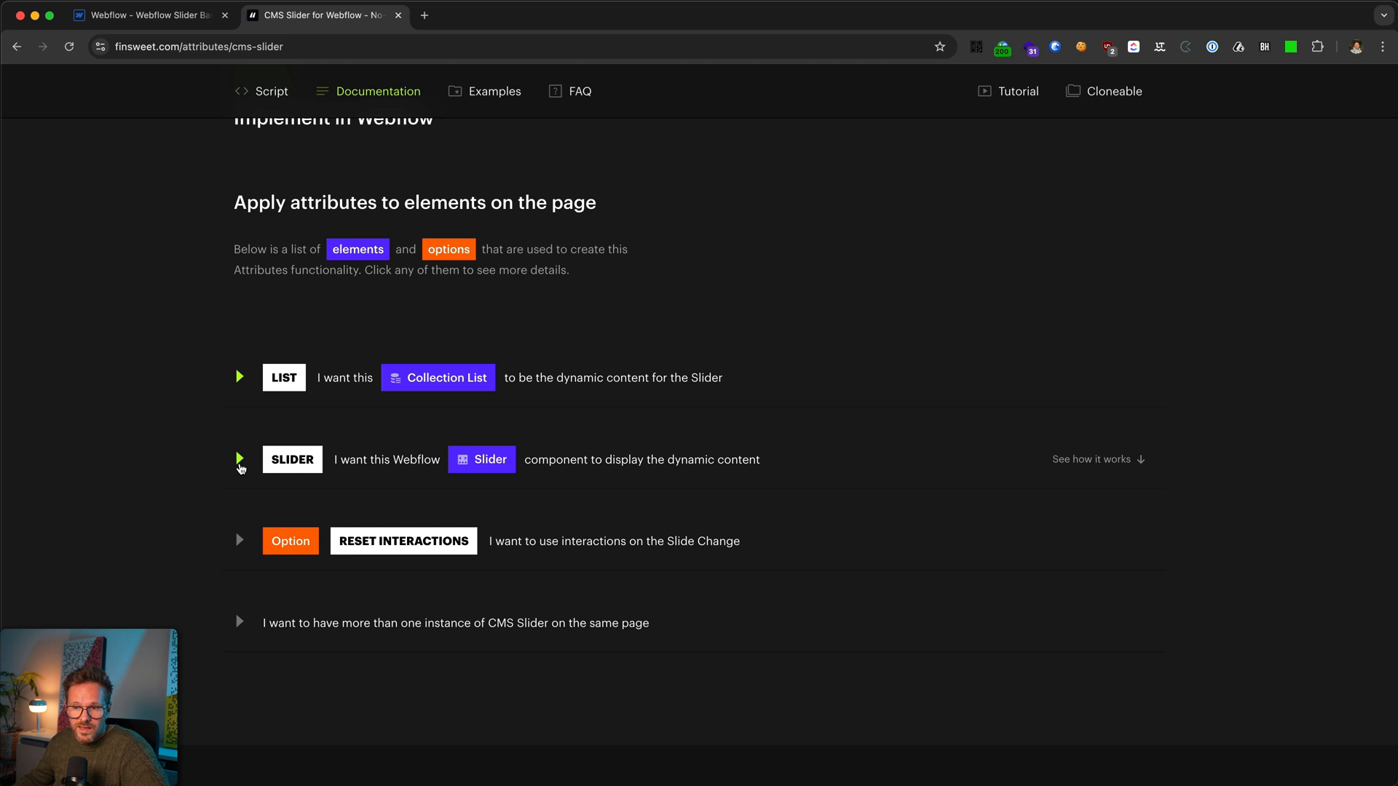
{"action": "left_click", "coordinate": [239, 459]}
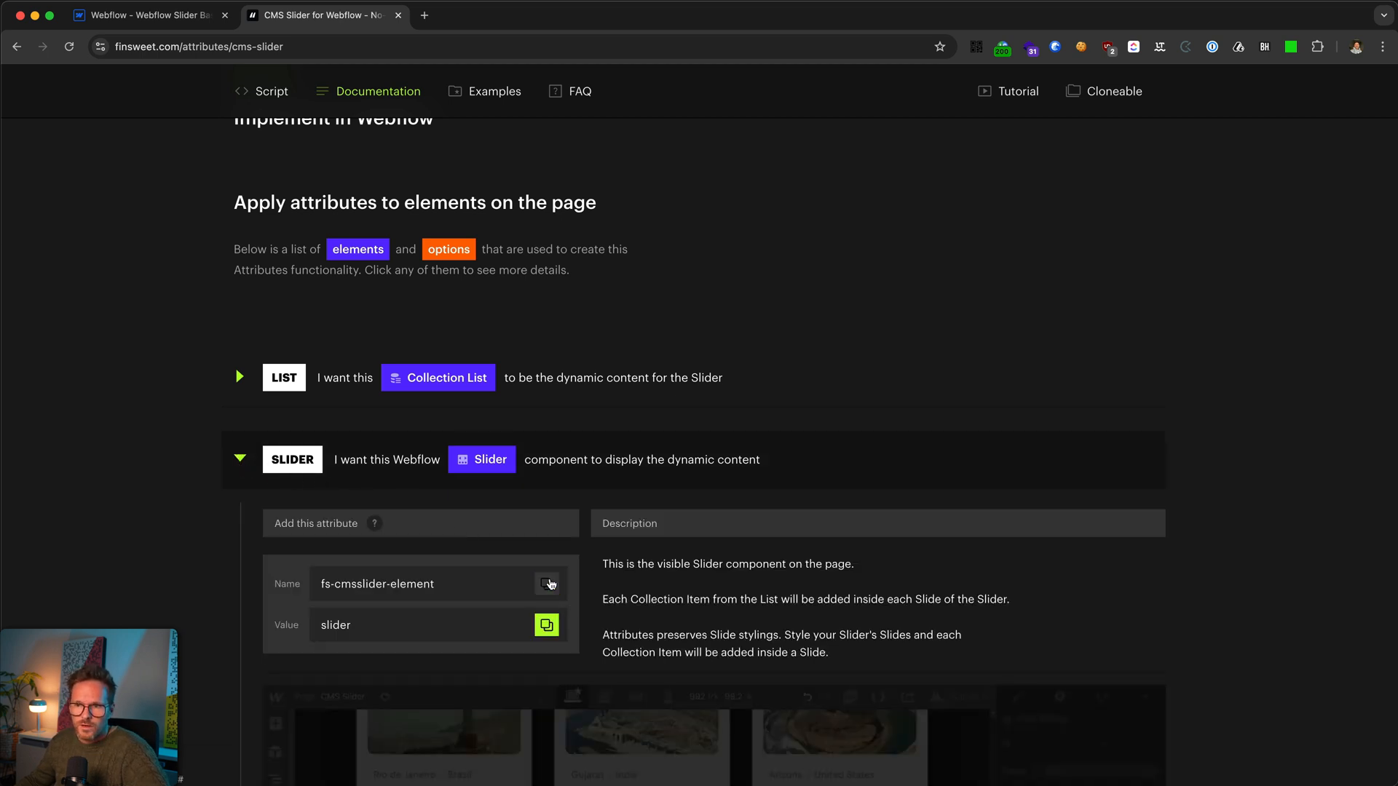
{"action": "left_click", "coordinate": [147, 14]}
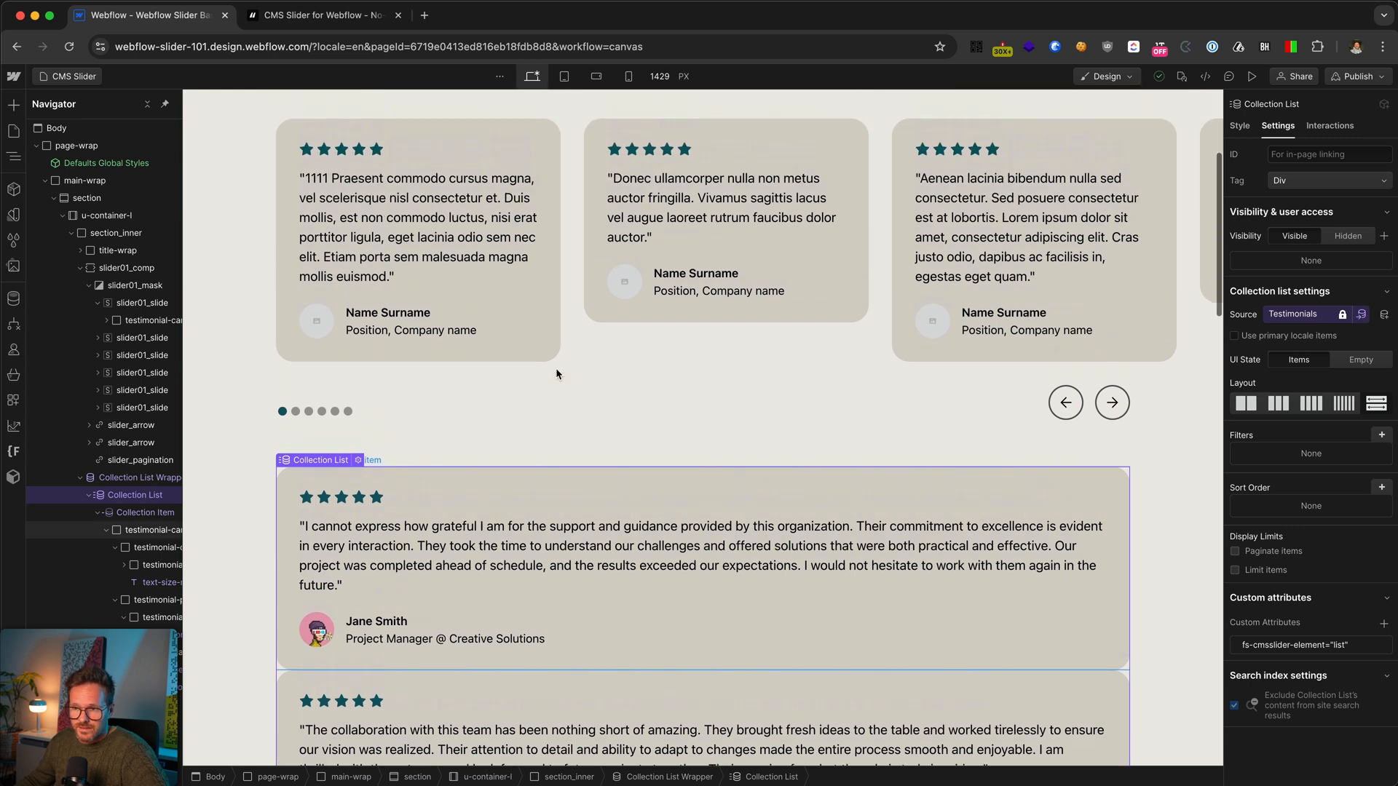
Step: Give slider01_comp the custom attribute fs-cmsslider-element = slider
{"action": "left_click", "coordinate": [126, 268]}
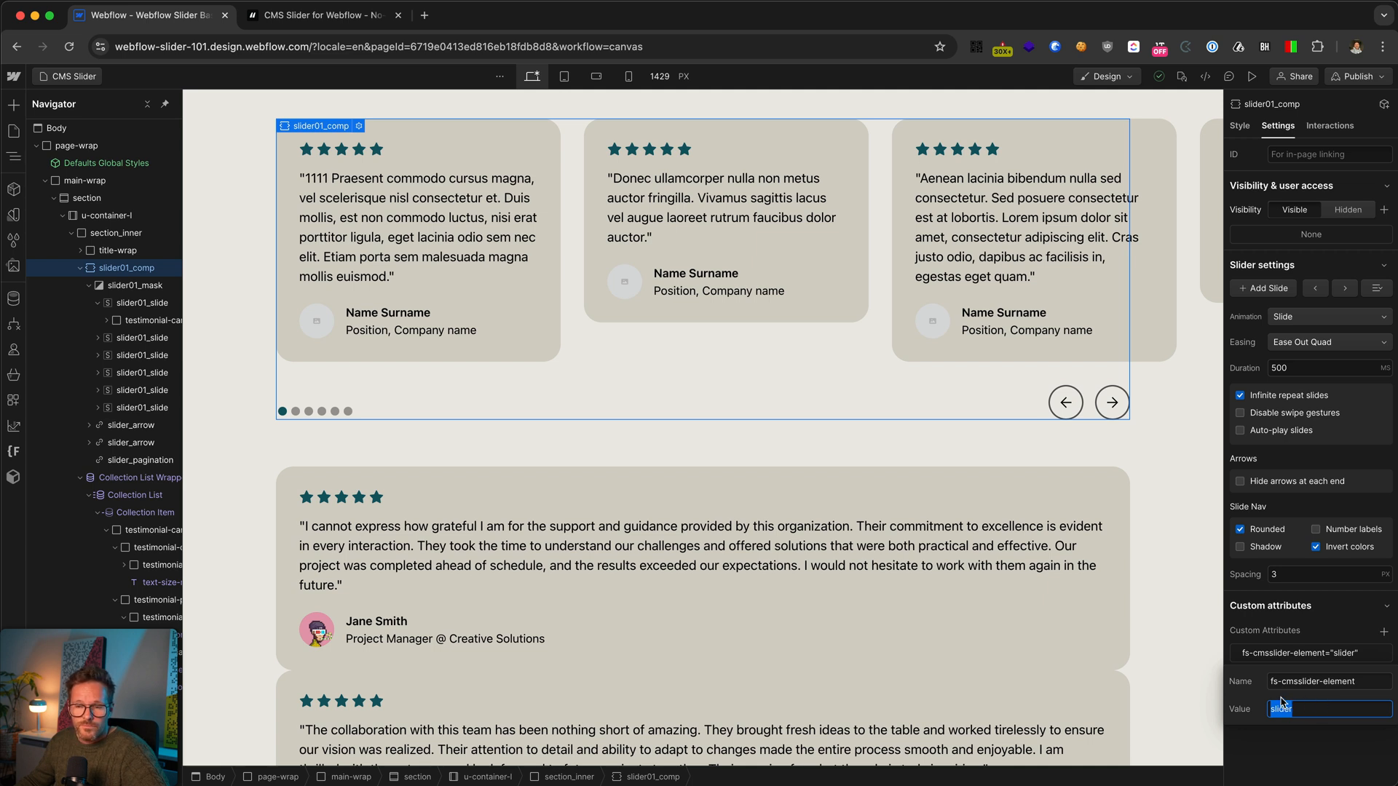
{"action": "left_click", "coordinate": [86, 197]}
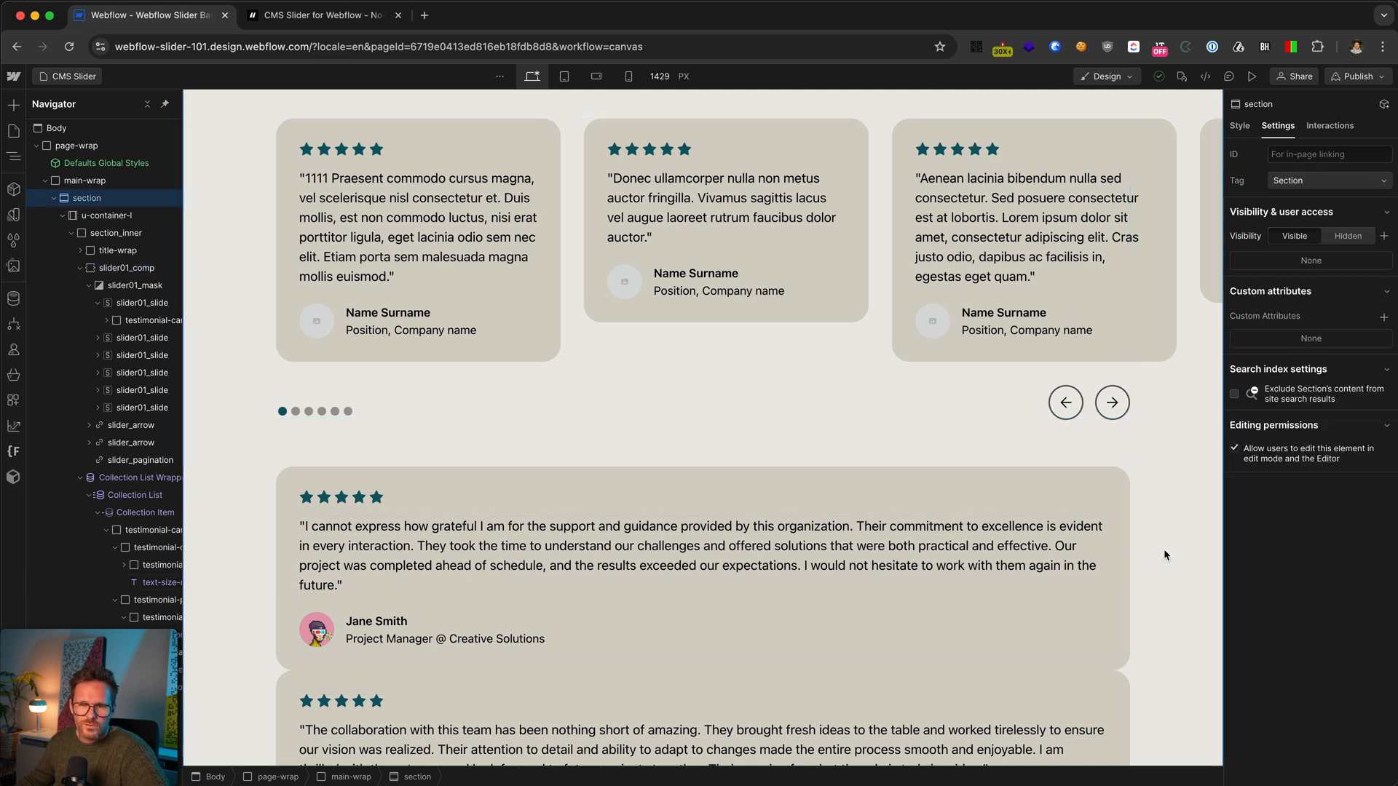
{"action": "left_click", "coordinate": [625, 567]}
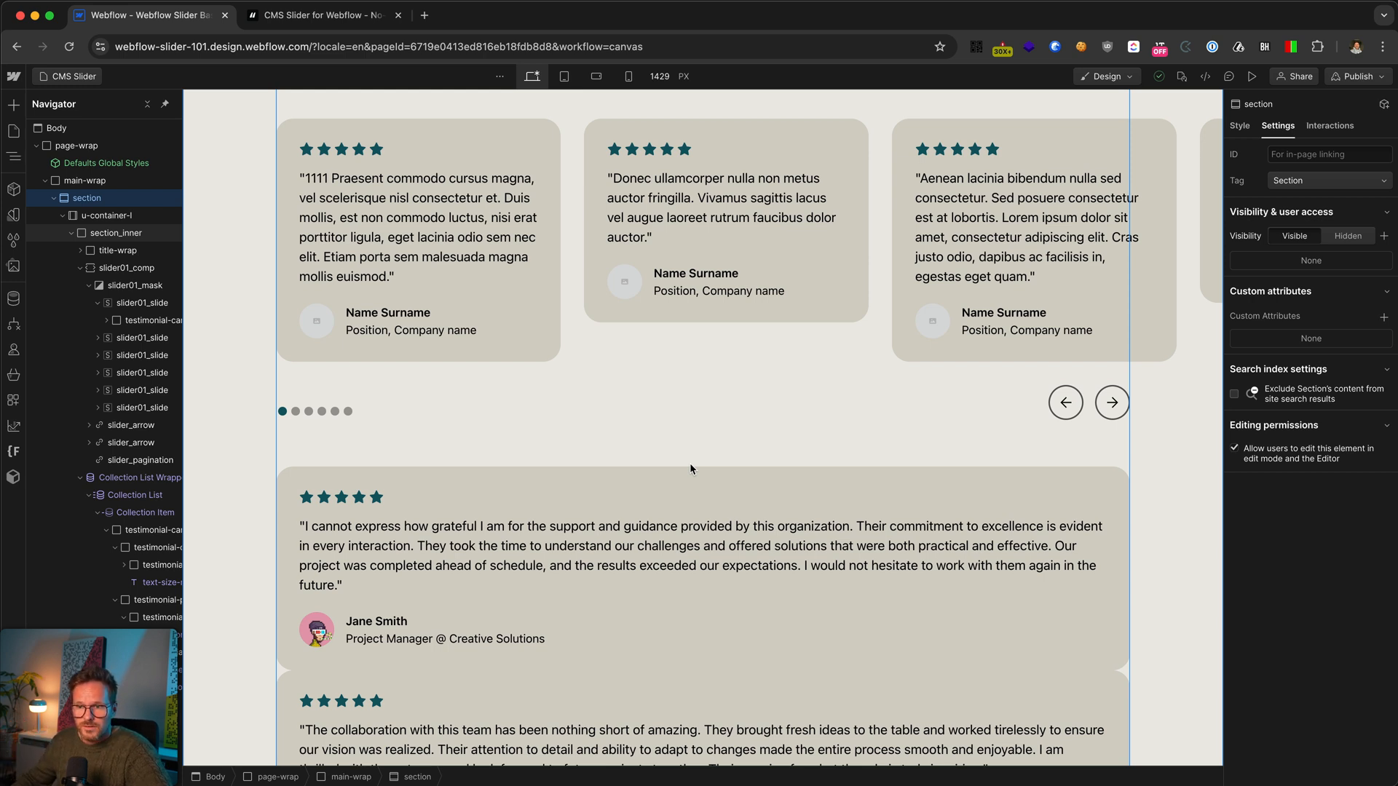
{"action": "mouse_move", "coordinate": [778, 439]}
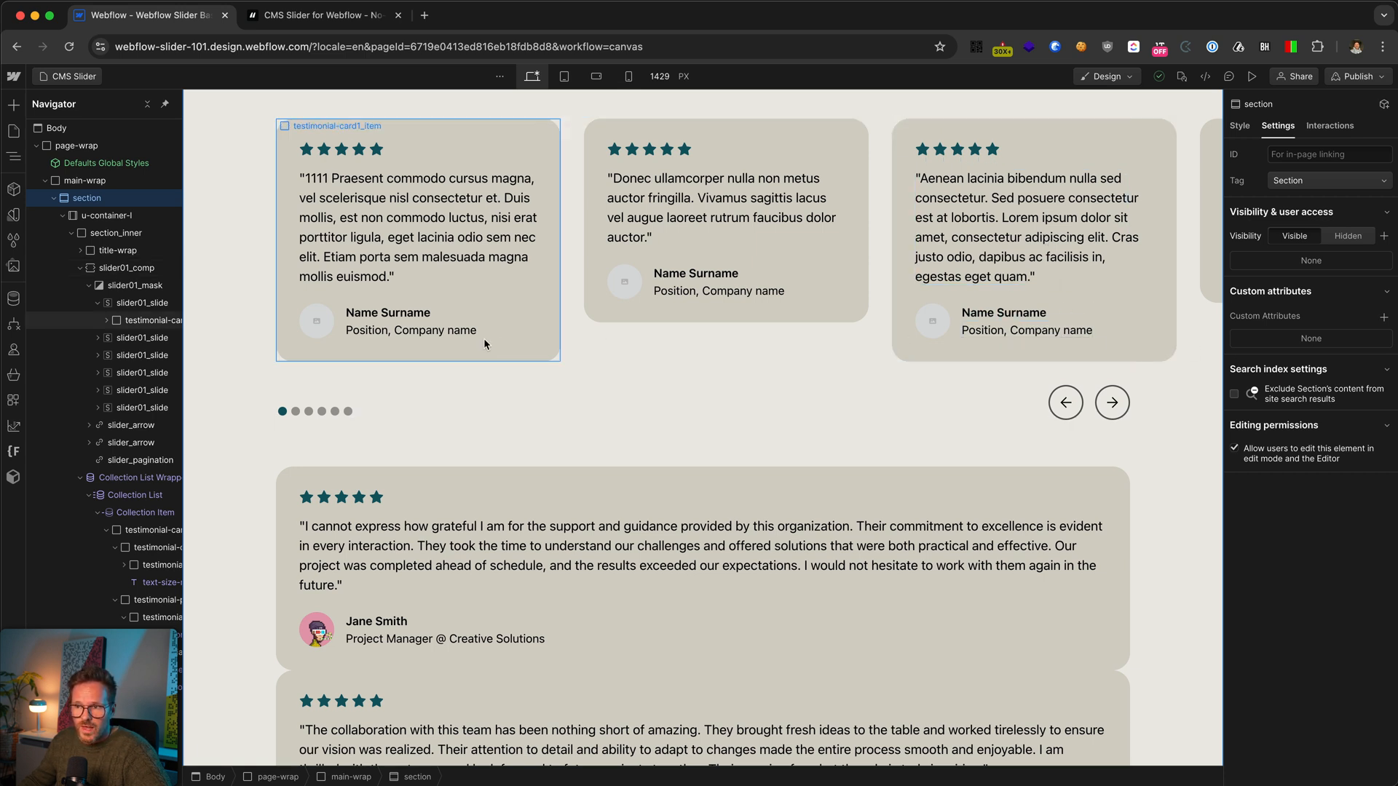
{"action": "left_click", "coordinate": [152, 530]}
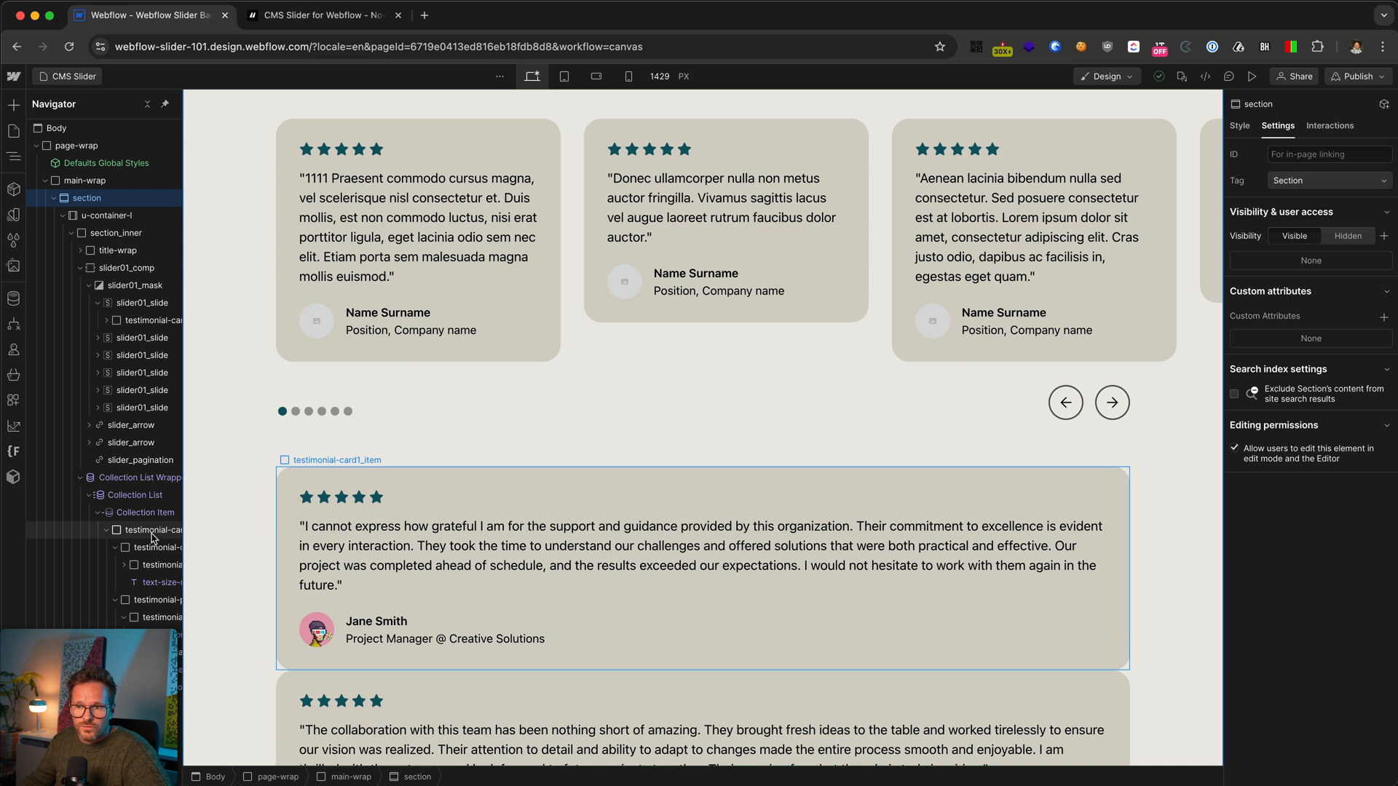
Step: Check the attributes on the slider component and the Collection List
{"action": "left_click", "coordinate": [418, 241]}
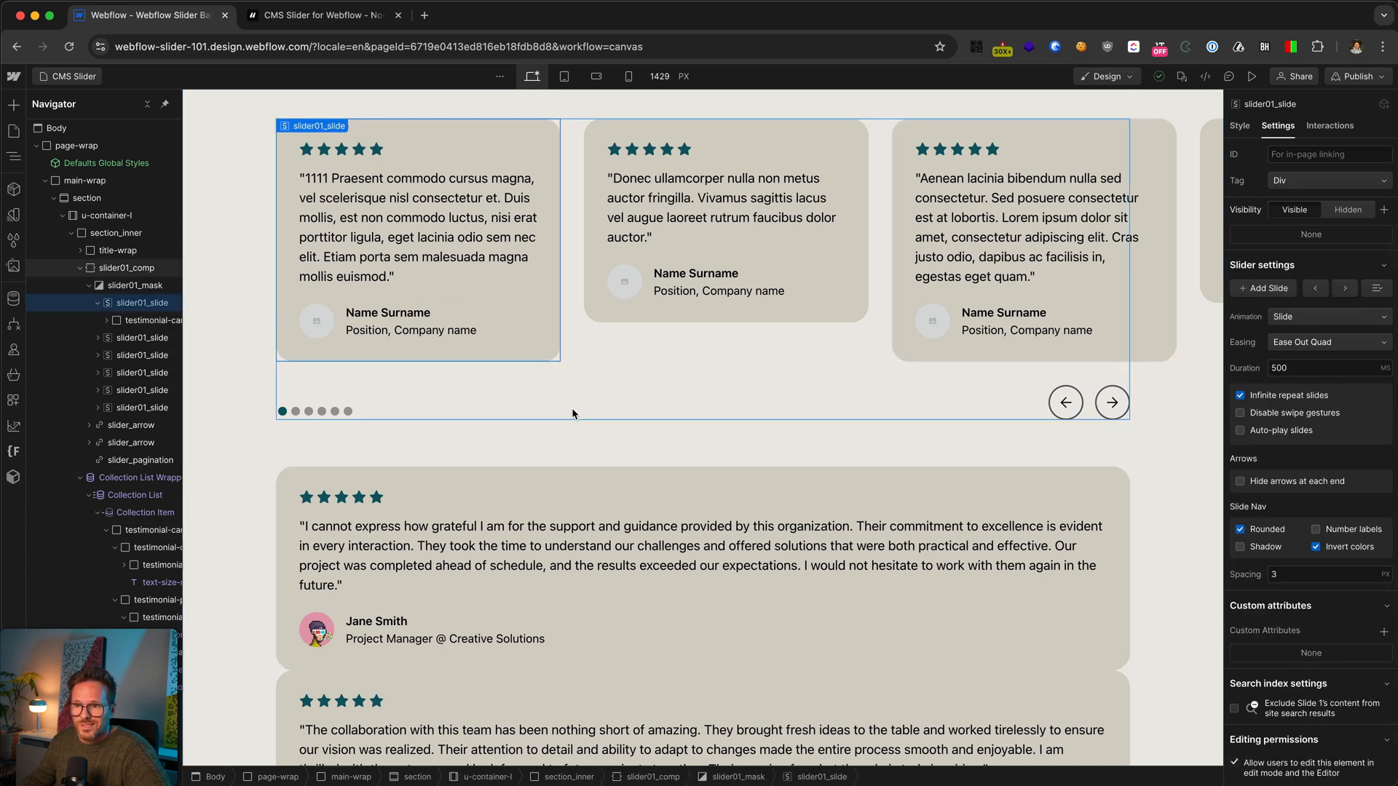
{"action": "left_click", "coordinate": [128, 268]}
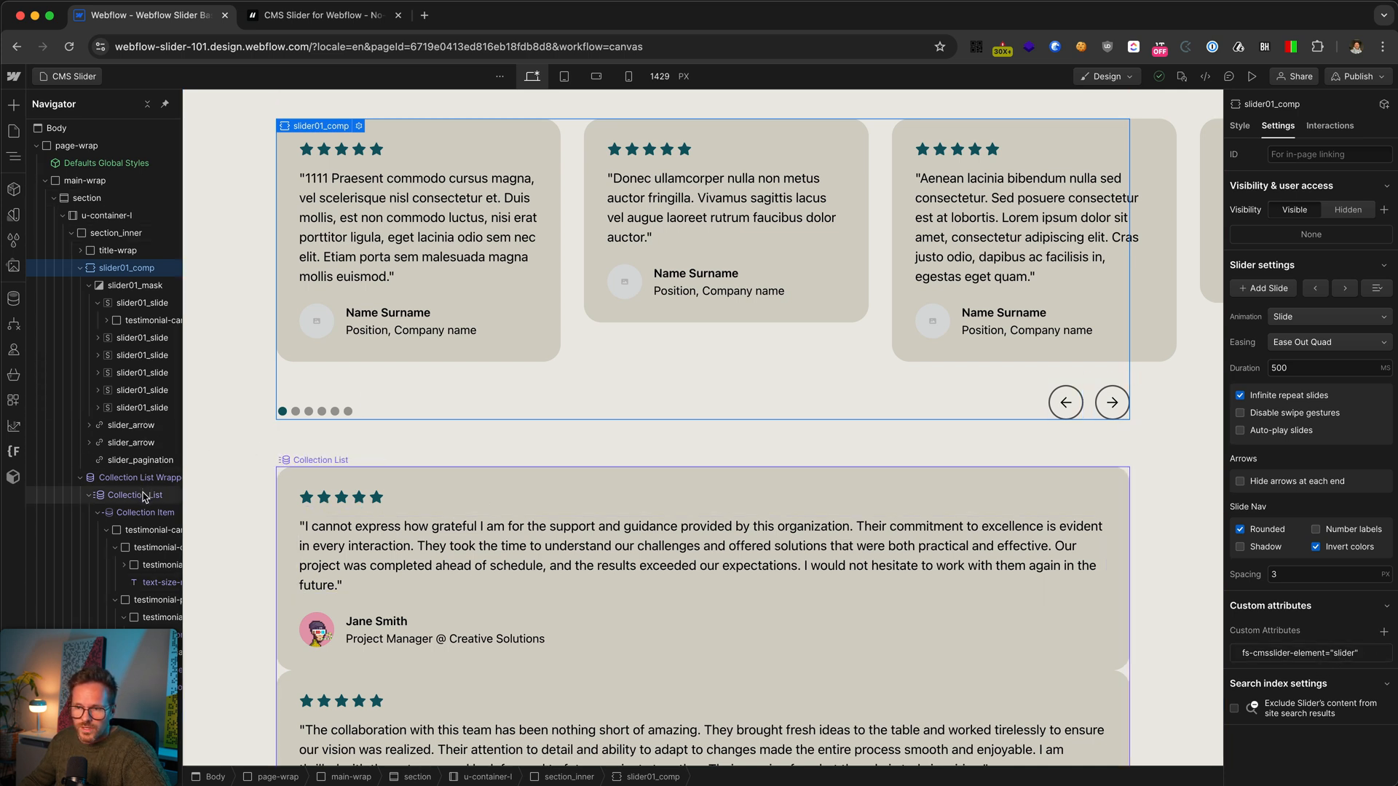
{"action": "left_click", "coordinate": [136, 496]}
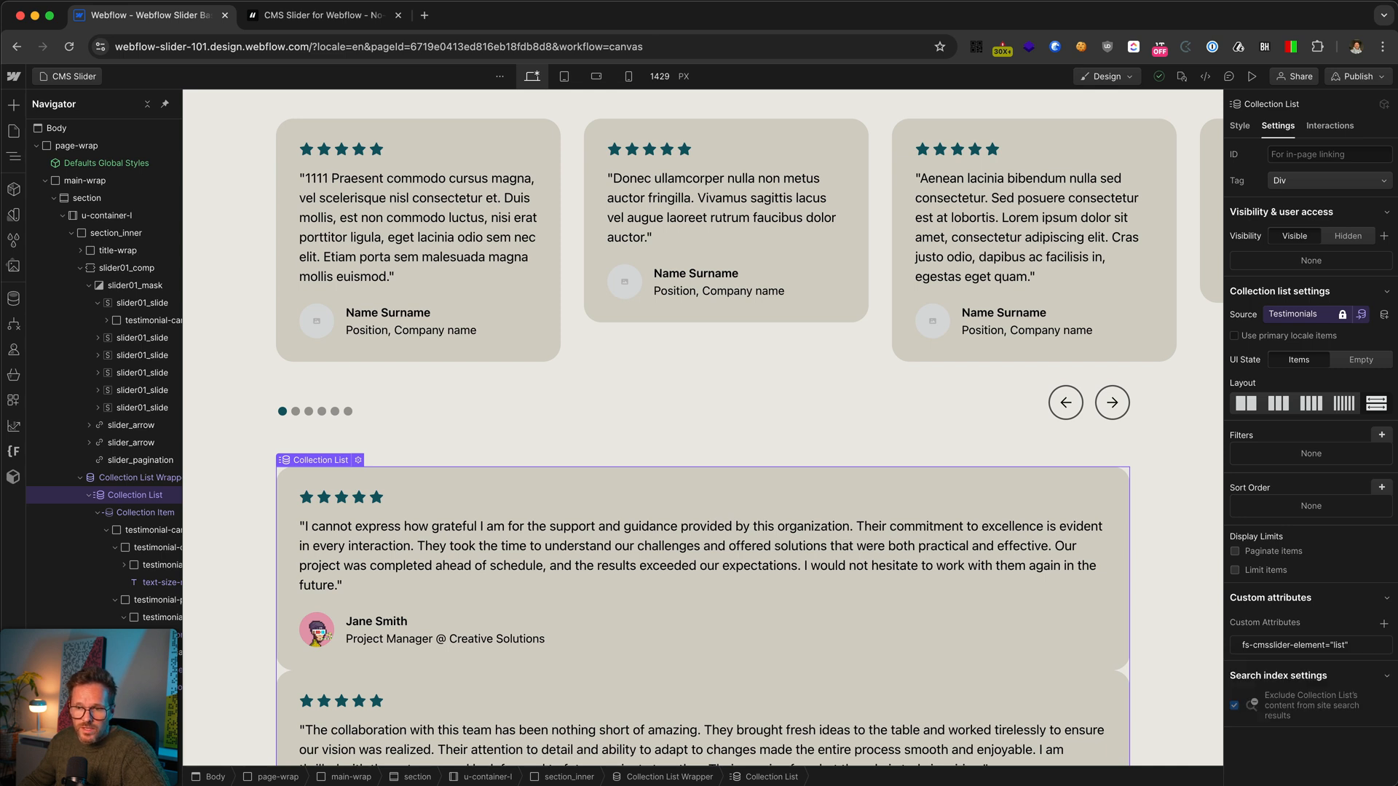
Step: Publish the site to the staging domain and open the live page
{"action": "left_click", "coordinate": [1355, 76]}
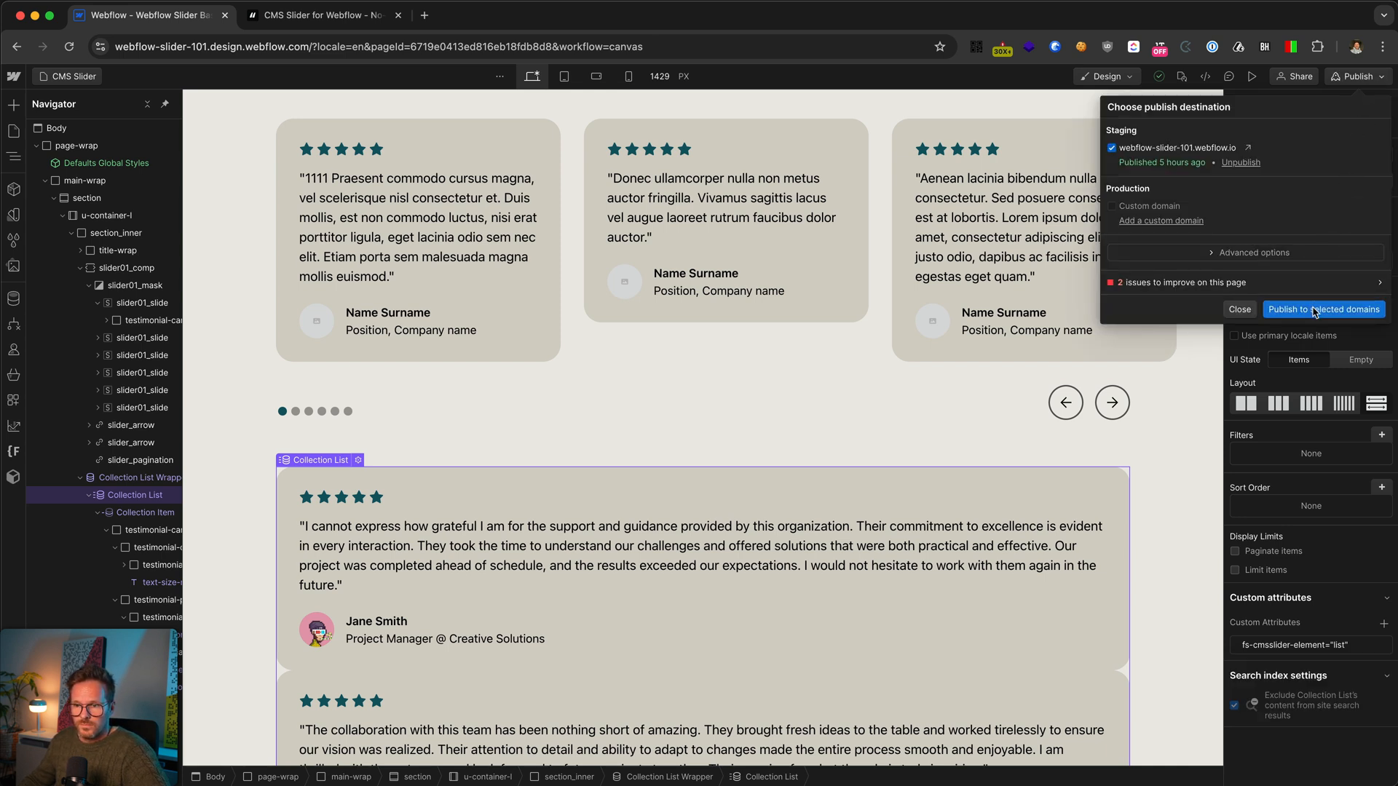
{"action": "left_click", "coordinate": [1324, 309]}
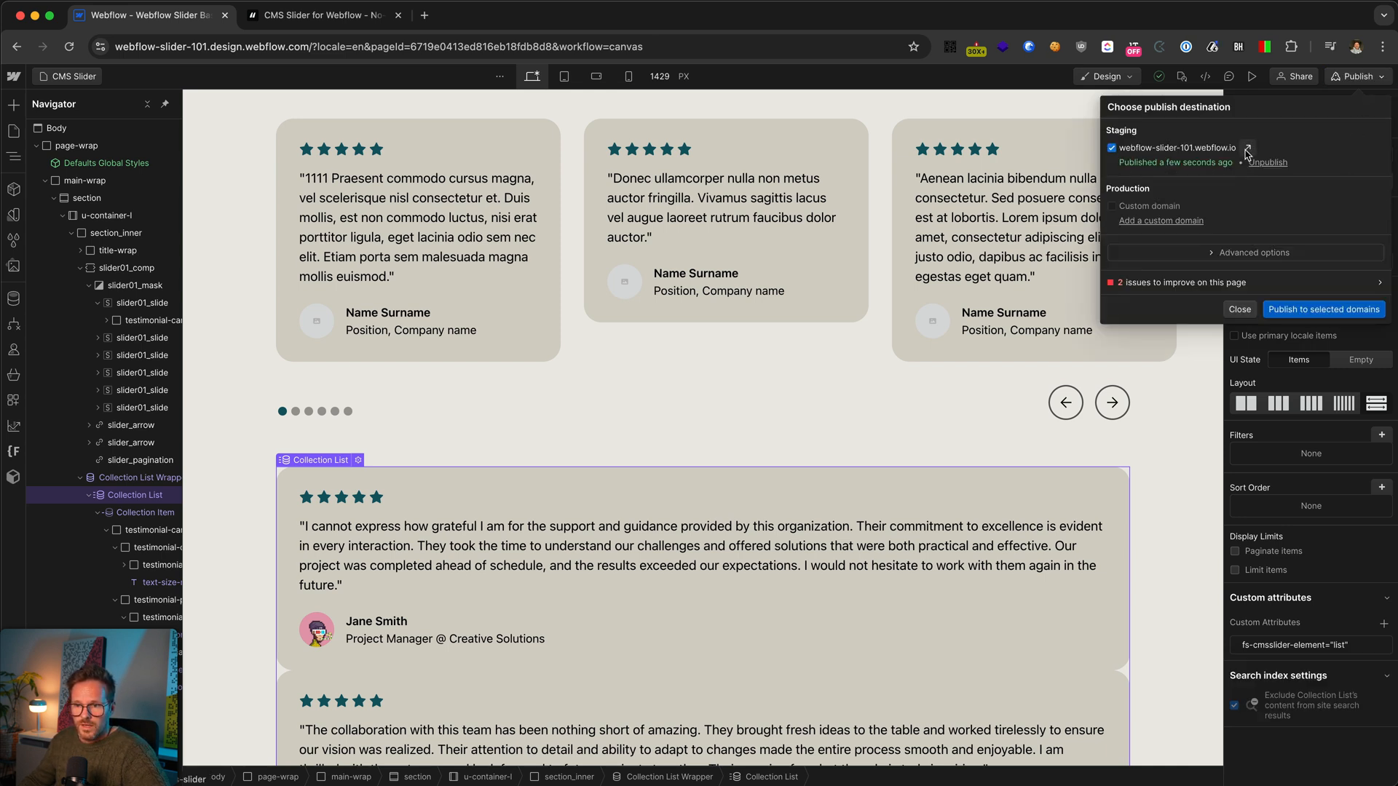
{"action": "left_click", "coordinate": [1248, 148]}
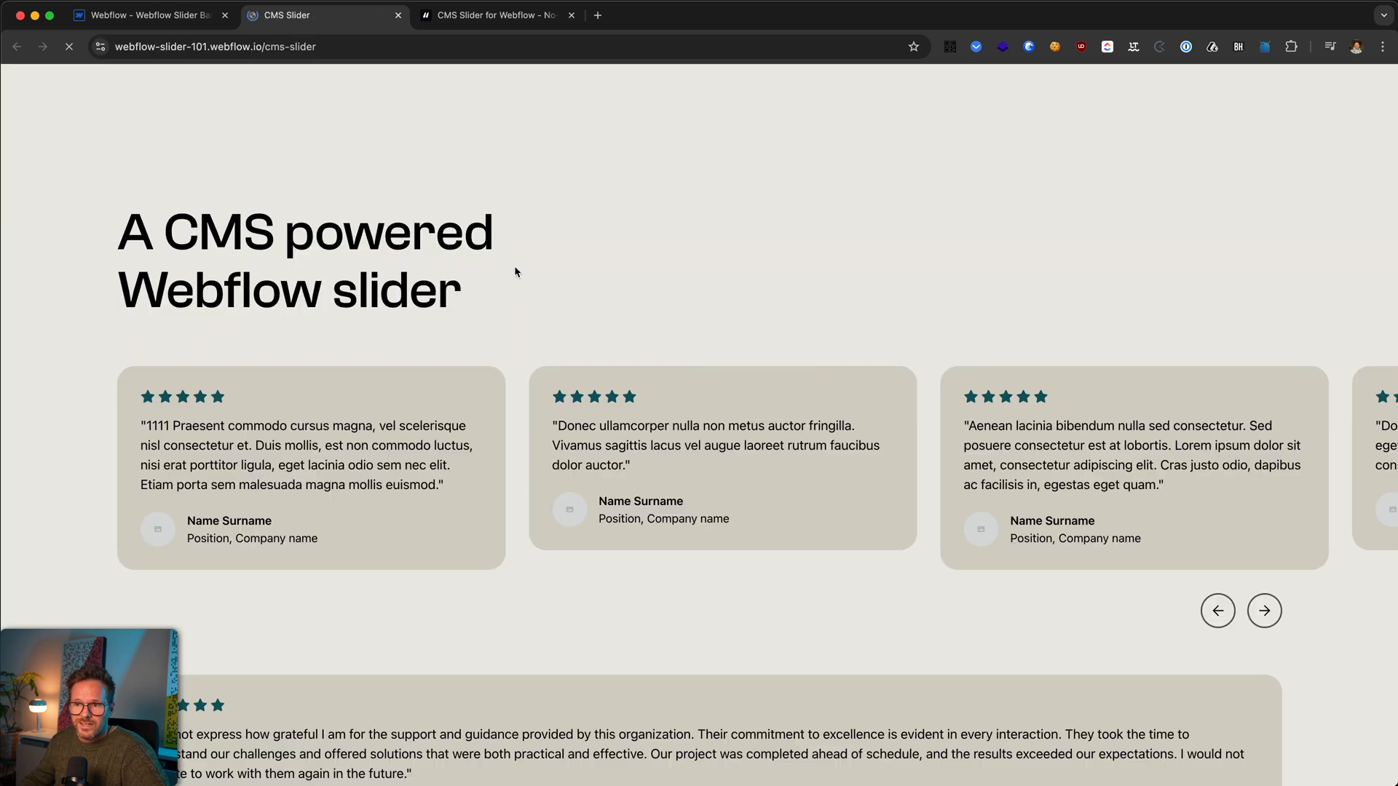
Step: Advance the live webflow.io slider through two CMS testimonials
{"action": "left_click", "coordinate": [68, 47]}
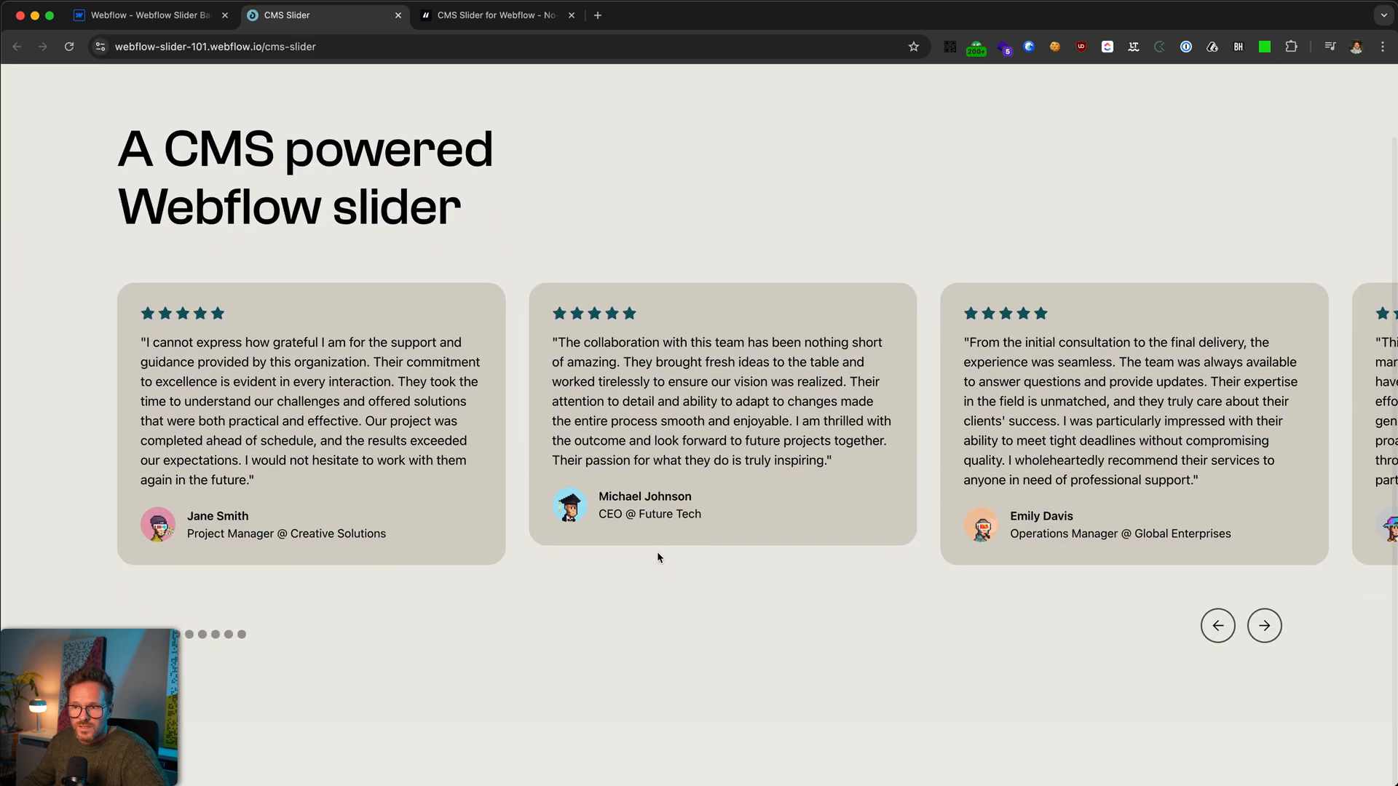
{"action": "left_click", "coordinate": [1263, 629]}
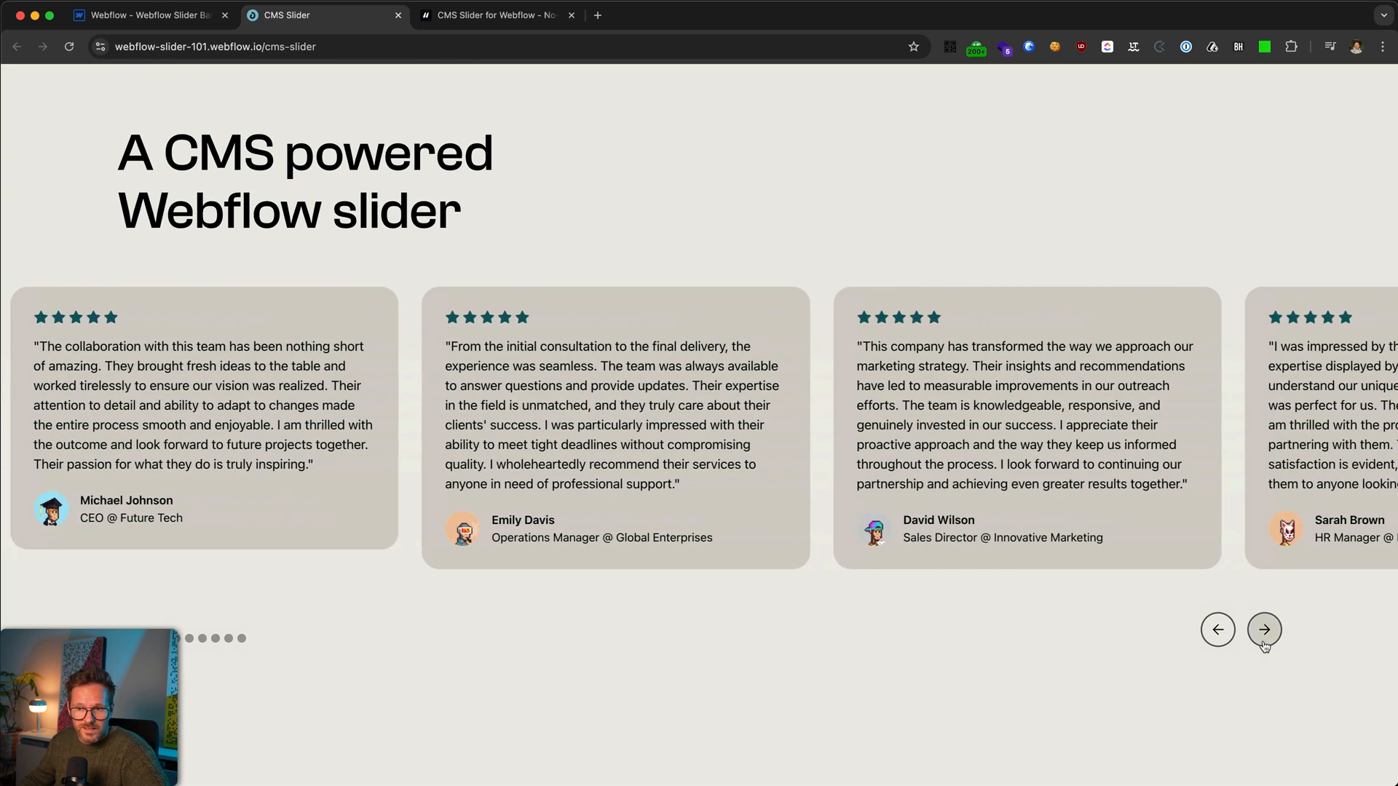
{"action": "left_click", "coordinate": [1262, 629]}
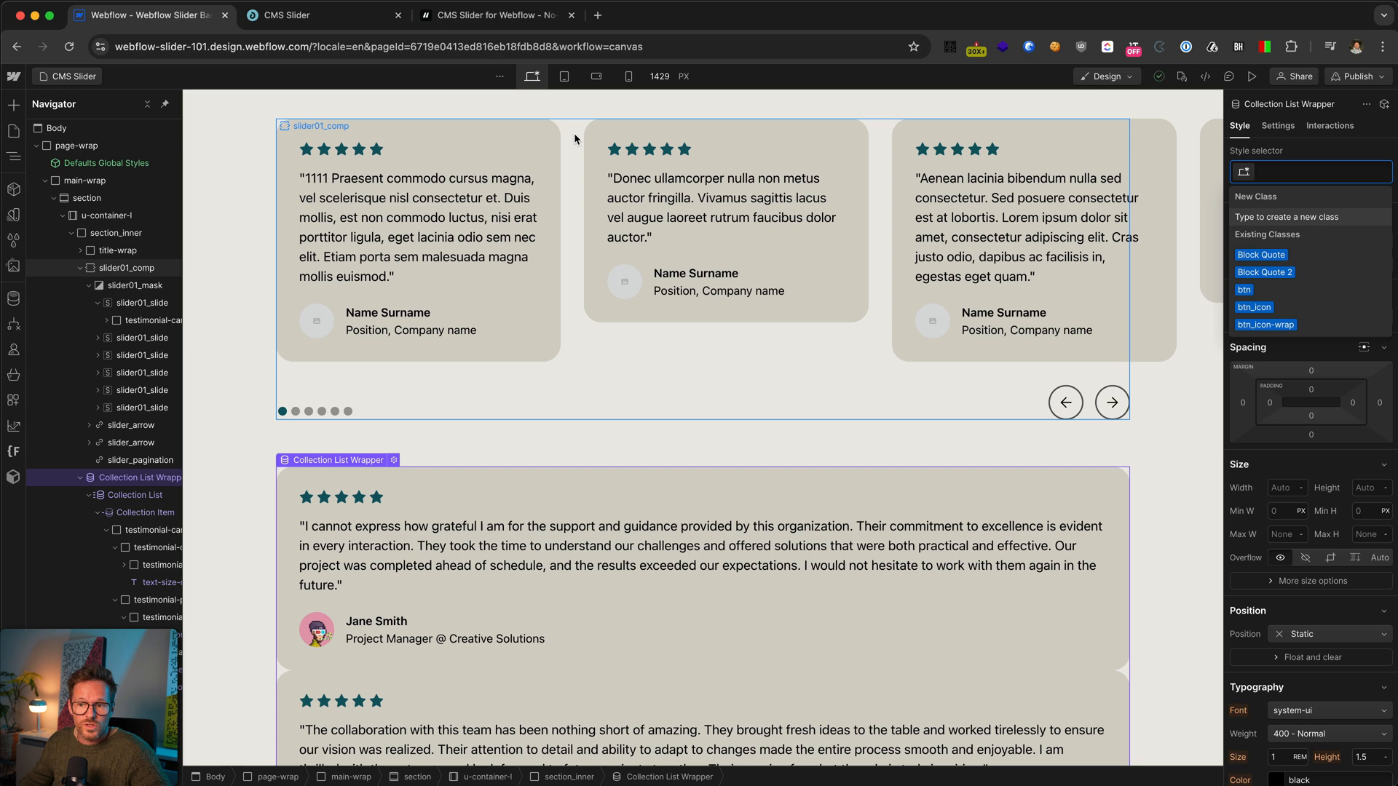
Step: Apply the u-display-none class to the Collection List Wrapper
{"action": "type", "text": "dis"}
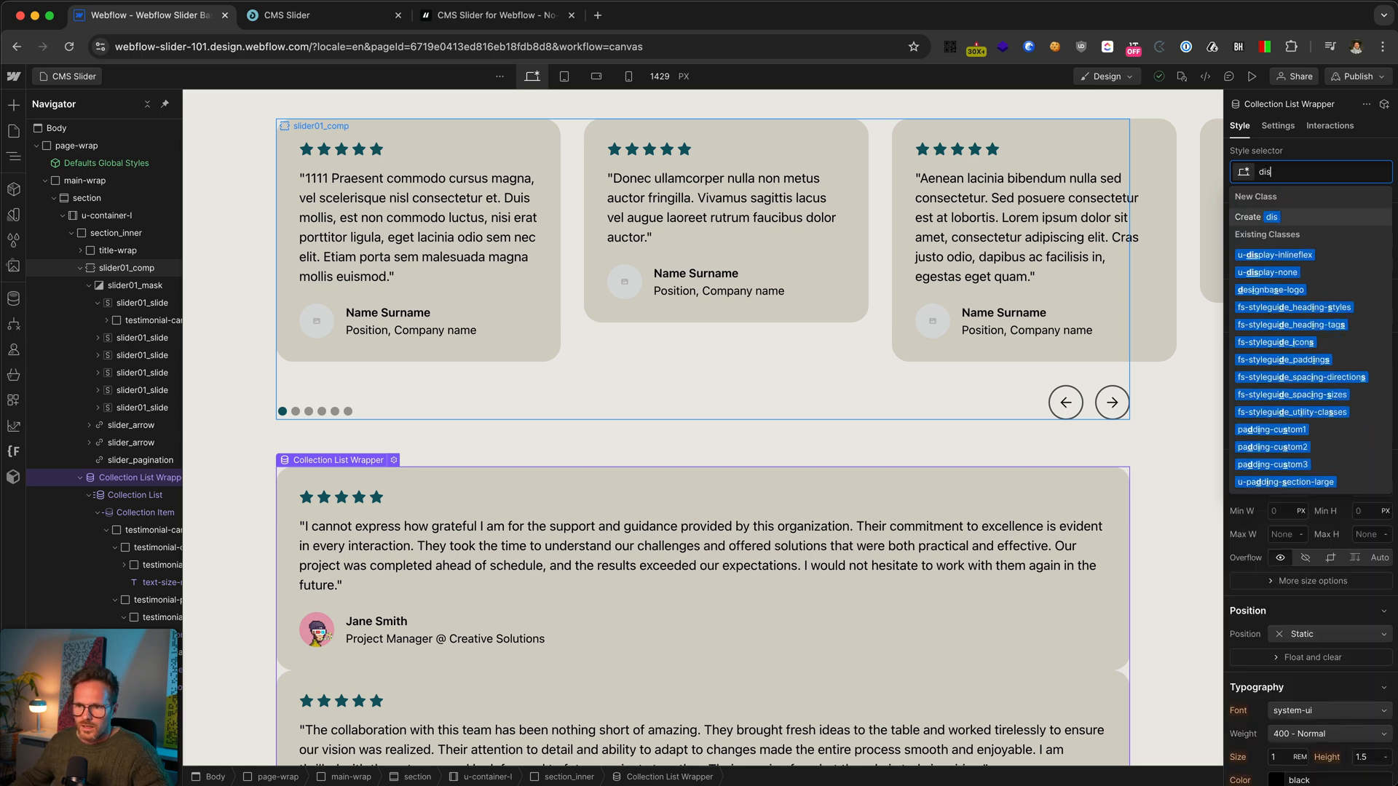
{"action": "type", "text": "display-none"}
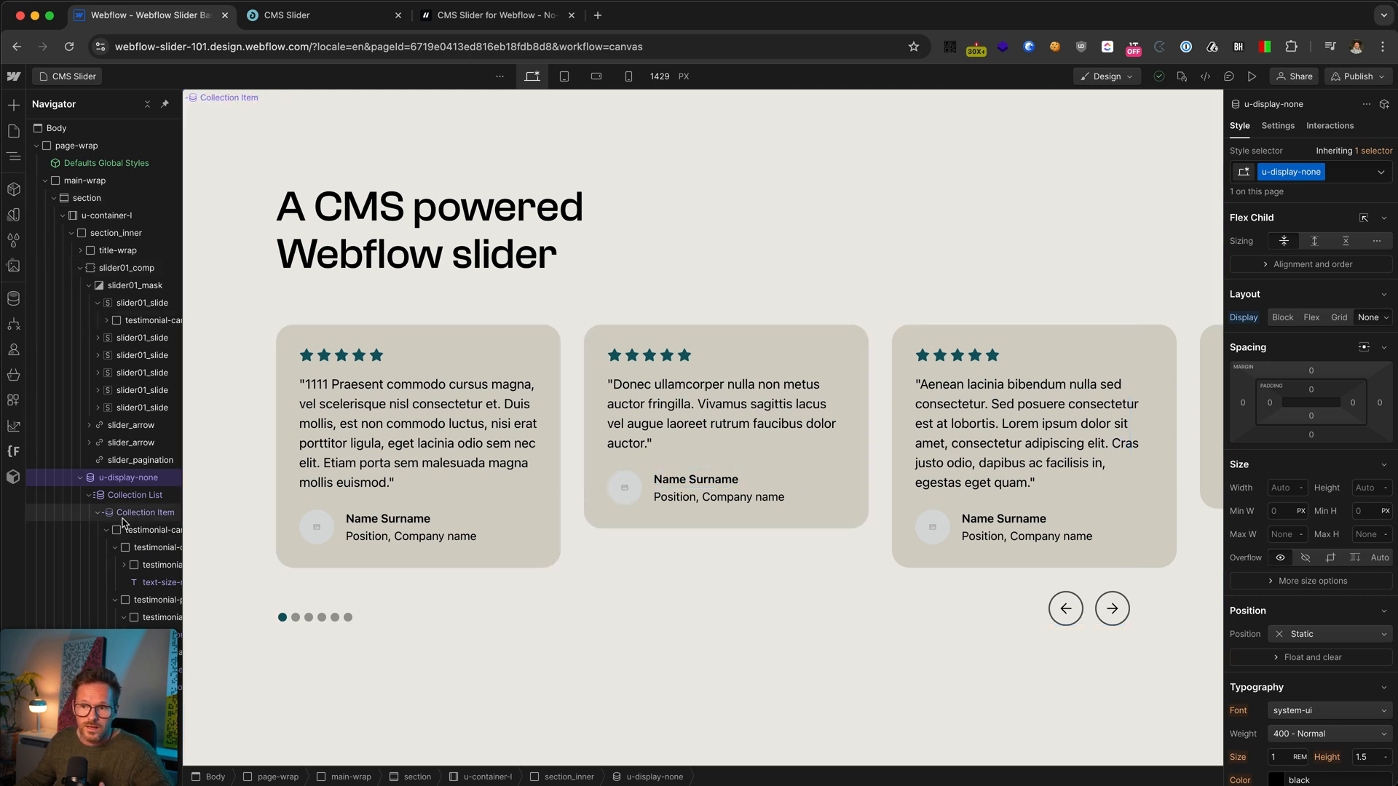
{"action": "left_click", "coordinate": [160, 530]}
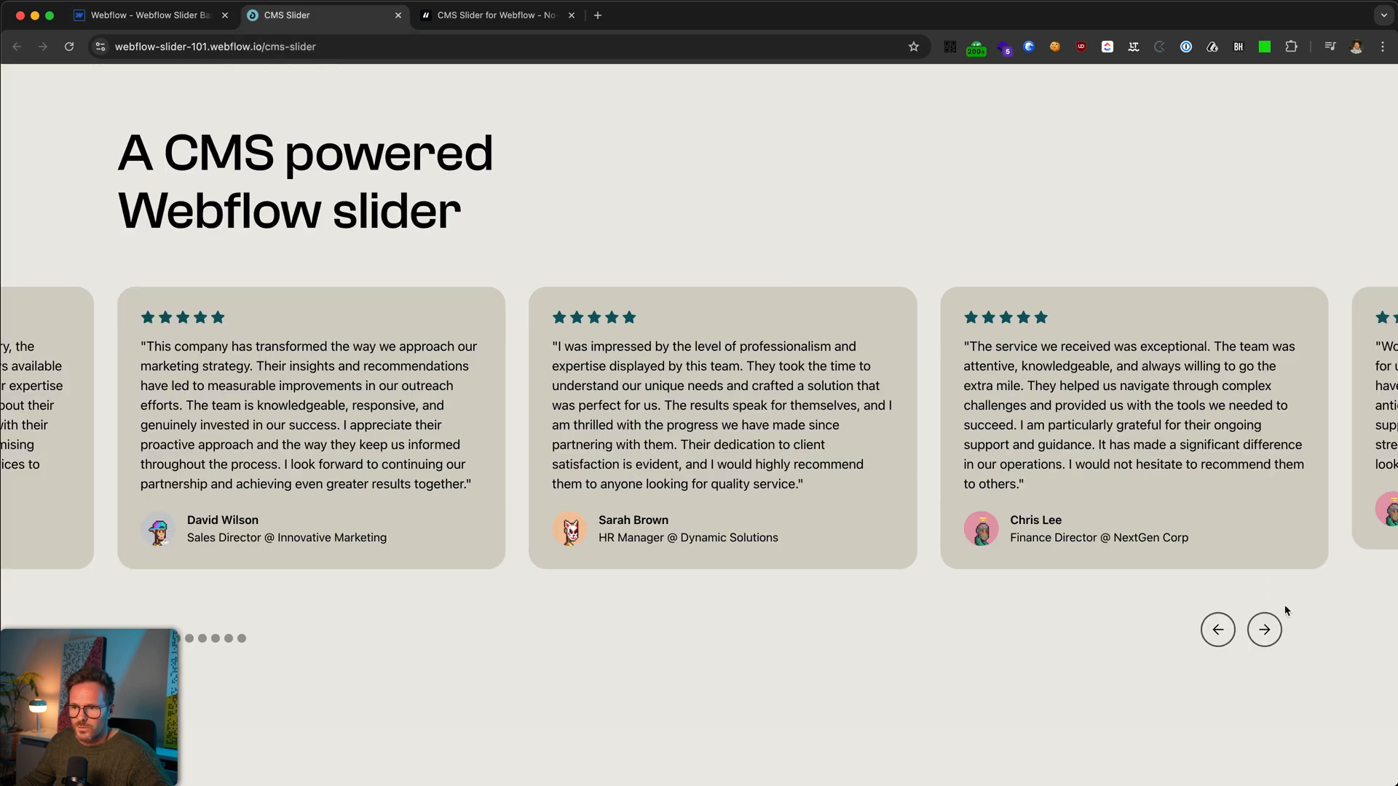
Step: Step the live slider back one testimonial, then forward to the next card
{"action": "left_click", "coordinate": [1217, 629]}
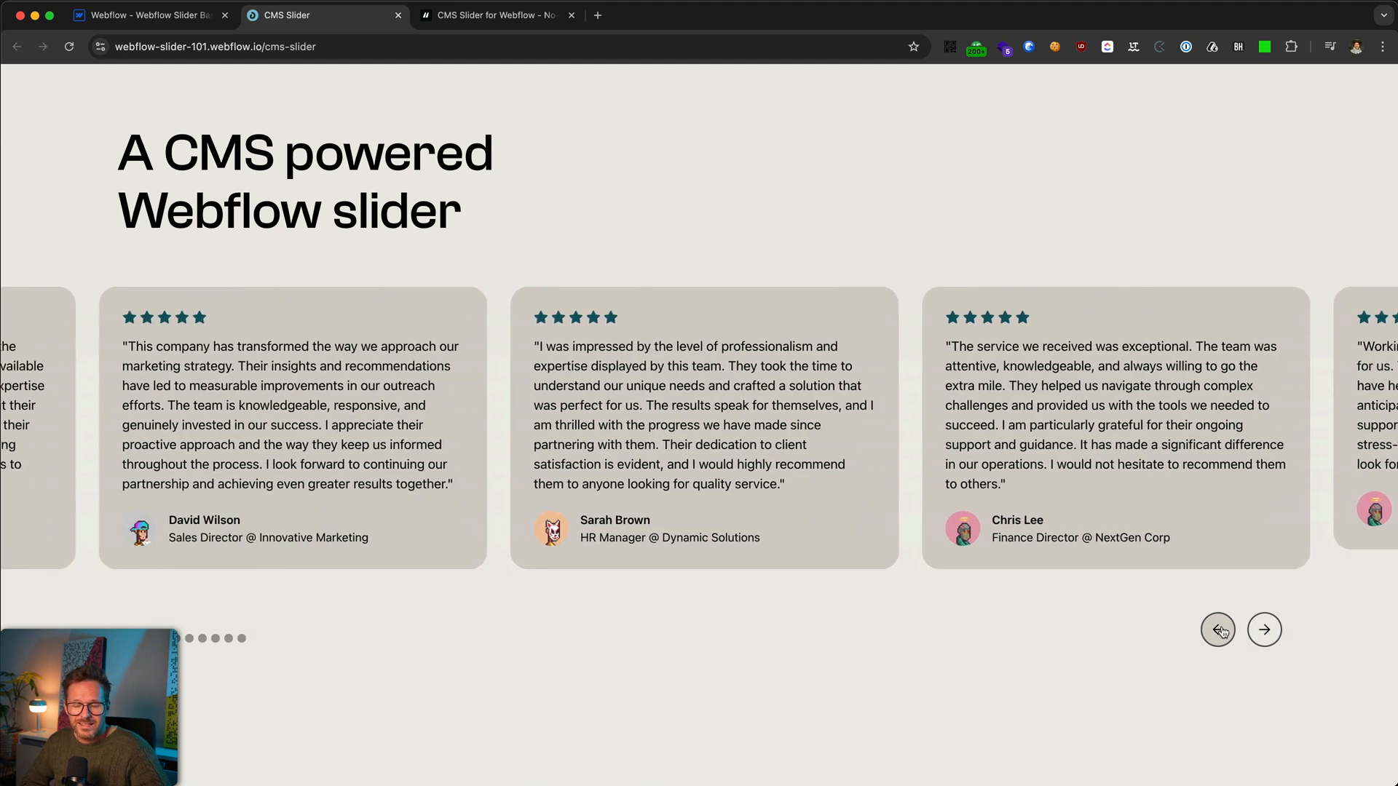
{"action": "scroll", "scroll_direction": "down", "scroll_amount": 3}
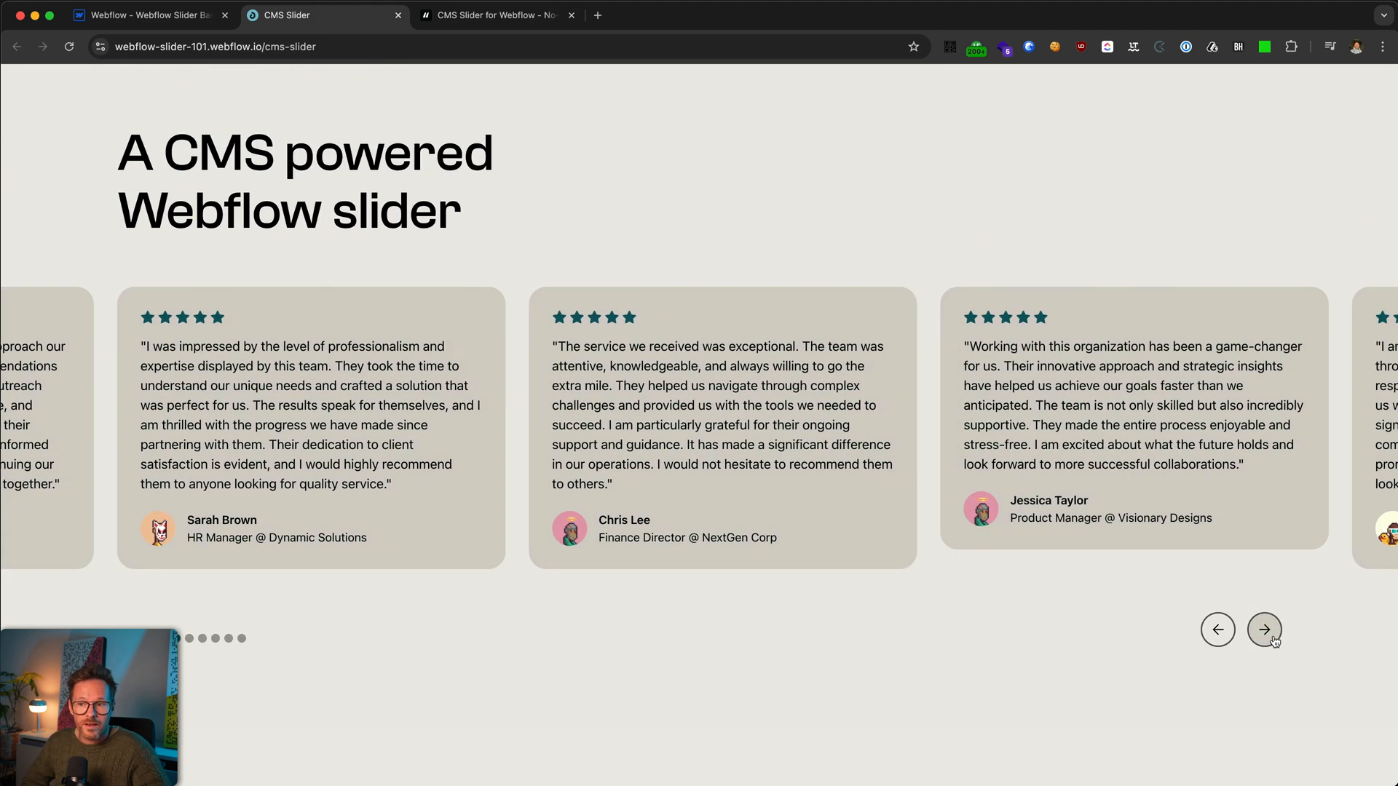
{"action": "left_click", "coordinate": [1263, 630]}
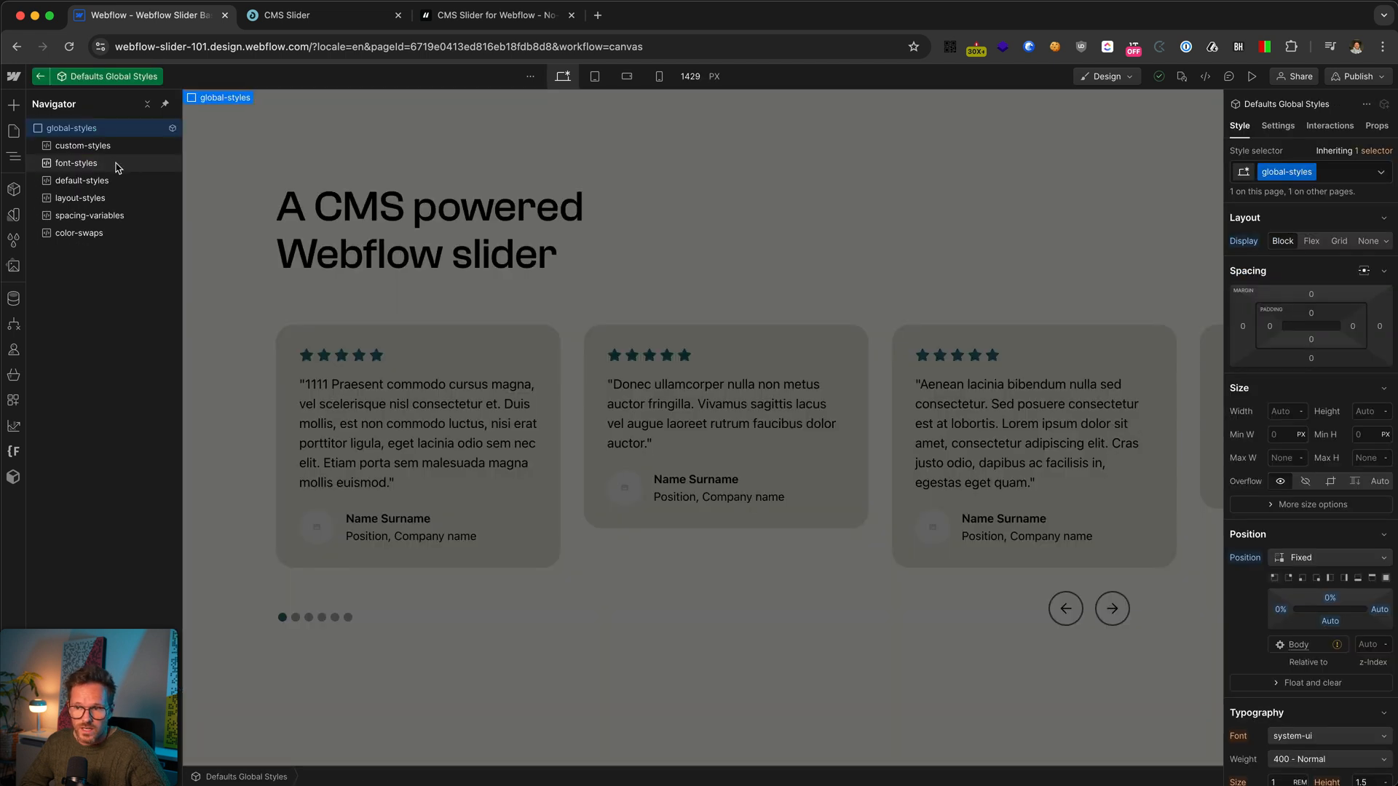
{"action": "mouse_move", "coordinate": [101, 147]}
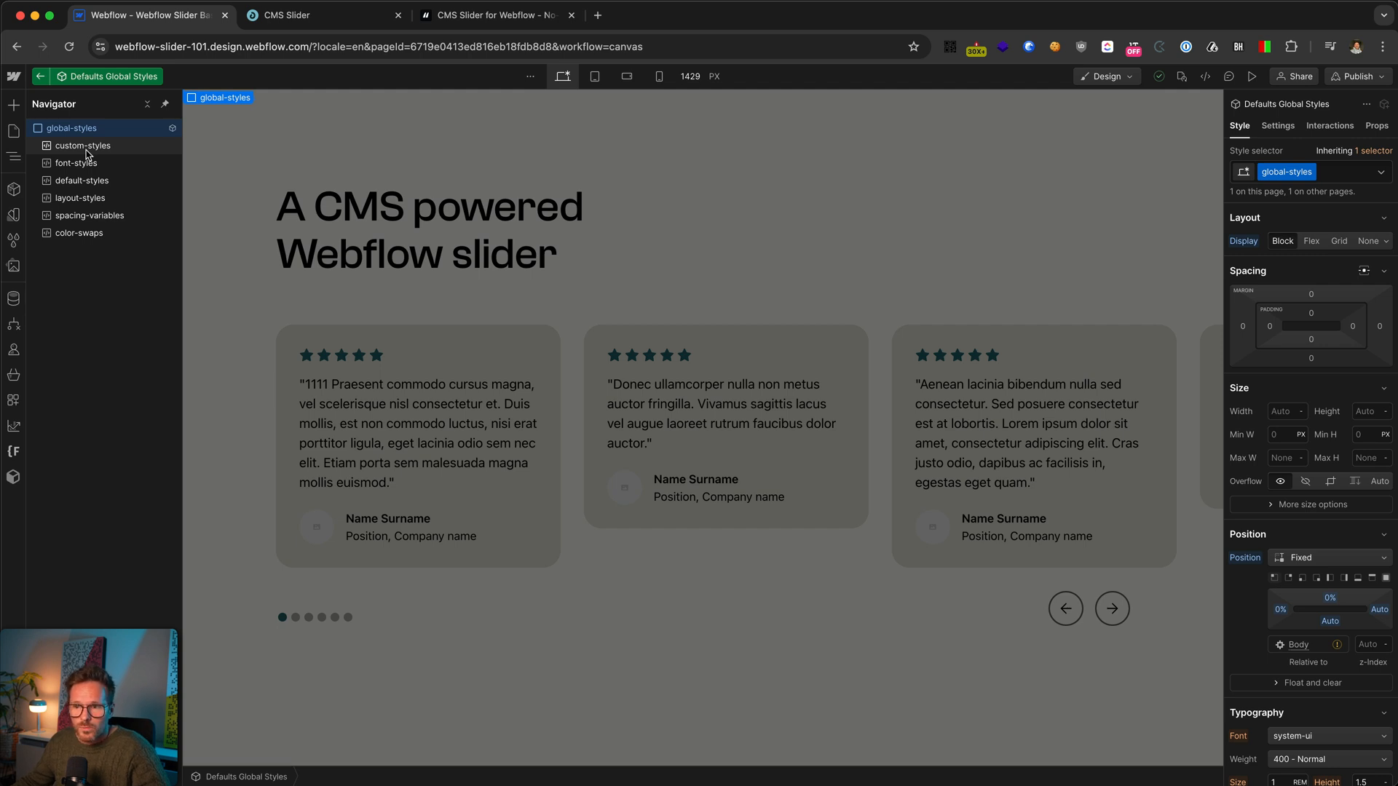
{"action": "left_click", "coordinate": [81, 145]}
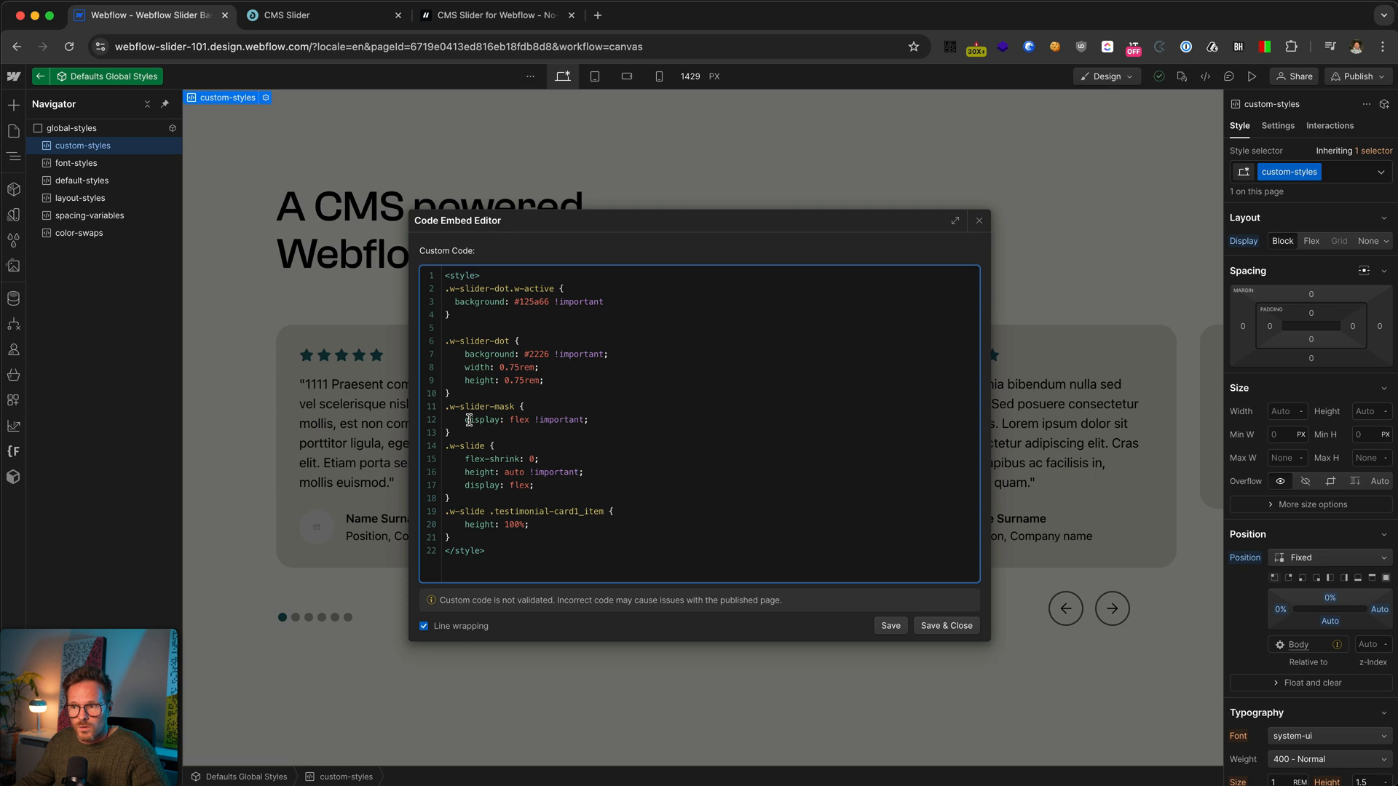
{"action": "mouse_move", "coordinate": [428, 485]}
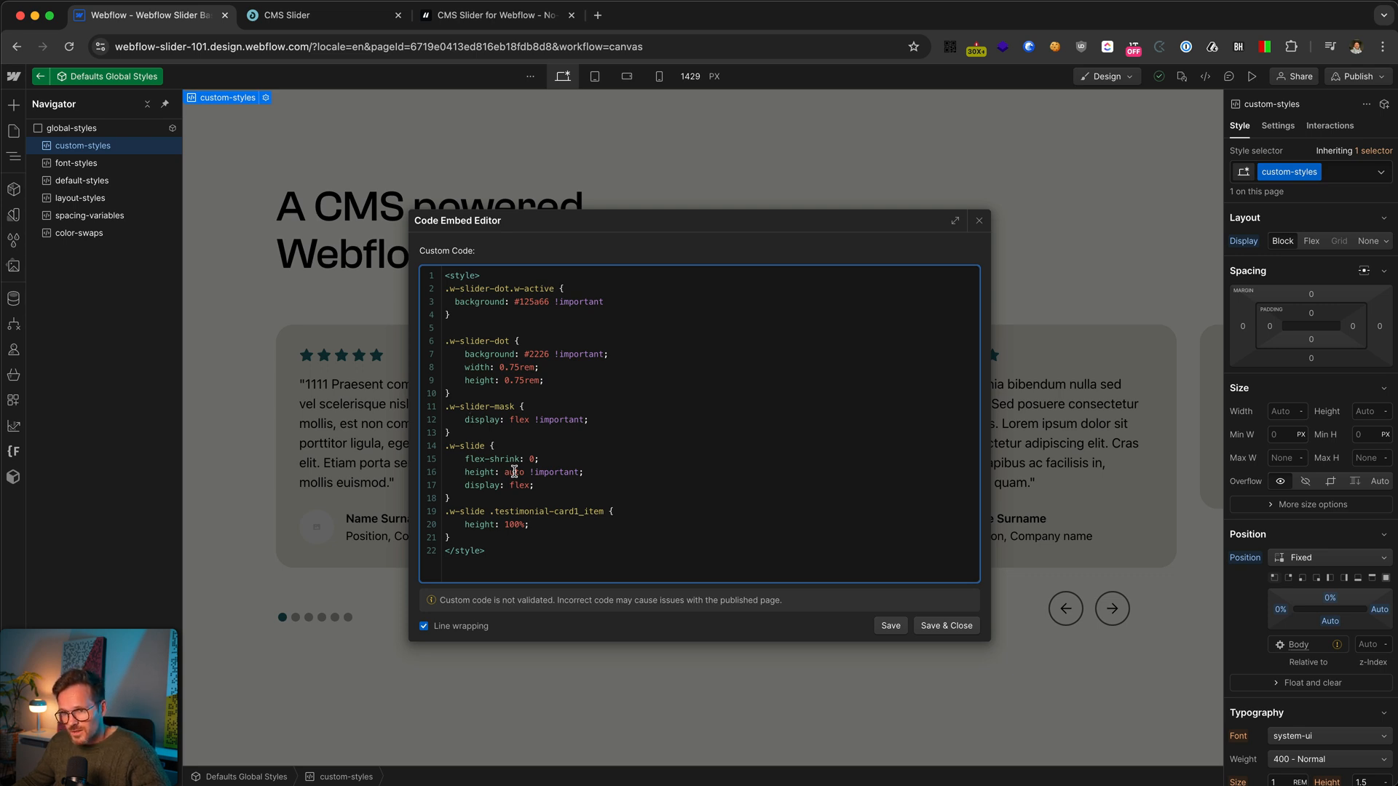
{"action": "double_click", "coordinate": [550, 511]}
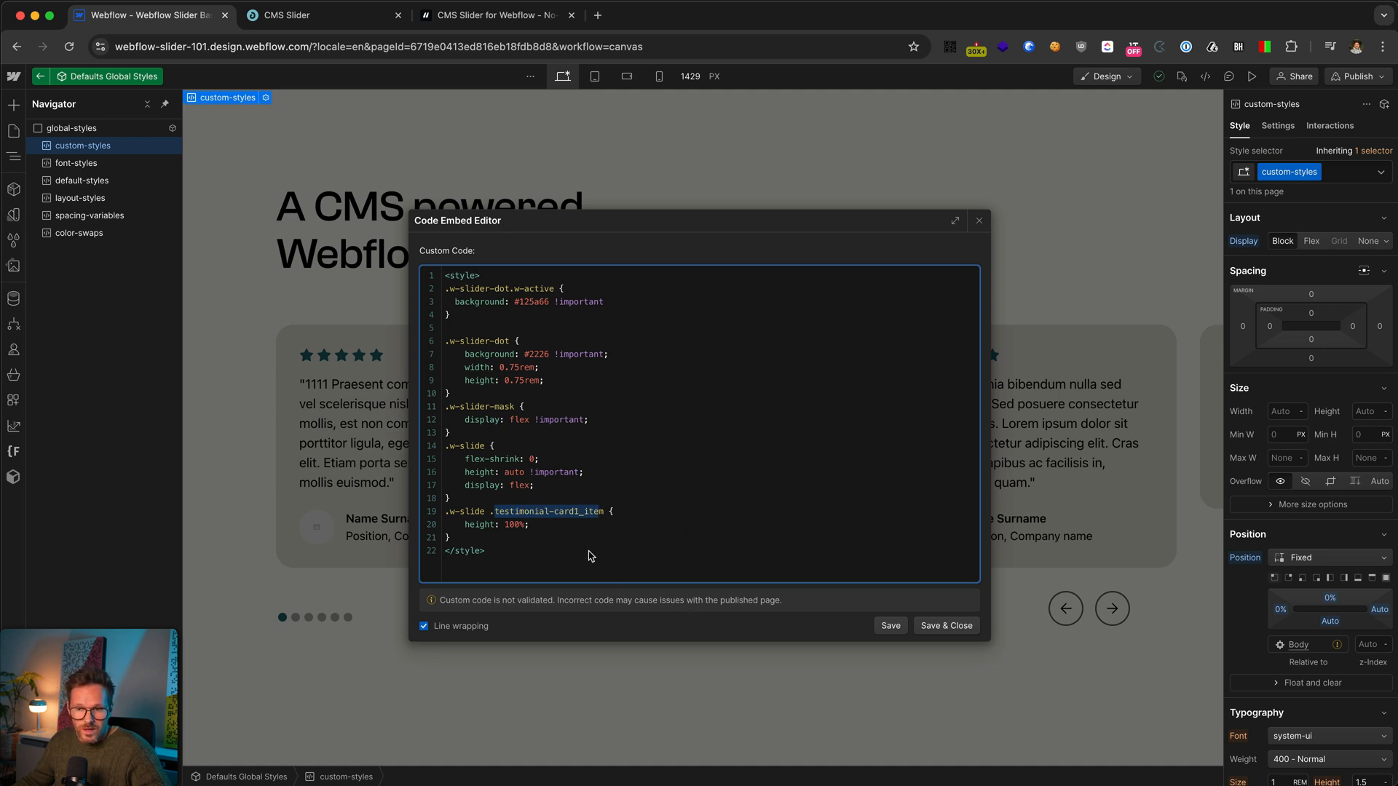
{"action": "left_click", "coordinate": [945, 625]}
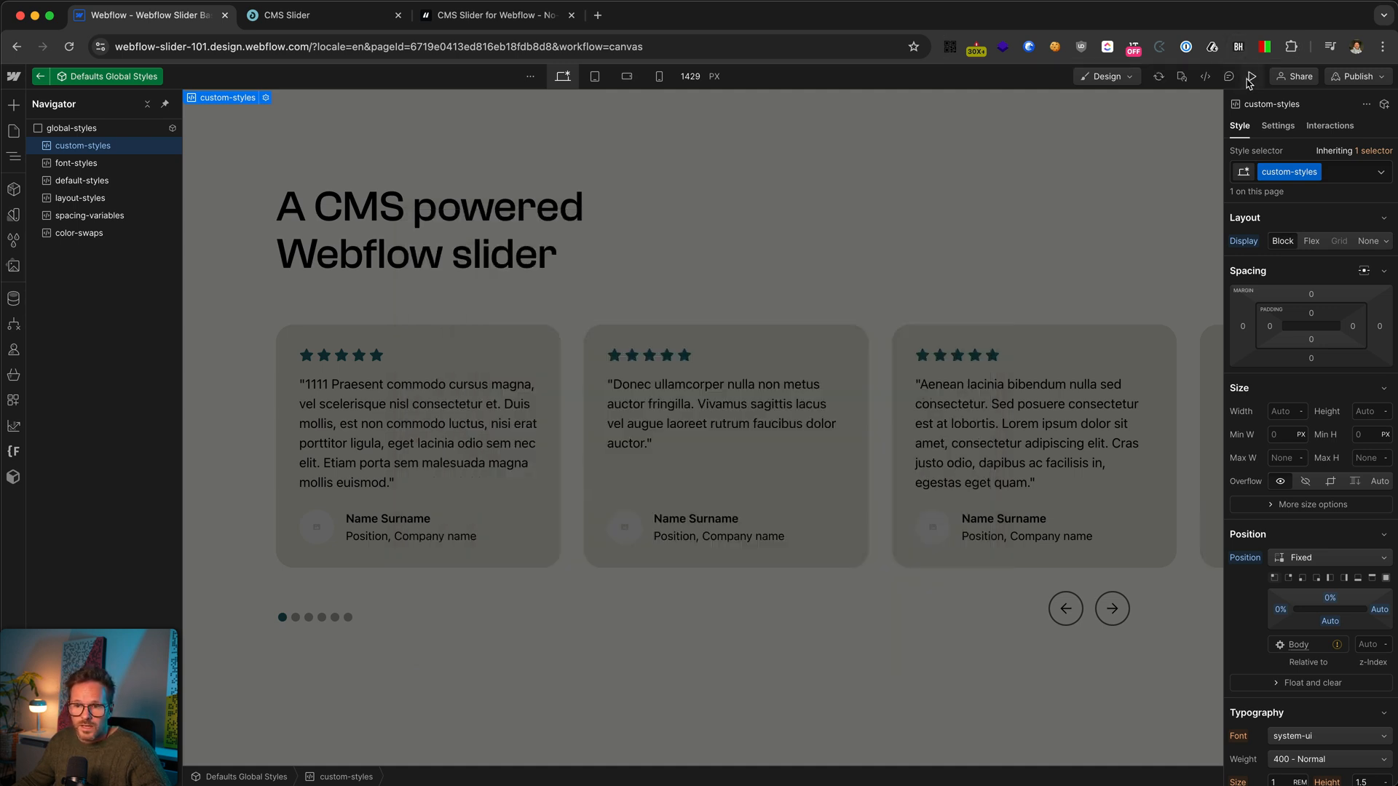
Step: Preview the page, cycle the slider through its CMS testimonials and back, then leave preview
{"action": "left_click", "coordinate": [1253, 76]}
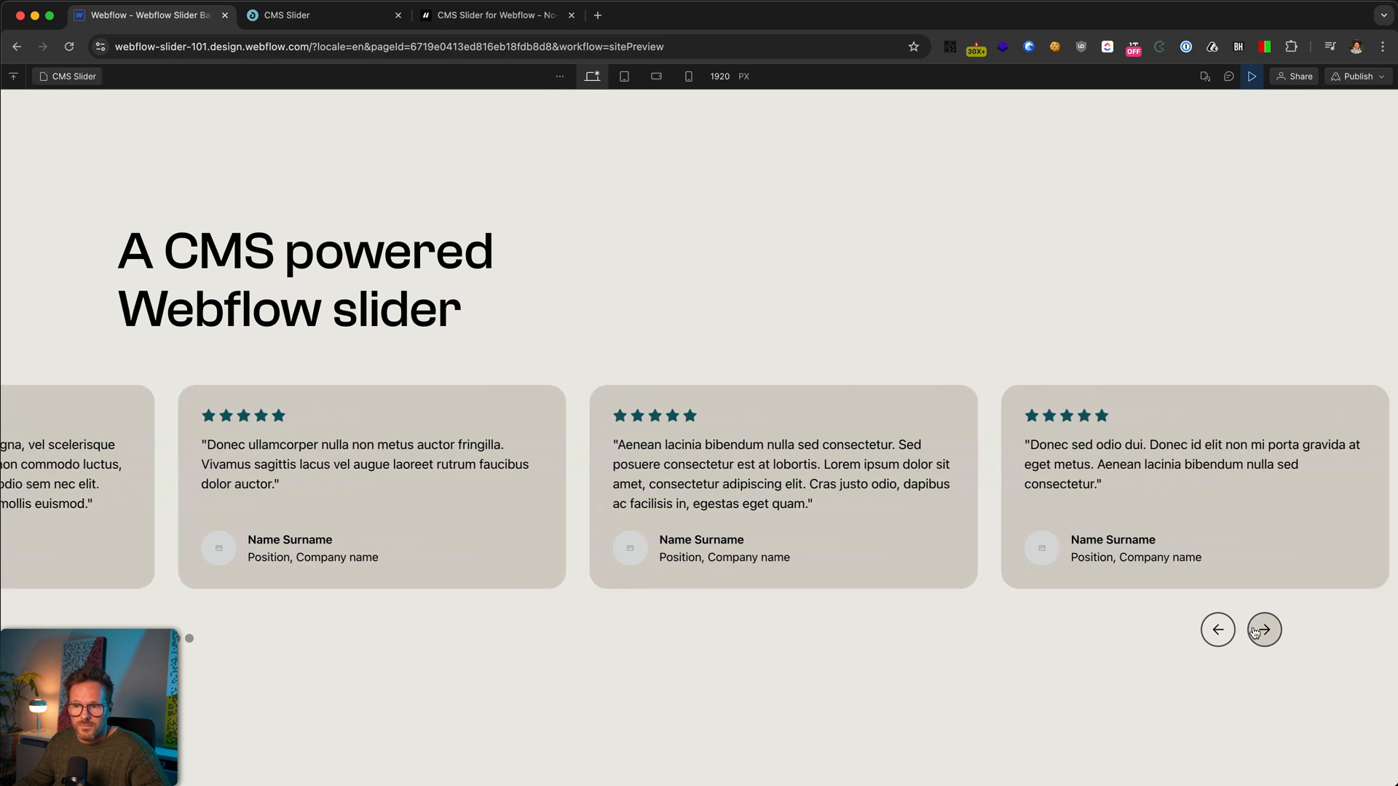
{"action": "left_click", "coordinate": [1264, 629]}
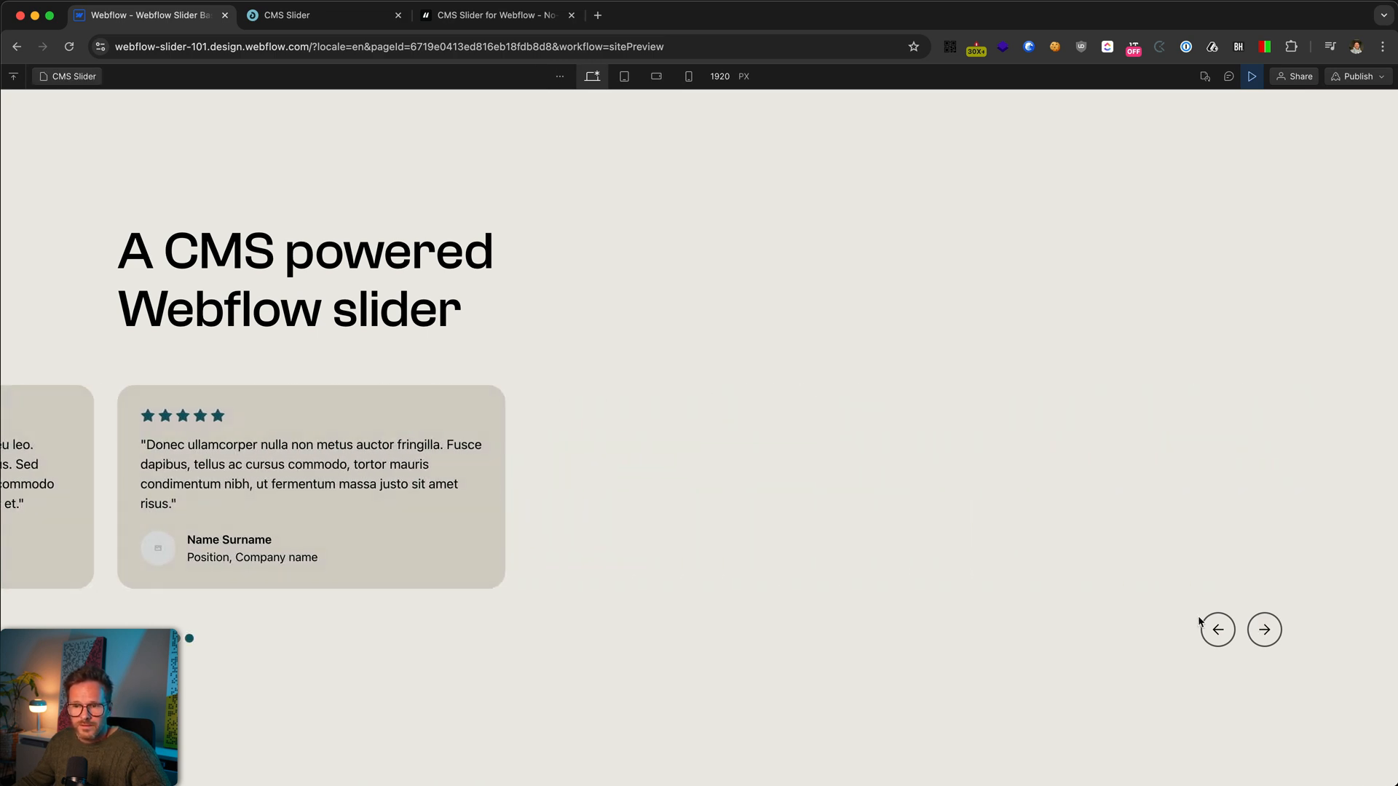
{"action": "left_click", "coordinate": [1264, 629]}
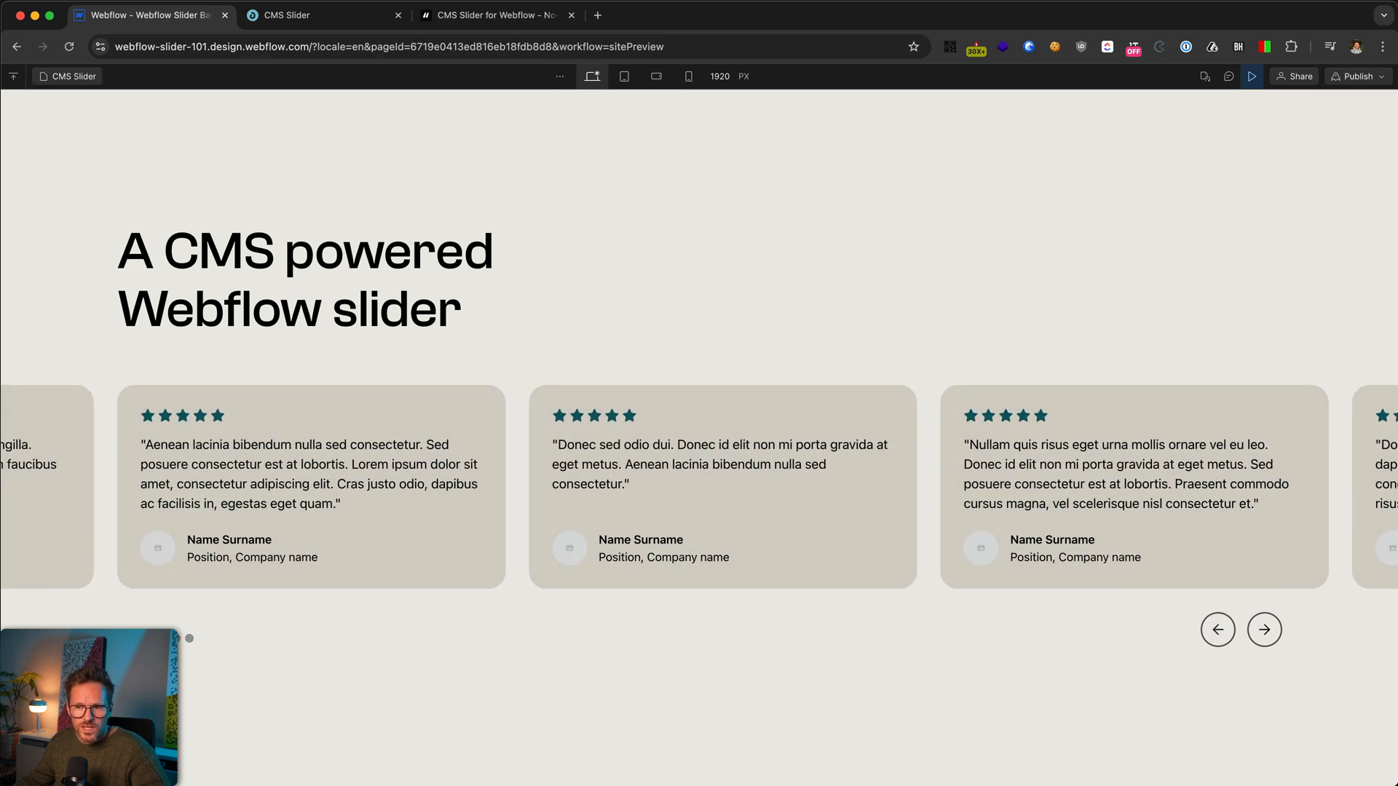
{"action": "left_click", "coordinate": [1217, 629]}
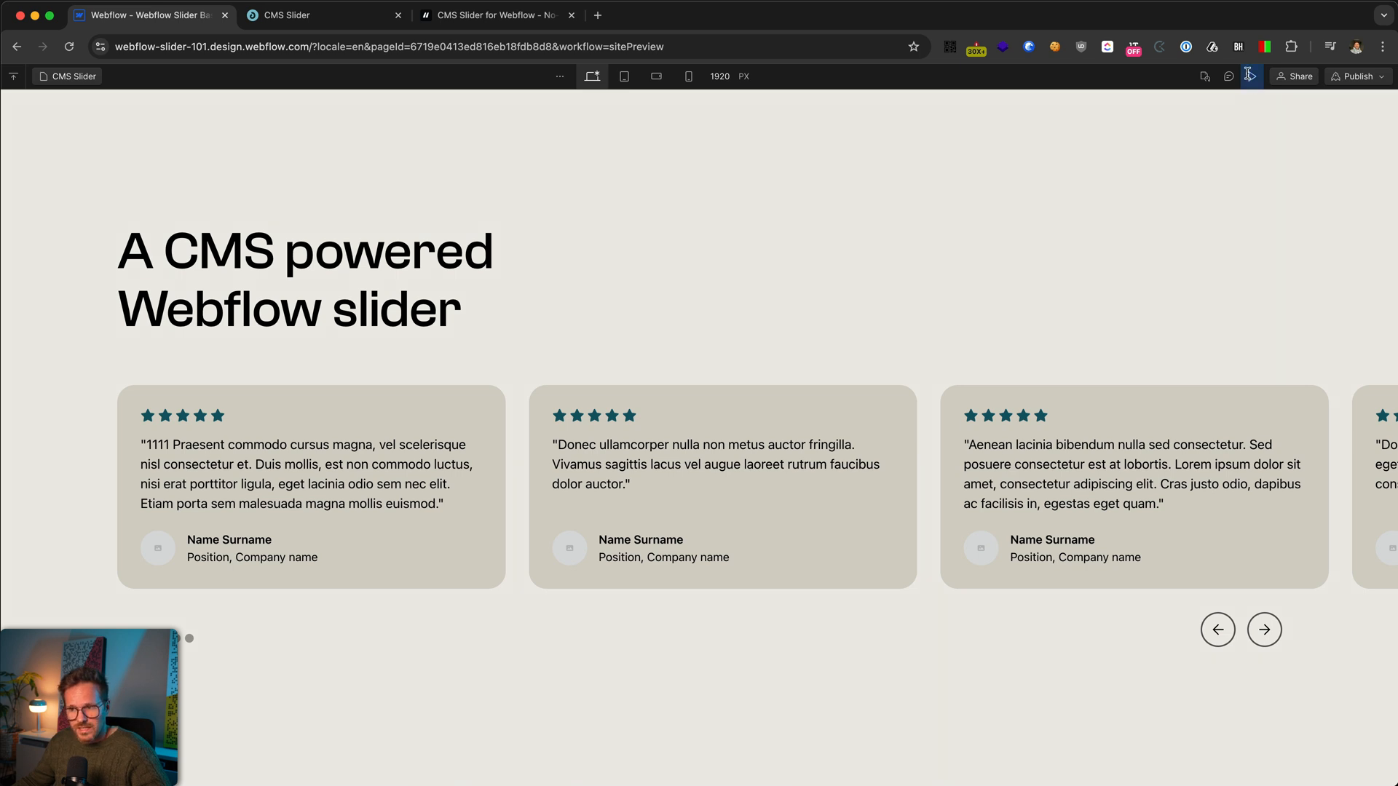
{"action": "left_click", "coordinate": [1249, 76]}
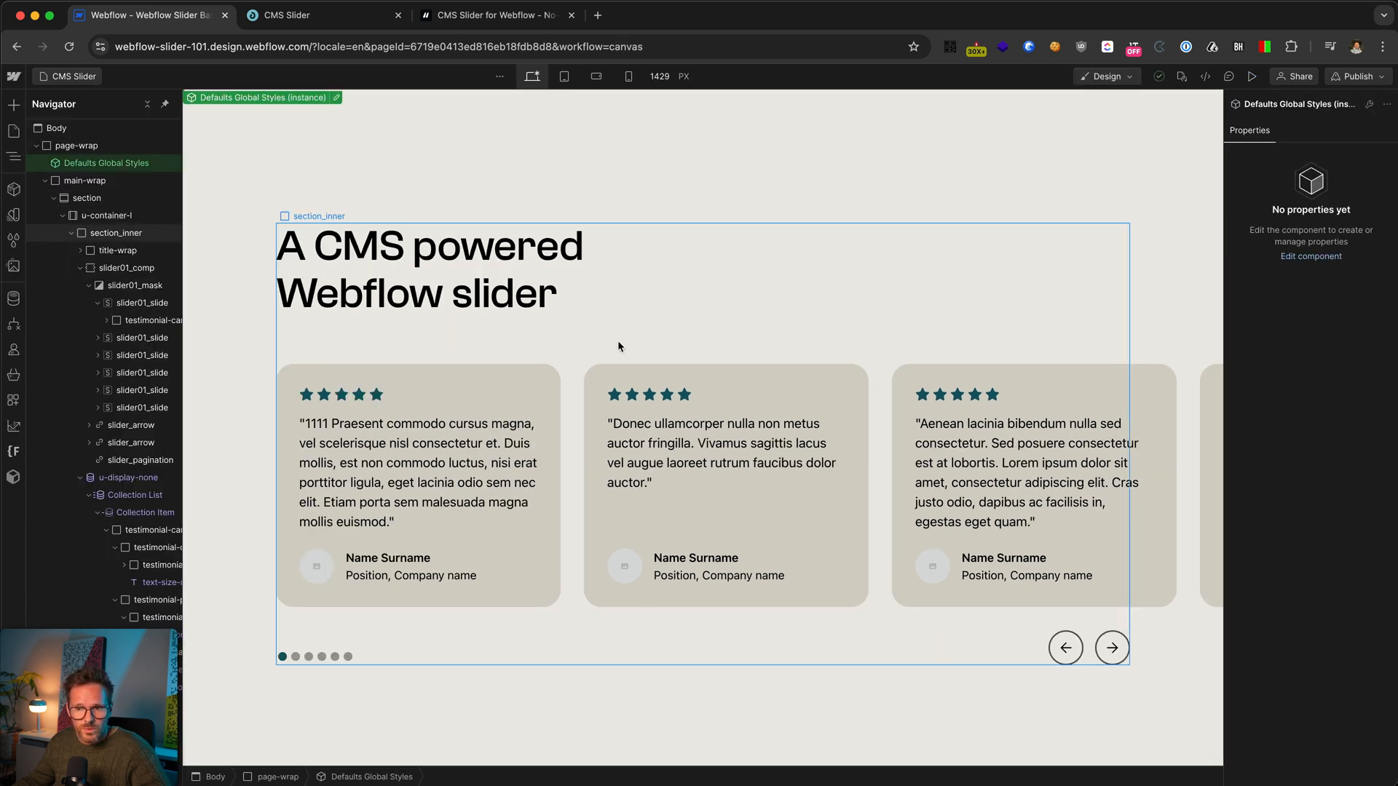
{"action": "left_click", "coordinate": [723, 452]}
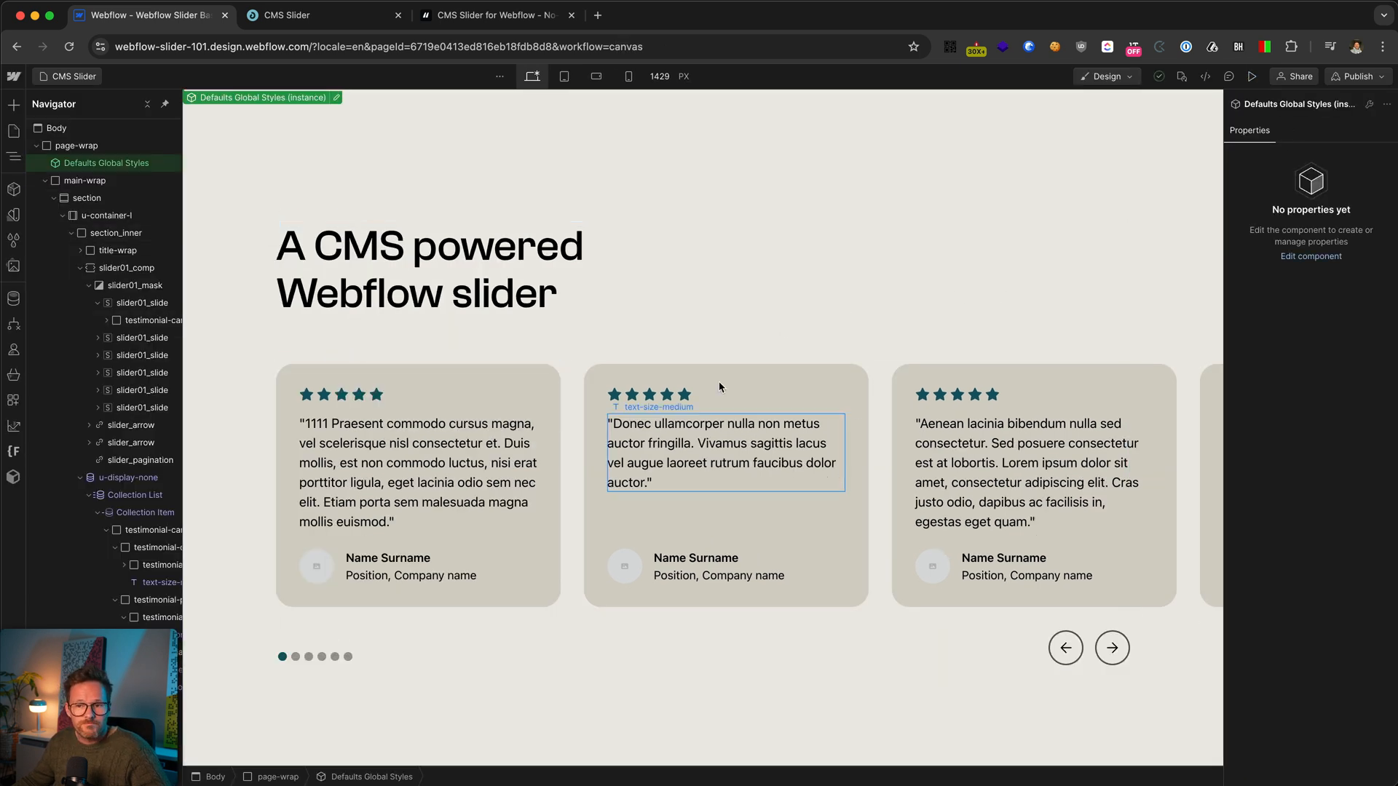
Step: Add a Number field labelled Order to the Testimonials collection
{"action": "left_click", "coordinate": [249, 341]}
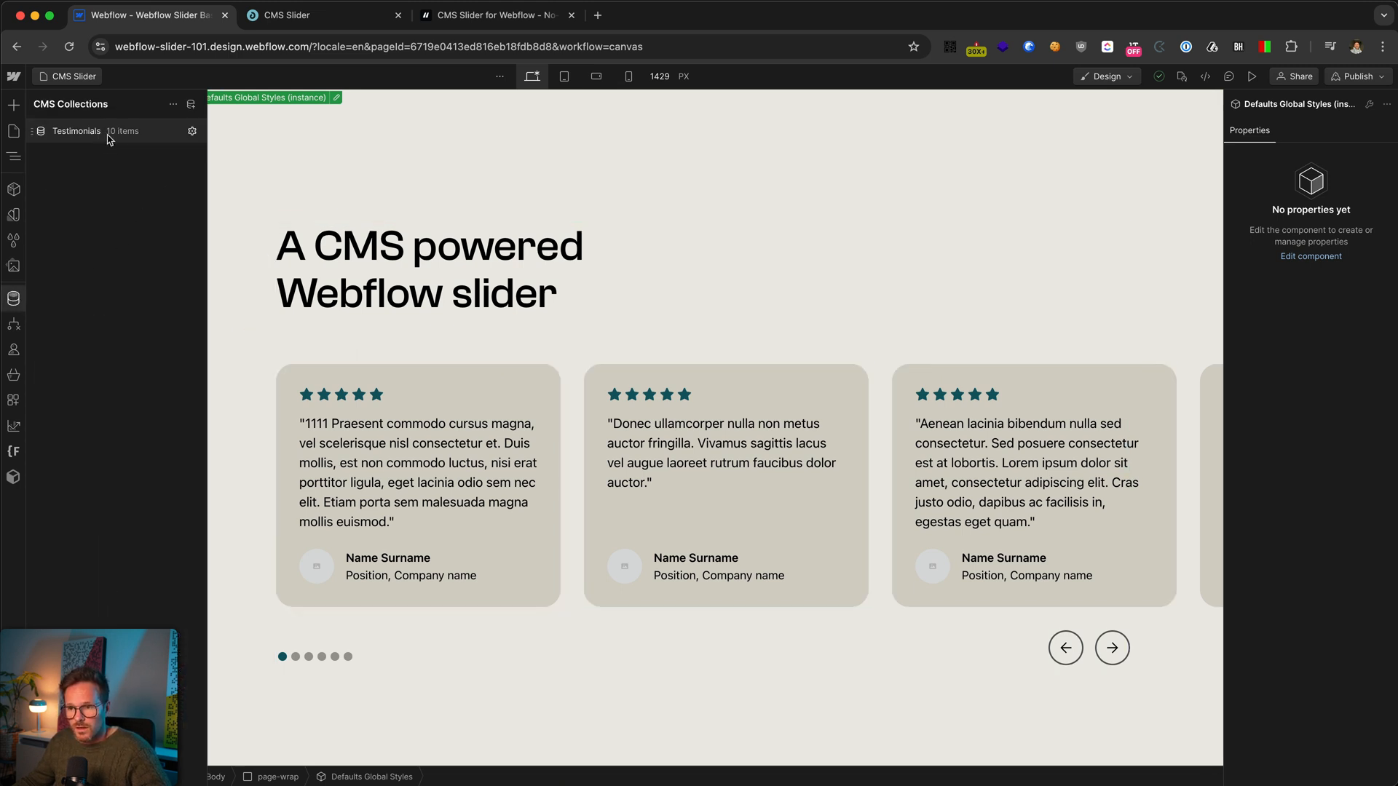
{"action": "left_click", "coordinate": [192, 131]}
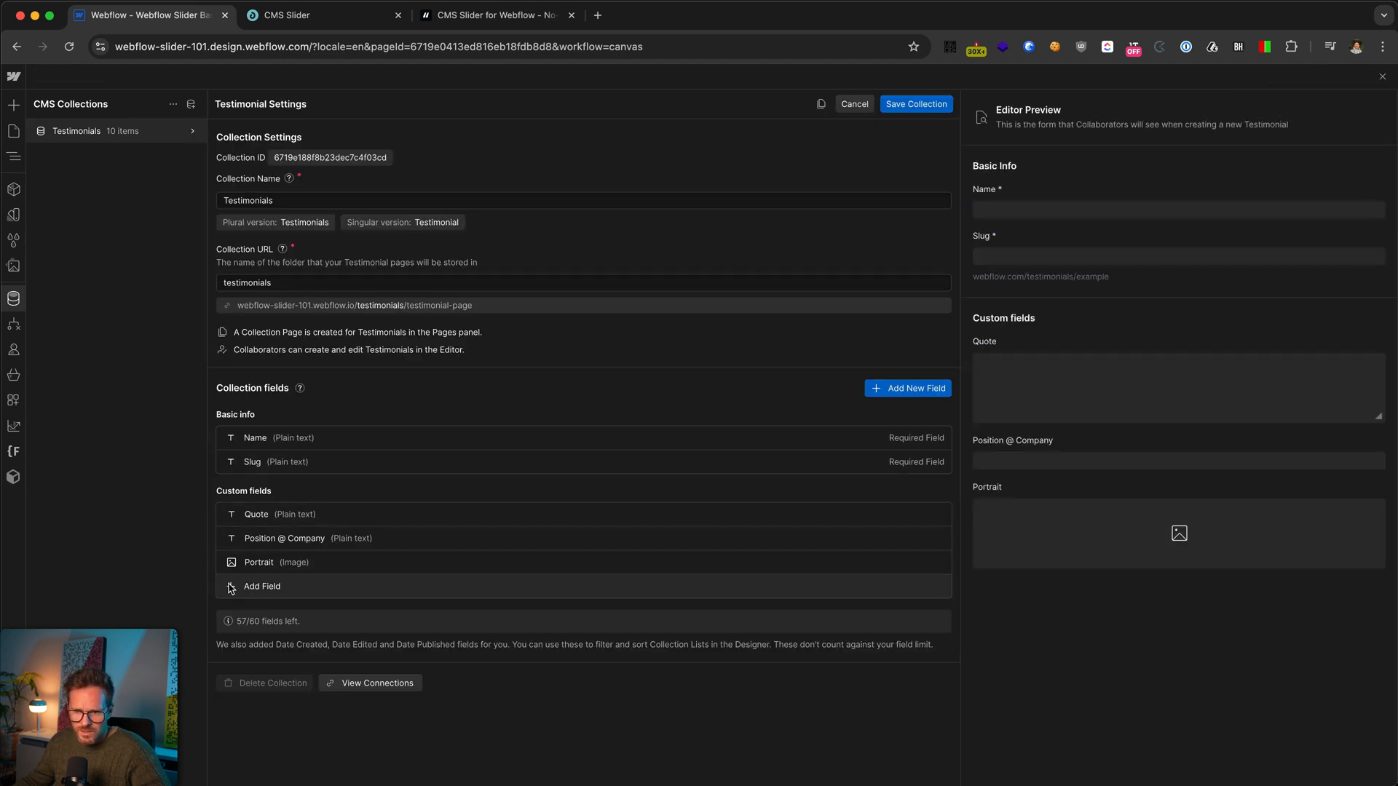
{"action": "left_click", "coordinate": [262, 586]}
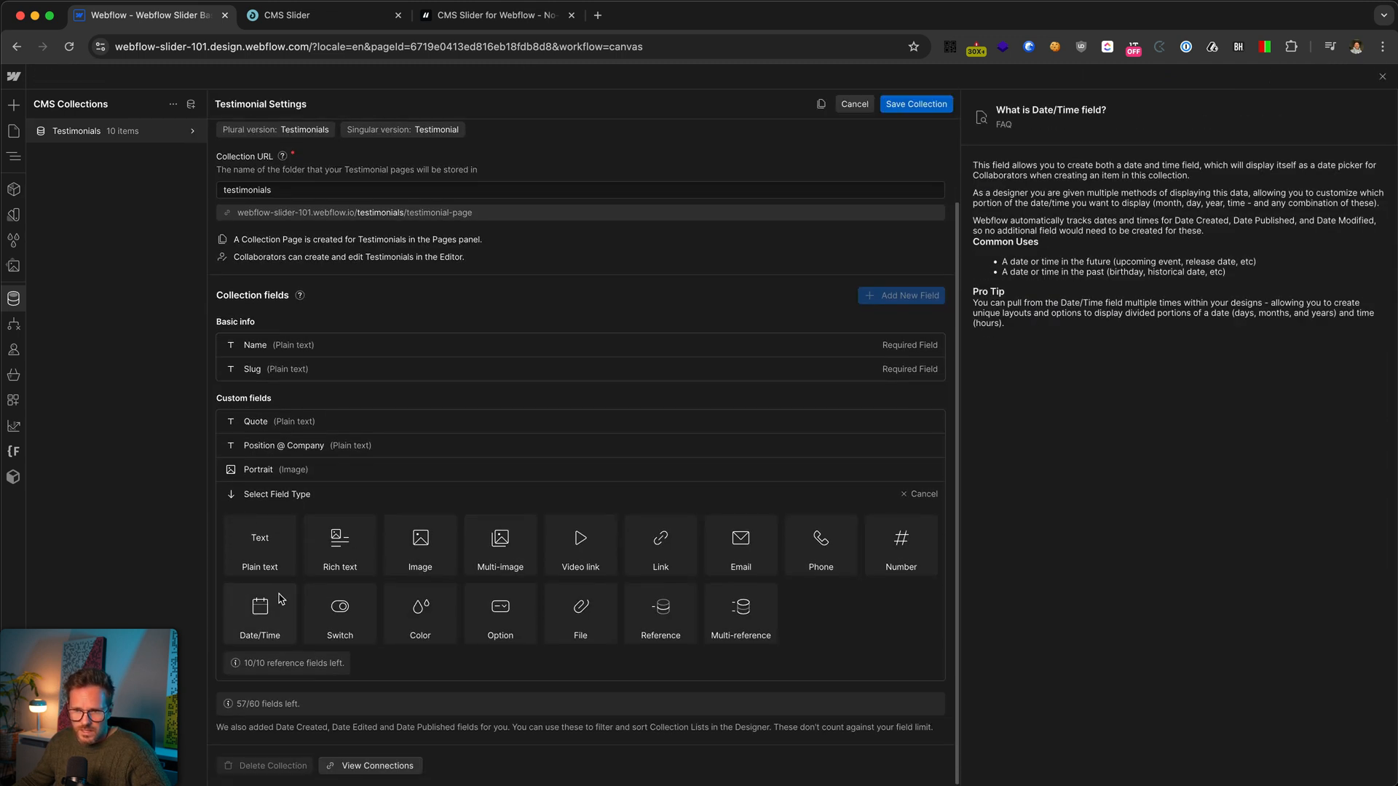
{"action": "mouse_move", "coordinate": [900, 551]}
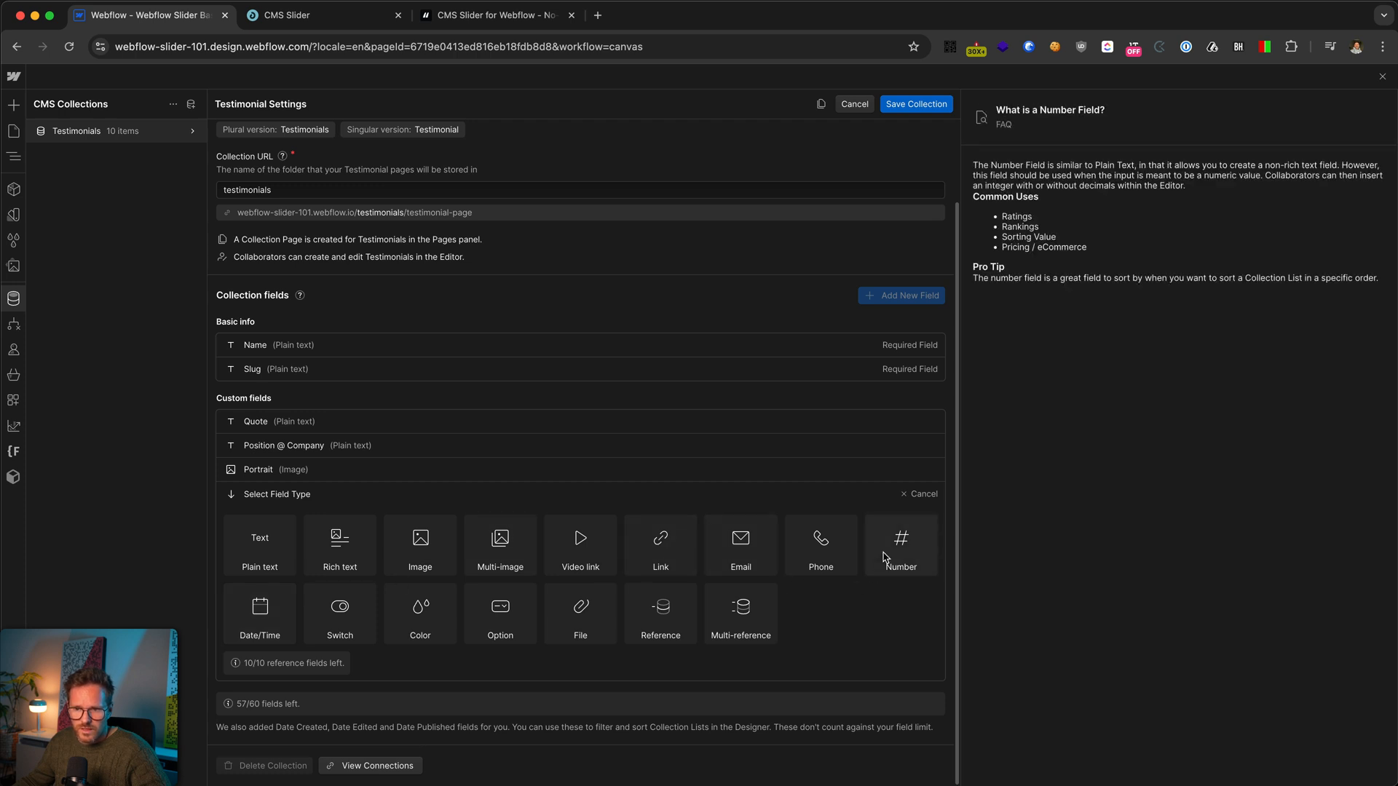
{"action": "left_click", "coordinate": [900, 546]}
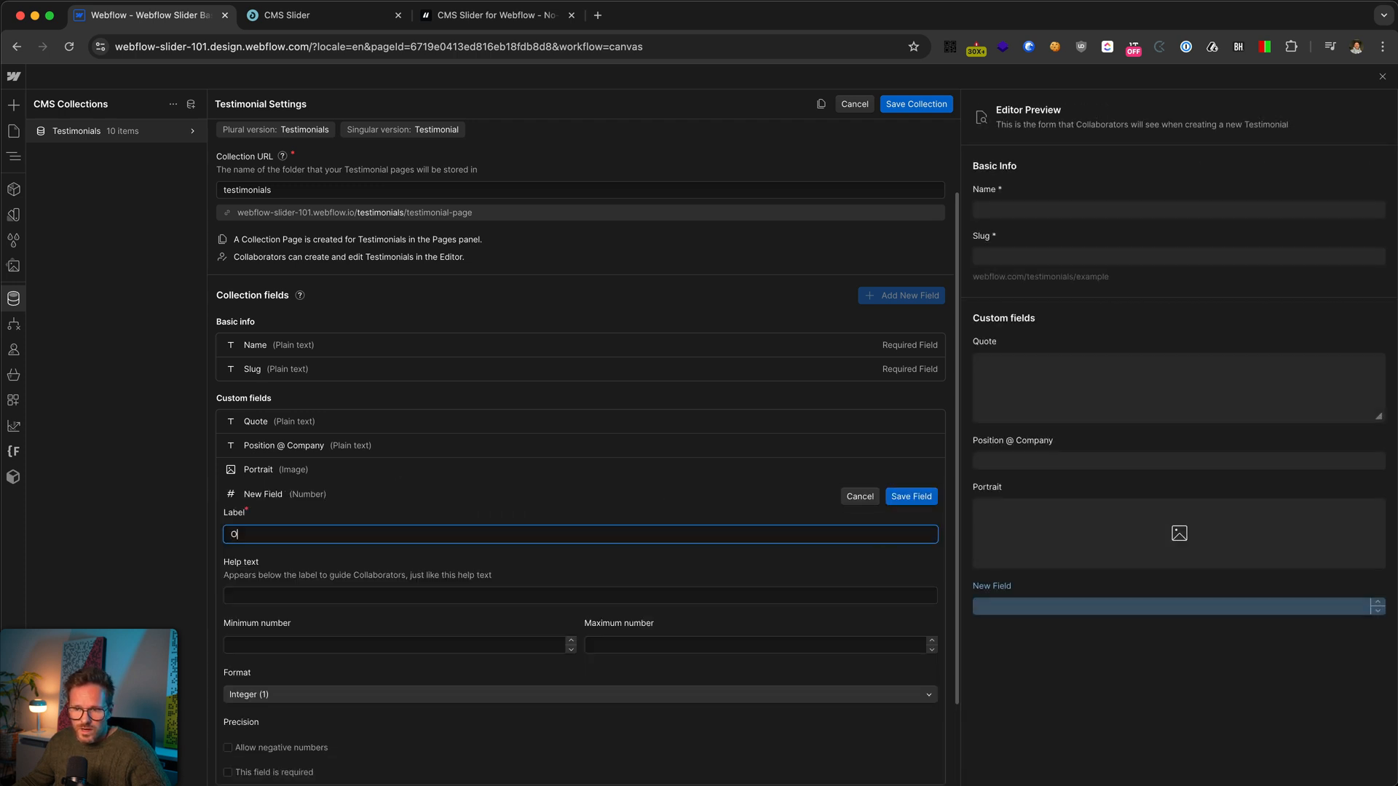
{"action": "type", "text": "rder"}
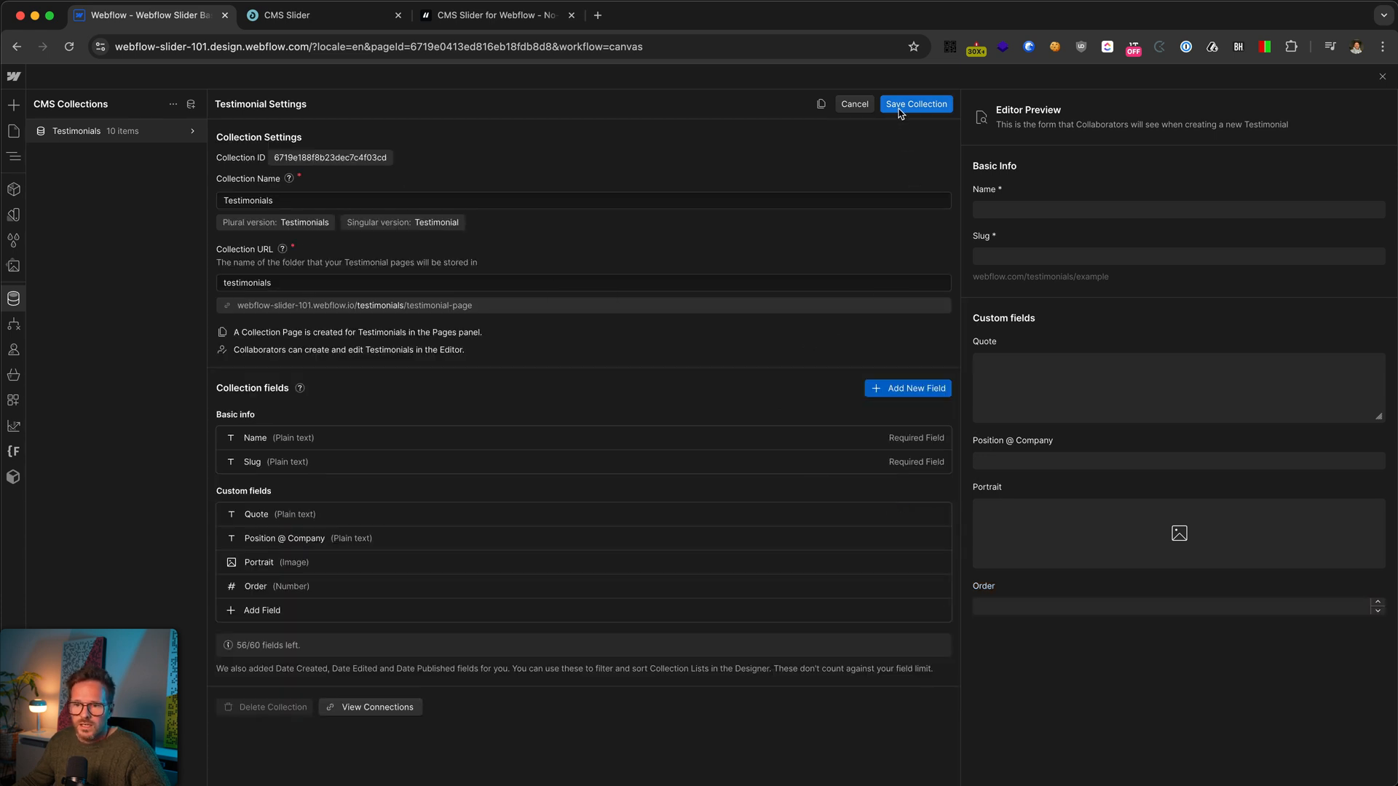
Step: Save the Testimonials collection and give the first testimonial an Order of 1
{"action": "left_click", "coordinate": [915, 104]}
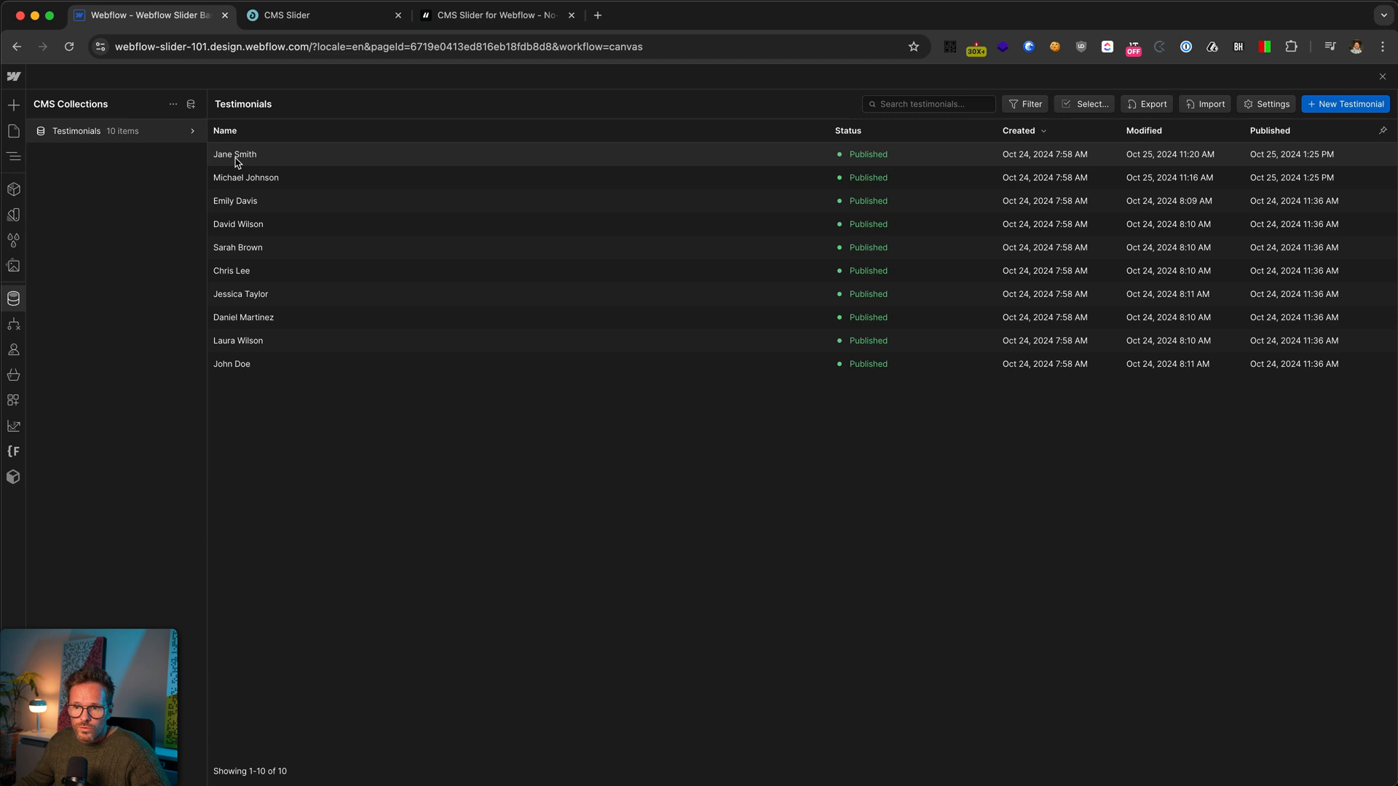
{"action": "left_click", "coordinate": [234, 155]}
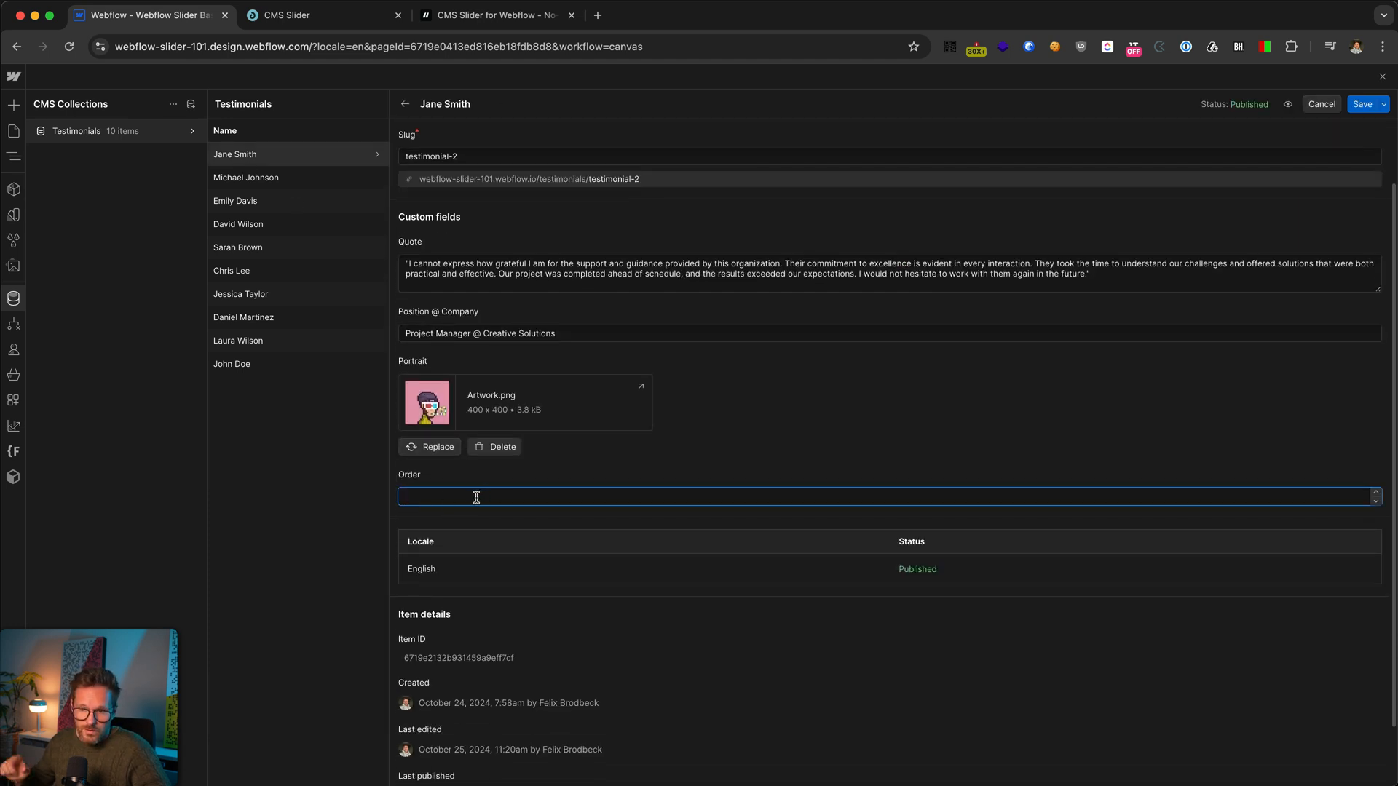
{"action": "type", "text": "1"}
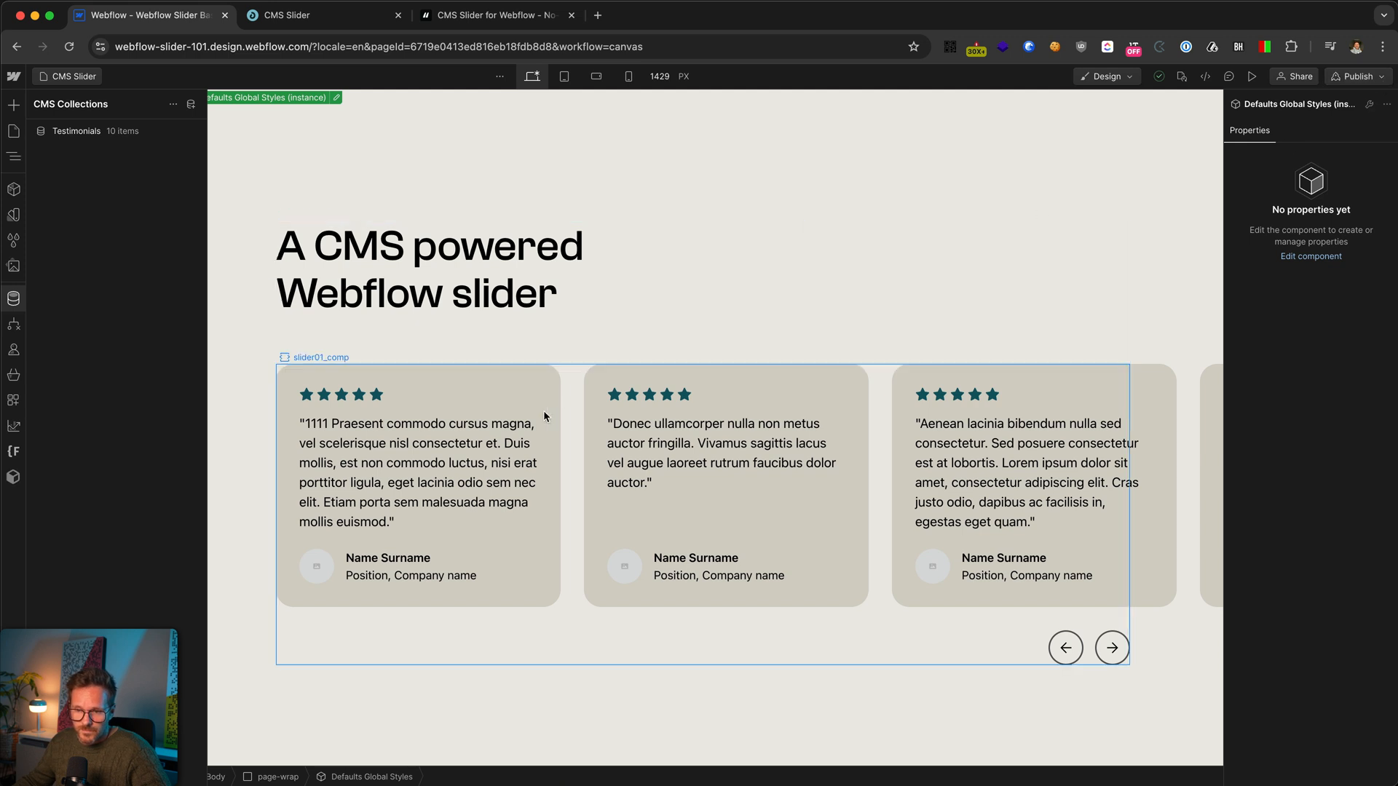
Step: Sort the hidden Testimonials Collection List by the Order number field, smallest to largest
{"action": "left_click", "coordinate": [416, 472]}
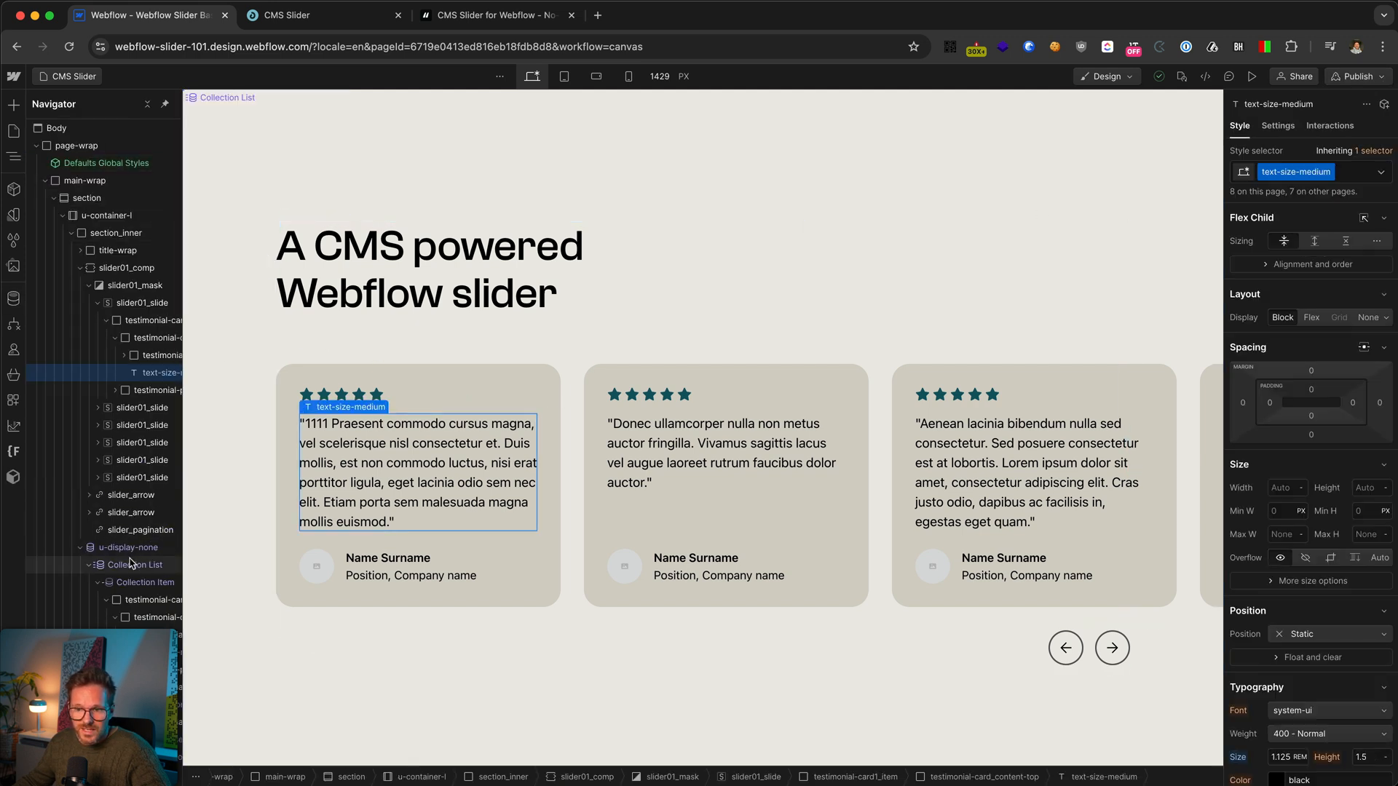
{"action": "left_click", "coordinate": [138, 565]}
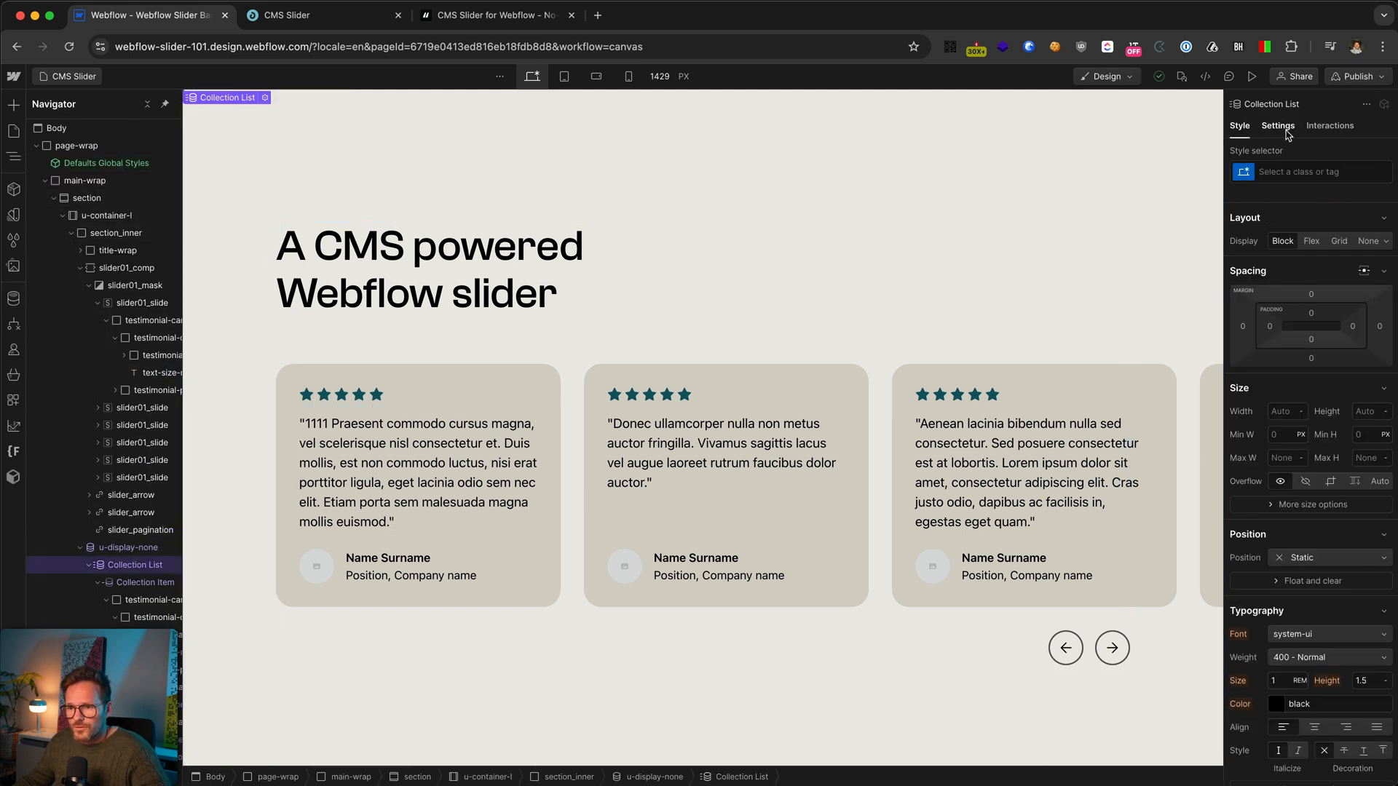
{"action": "left_click", "coordinate": [1277, 125]}
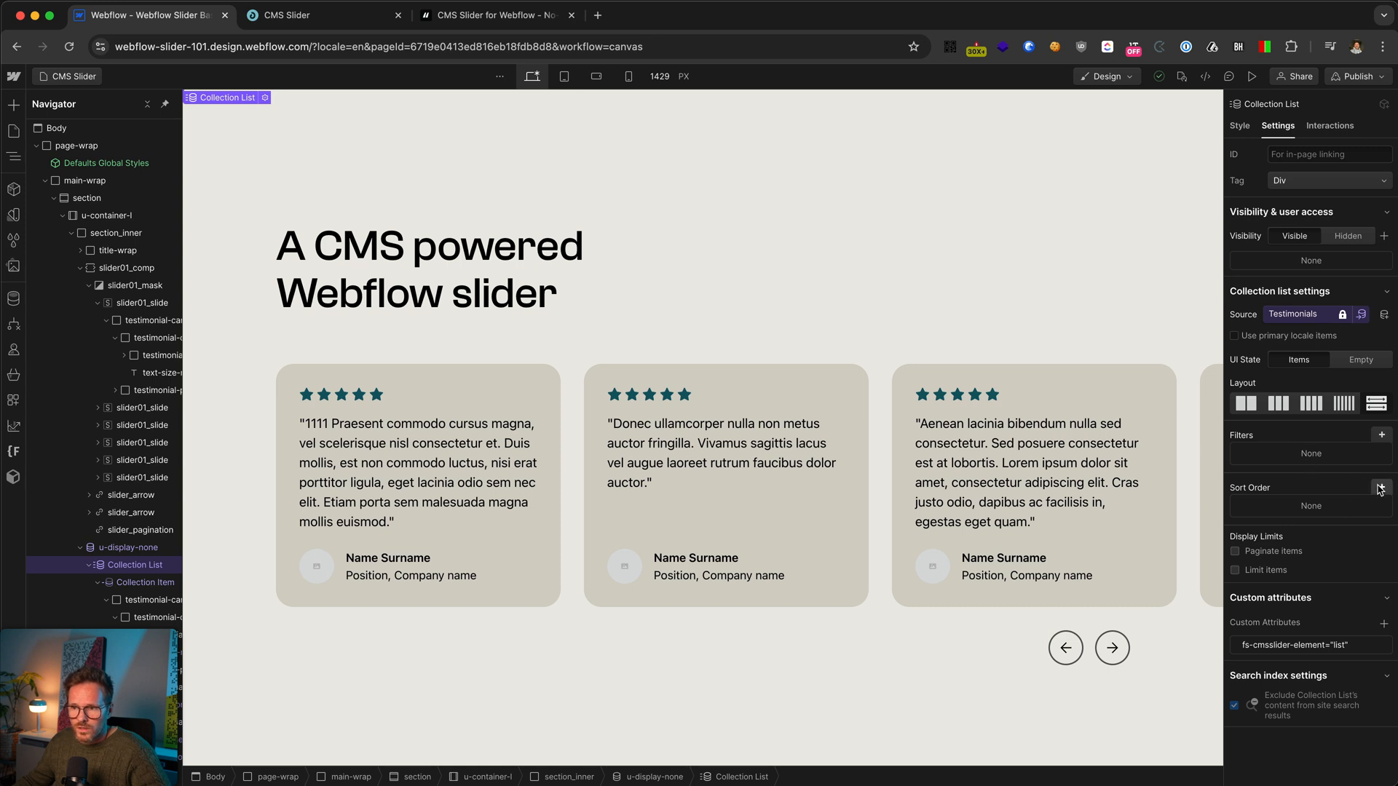
{"action": "left_click", "coordinate": [1379, 489]}
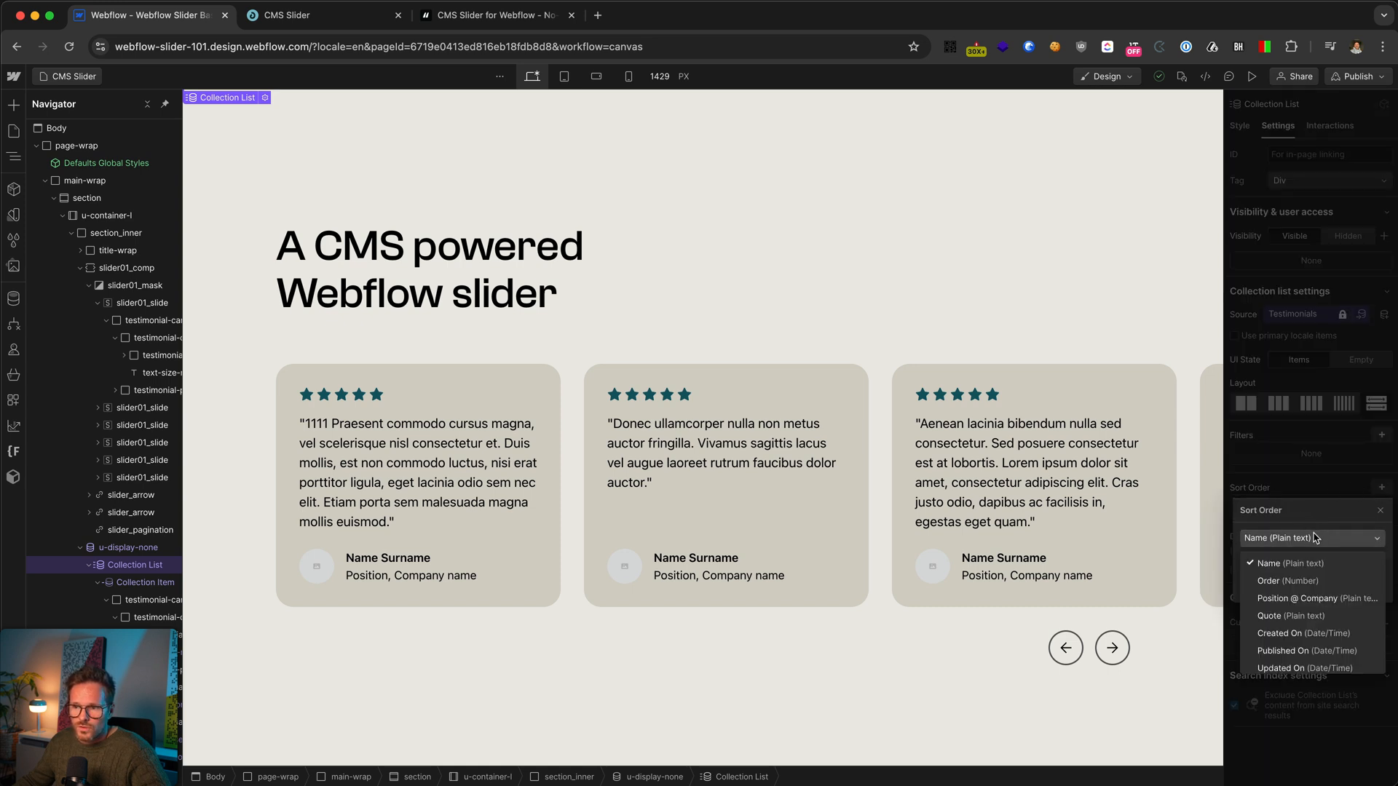
{"action": "left_click", "coordinate": [1286, 581]}
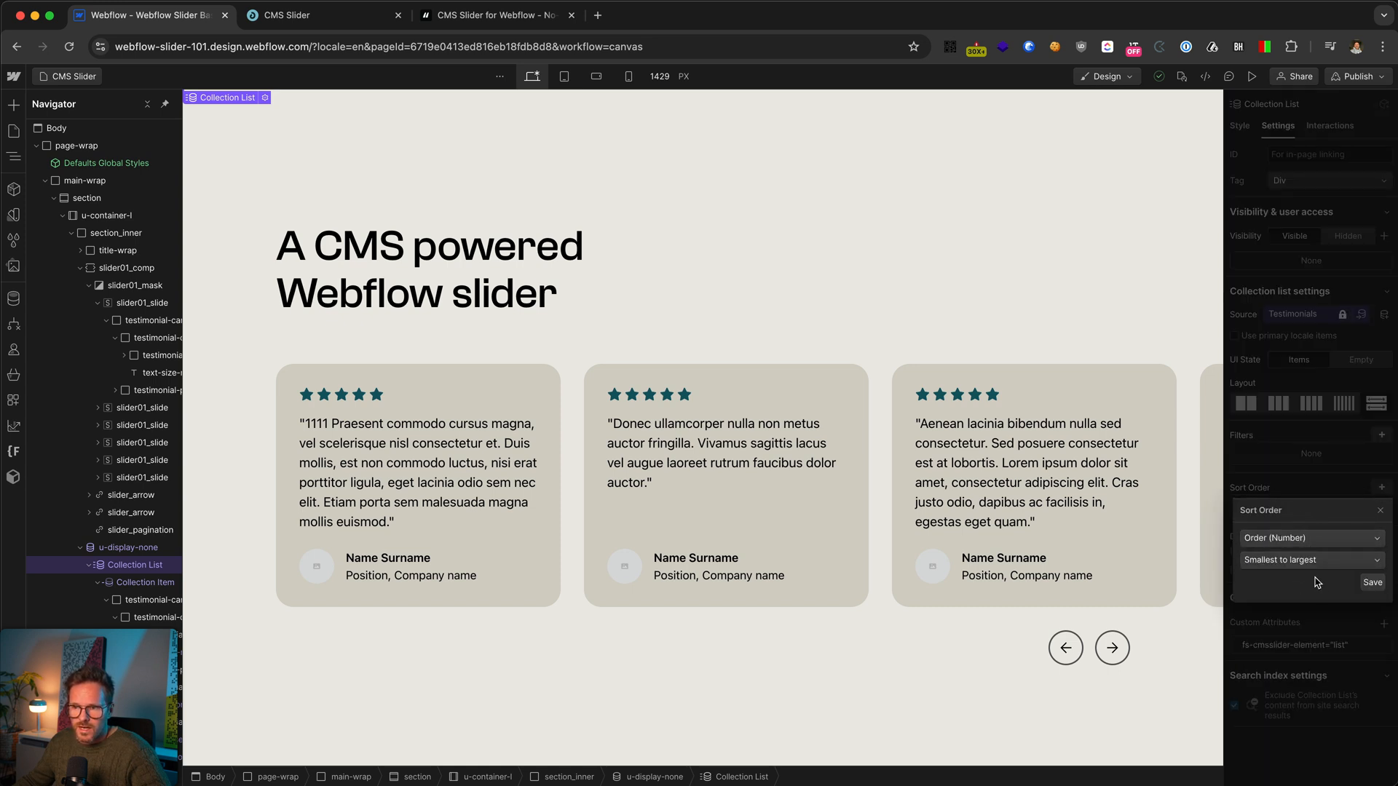
{"action": "left_click", "coordinate": [1308, 559]}
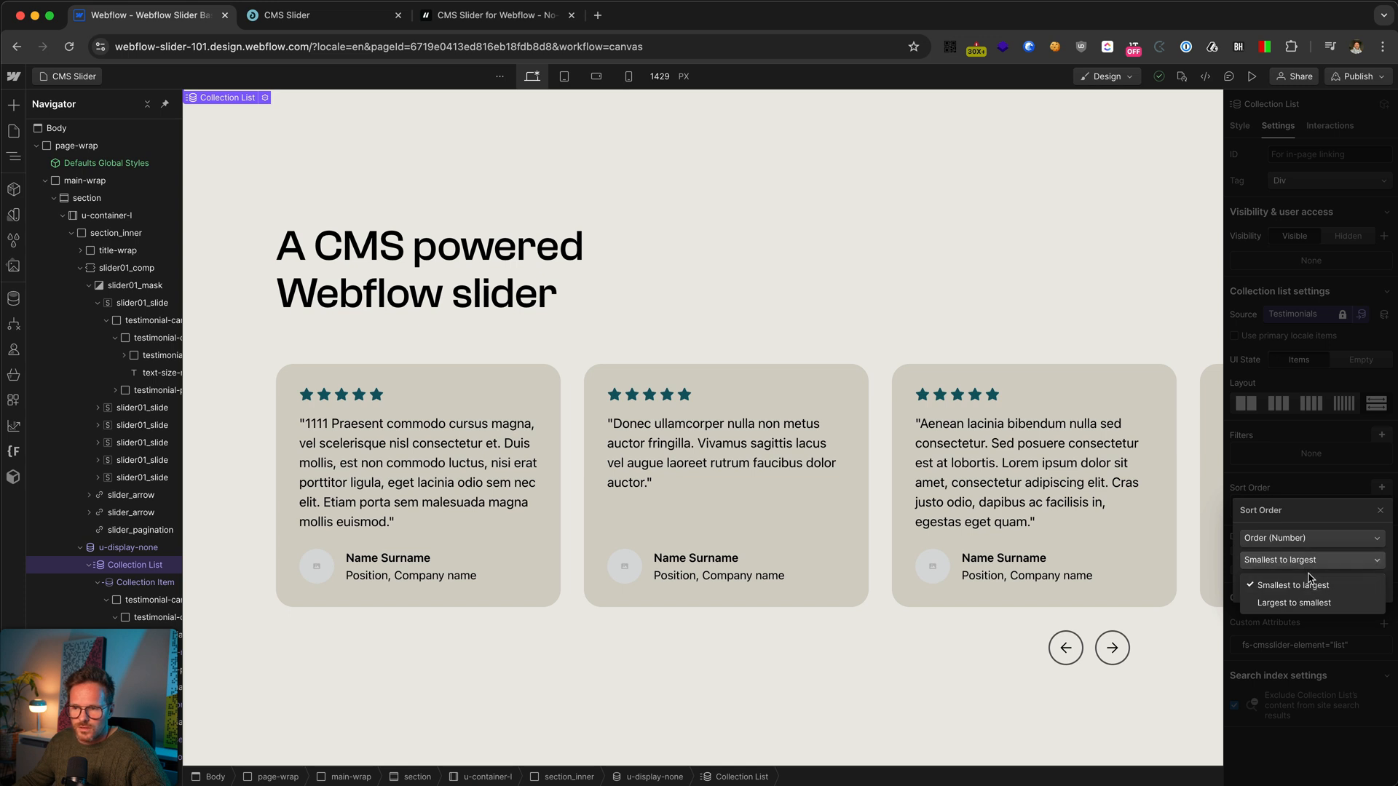
{"action": "mouse_move", "coordinate": [1328, 523]}
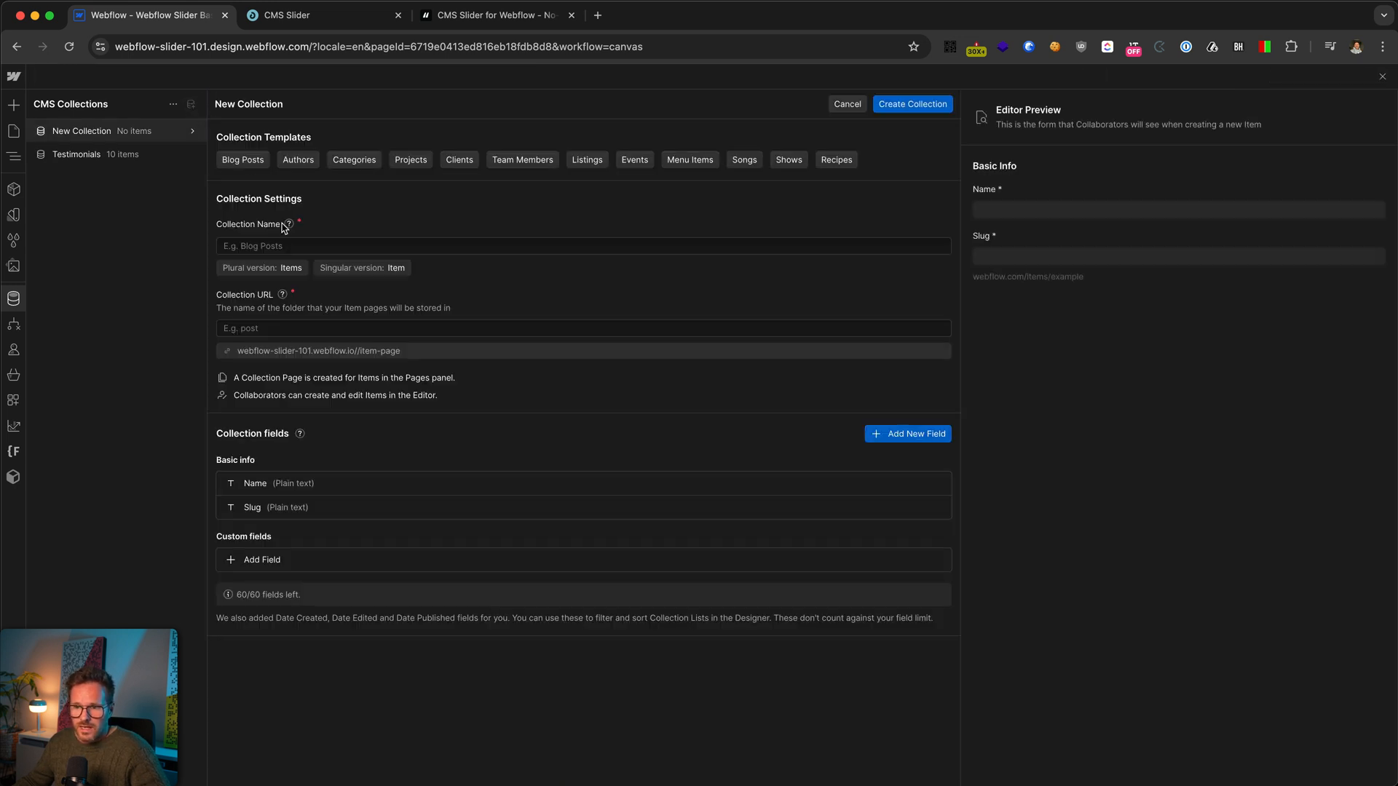
Step: Create a new collection named Testimonial Tags
{"action": "type", "text": "Testimonial Tags"}
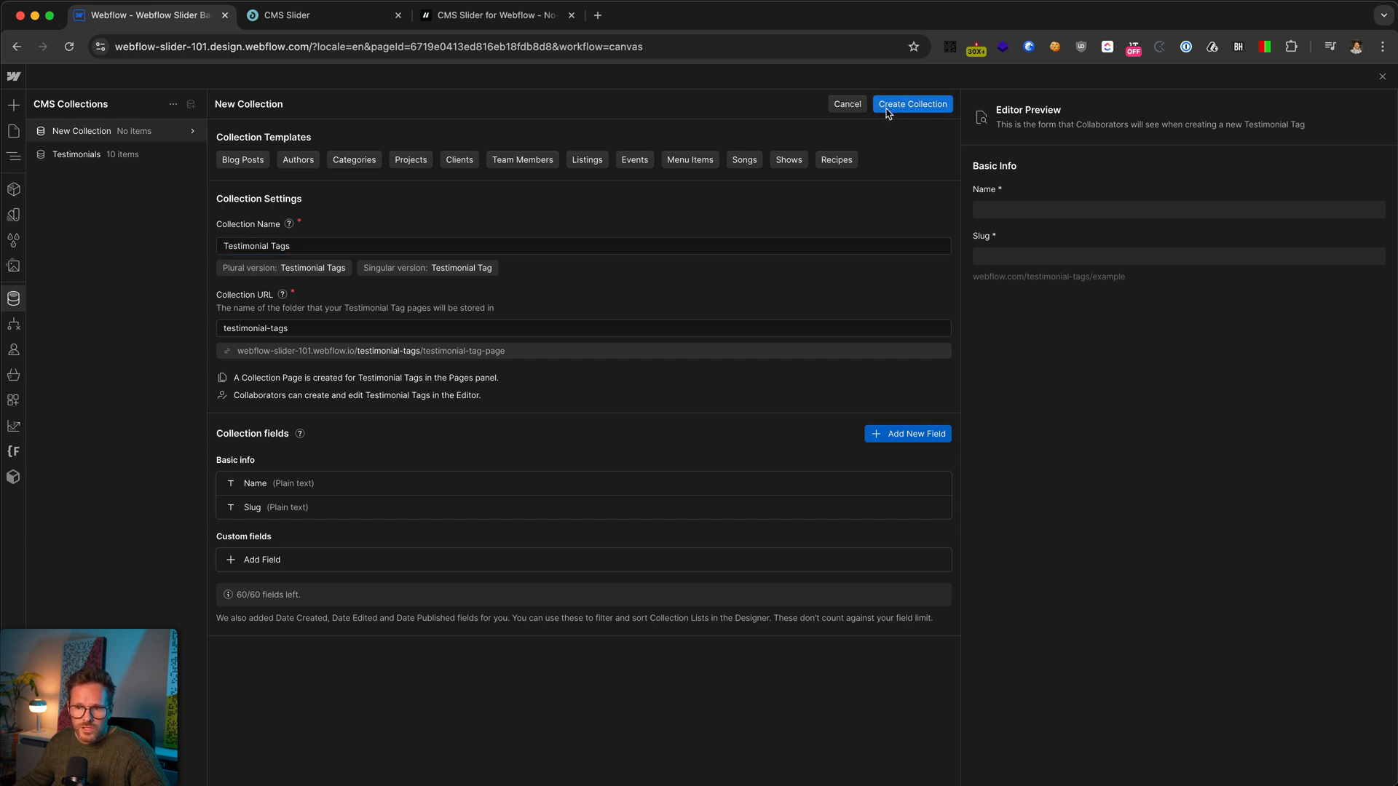
{"action": "left_click", "coordinate": [911, 103]}
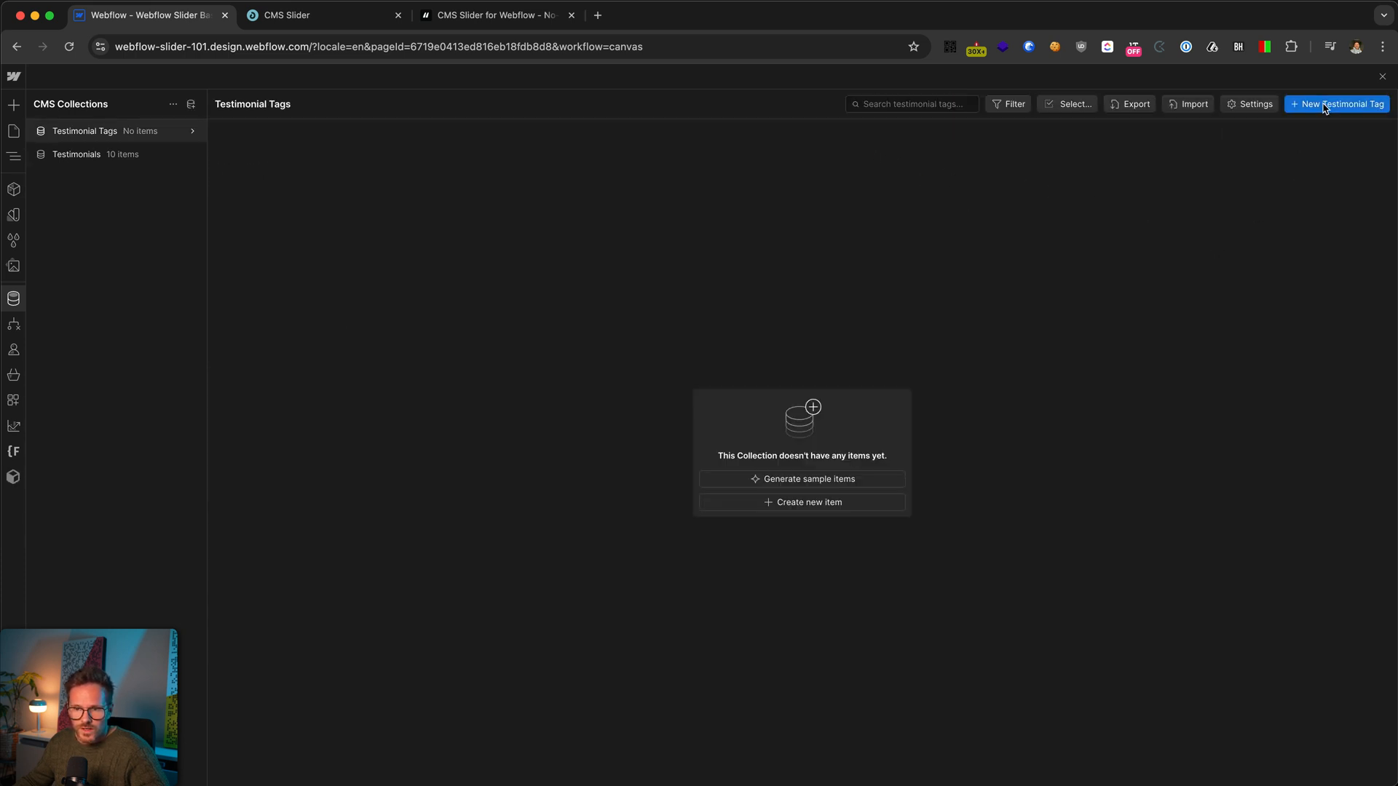
Step: Add Home and B2B items to Testimonial Tags, then return to the Testimonials collection
{"action": "left_click", "coordinate": [1337, 103]}
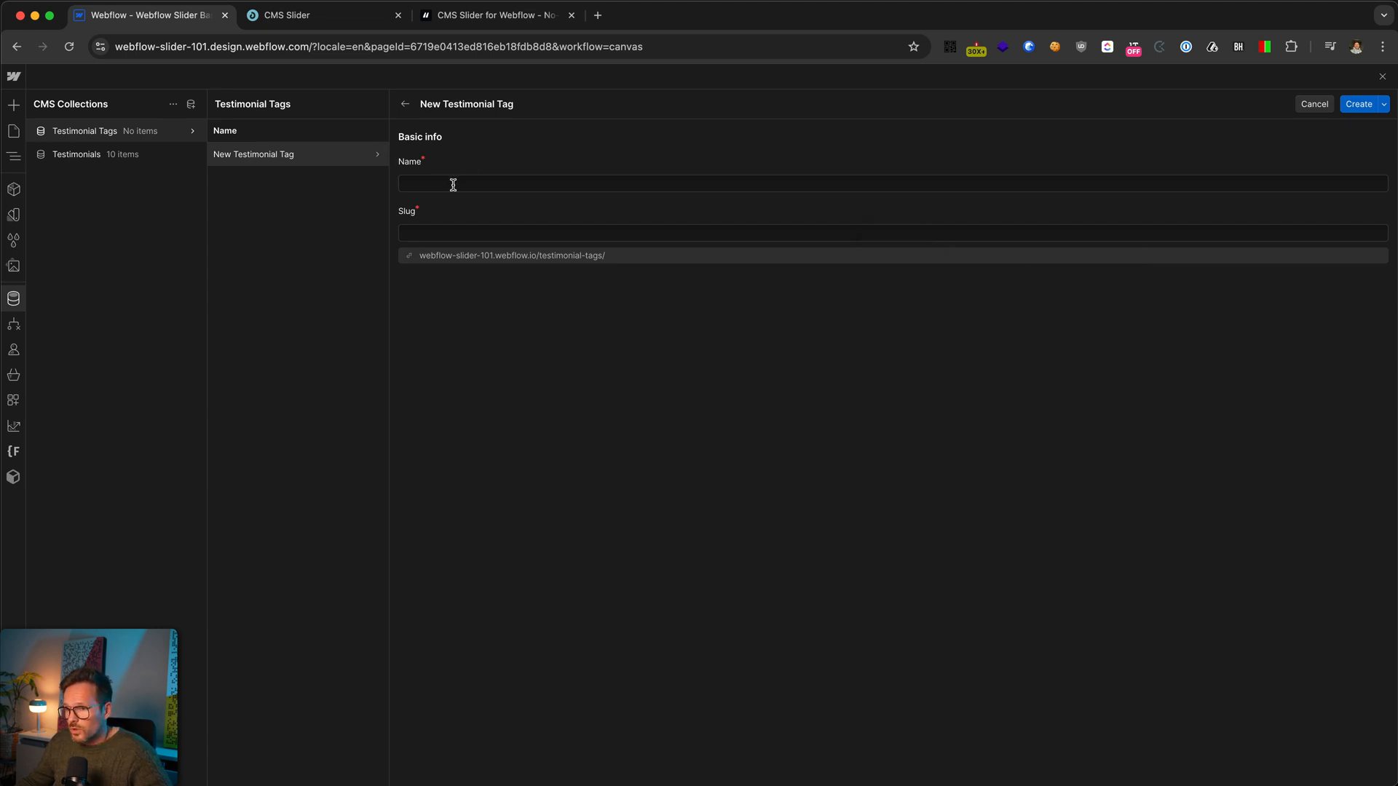
{"action": "type", "text": "Home"}
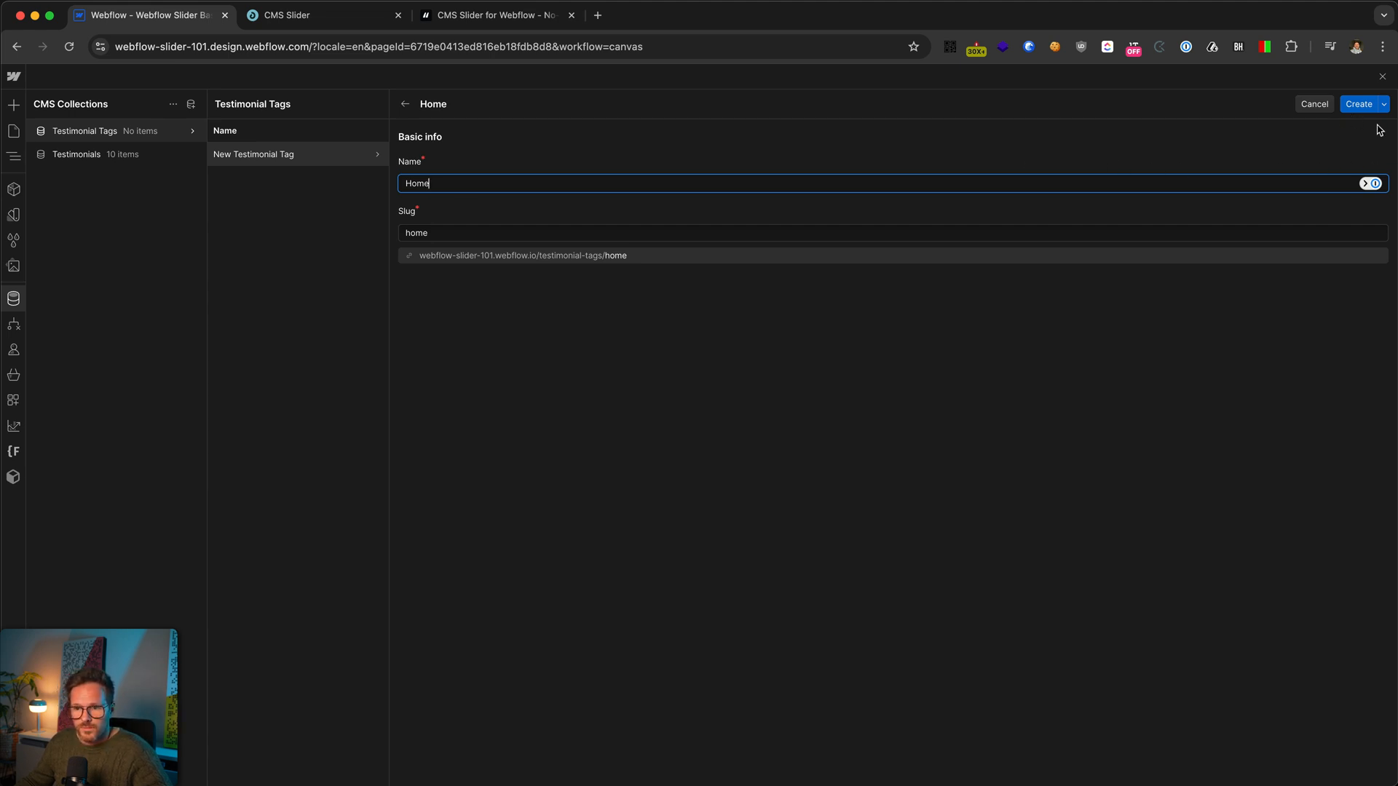
{"action": "left_click", "coordinate": [1359, 103]}
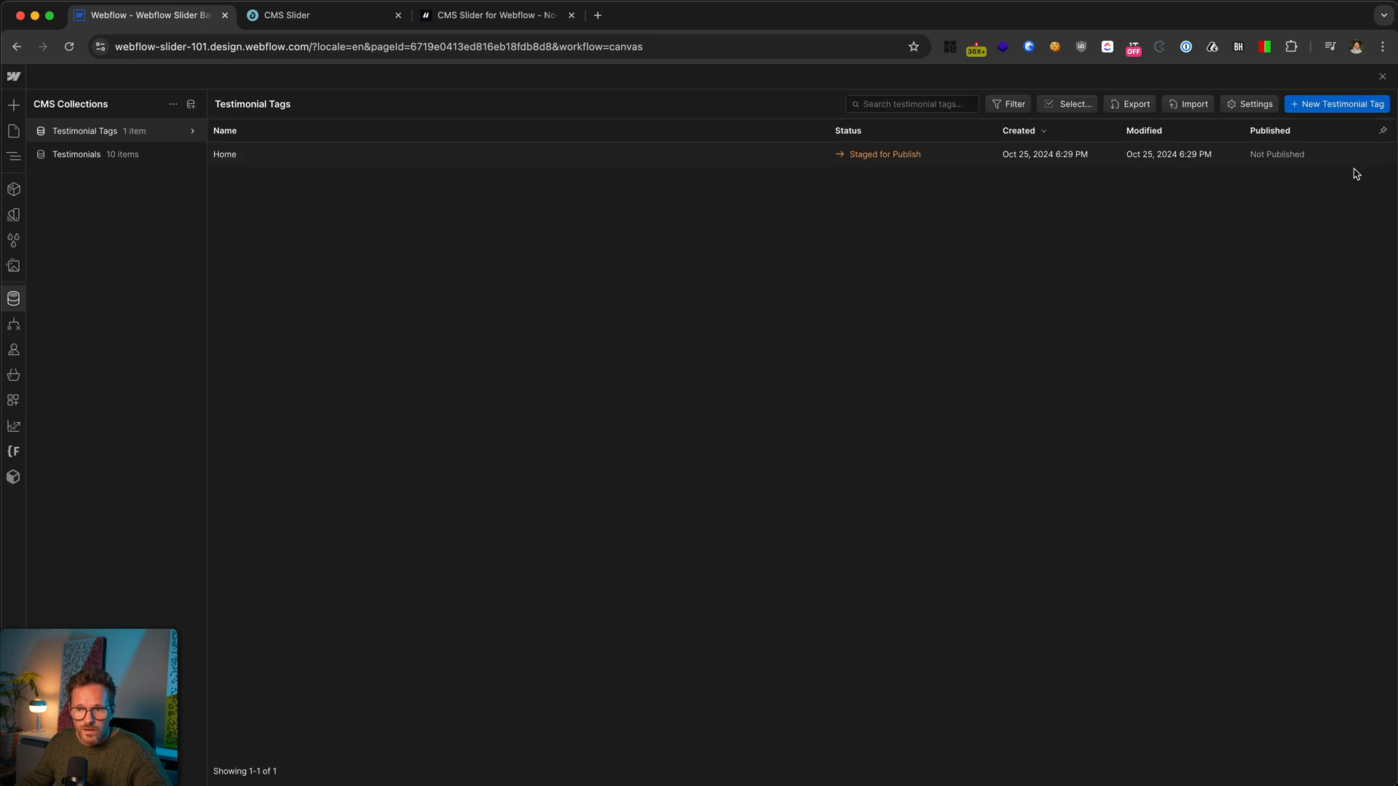
{"action": "left_click", "coordinate": [1336, 103]}
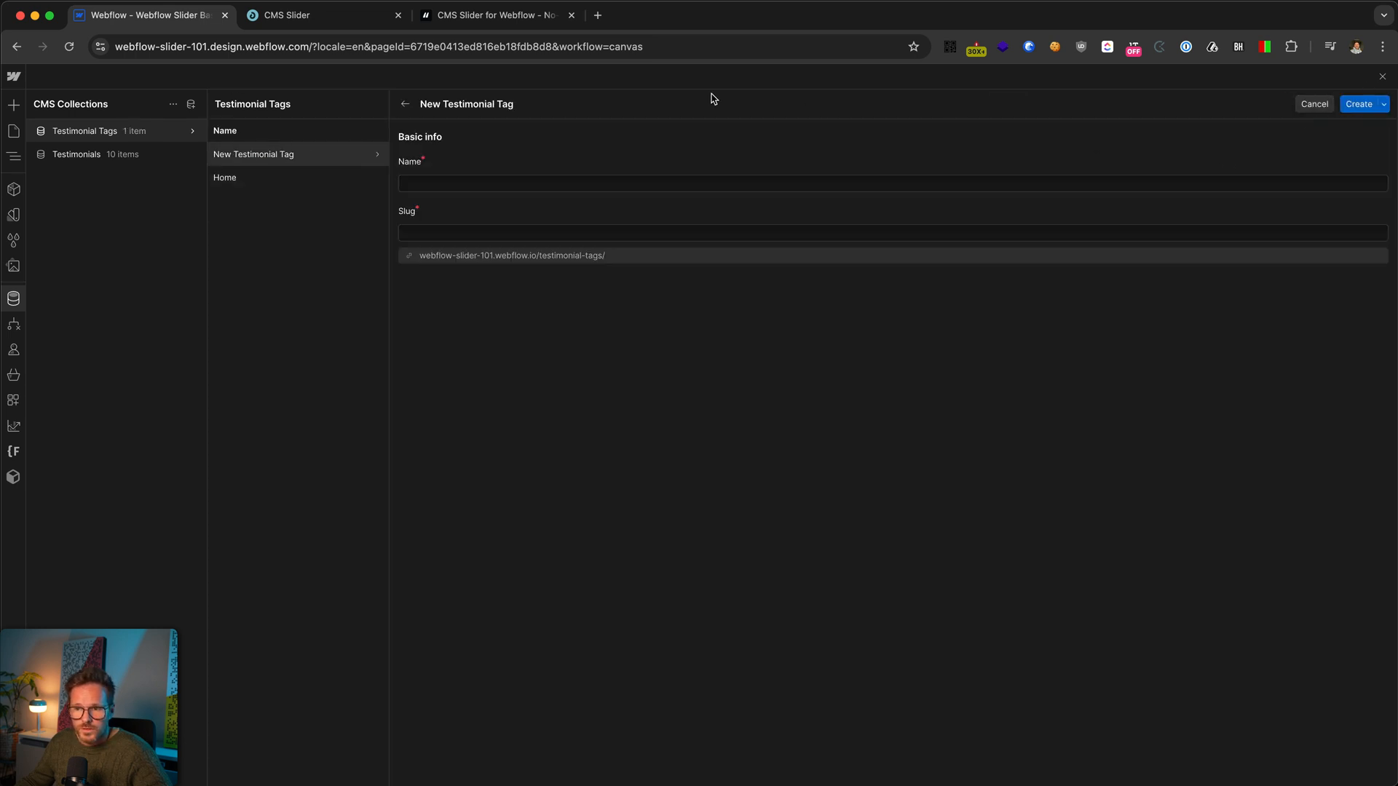
{"action": "type", "text": "B\"B"}
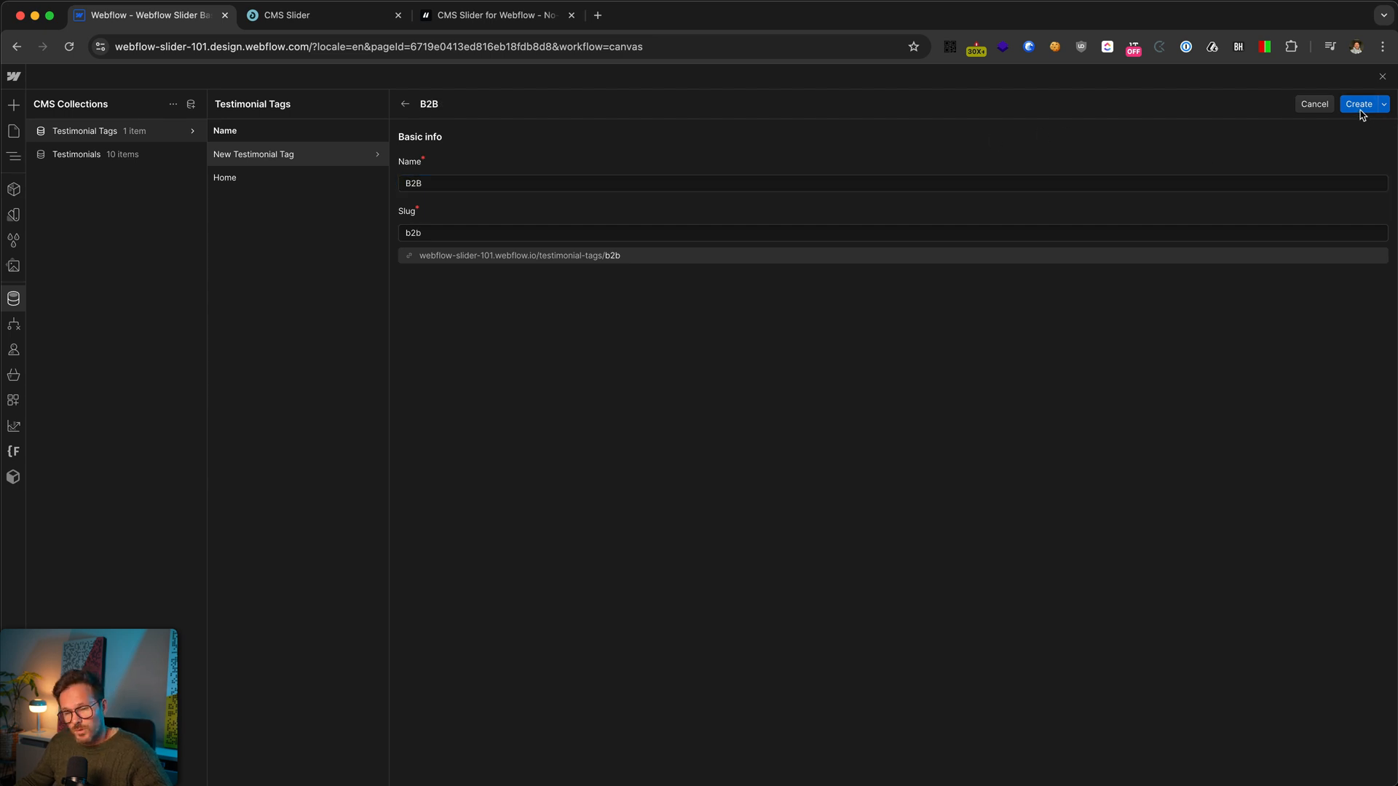
{"action": "left_click", "coordinate": [1359, 104]}
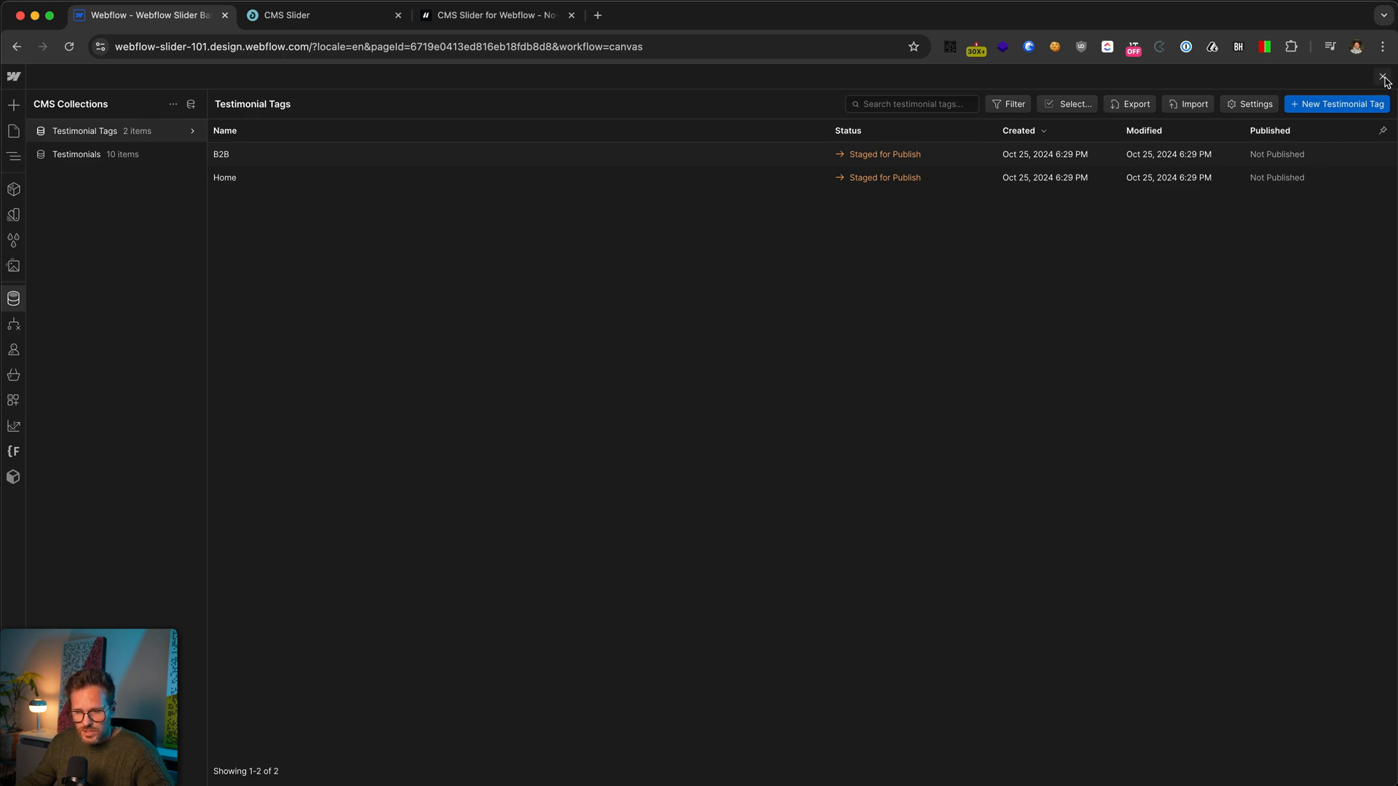
{"action": "left_click", "coordinate": [77, 154]}
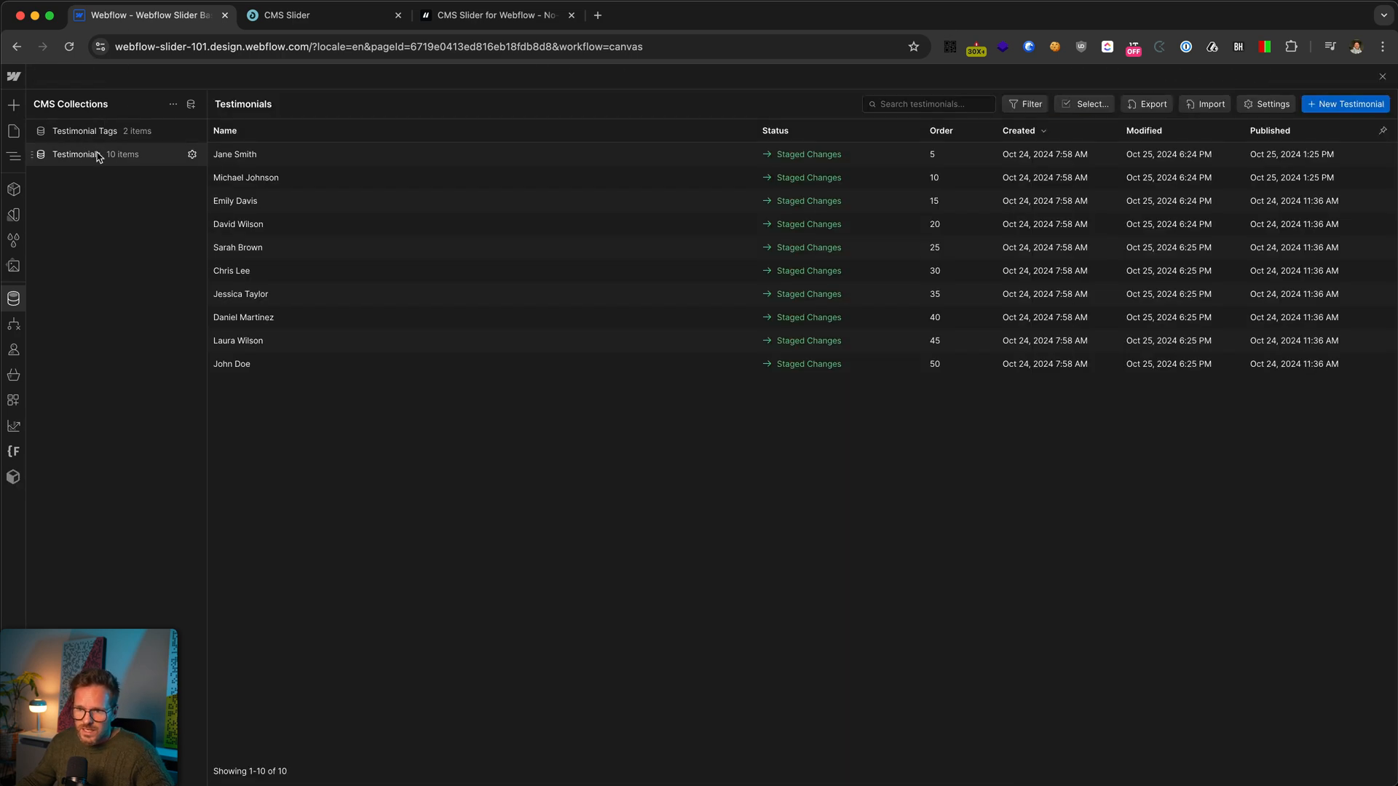
Step: Add a multi-reference Tags field to Testimonials, linked to the Testimonial Tags collection
{"action": "left_click", "coordinate": [1270, 104]}
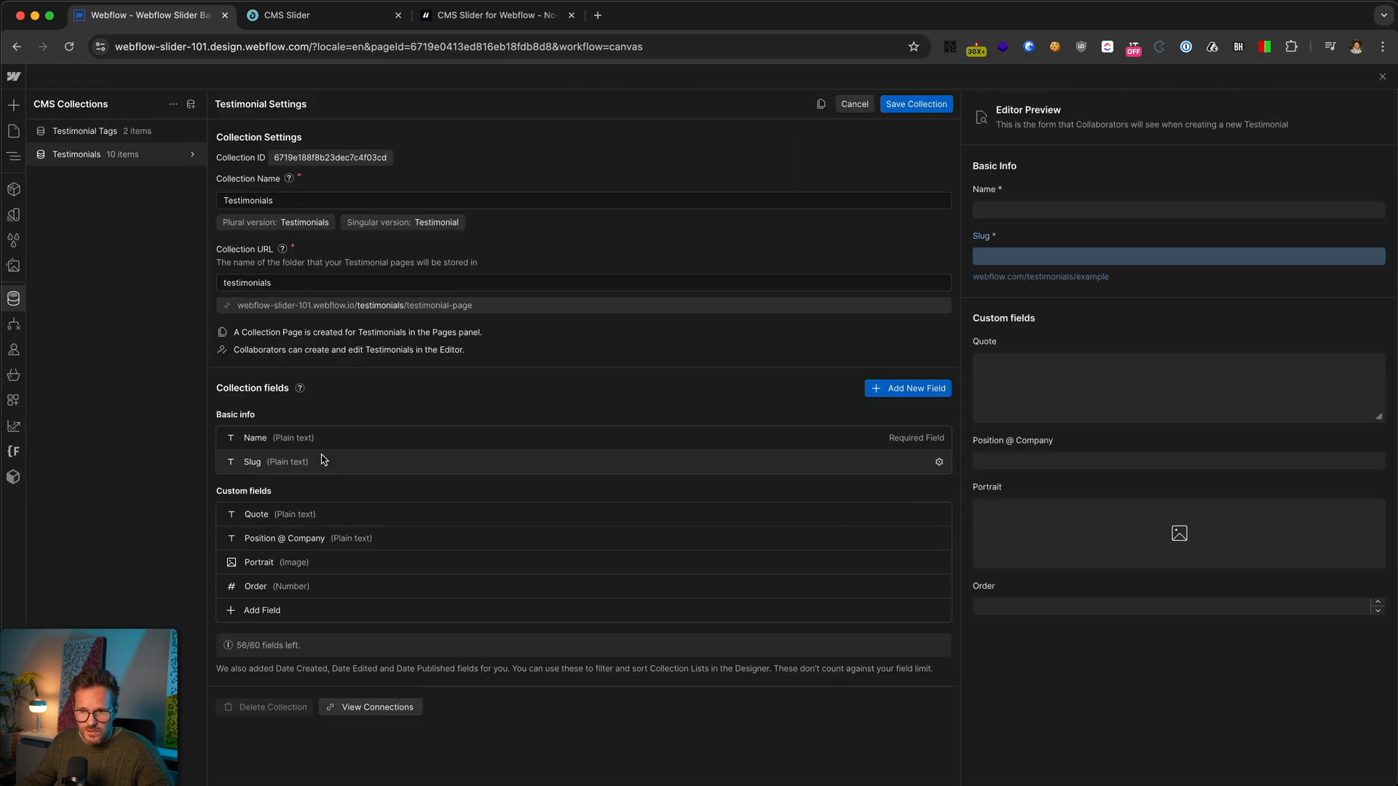
{"action": "left_click", "coordinate": [262, 610]}
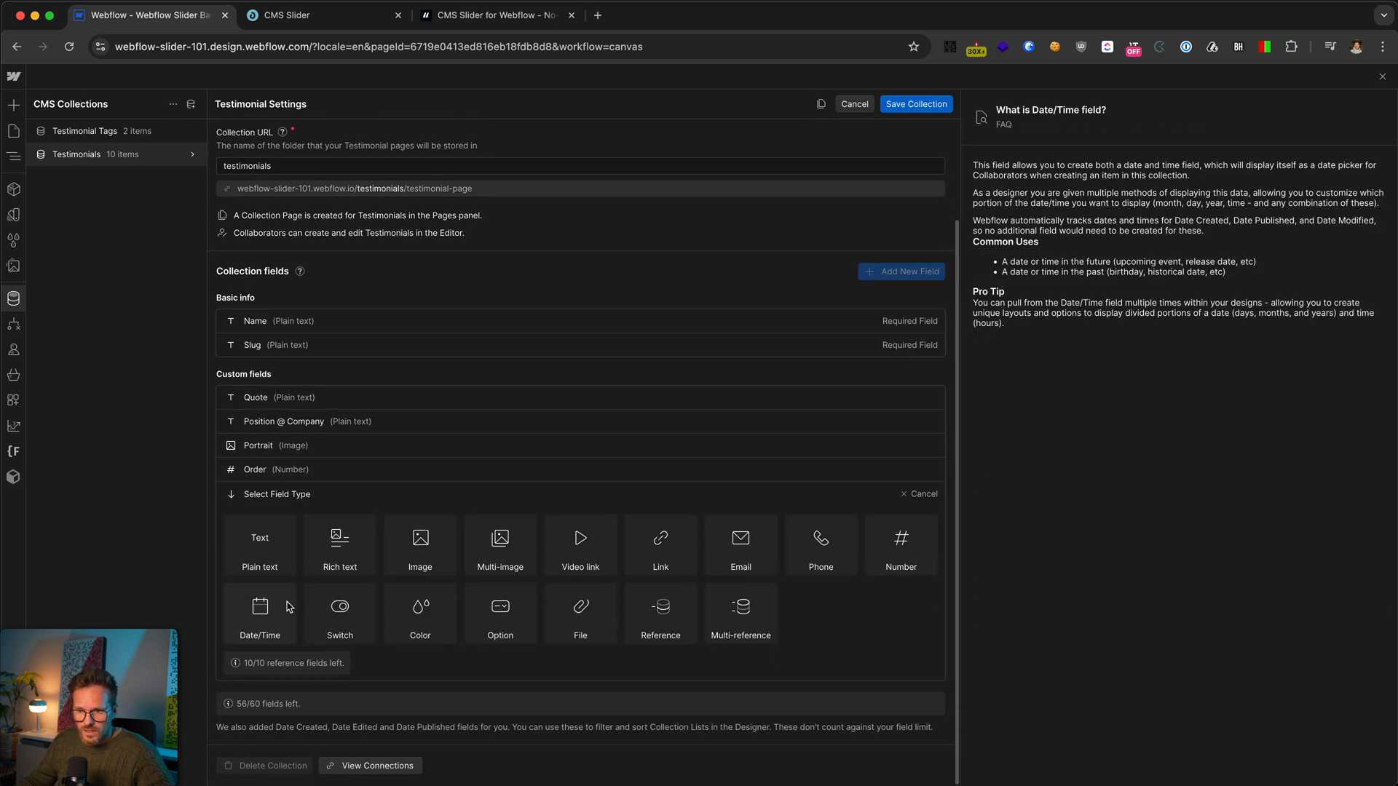
{"action": "left_click", "coordinate": [740, 614]}
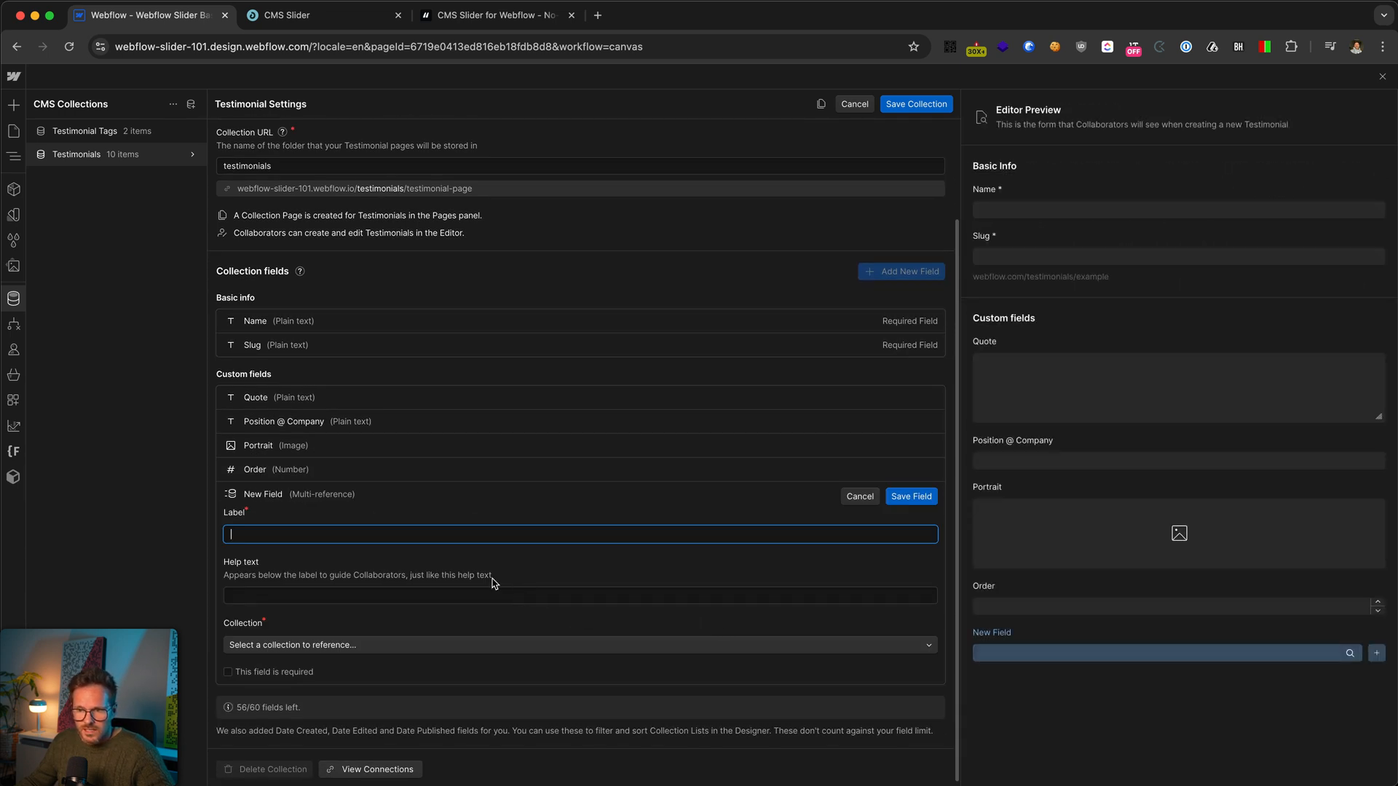
{"action": "left_click", "coordinate": [578, 645]}
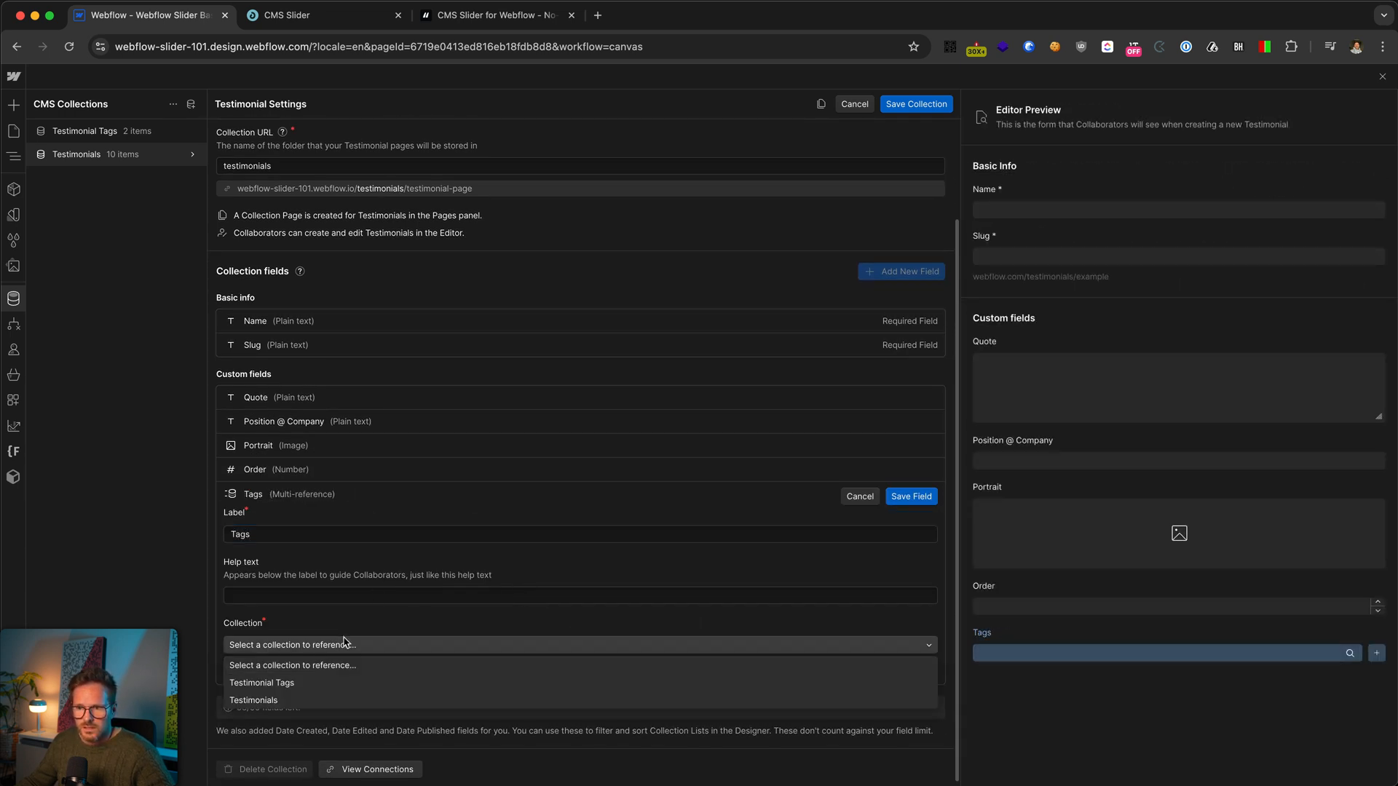
{"action": "mouse_move", "coordinate": [262, 683]}
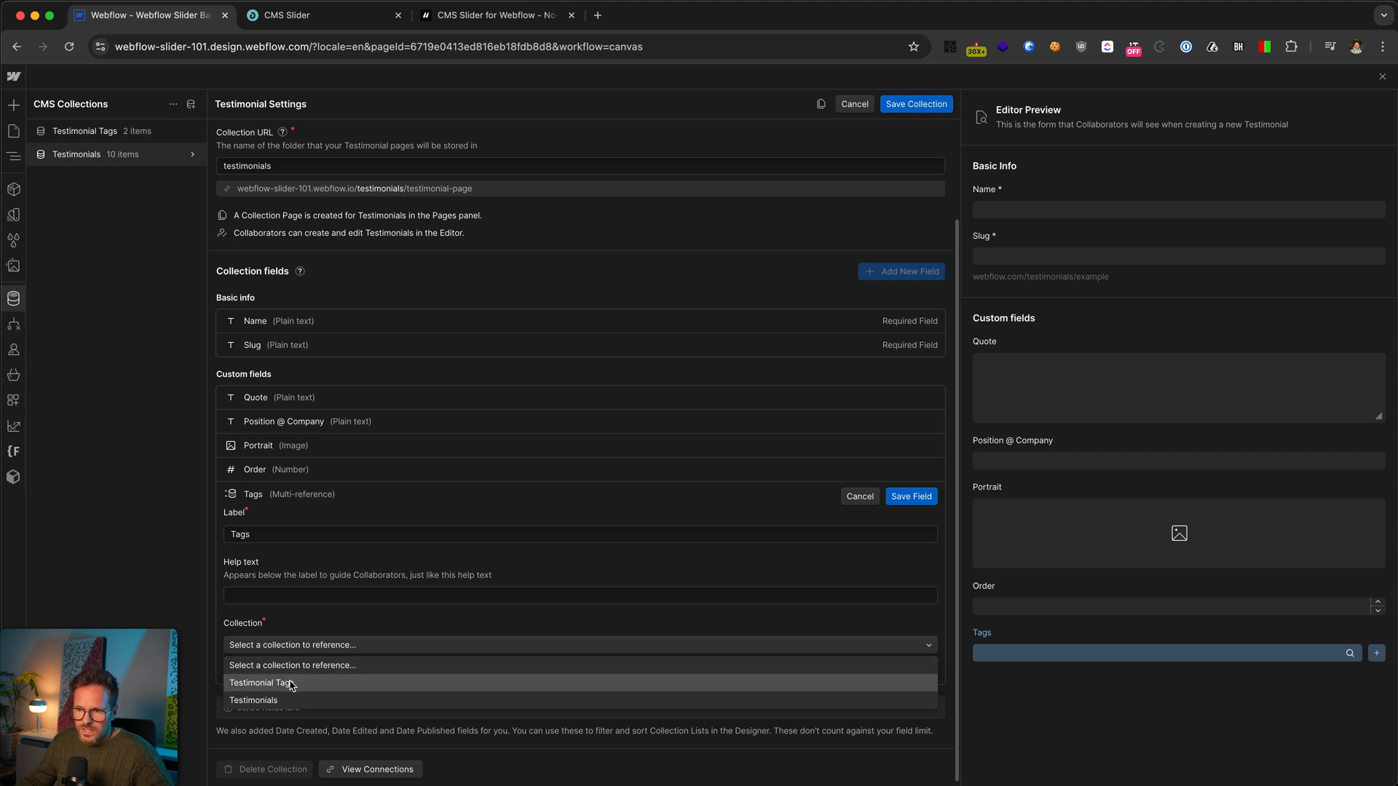
{"action": "left_click", "coordinate": [260, 682]}
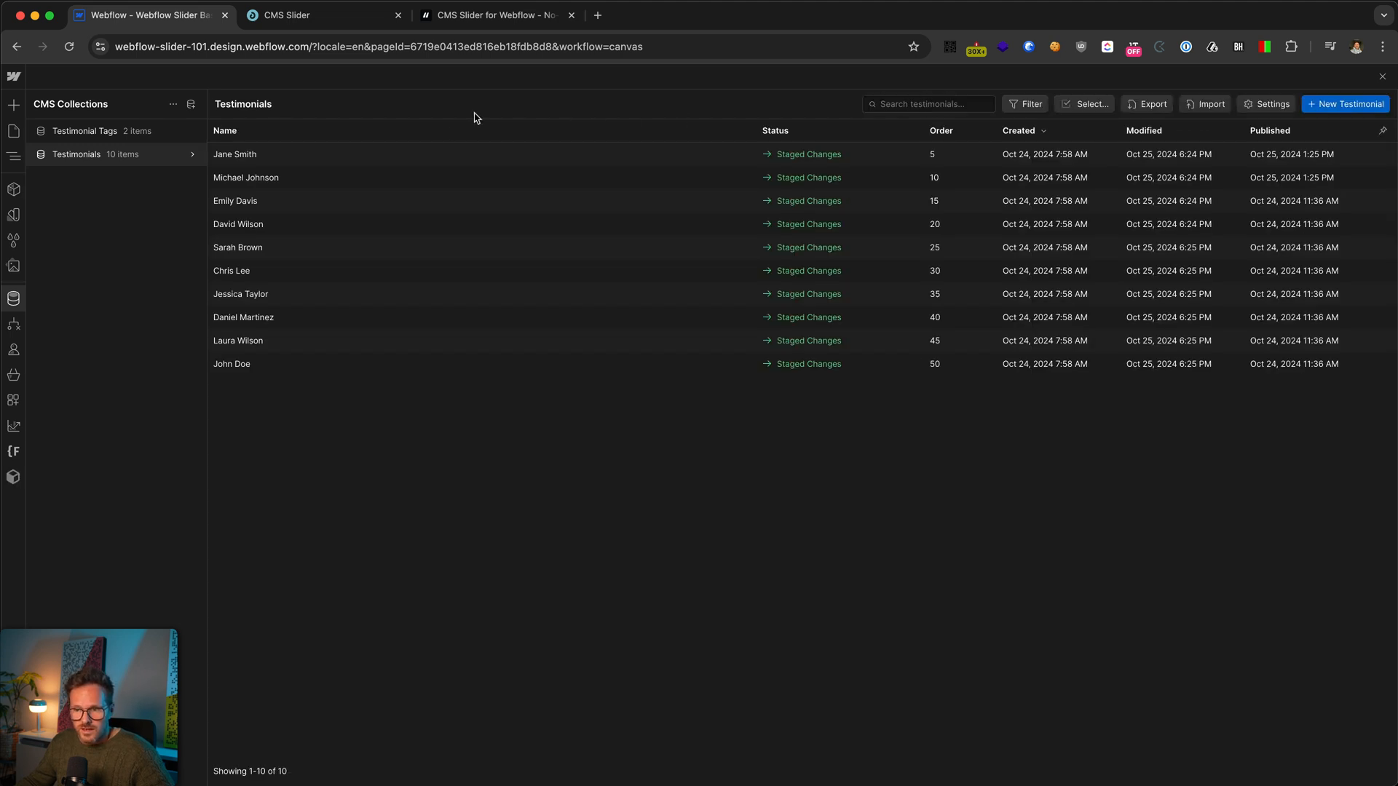
Step: Give the Jane Smith testimonial the B2B and Home tags and save it
{"action": "left_click", "coordinate": [234, 154]}
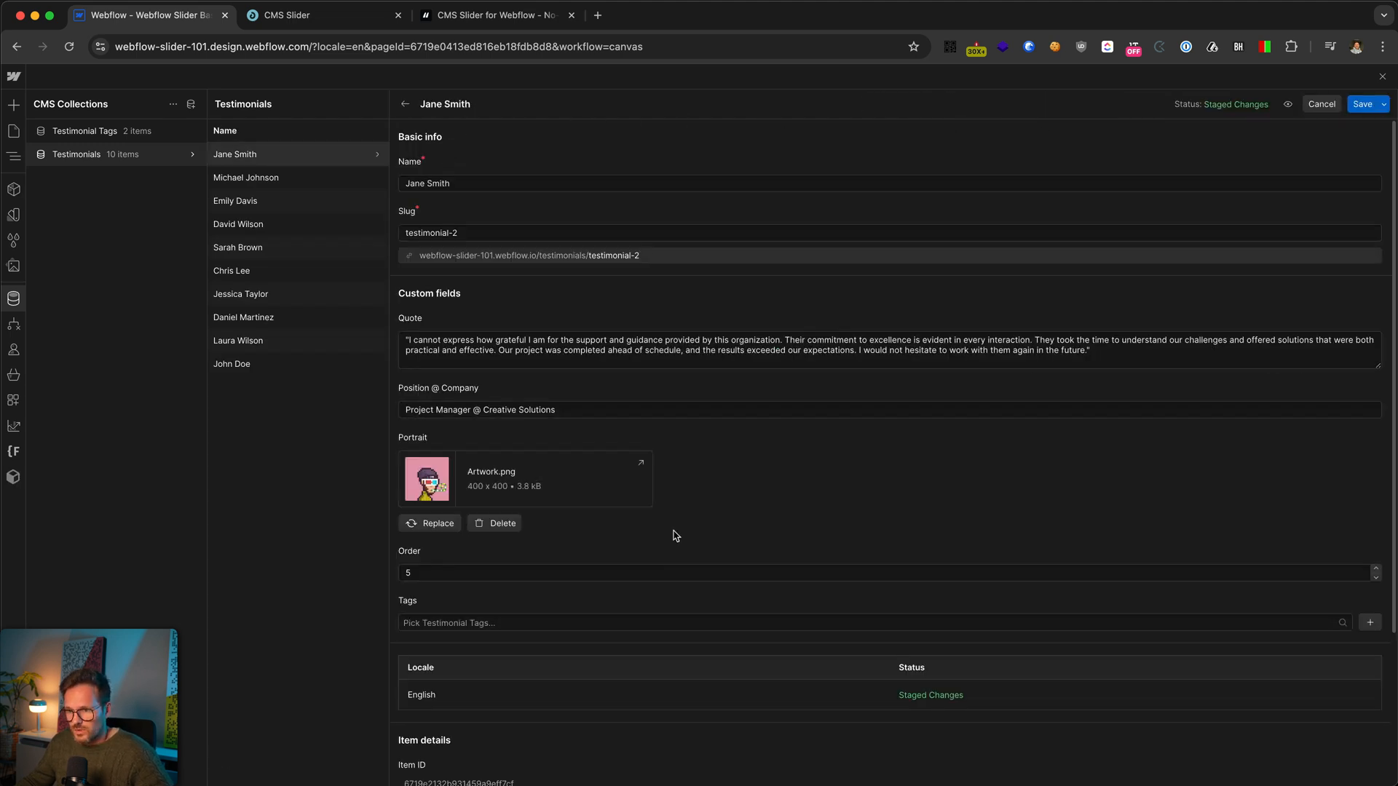
{"action": "scroll", "scroll_direction": "down", "scroll_amount": 3}
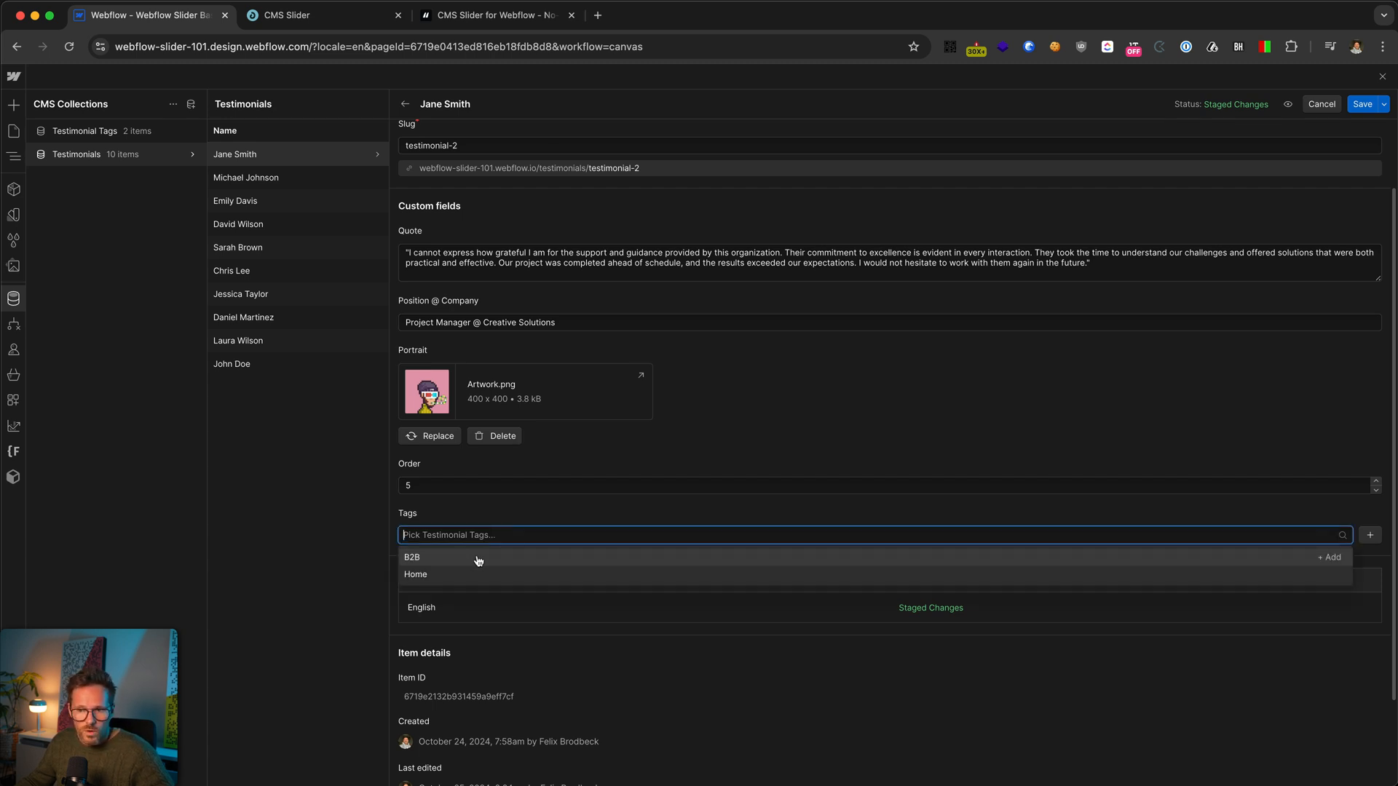
{"action": "left_click", "coordinate": [415, 573]}
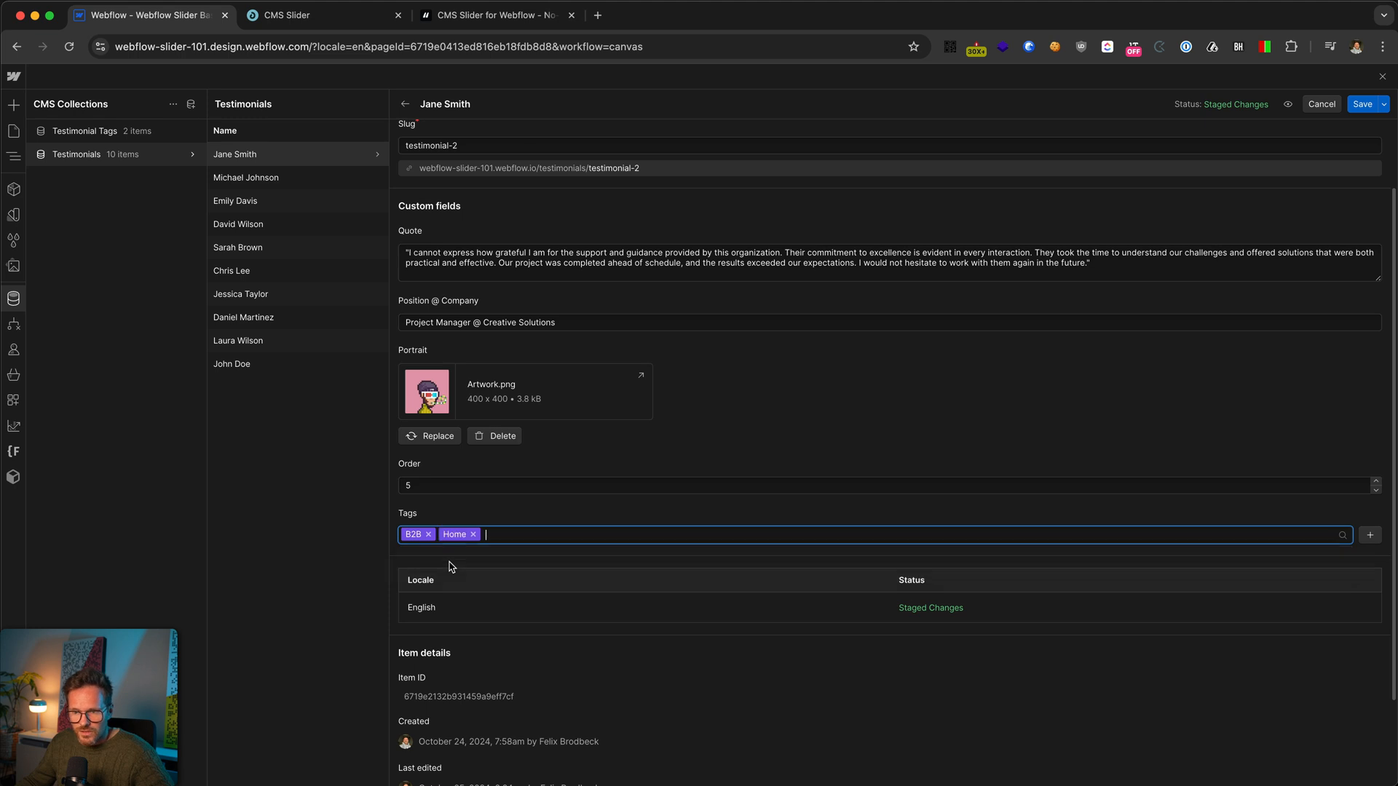
{"action": "left_click", "coordinate": [405, 103]}
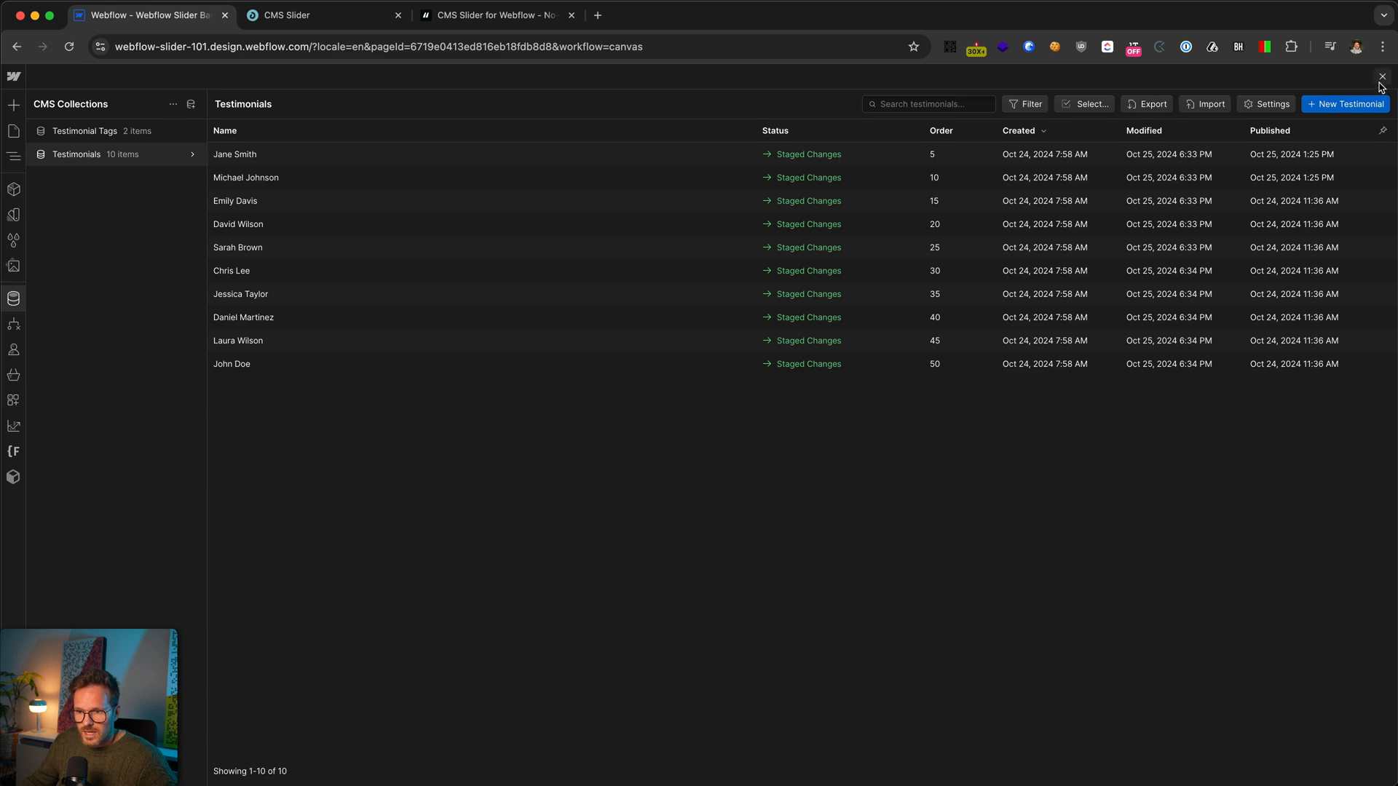
{"action": "left_click", "coordinate": [1383, 78]}
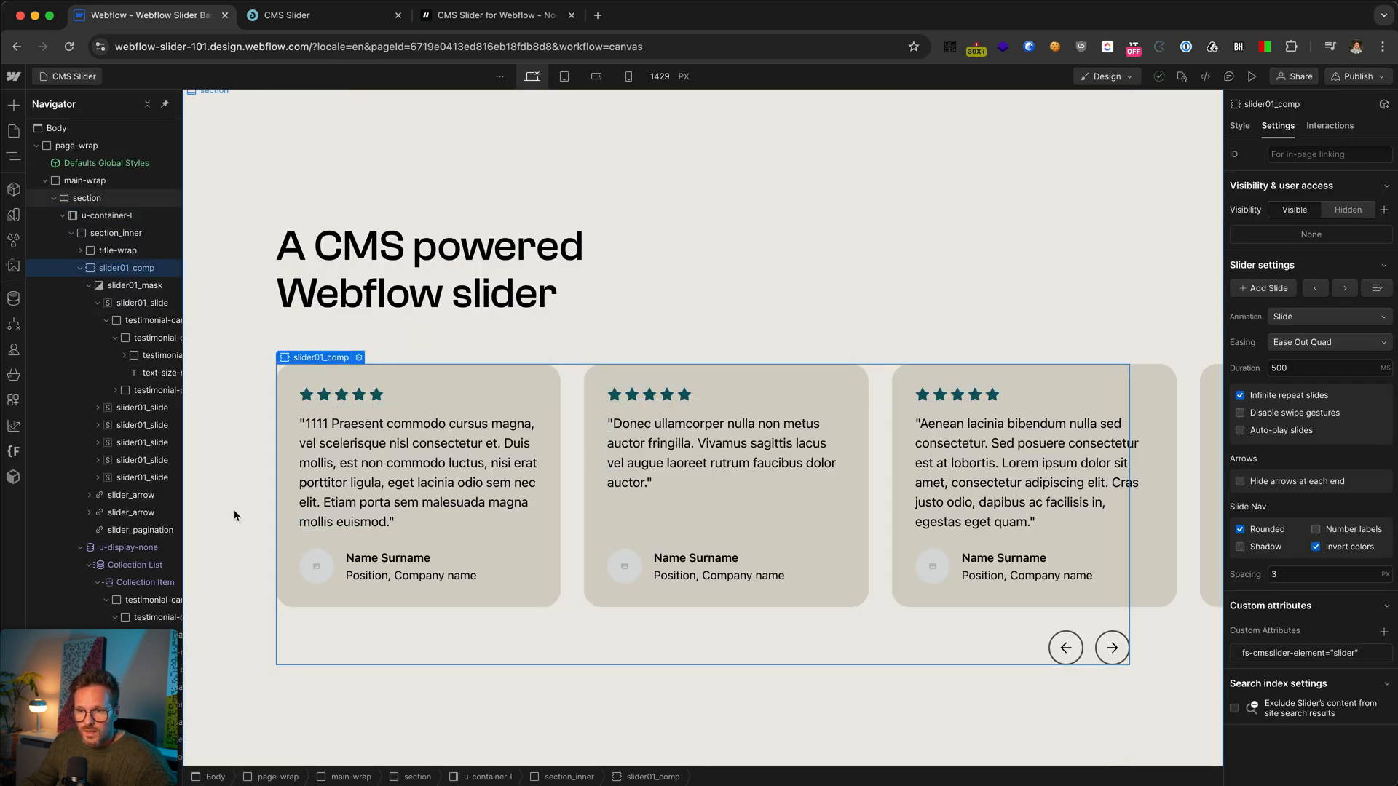
Step: Filter the Testimonials Collection List to items whose Tags contain B2B
{"action": "left_click", "coordinate": [131, 546]}
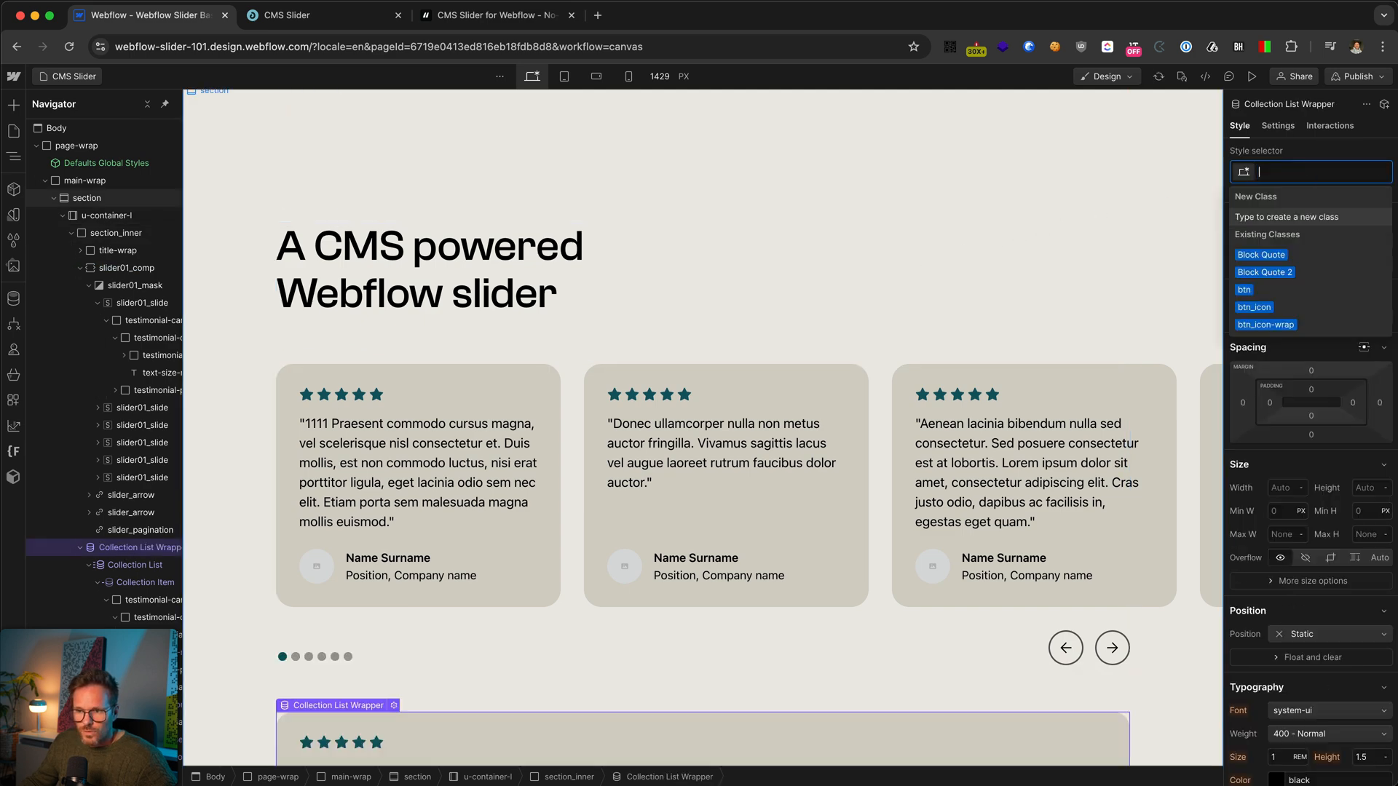
{"action": "scroll", "scroll_direction": "down", "scroll_amount": 3}
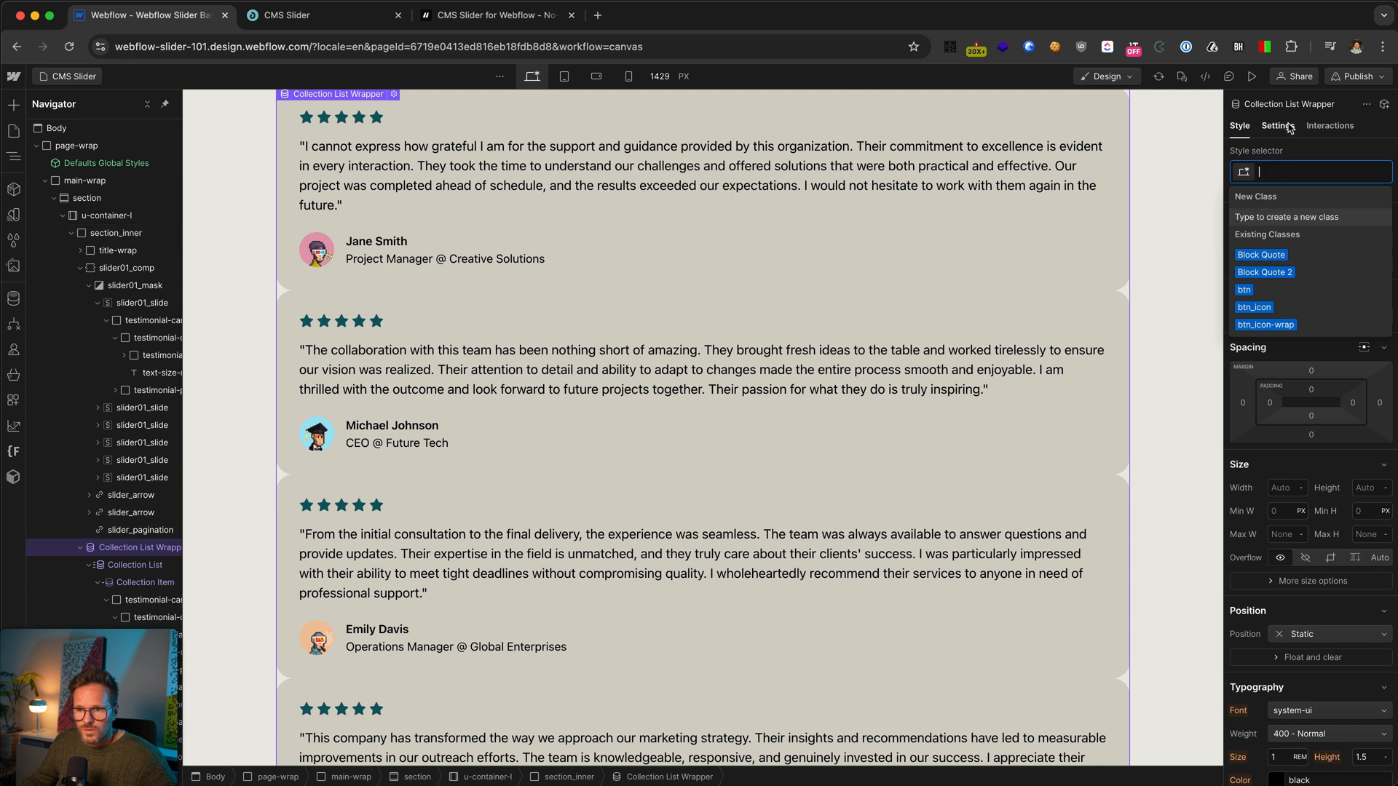
{"action": "left_click", "coordinate": [1277, 125]}
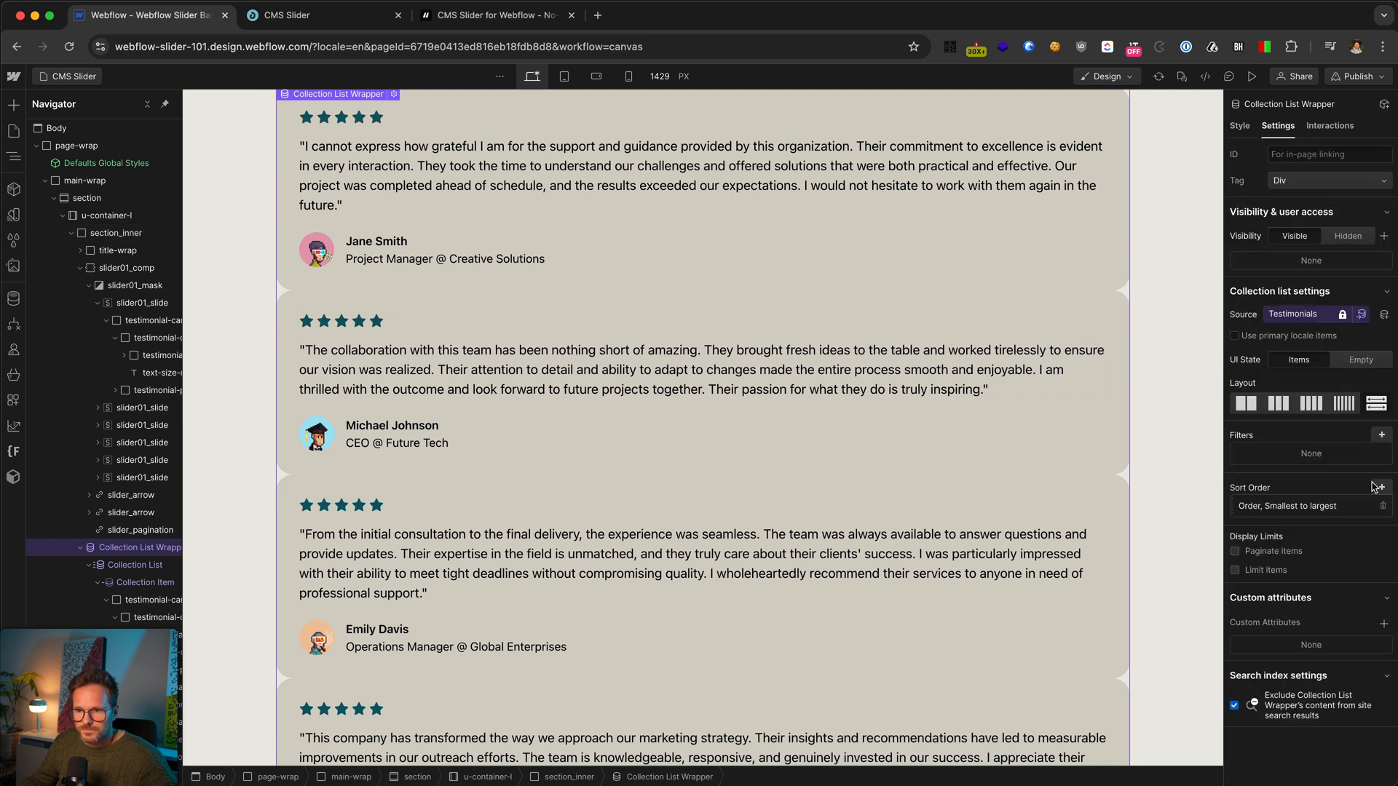
{"action": "left_click", "coordinate": [1384, 436]}
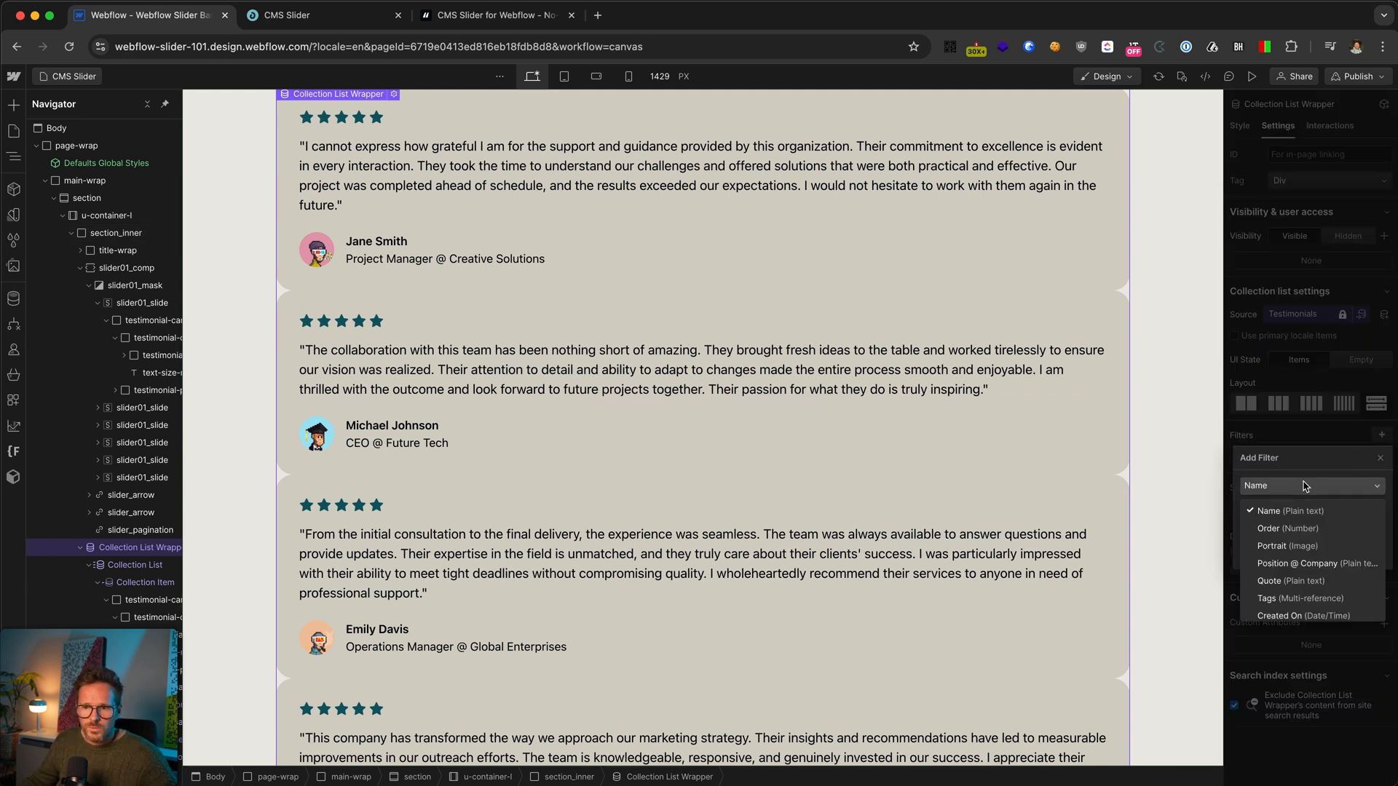
{"action": "left_click", "coordinate": [1302, 598]}
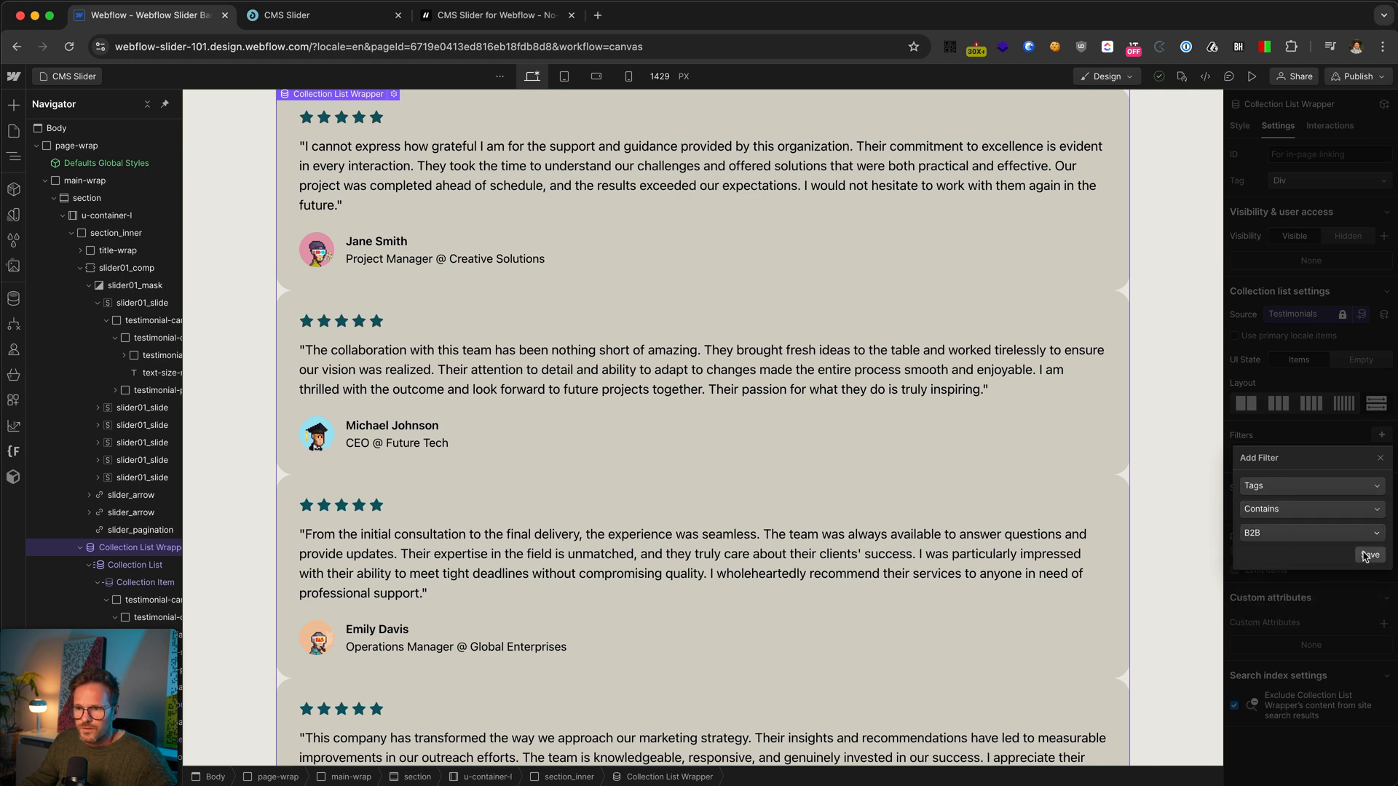
{"action": "left_click", "coordinate": [1369, 555]}
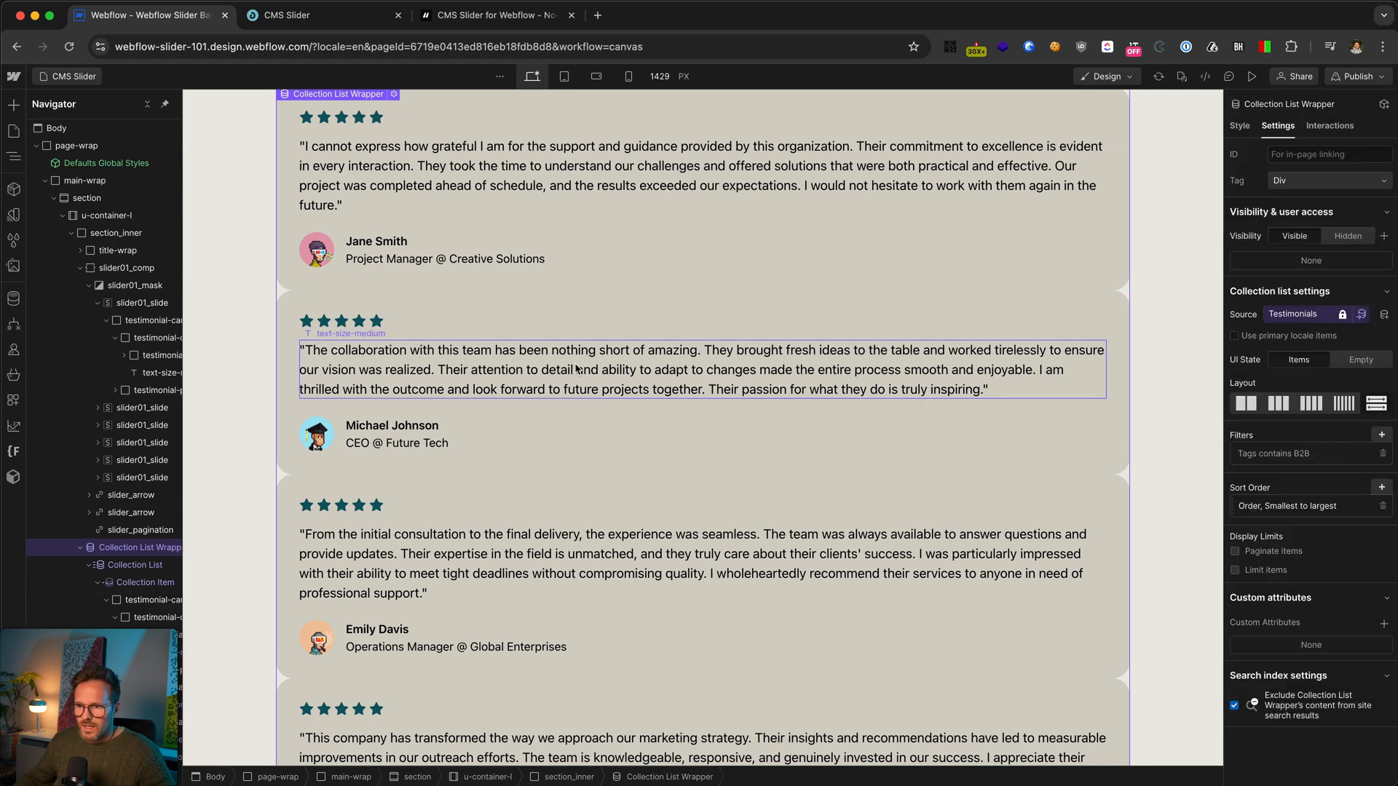
{"action": "scroll", "scroll_direction": "down", "scroll_amount": 3}
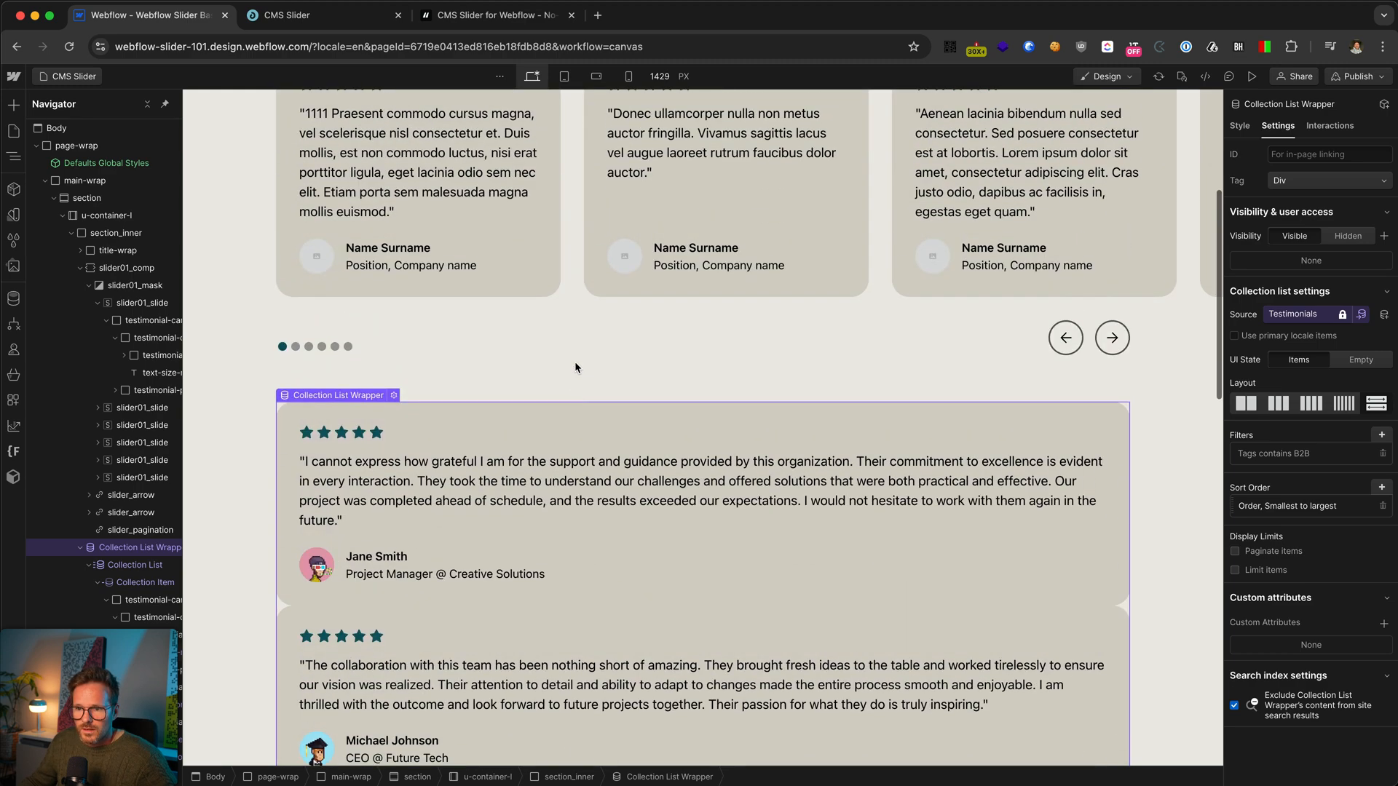
{"action": "scroll", "scroll_direction": "down", "scroll_amount": 3}
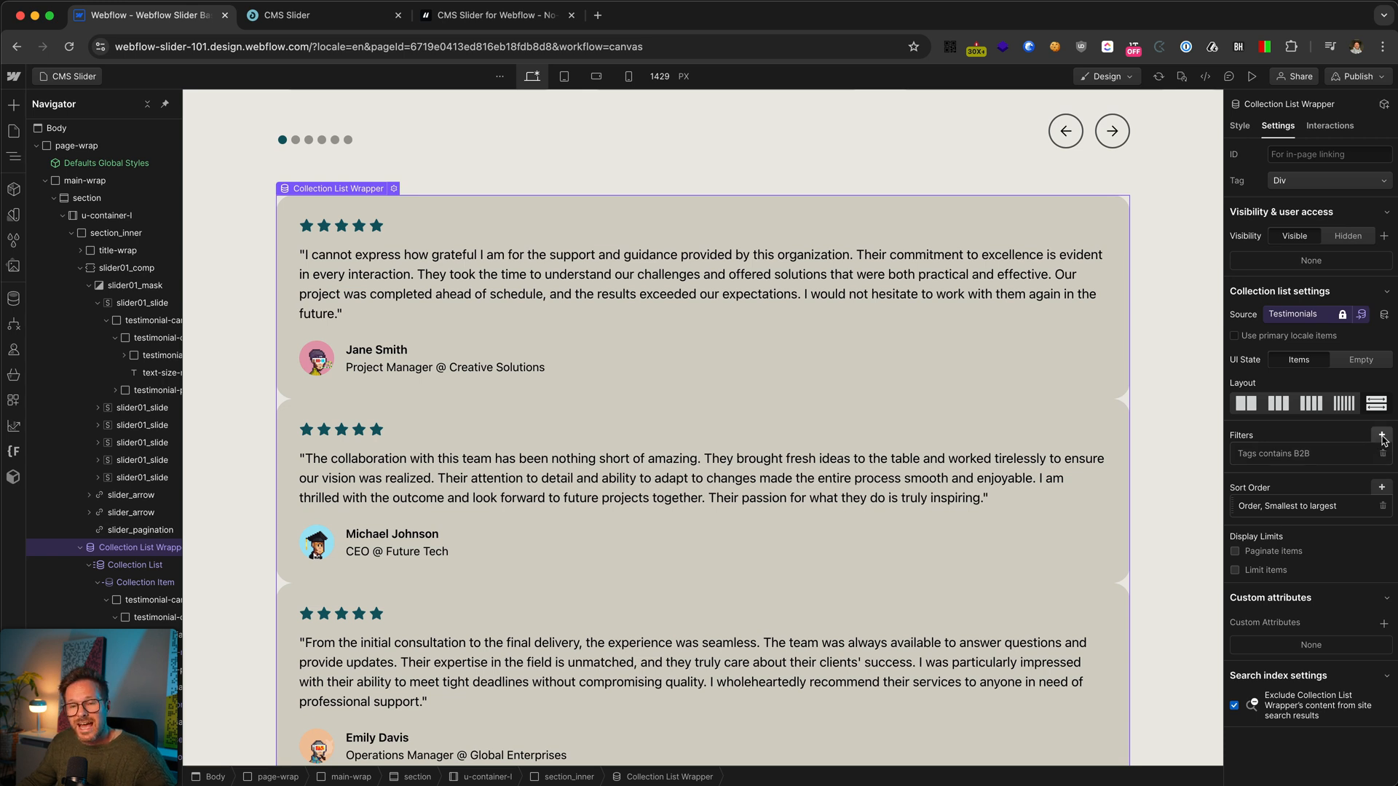
Step: Add a second filter, Tags contains Home, keeping all filters required to match
{"action": "left_click", "coordinate": [1383, 435]}
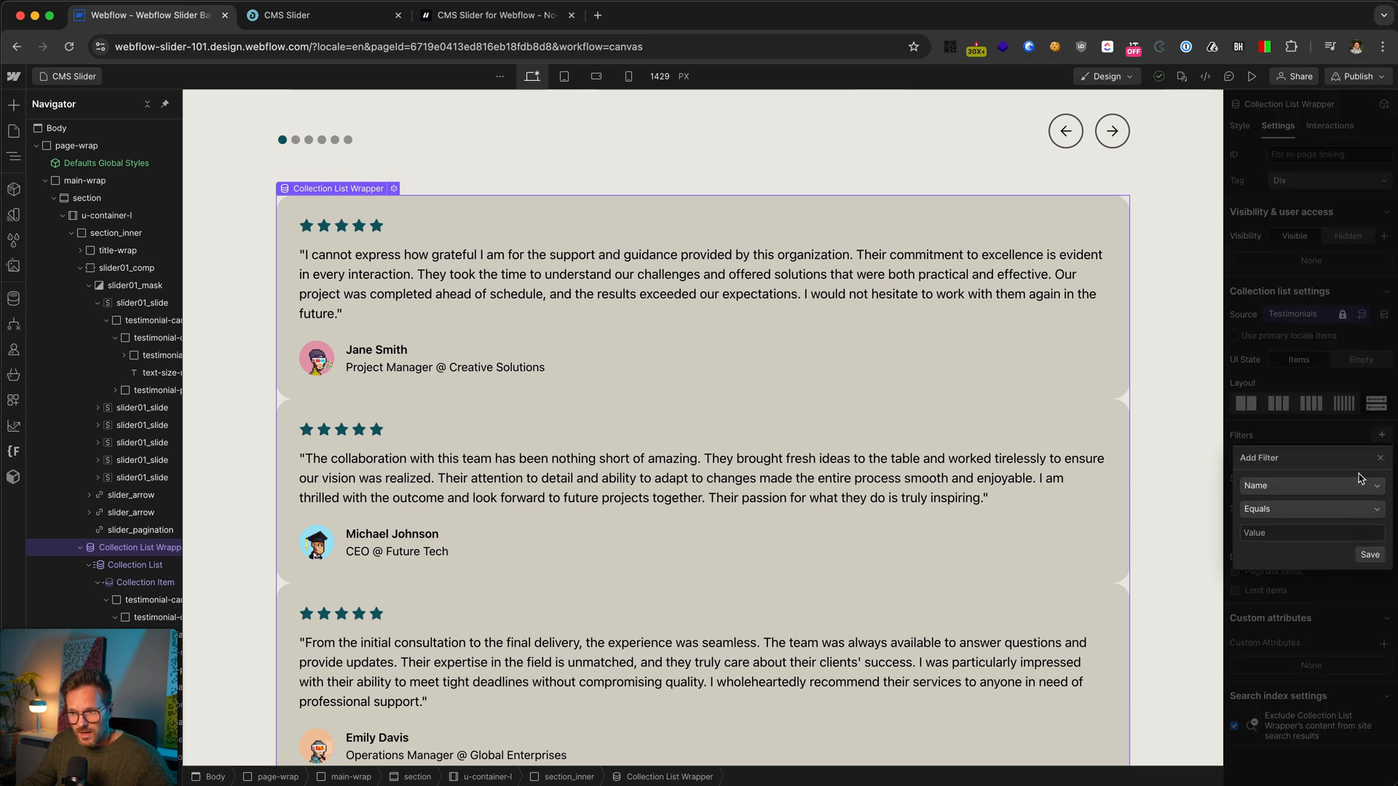
{"action": "left_click", "coordinate": [1307, 485]}
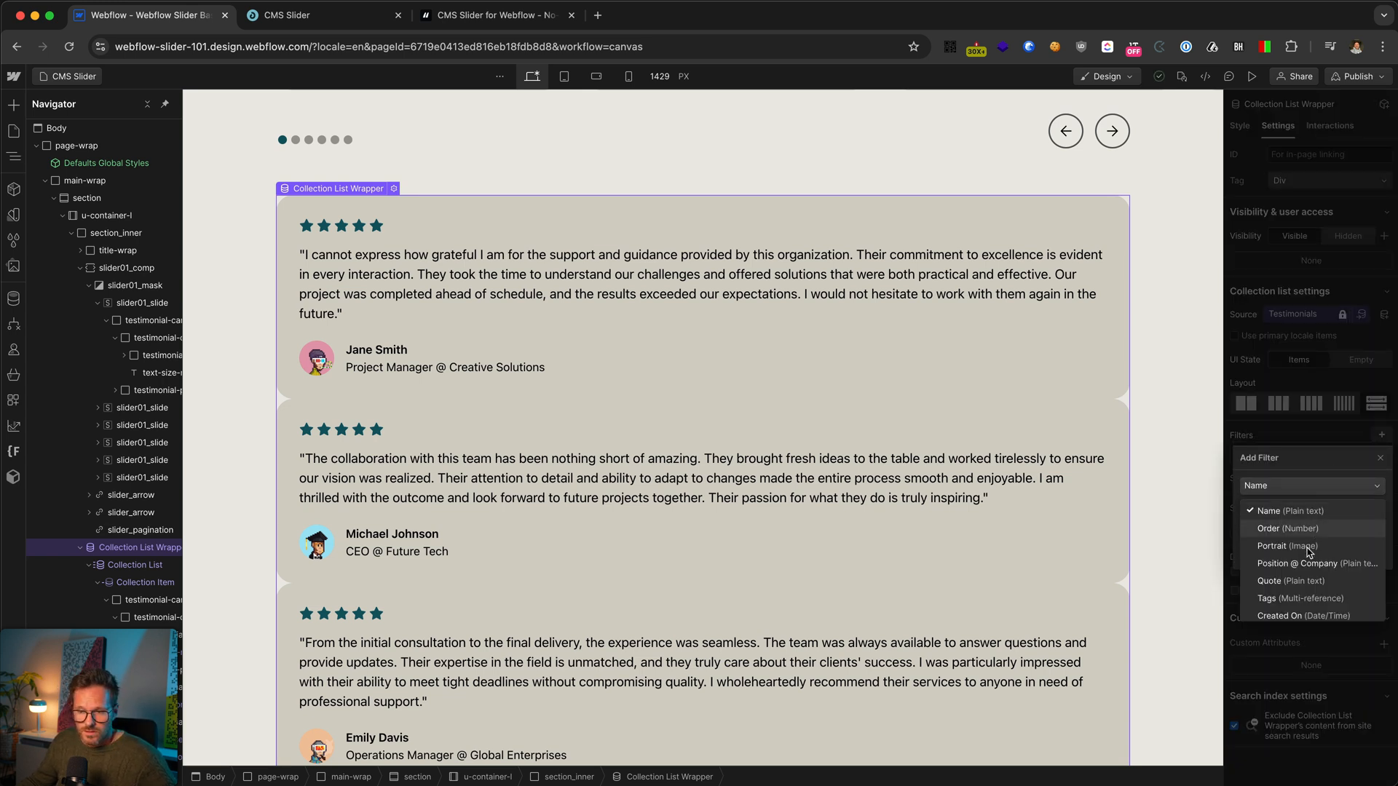
{"action": "left_click", "coordinate": [1302, 598]}
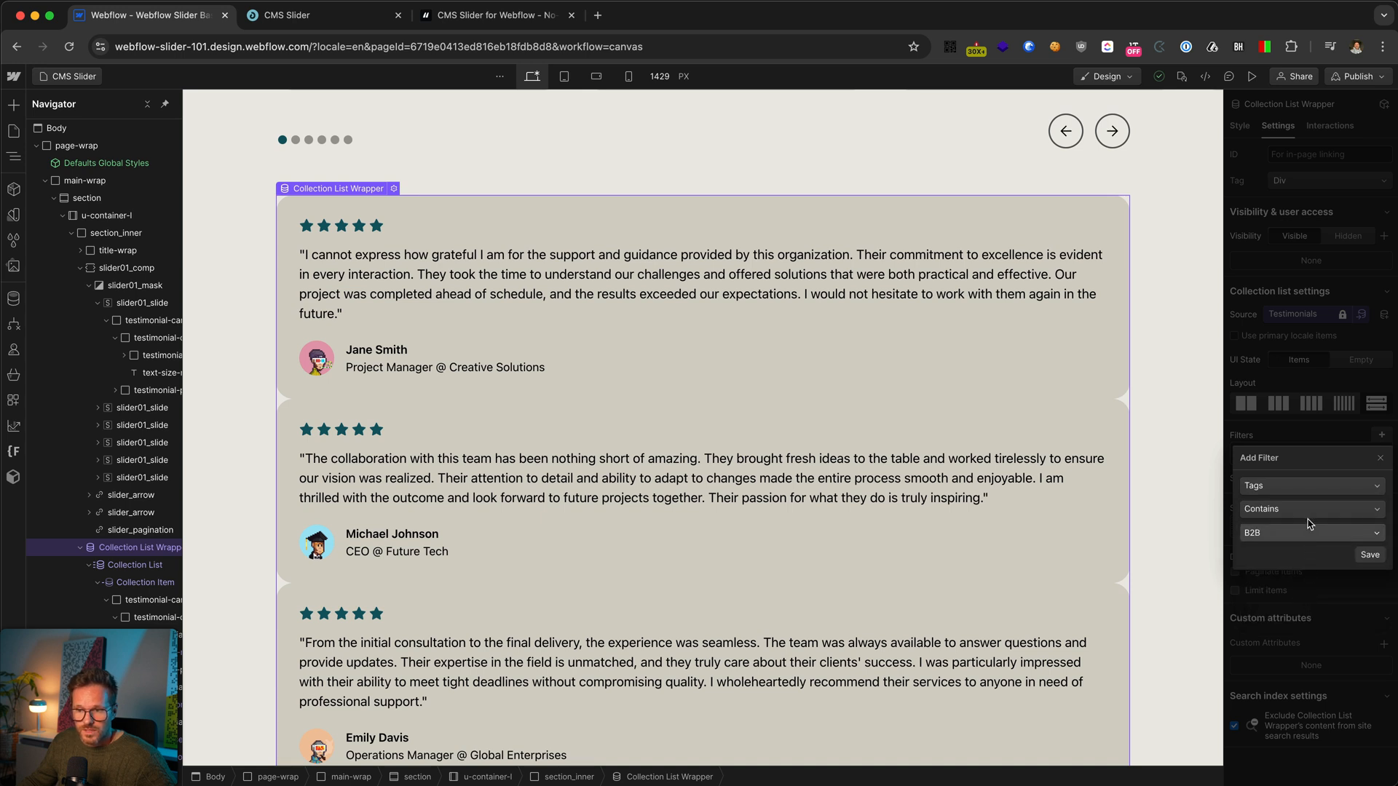
{"action": "left_click", "coordinate": [1308, 533]}
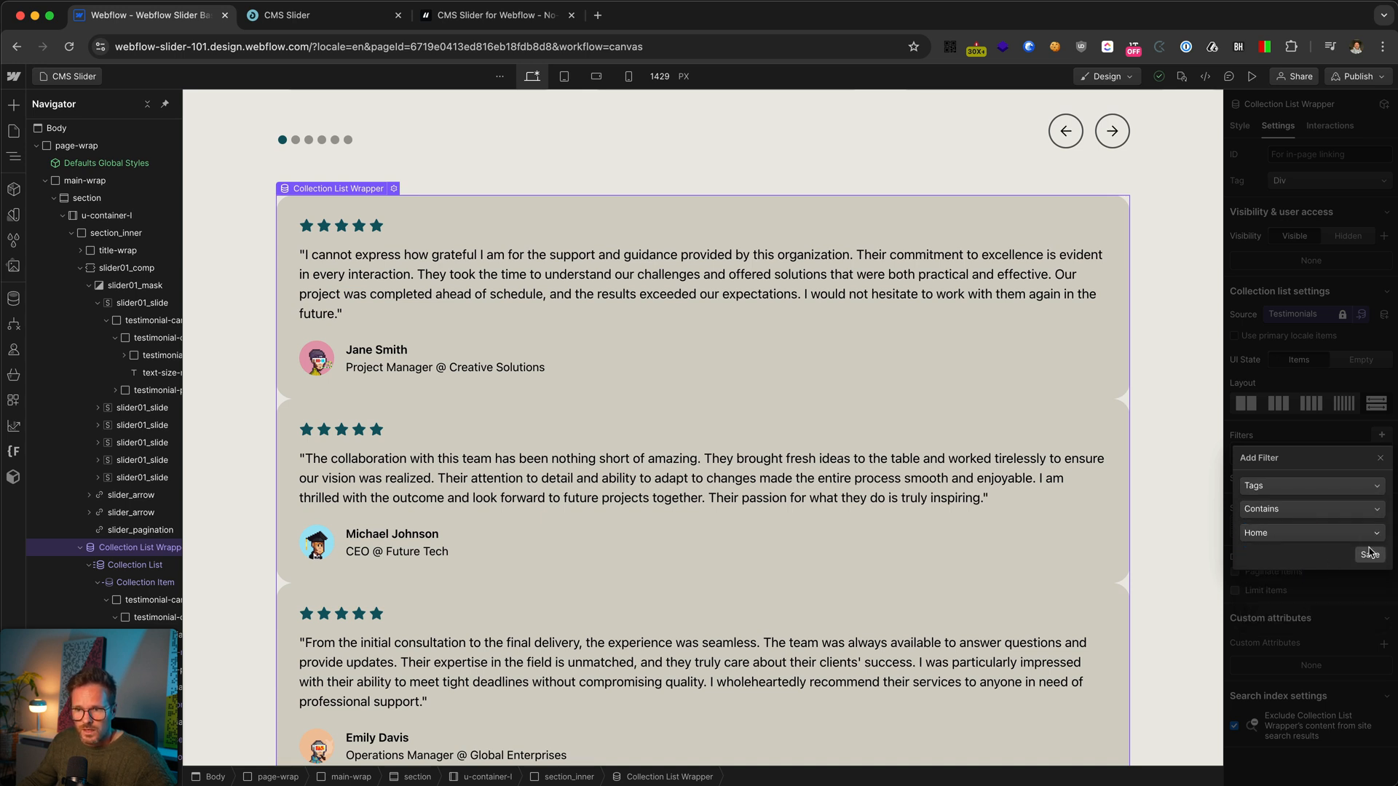
{"action": "left_click", "coordinate": [1369, 553]}
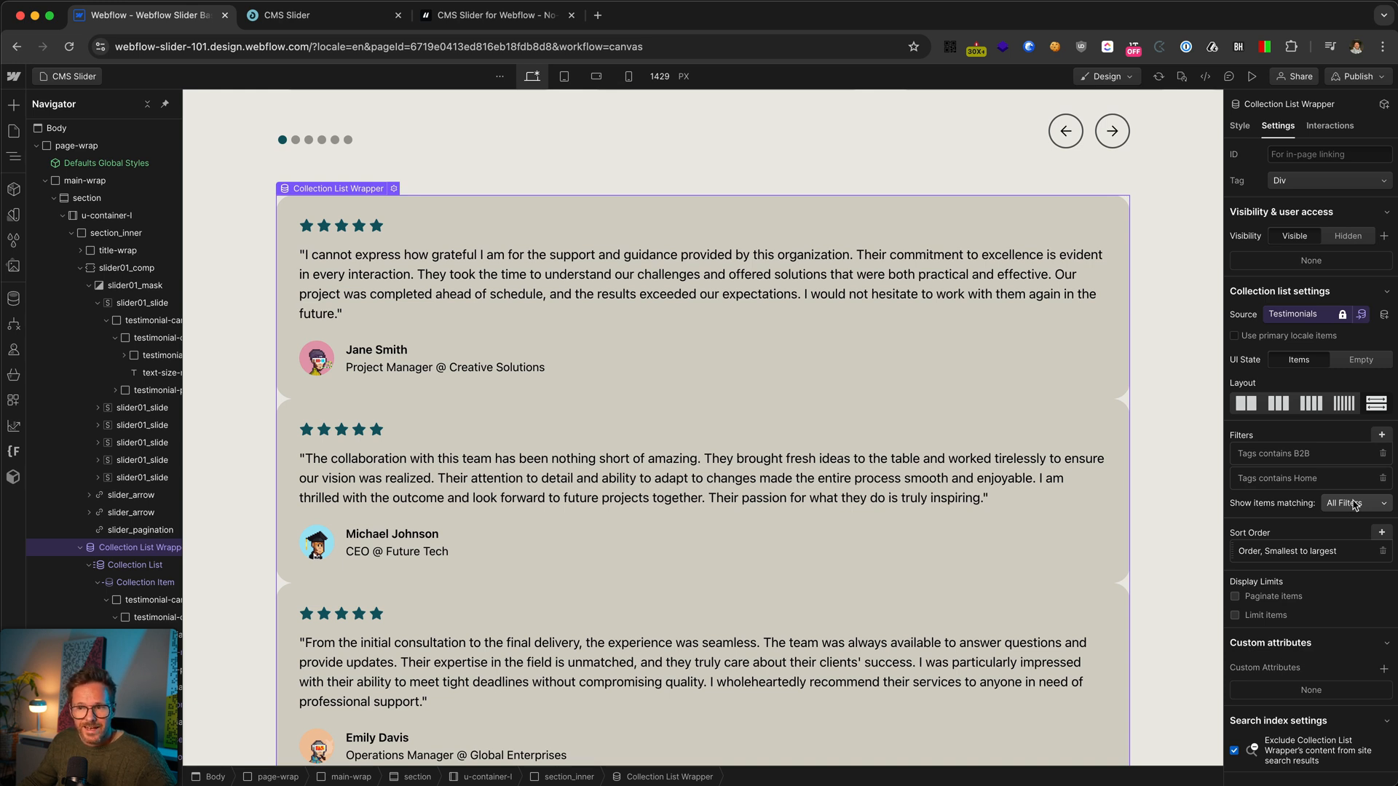
{"action": "left_click", "coordinate": [1351, 503]}
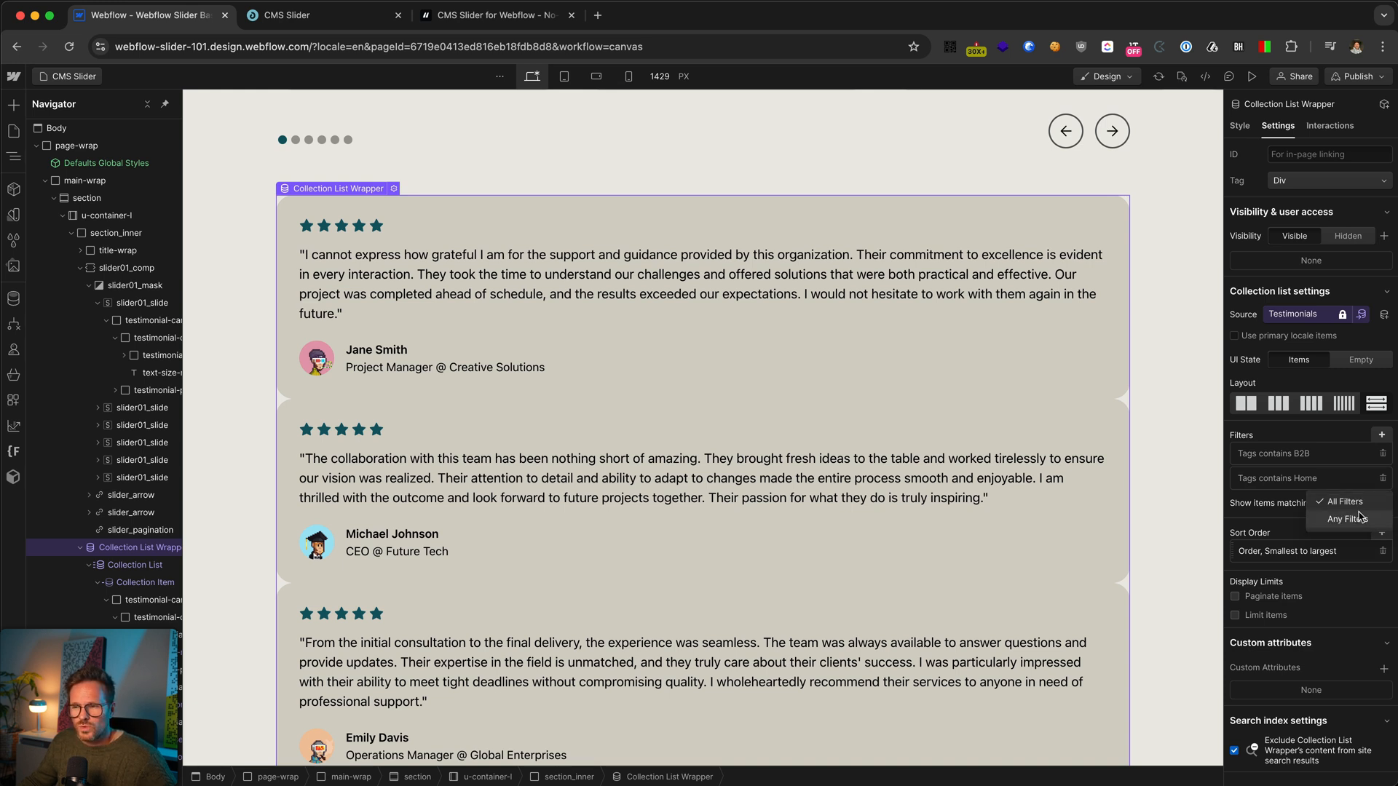
{"action": "left_click", "coordinate": [1345, 503]}
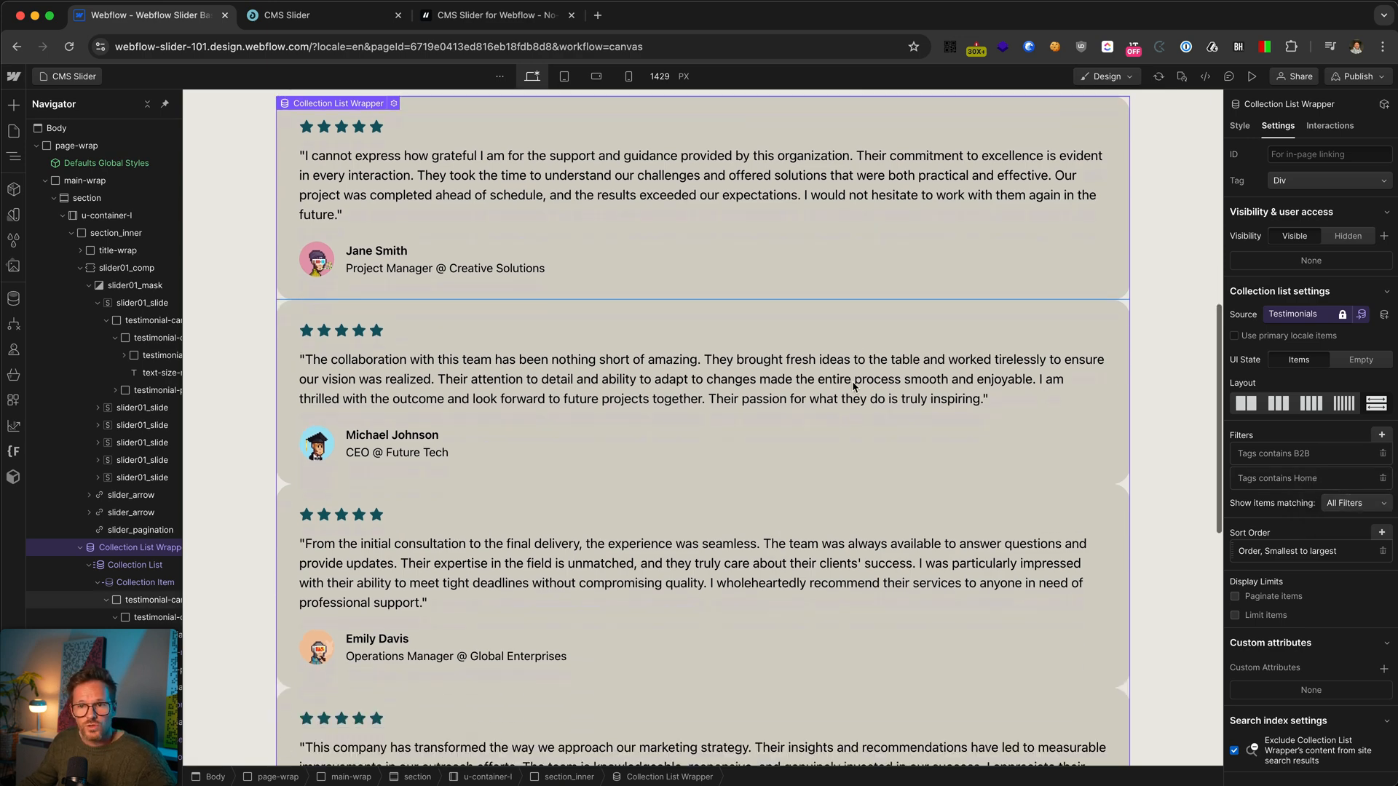
Step: Hide the testimonial list with u-display-none and publish the site to webflow.io
{"action": "left_click", "coordinate": [1237, 125]}
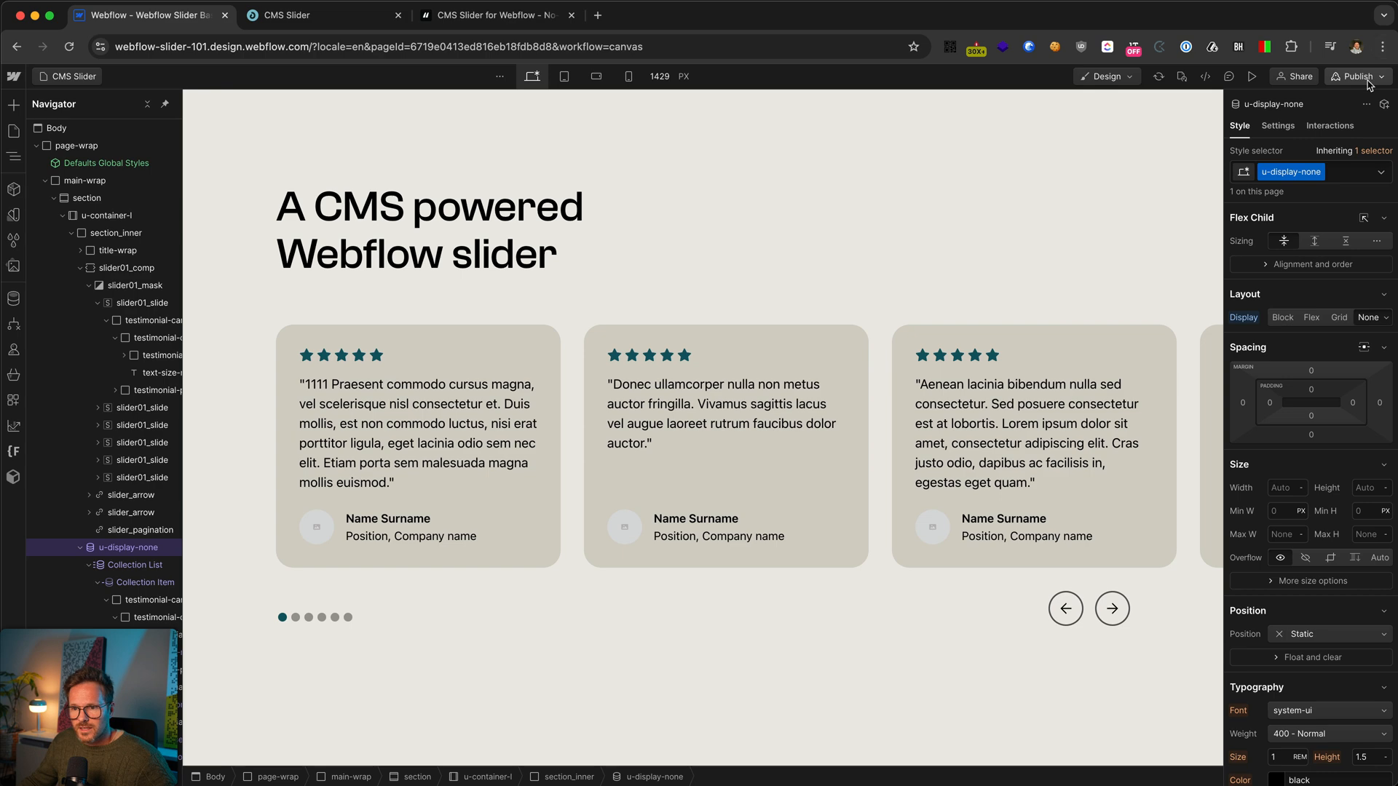
{"action": "left_click", "coordinate": [1354, 76]}
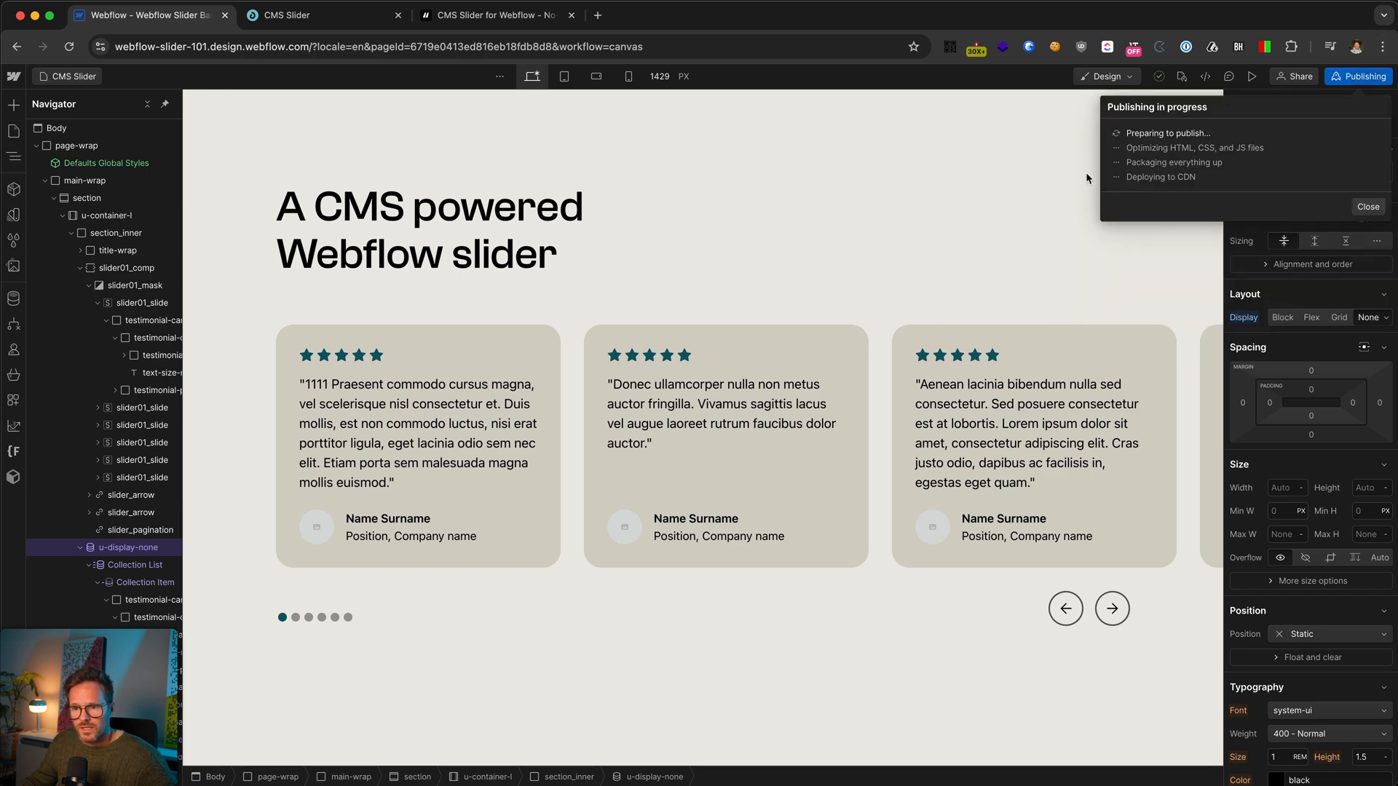
{"action": "left_click", "coordinate": [324, 14]}
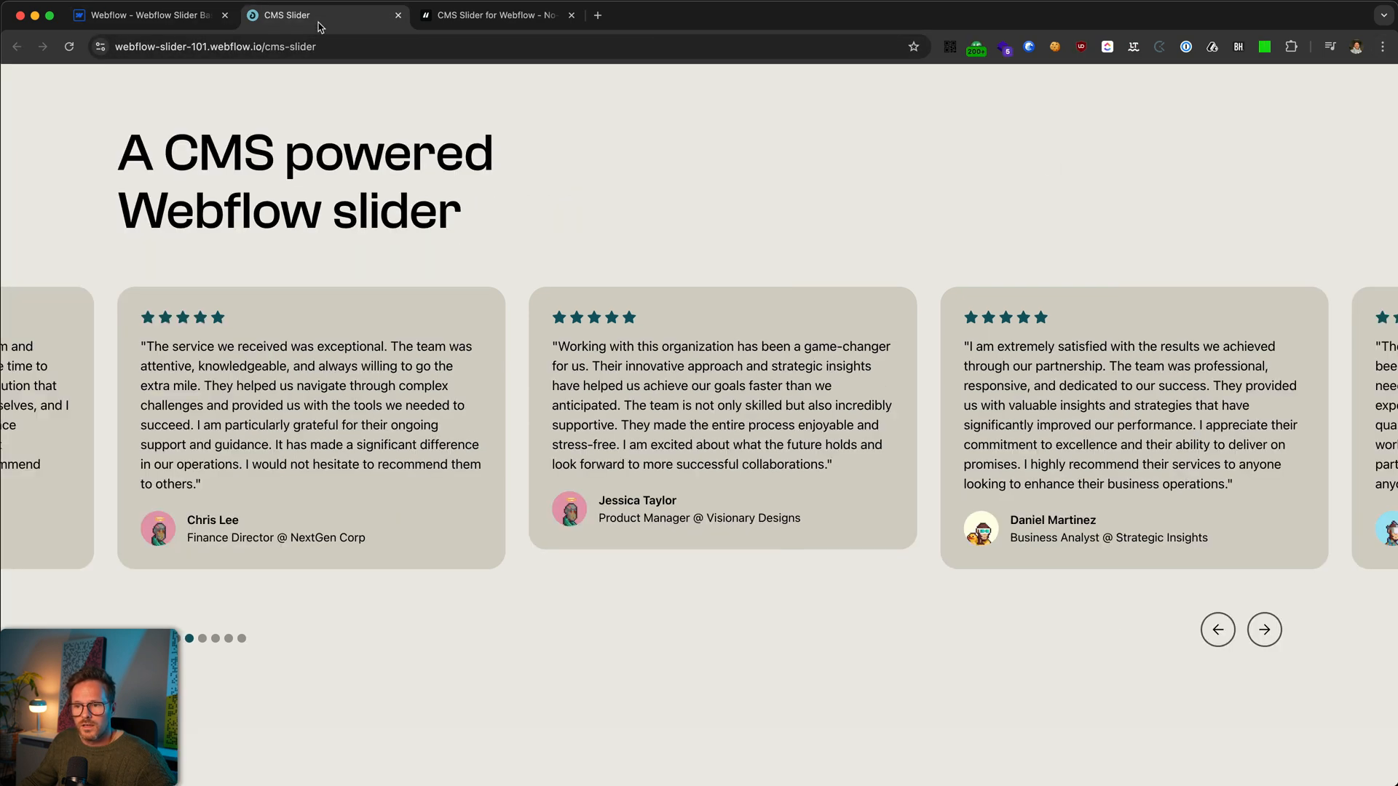
Step: Reload the live webflow.io page, step the slider forward to the last testimonial, John Doe, and return to the Designer
{"action": "left_click", "coordinate": [1264, 629]}
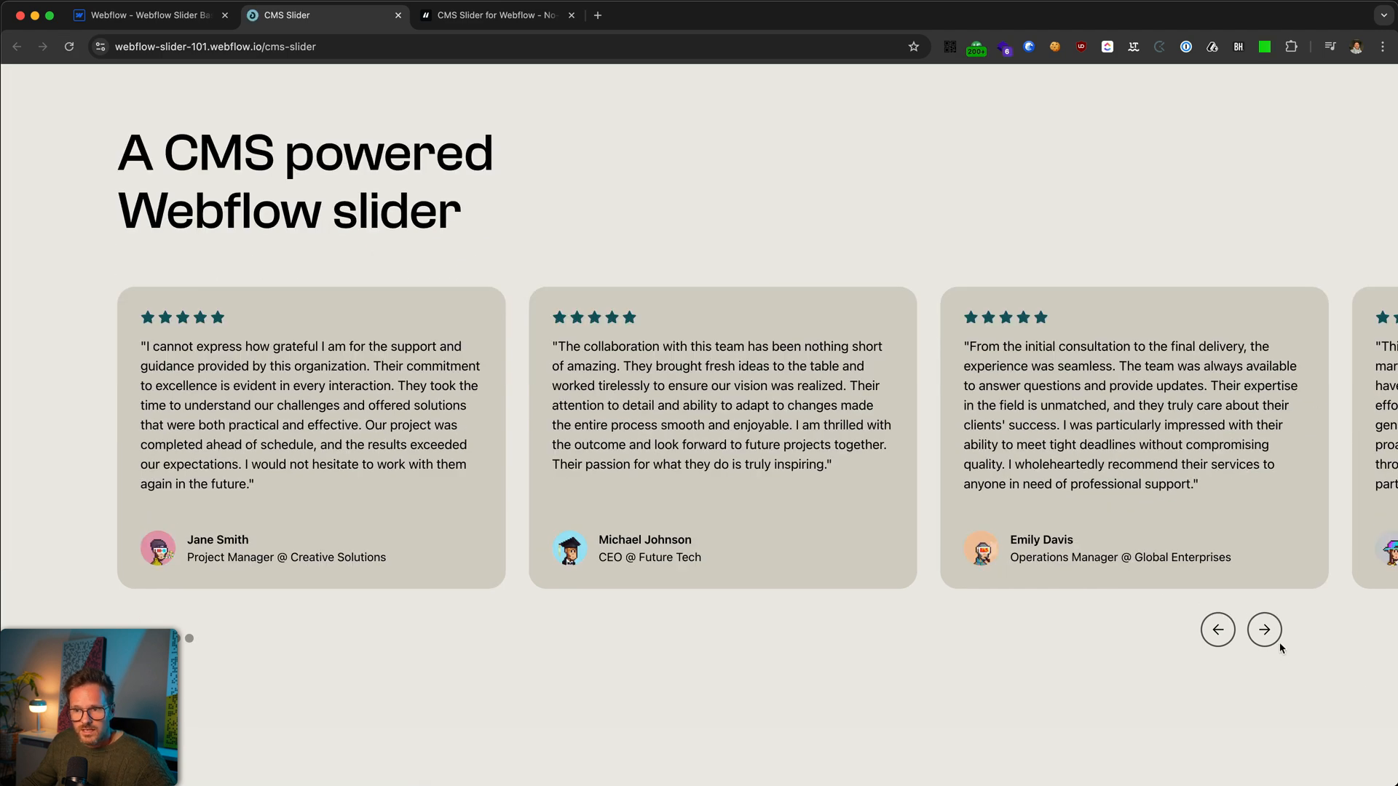
{"action": "left_click", "coordinate": [1264, 630]}
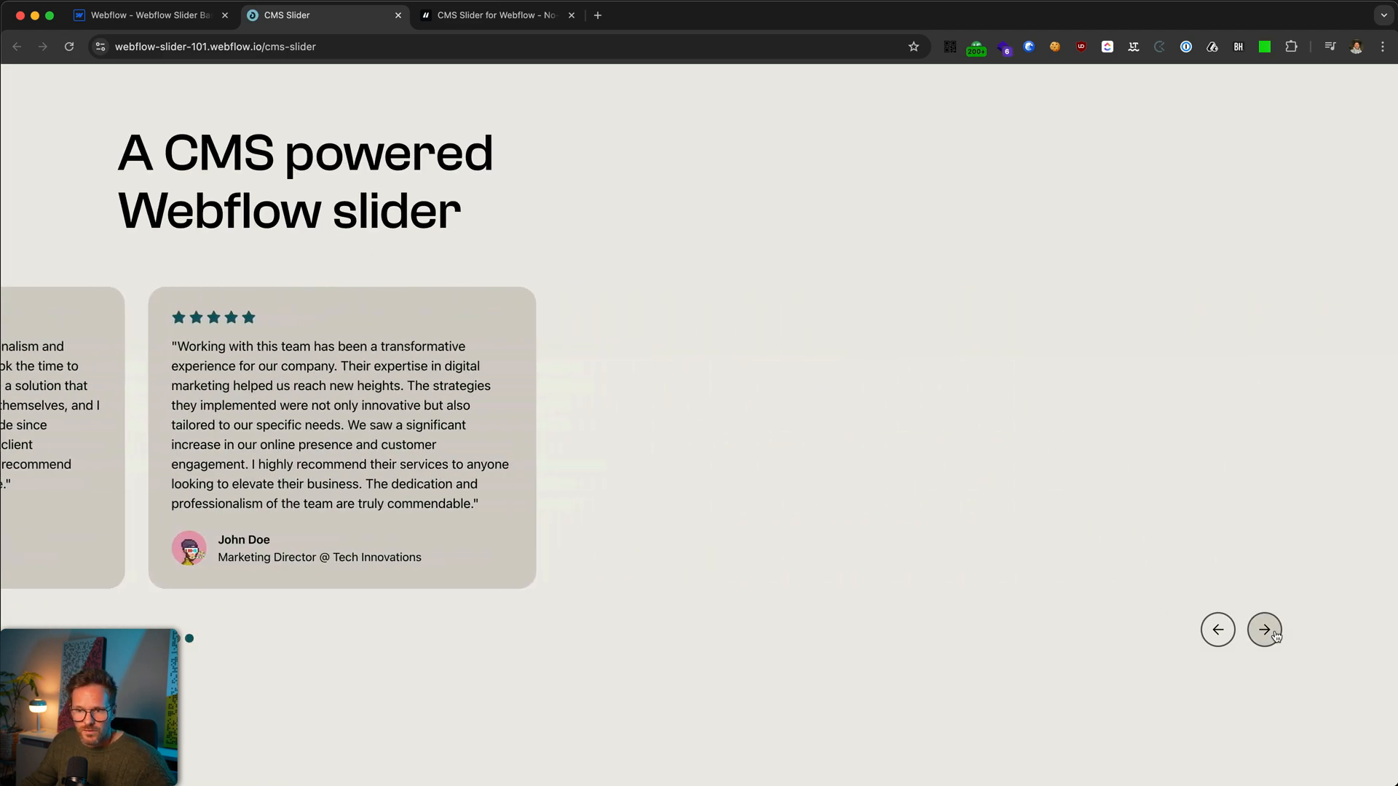
{"action": "left_click", "coordinate": [1264, 629]}
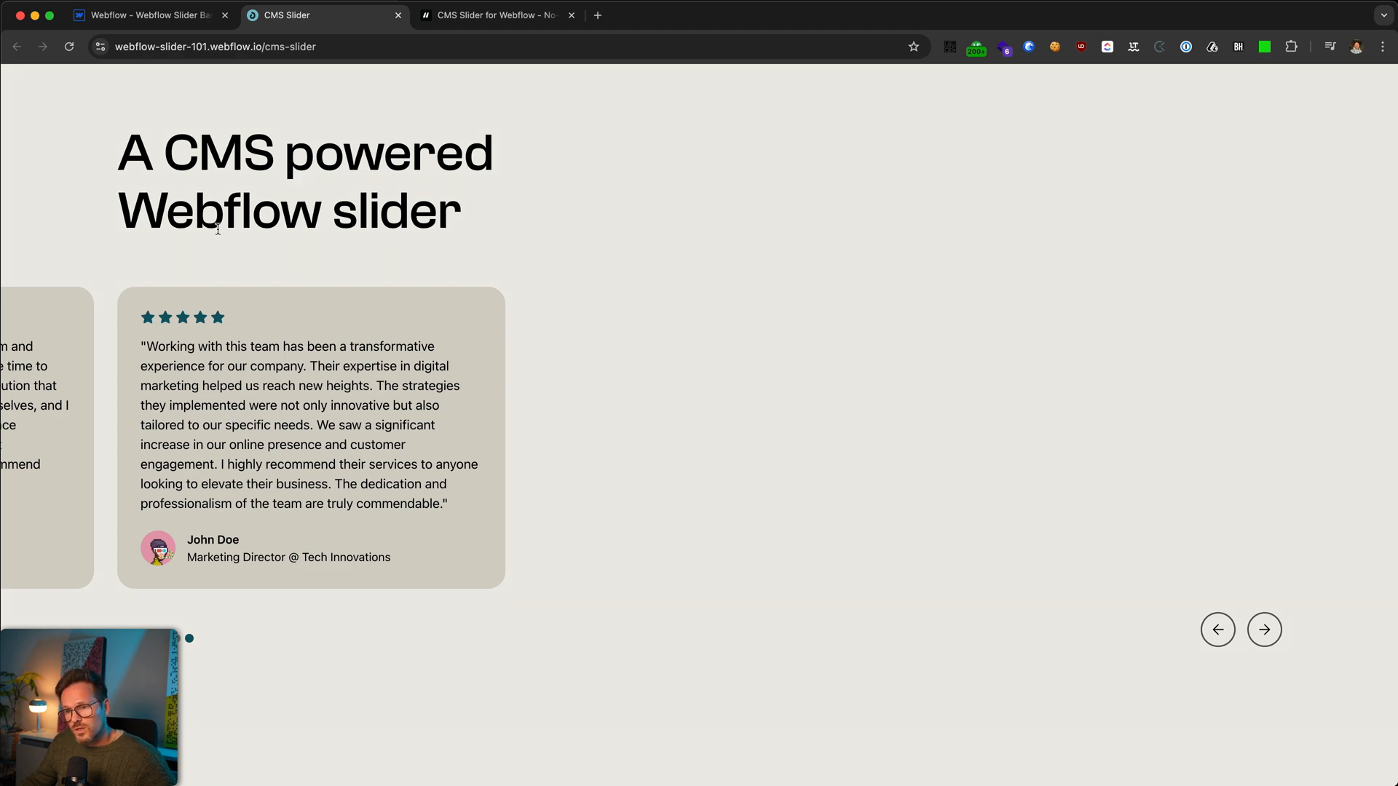
{"action": "mouse_move", "coordinate": [133, 121]}
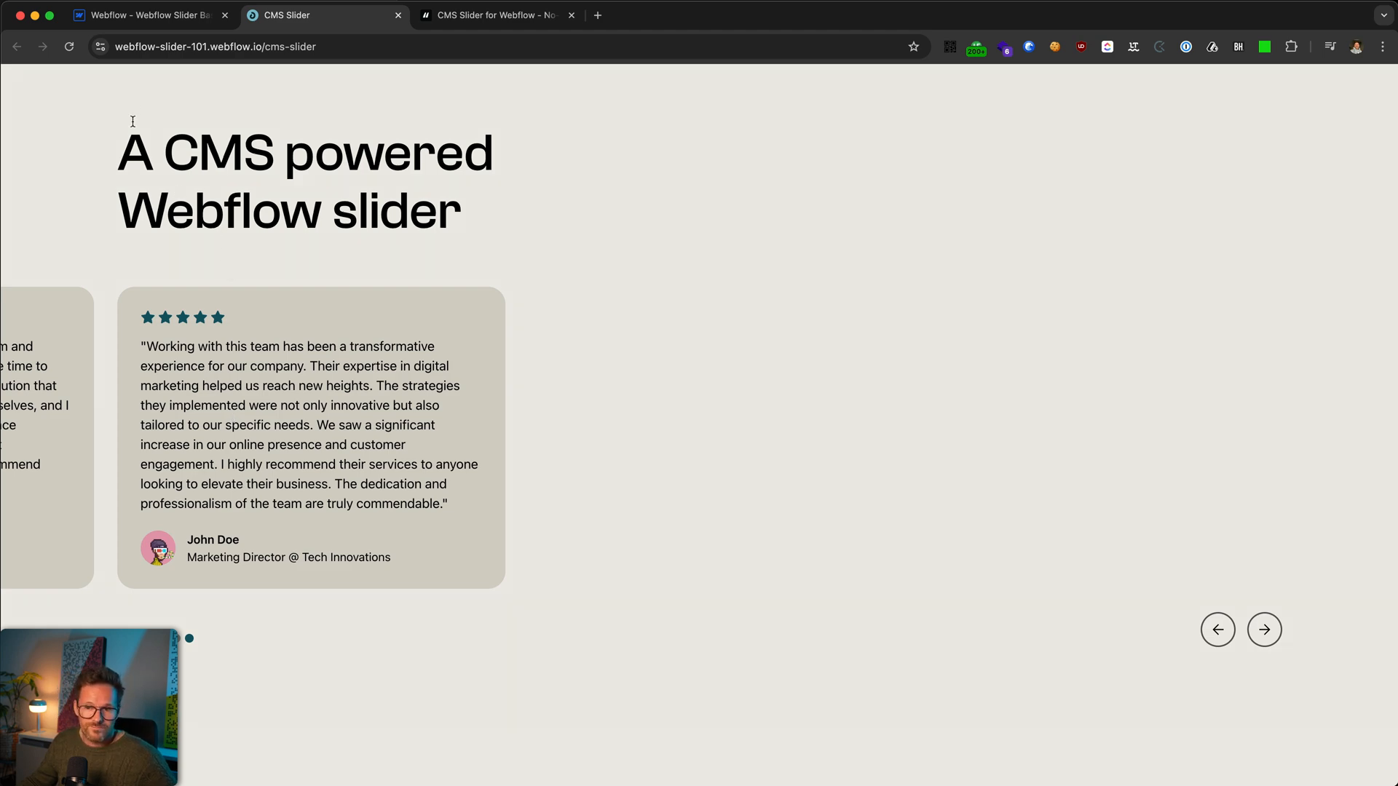
{"action": "left_click", "coordinate": [148, 15]}
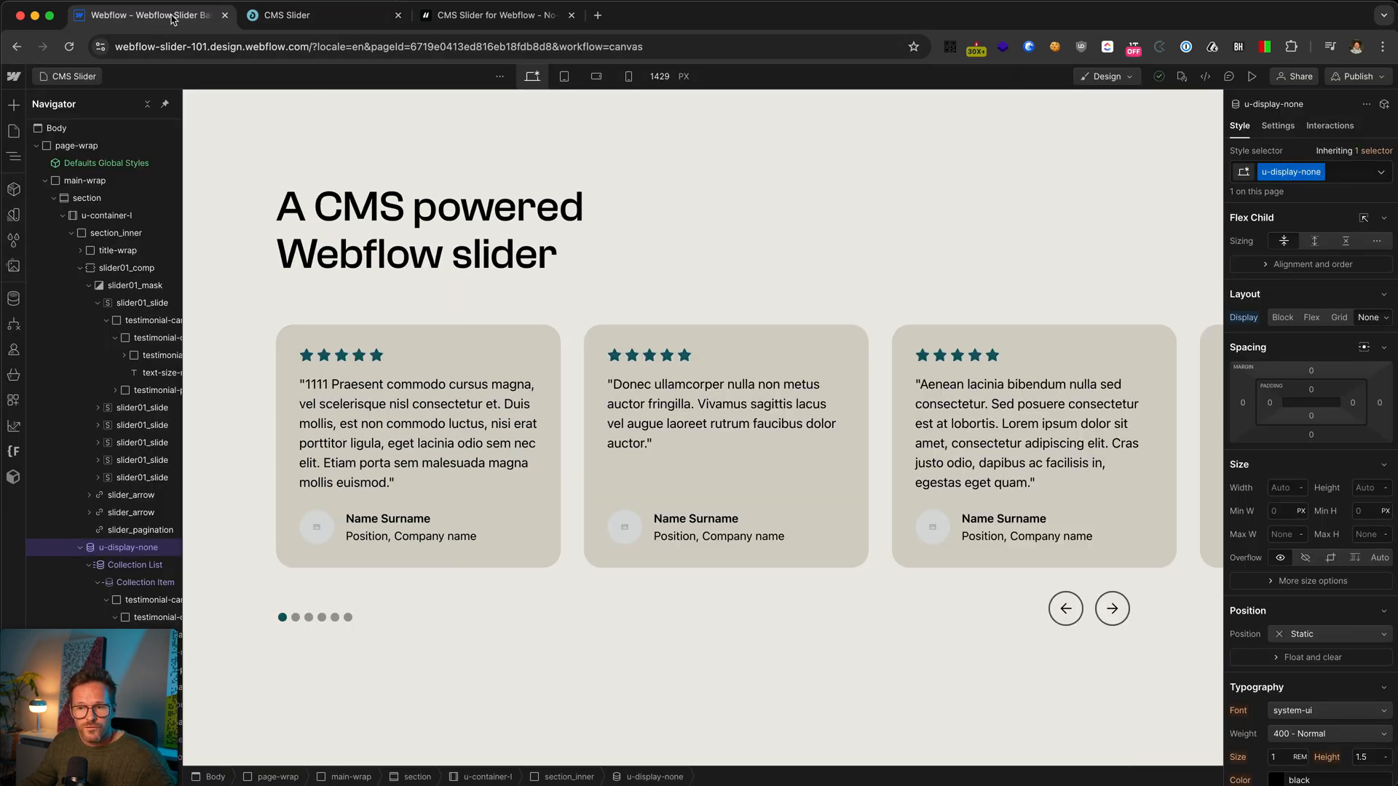
Step: Unhide the testimonial list by removing the u-display-none class and reach its collection list settings
{"action": "left_click", "coordinate": [714, 412]}
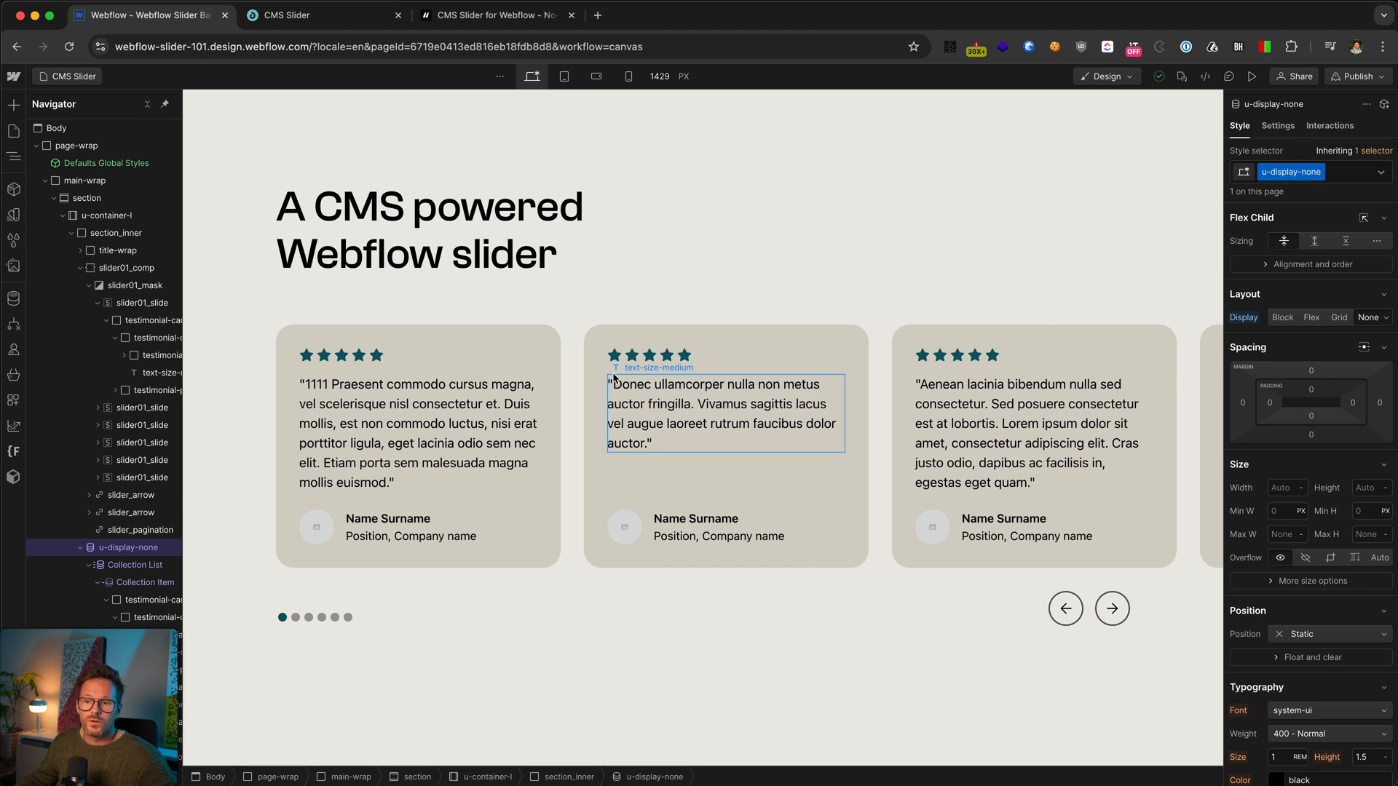
{"action": "left_click", "coordinate": [1302, 171]}
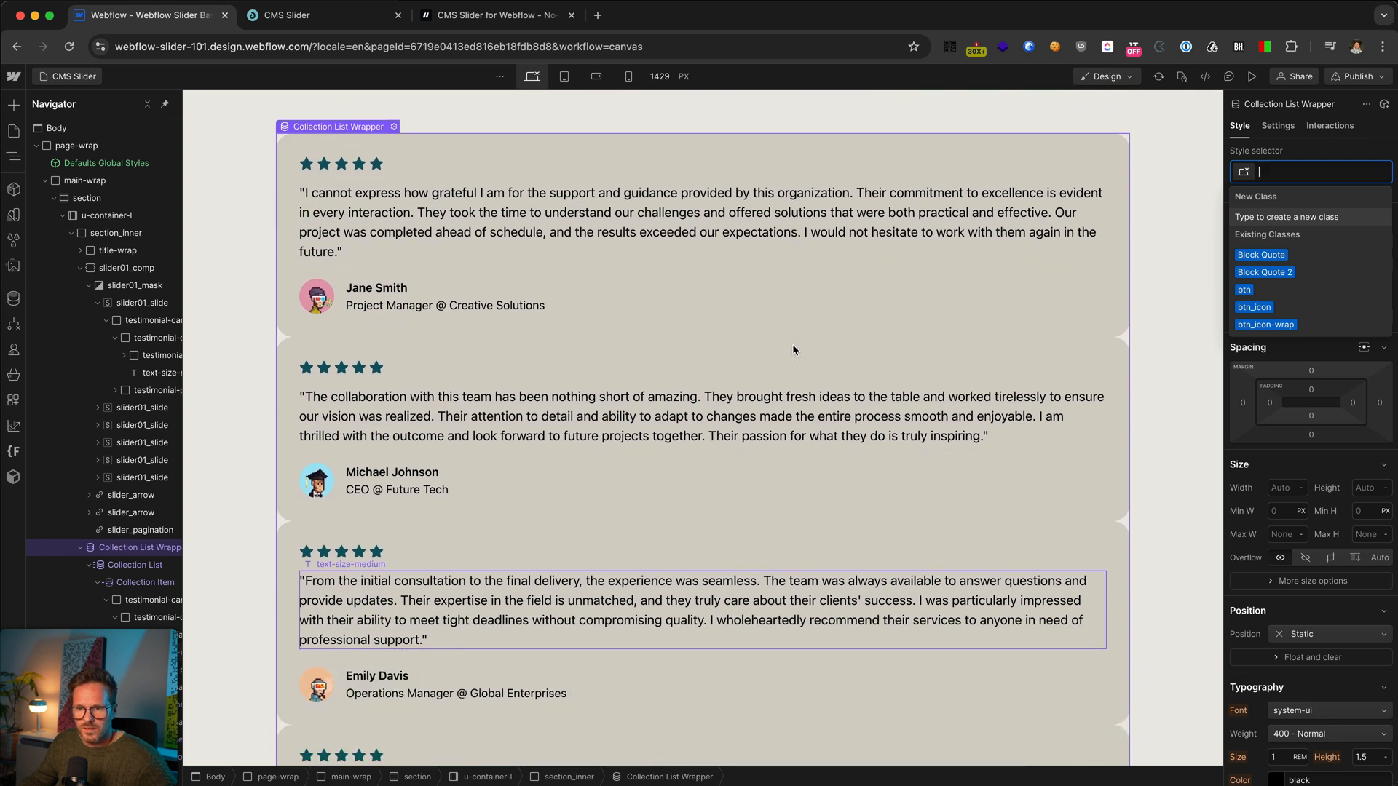
{"action": "left_click", "coordinate": [1277, 126]}
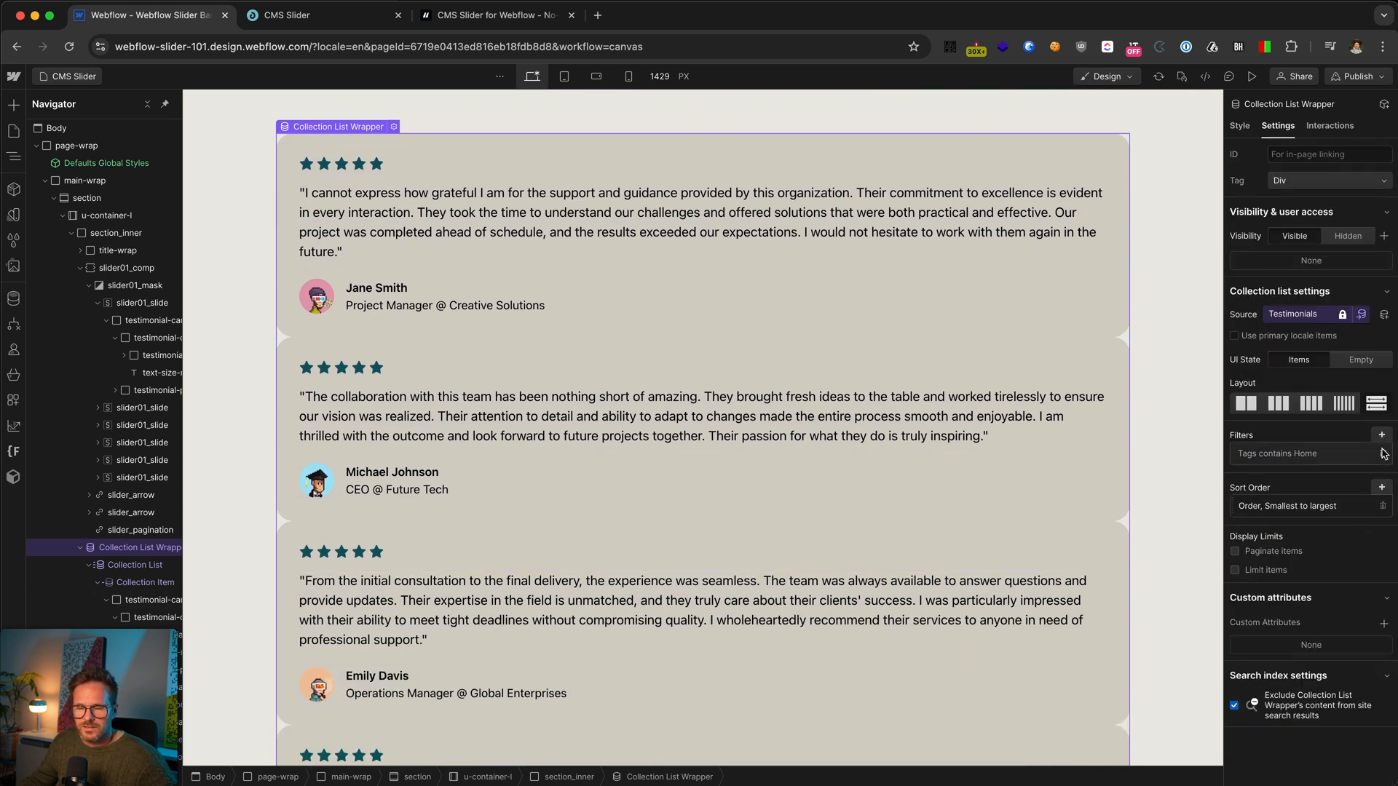
{"action": "left_click", "coordinate": [1383, 435]}
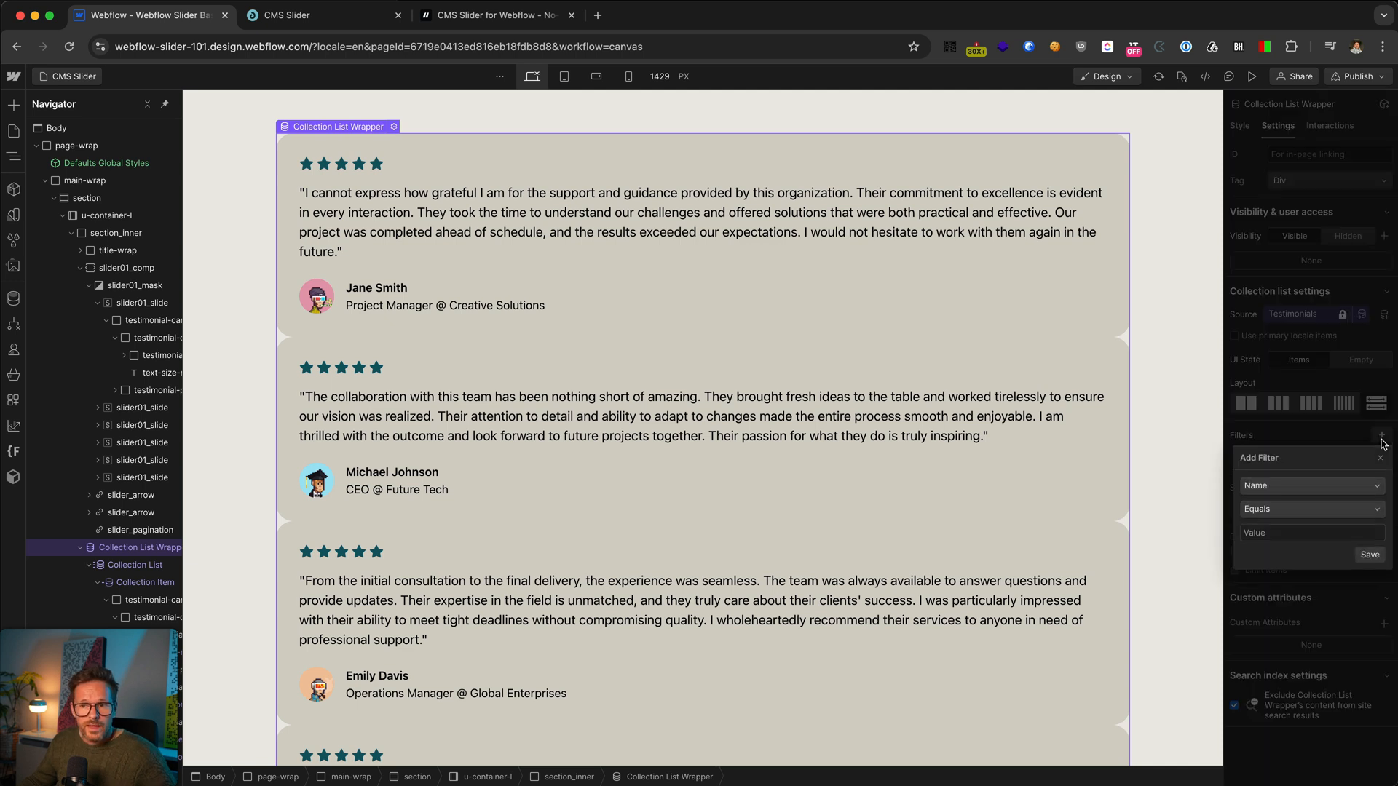
{"action": "left_click", "coordinate": [1311, 533]}
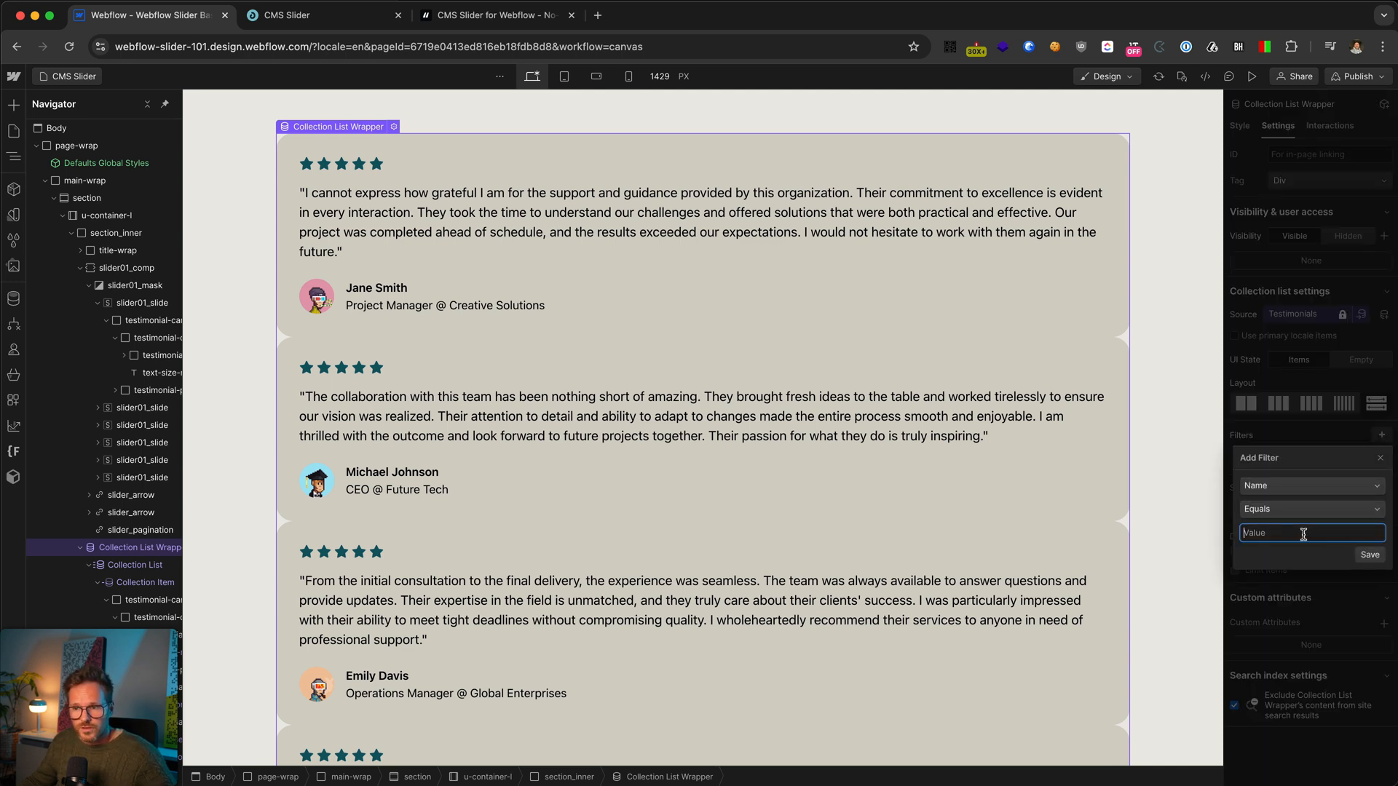
{"action": "type", "text": "Michael Johnson"}
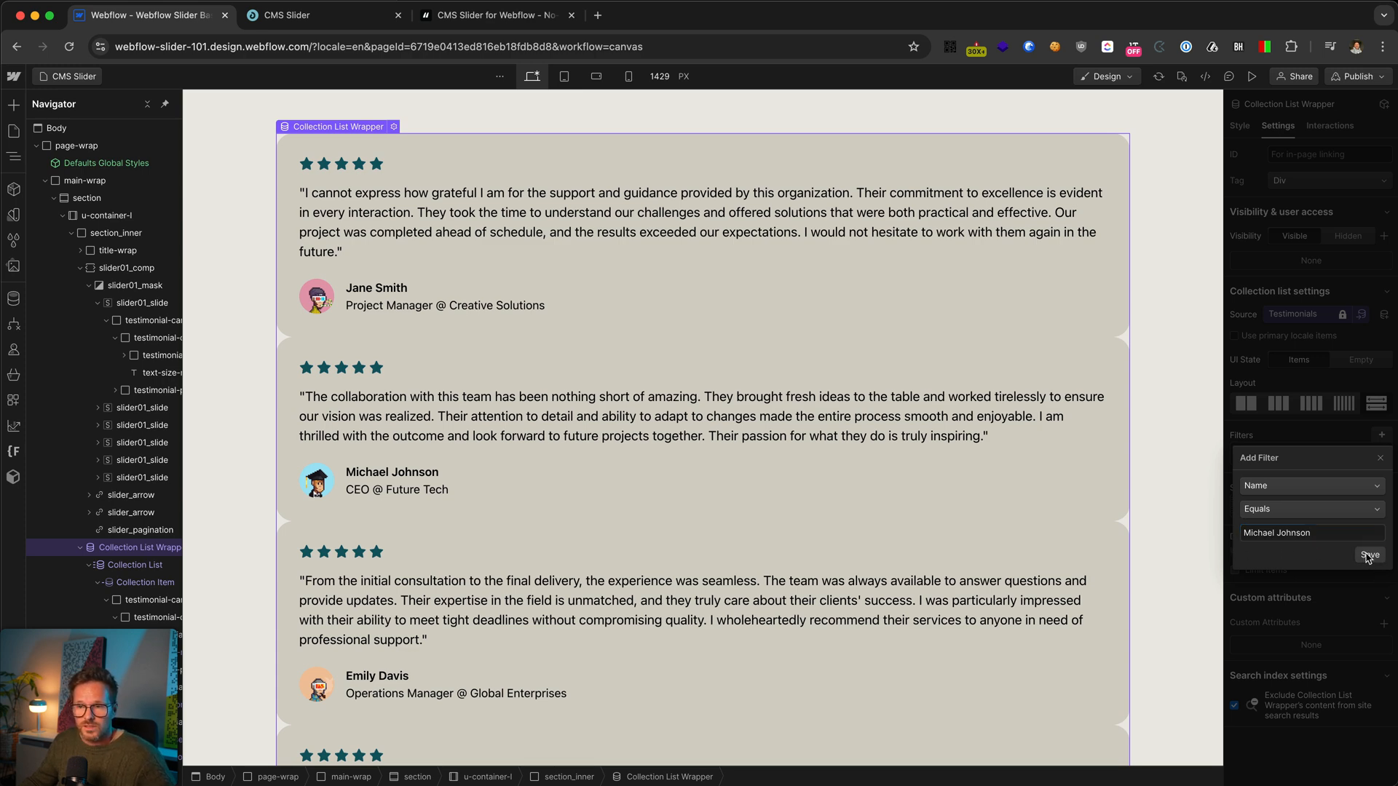
Step: Save the Michael Johnson filter and add a second Name equals Jane Smith filter
{"action": "left_click", "coordinate": [1369, 555]}
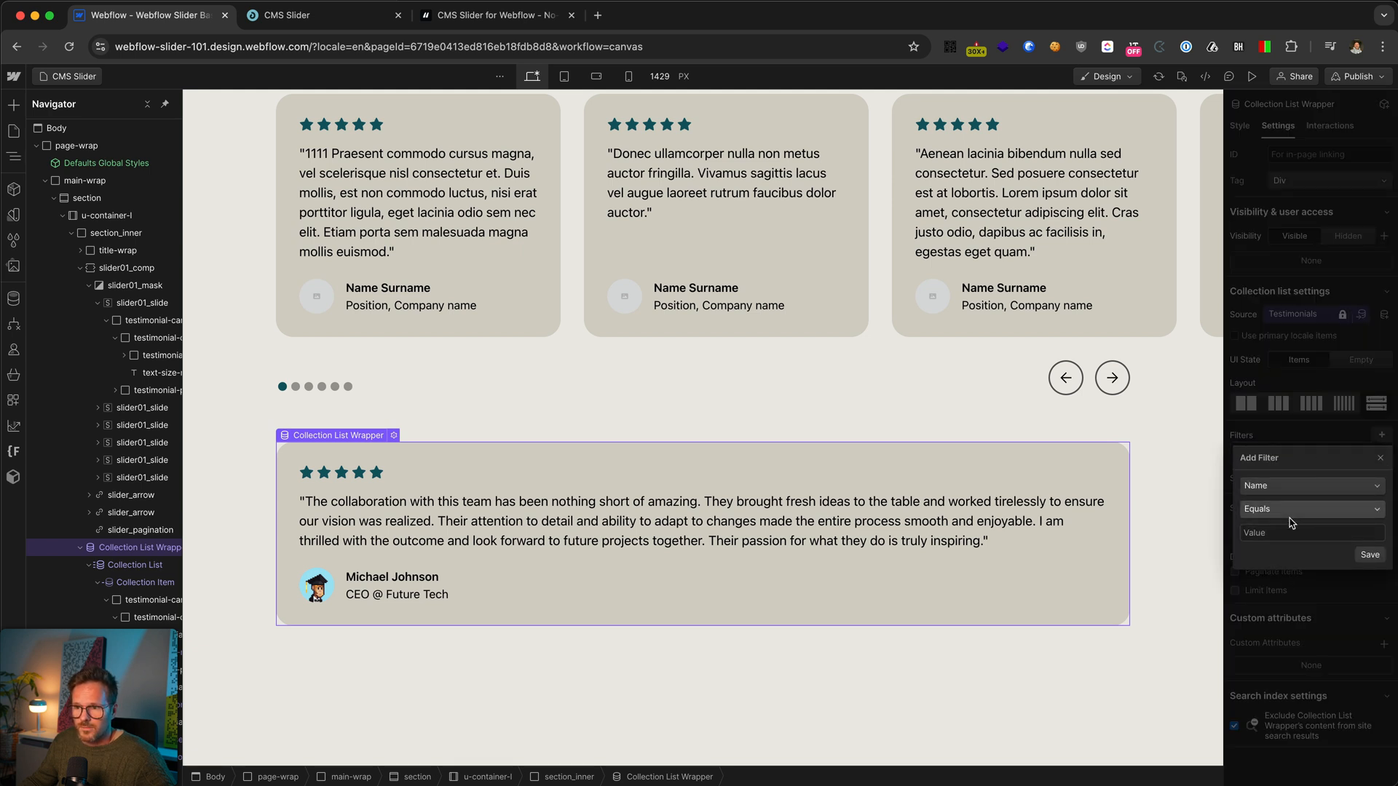
{"action": "type", "text": "Jane Smith"}
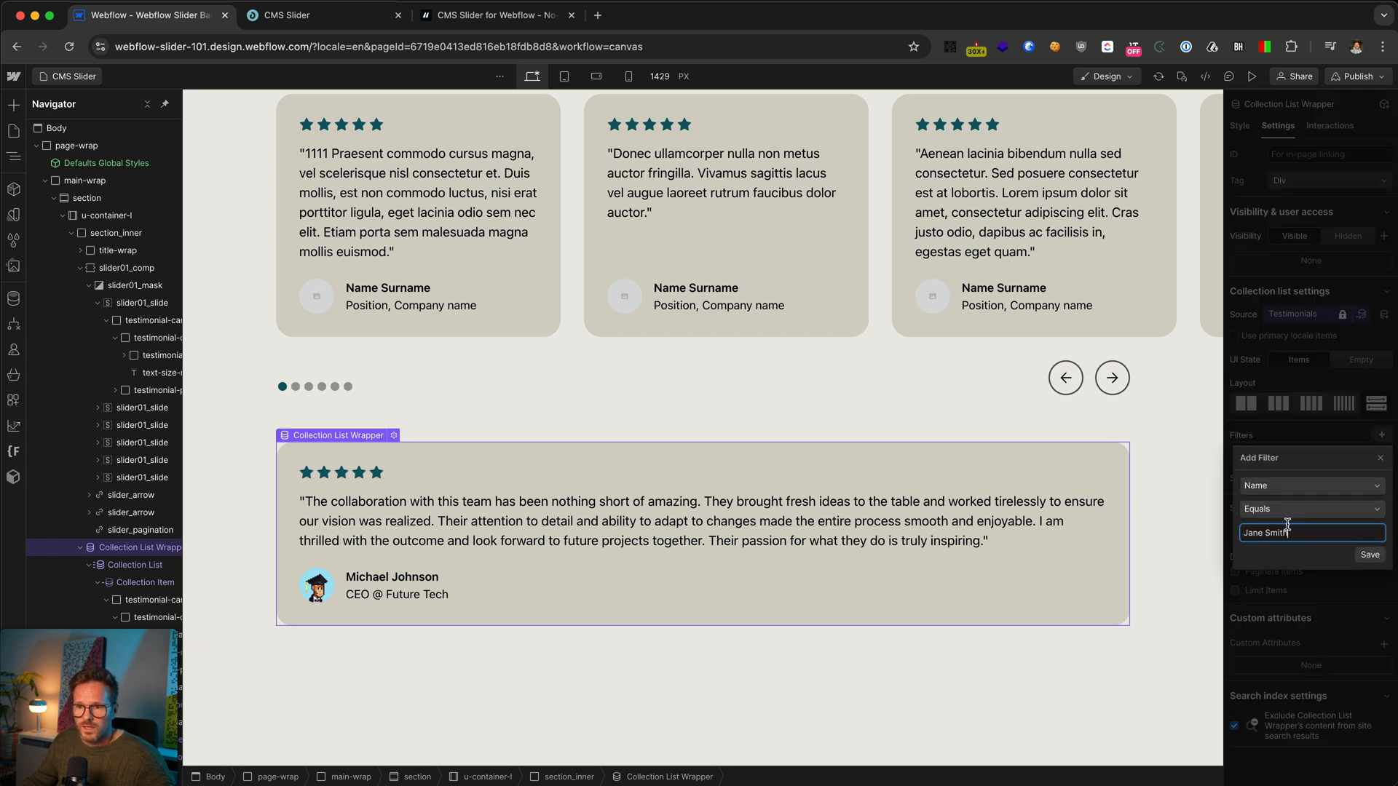
{"action": "left_click", "coordinate": [1371, 555]}
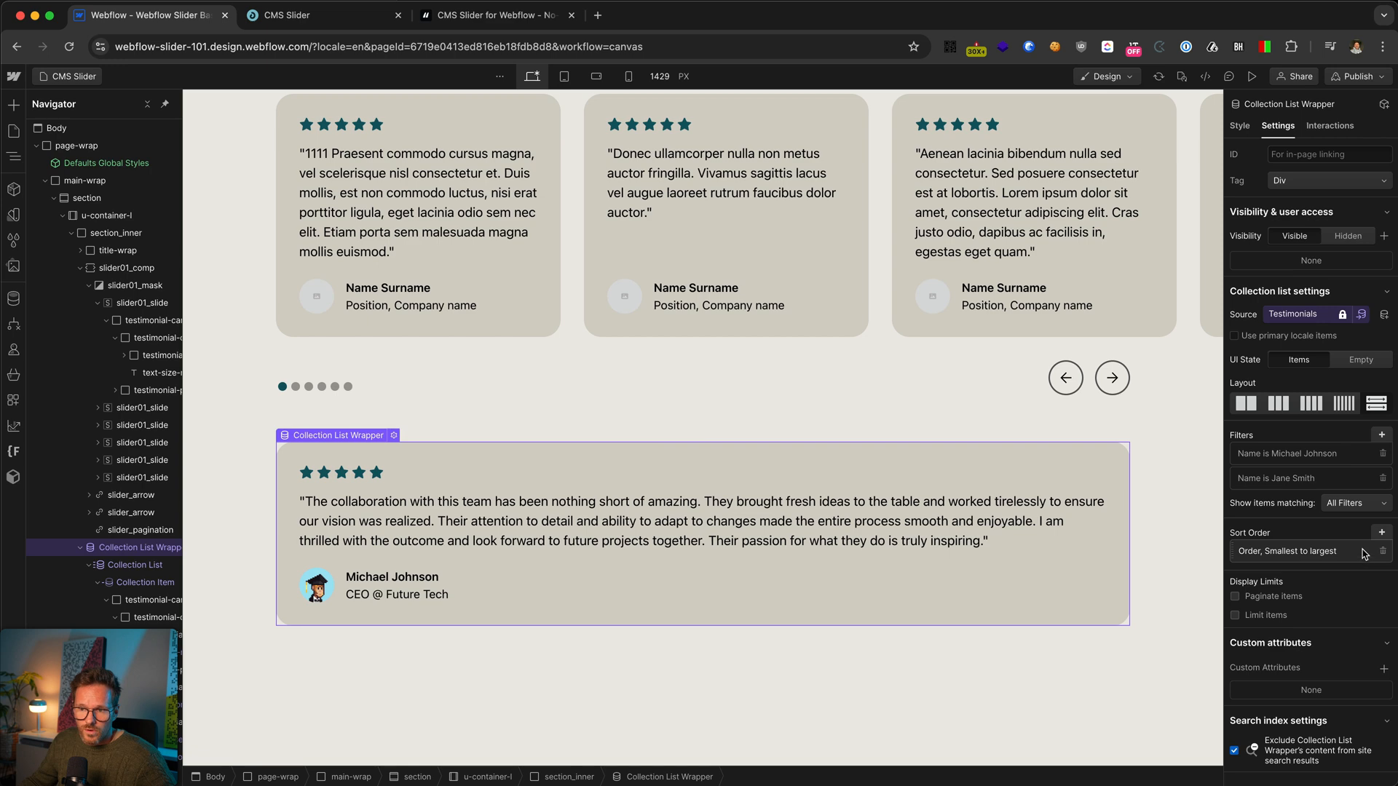
Step: Set Show items matching to Any Filters so either name's testimonial appears
{"action": "left_click", "coordinate": [1353, 503]}
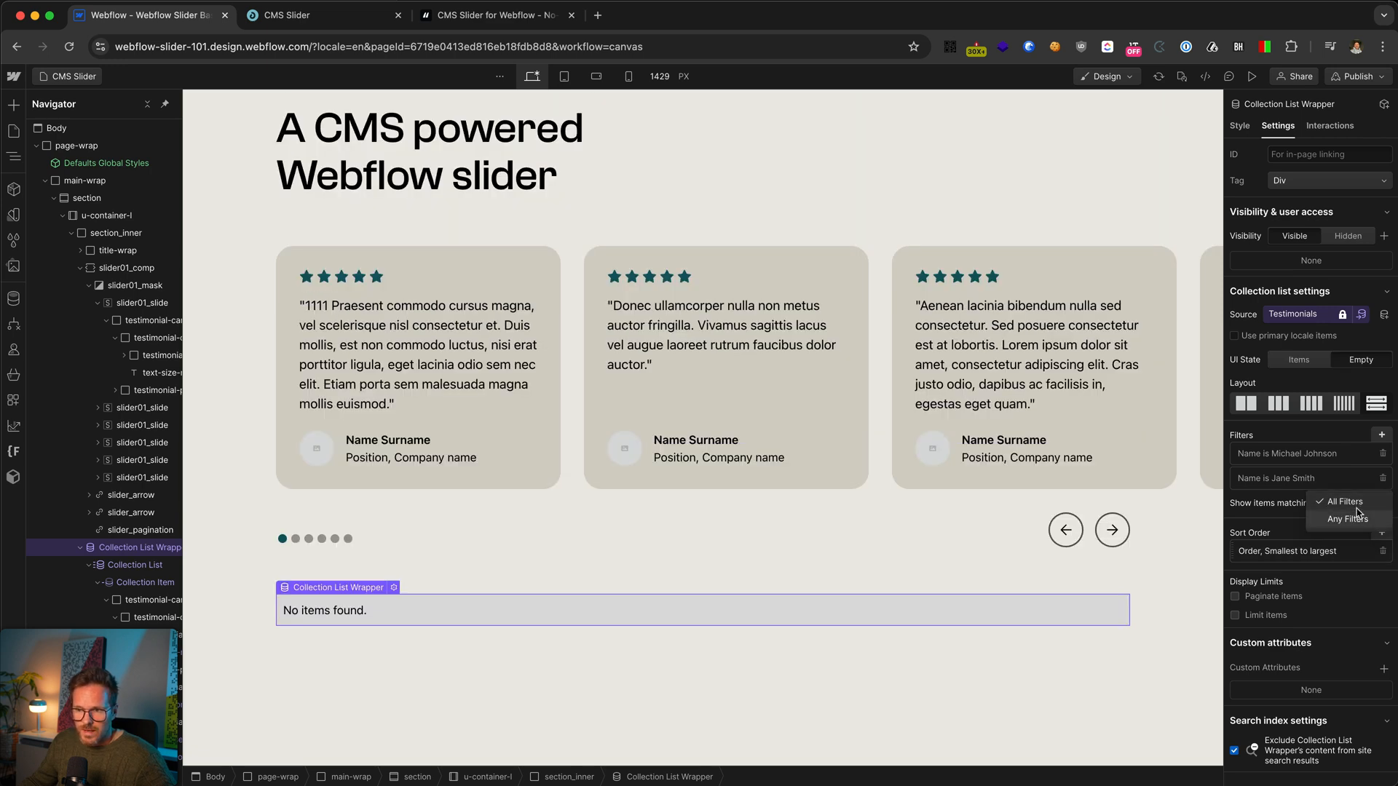
{"action": "left_click", "coordinate": [1349, 518]}
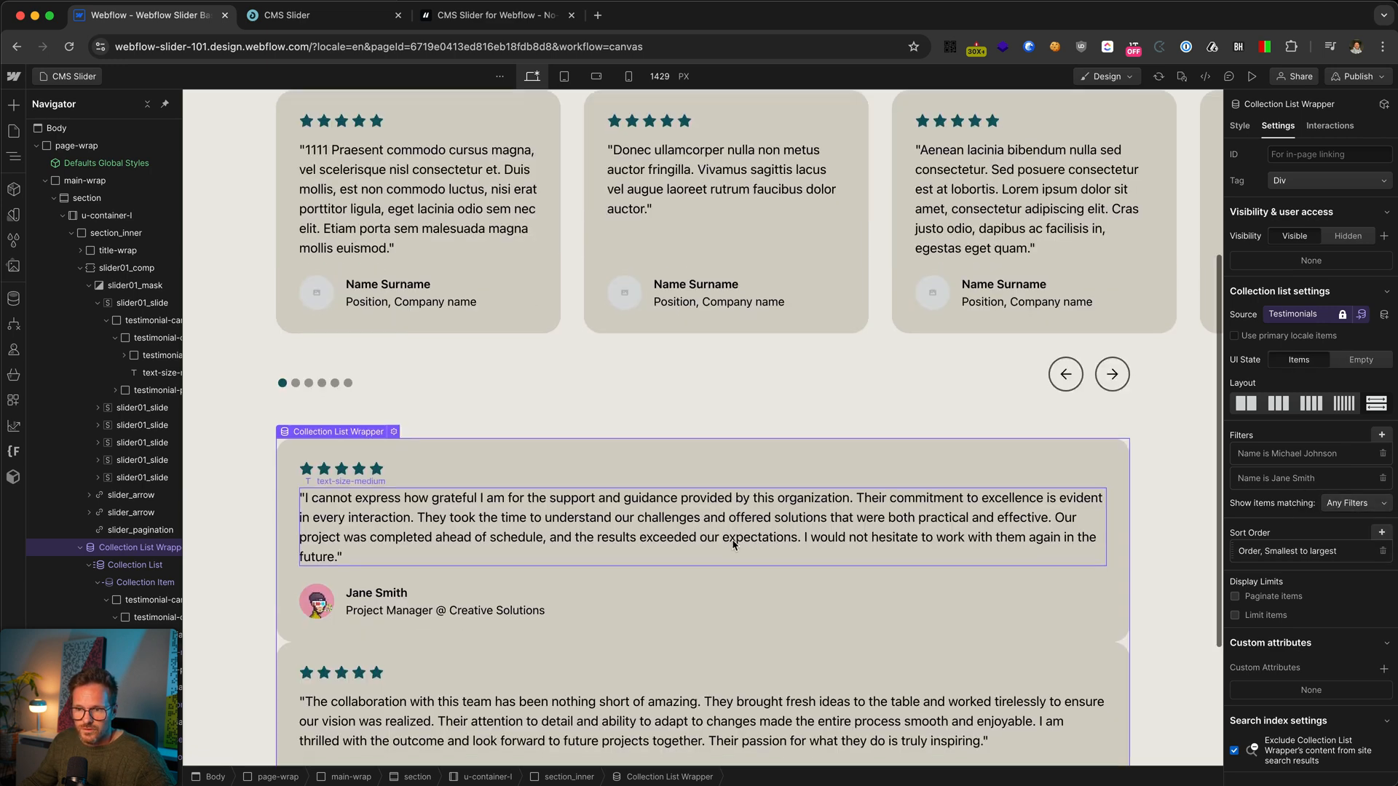
{"action": "scroll", "scroll_direction": "down", "scroll_amount": 3}
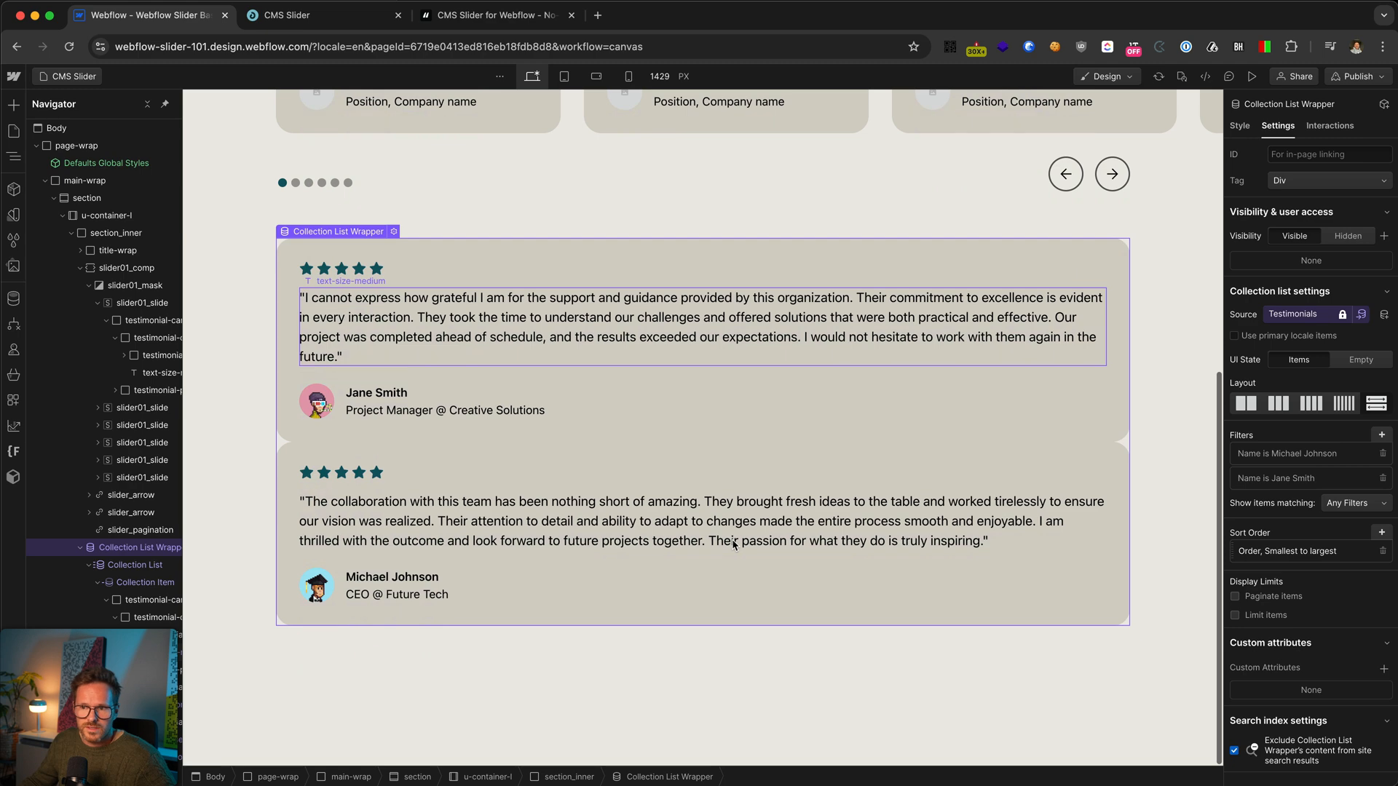
{"action": "scroll", "scroll_direction": "down", "scroll_amount": 3}
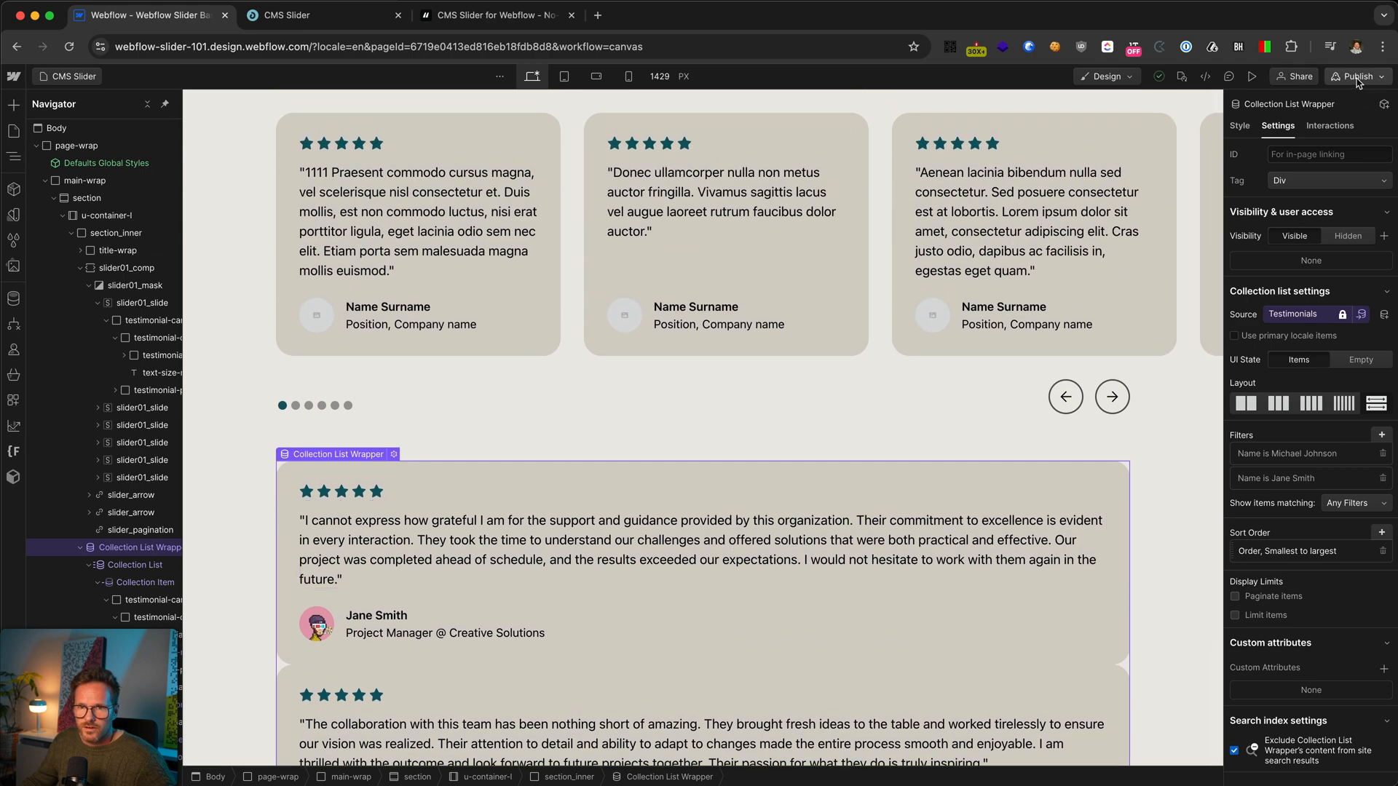